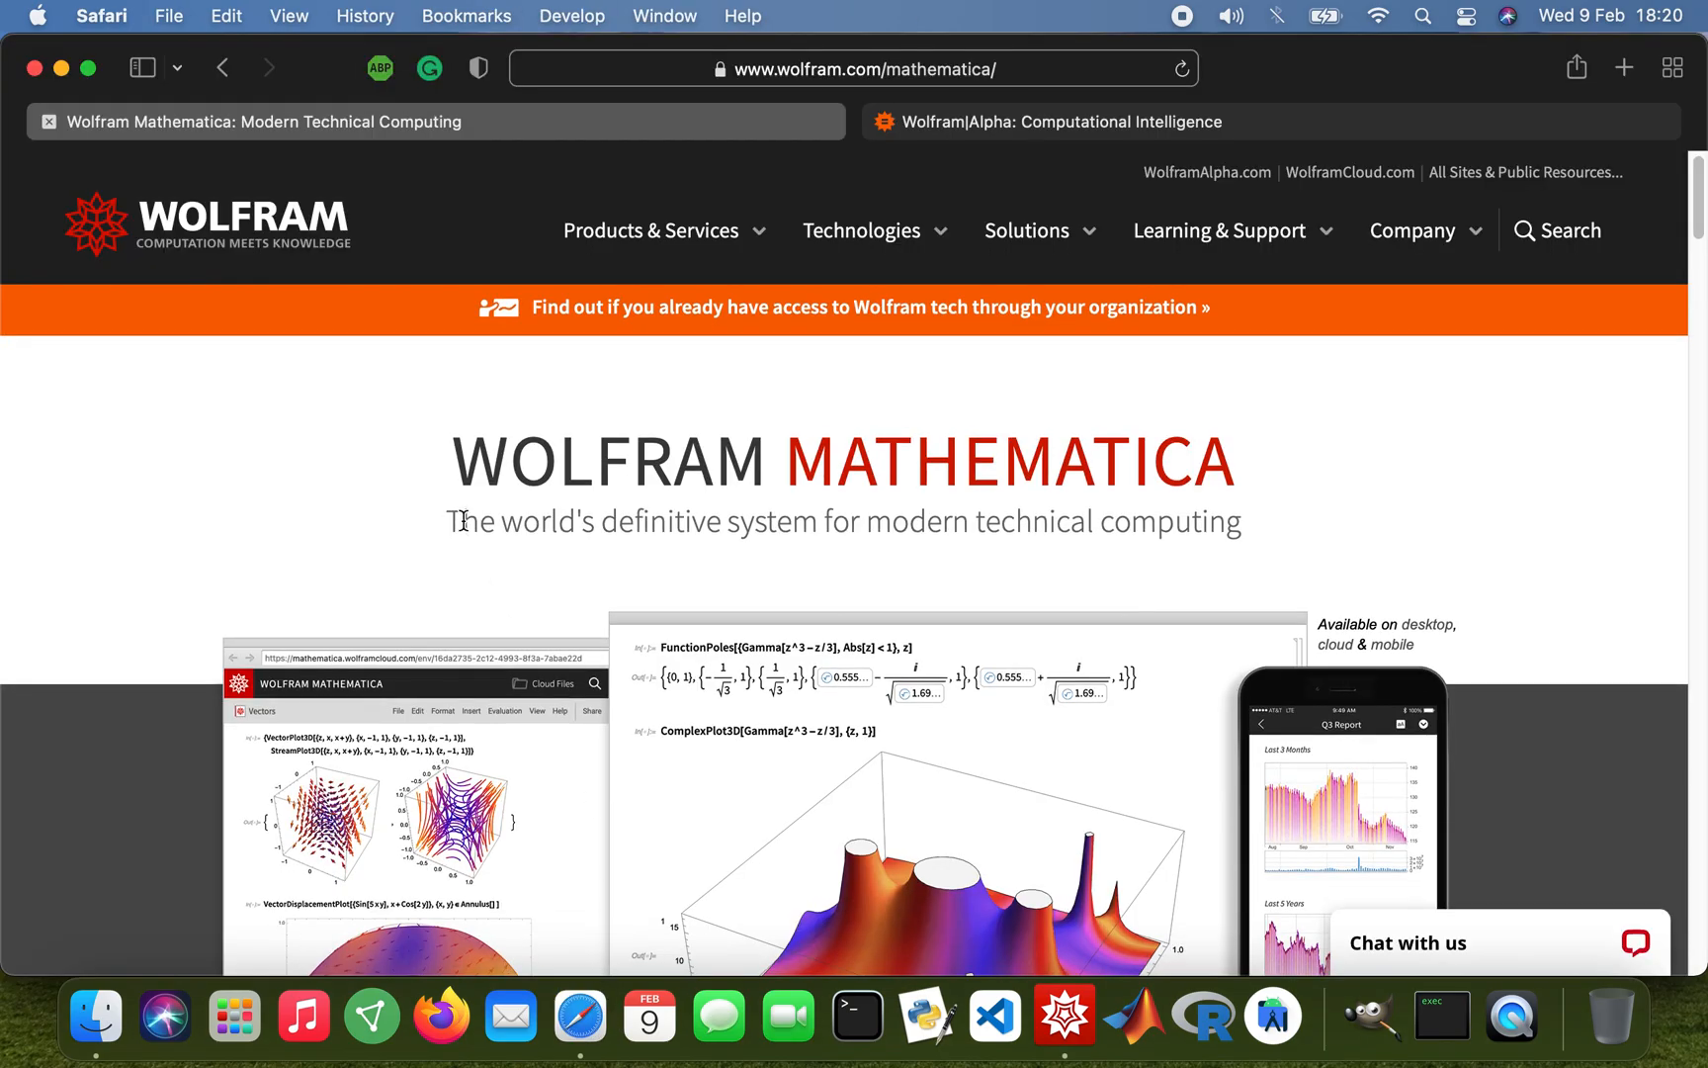
{"action": "mouse_move", "coordinate": [927, 982]}
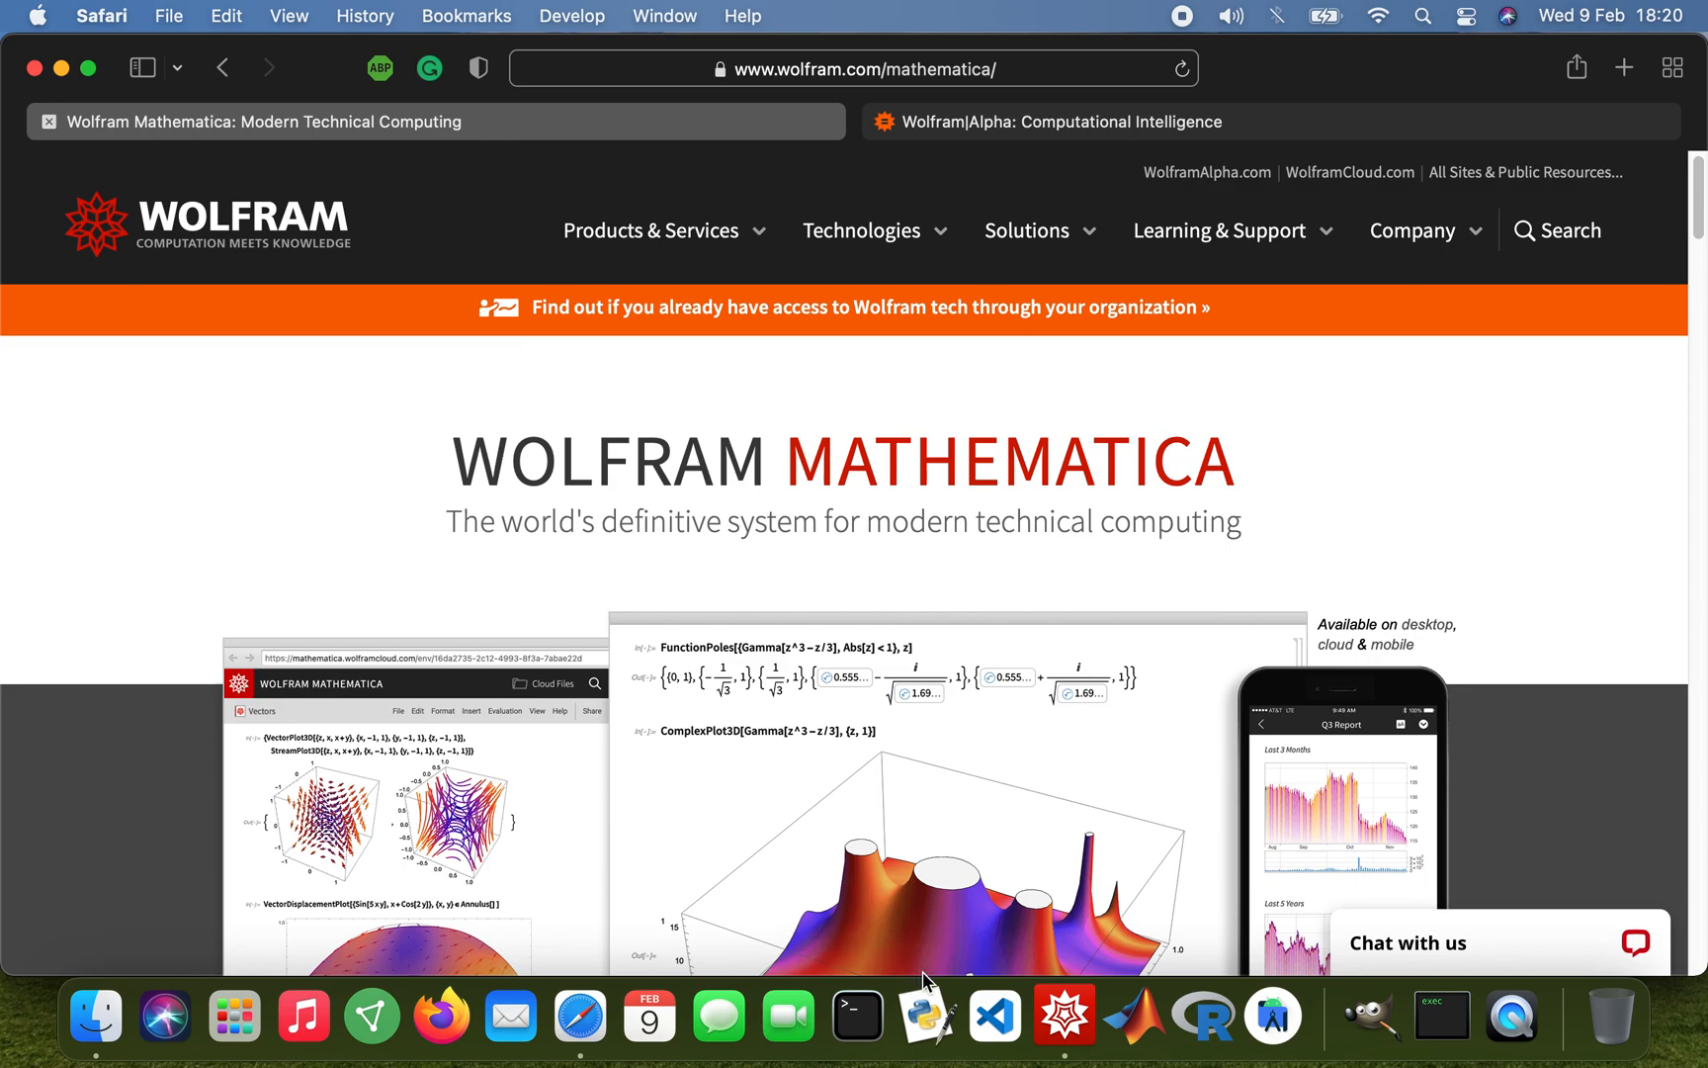
Switch from Safari to the blank Logarithms.nb notebook in Mathematica
{"action": "left_click", "coordinate": [1062, 1015]}
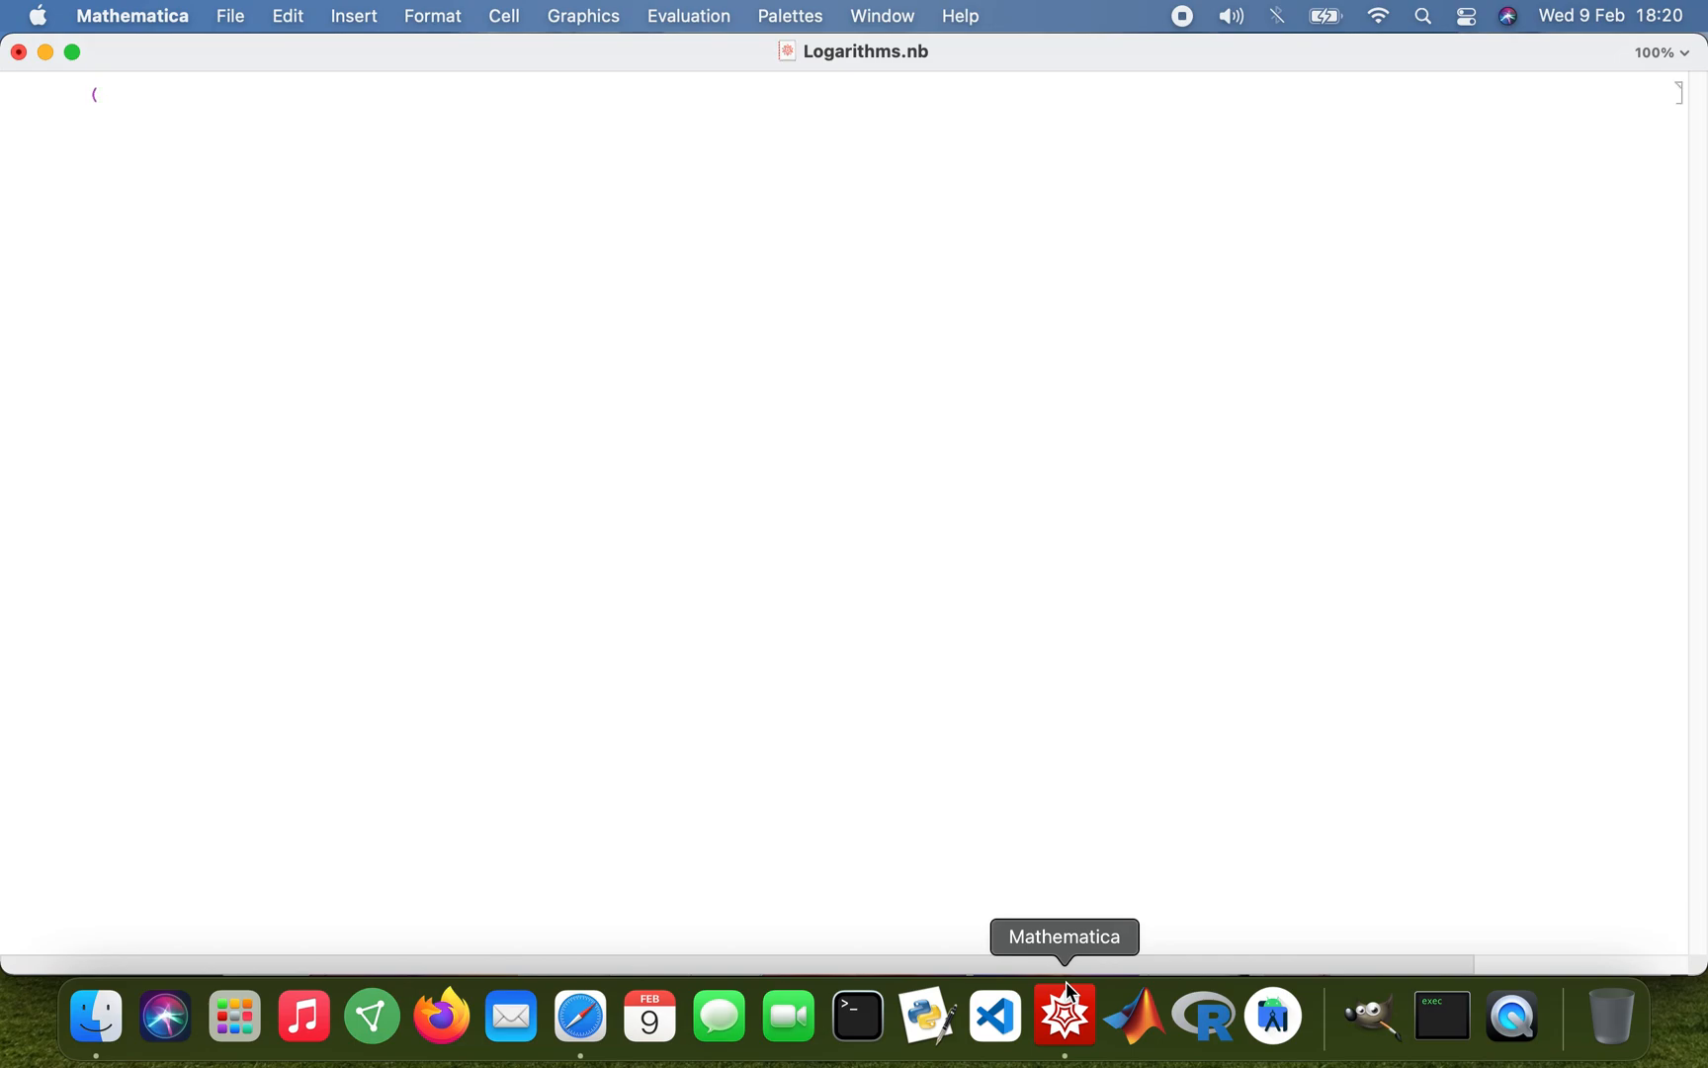
Write the comment (*1st law: log A + log B = log AB*) in the first input cell
{"action": "type", "text": "*"}
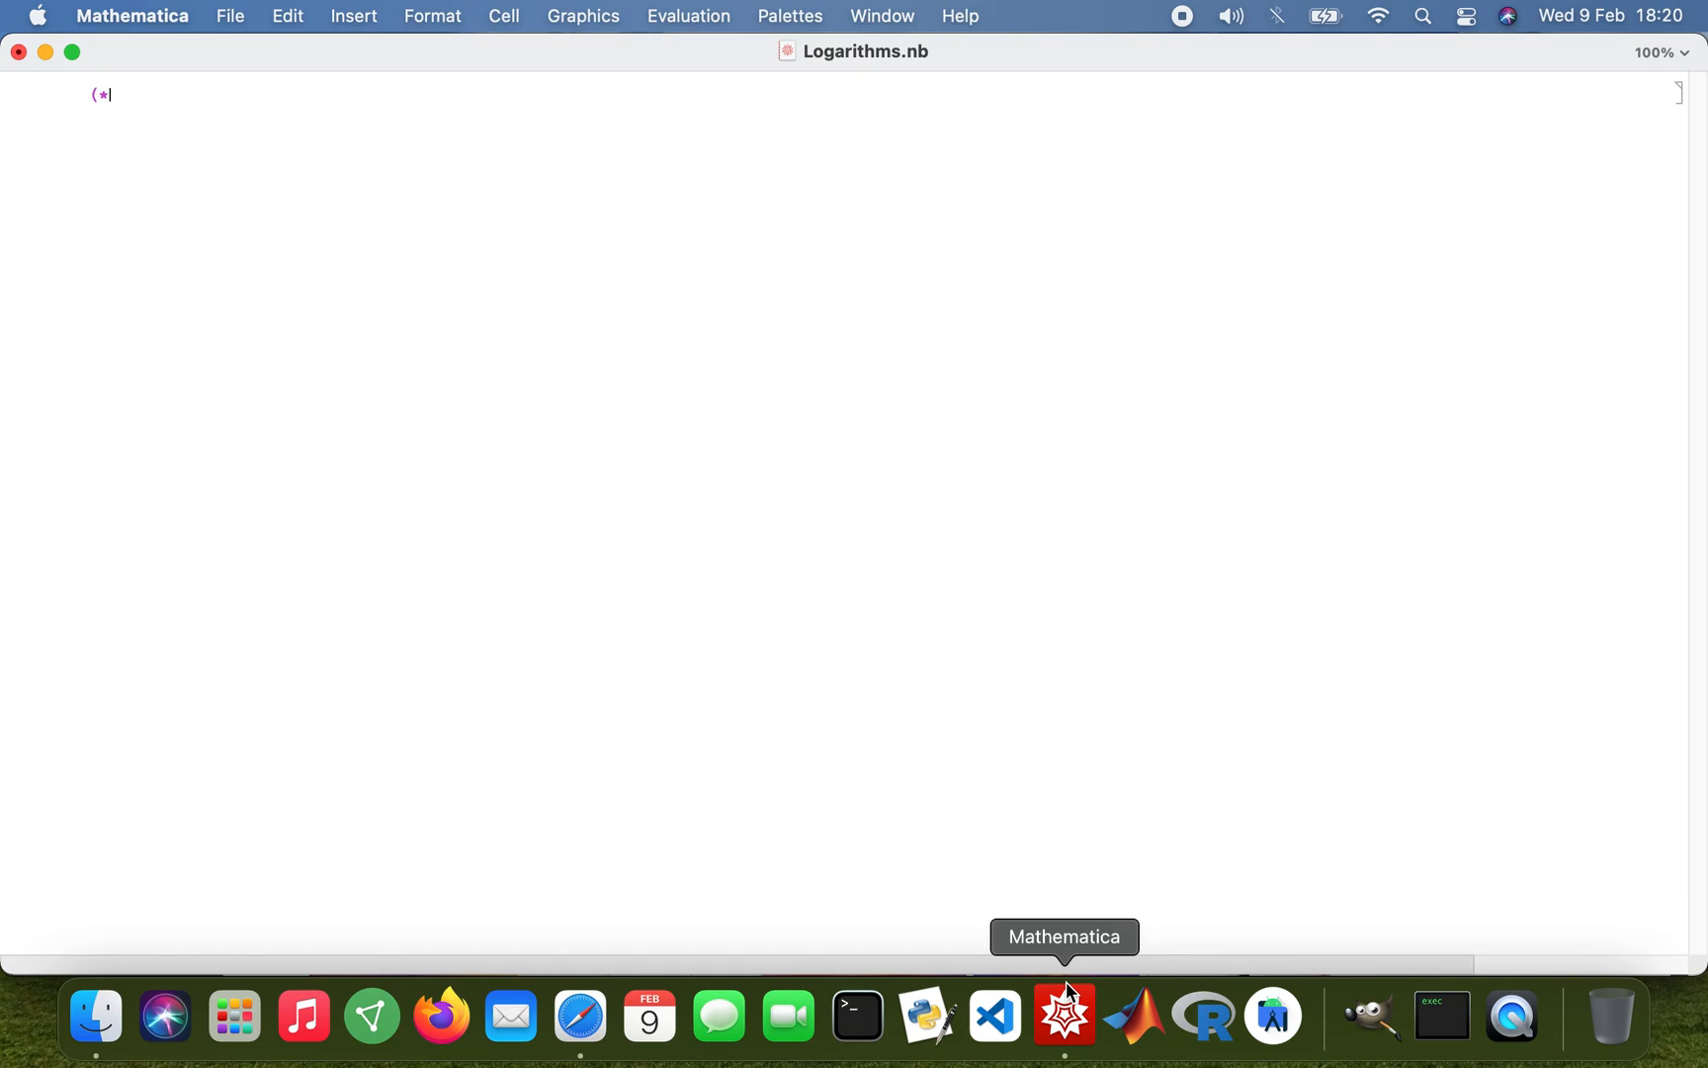
{"action": "type", "text": "1st law"}
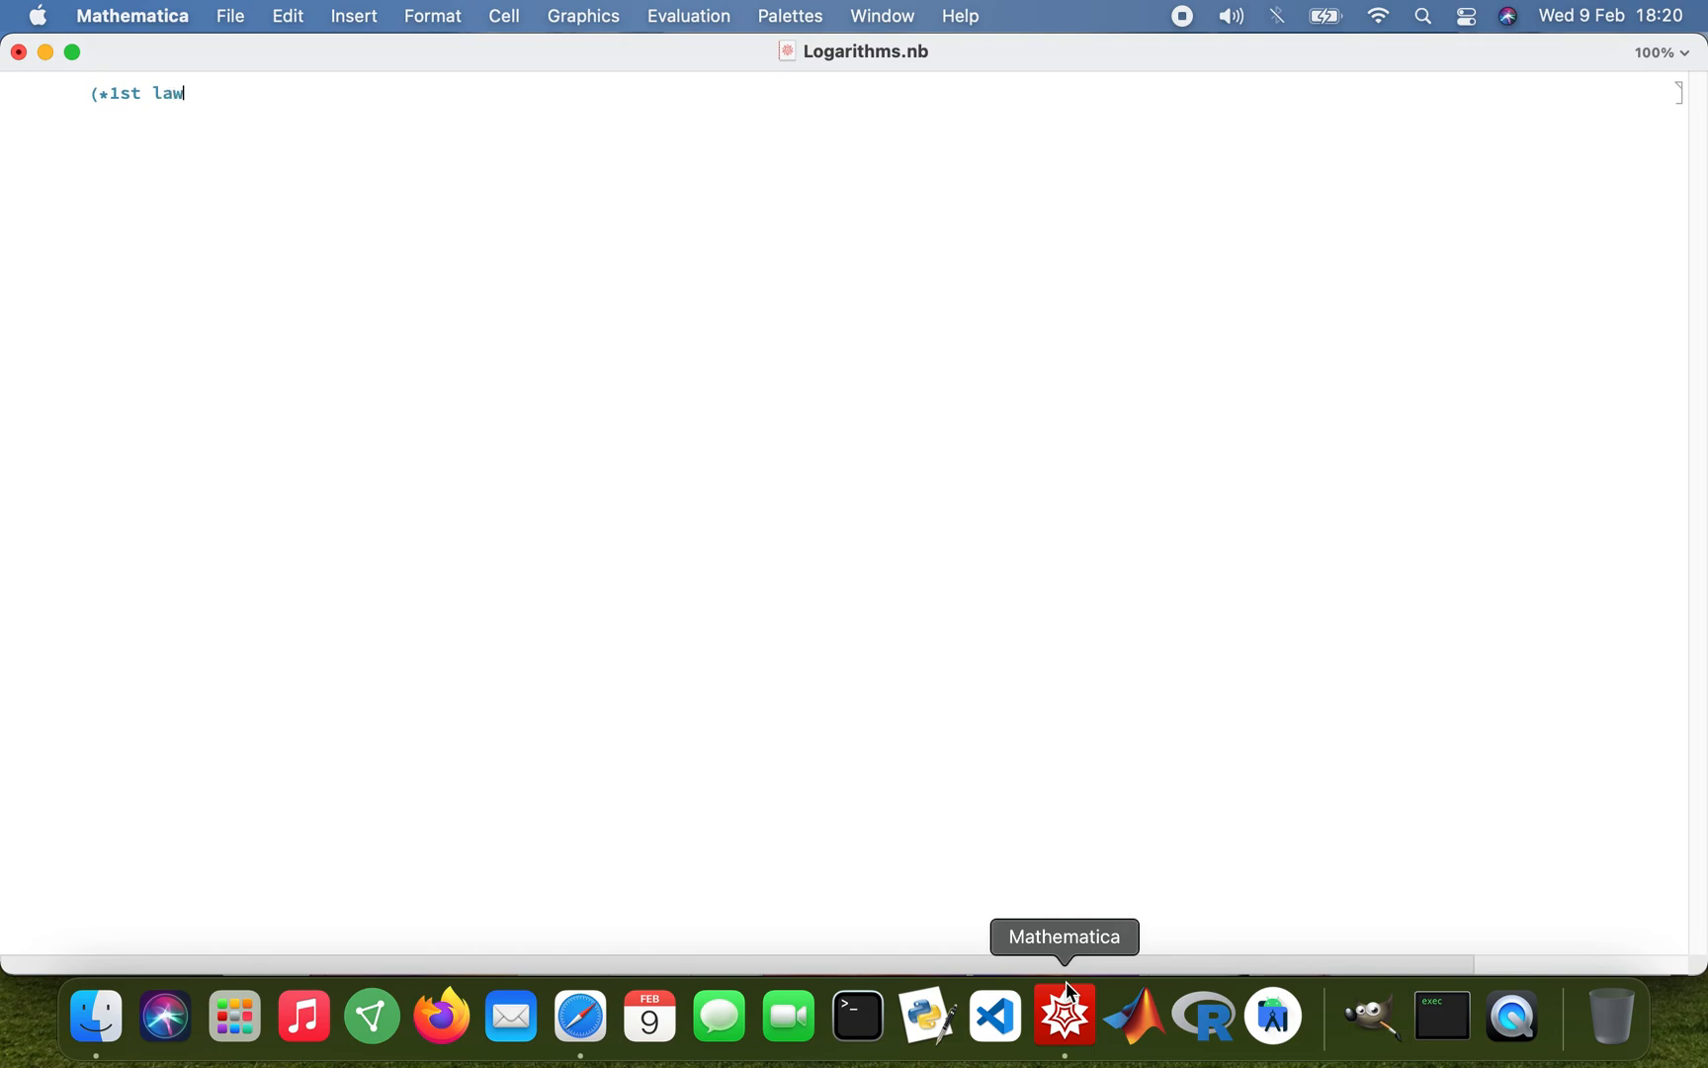
{"action": "type", "text": ":"}
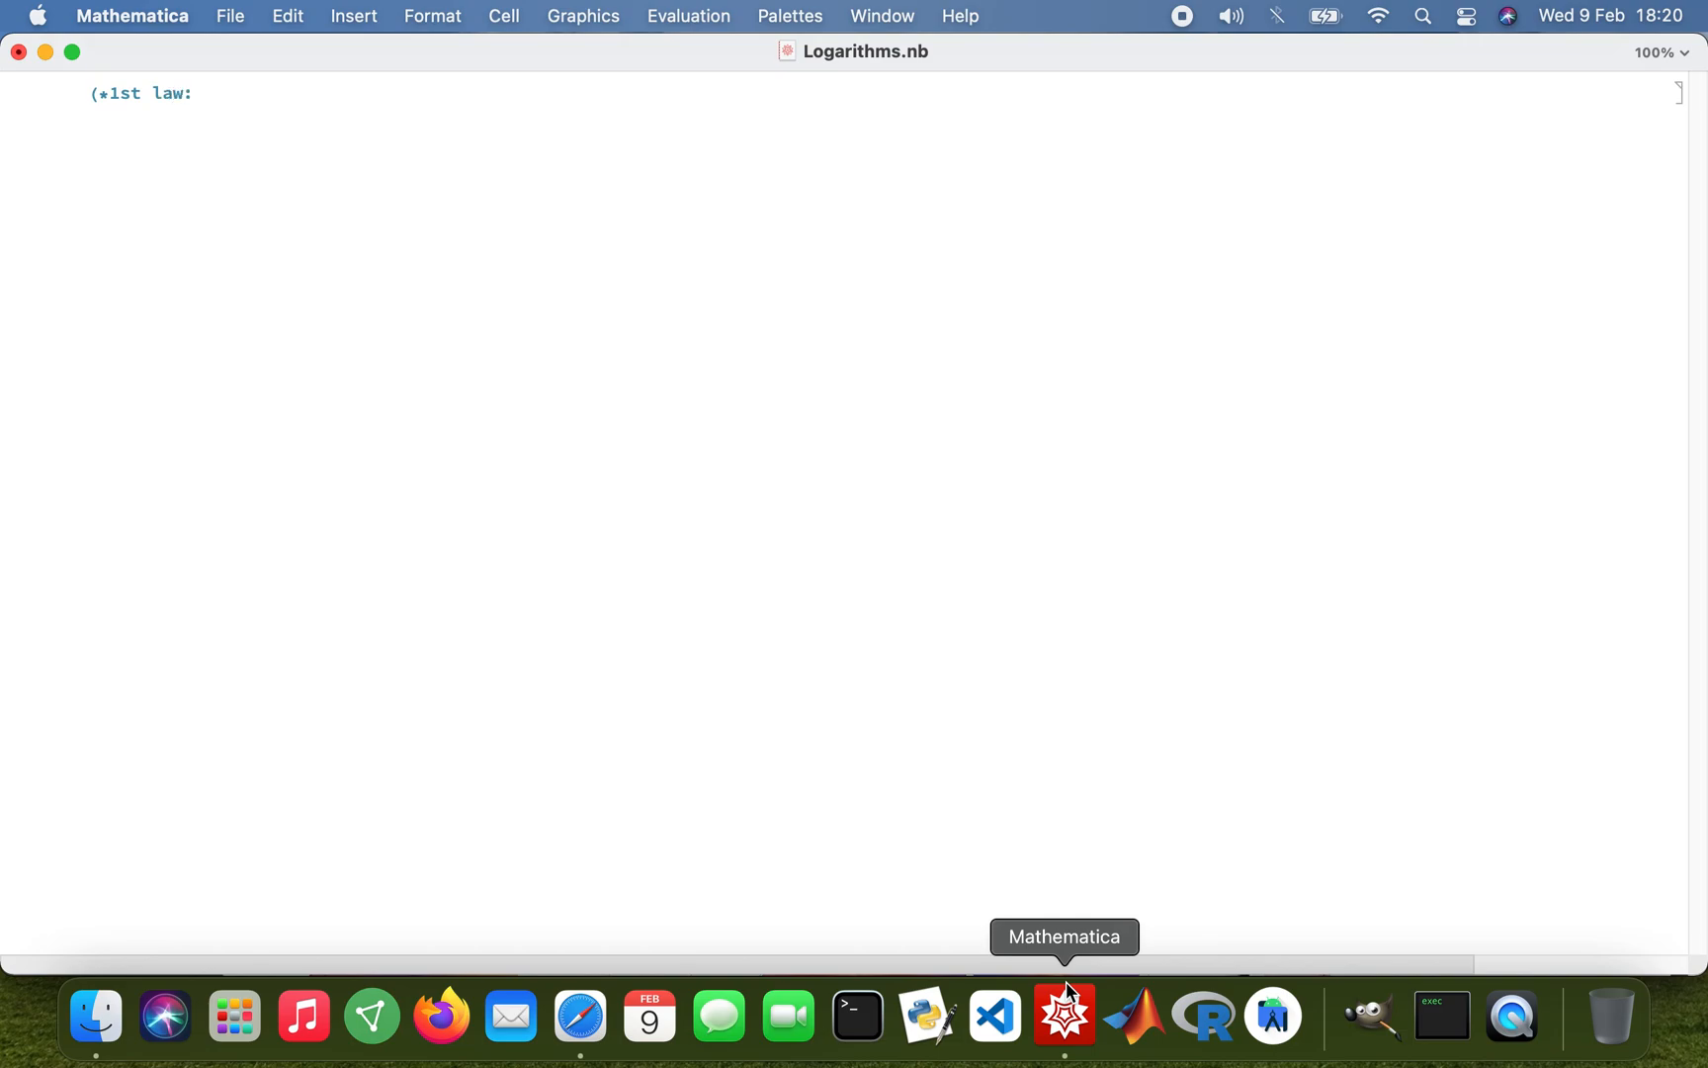
{"action": "type", "text": "lo"}
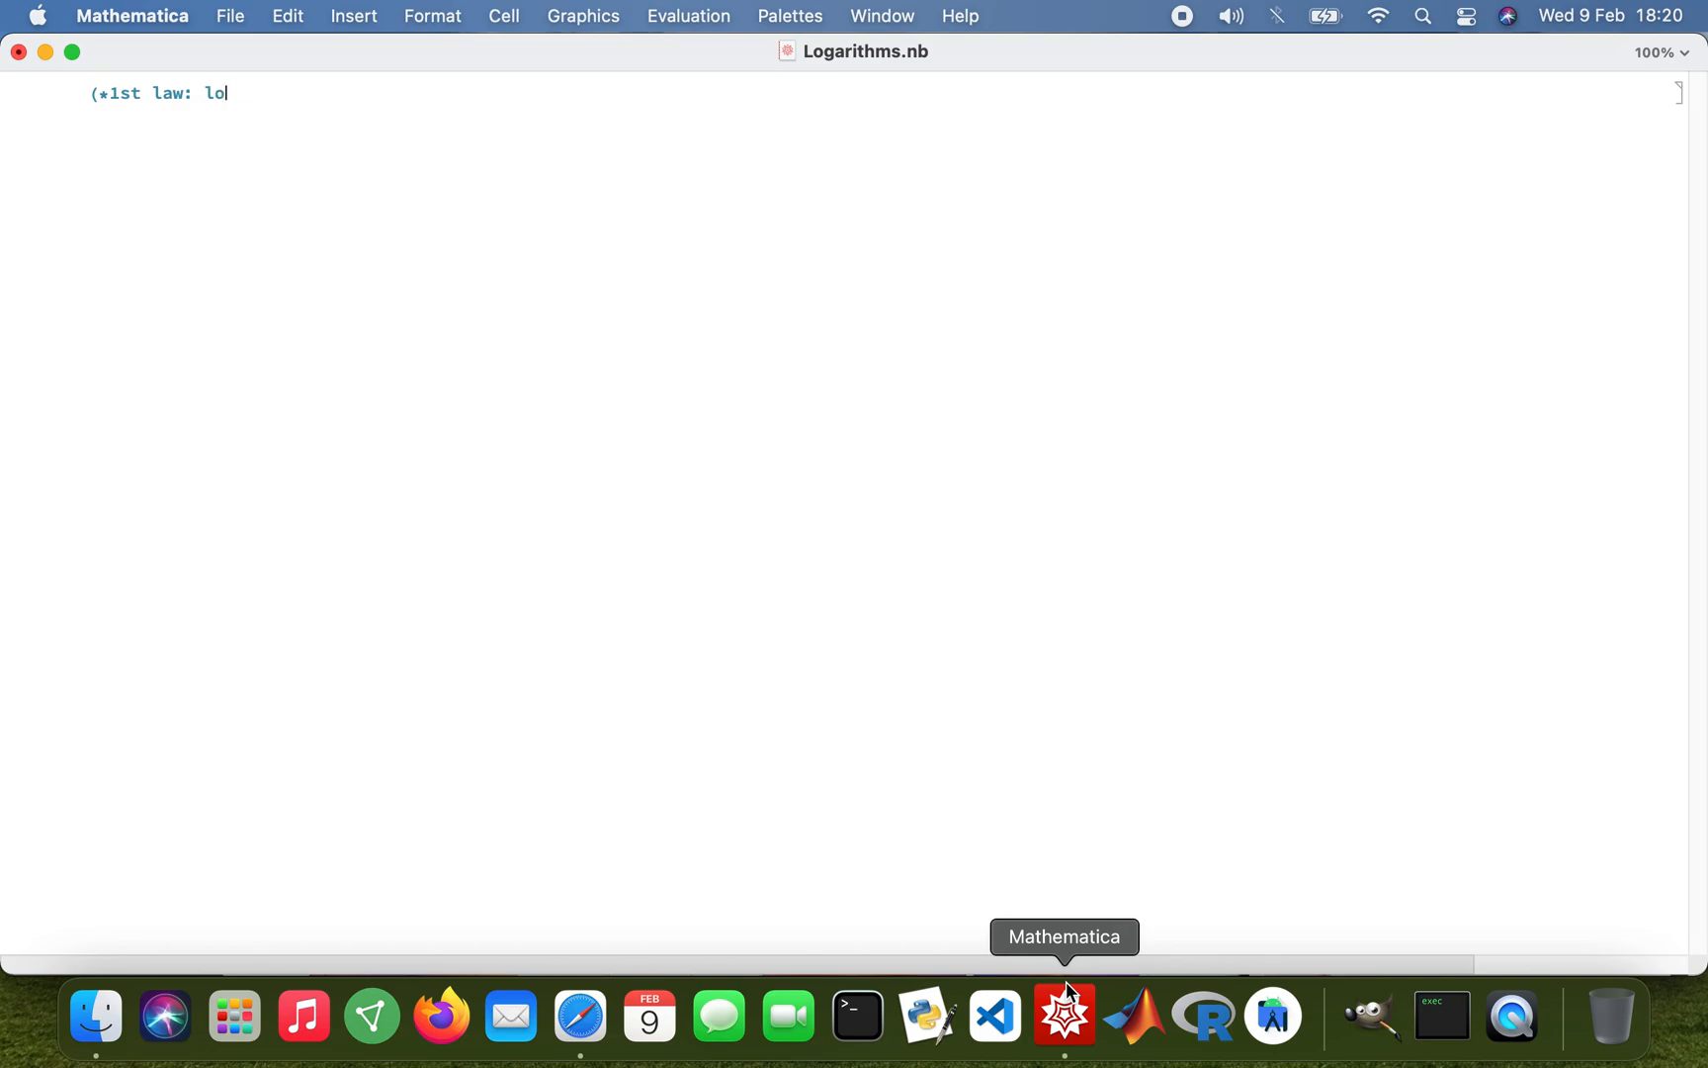
{"action": "type", "text": "g A +"}
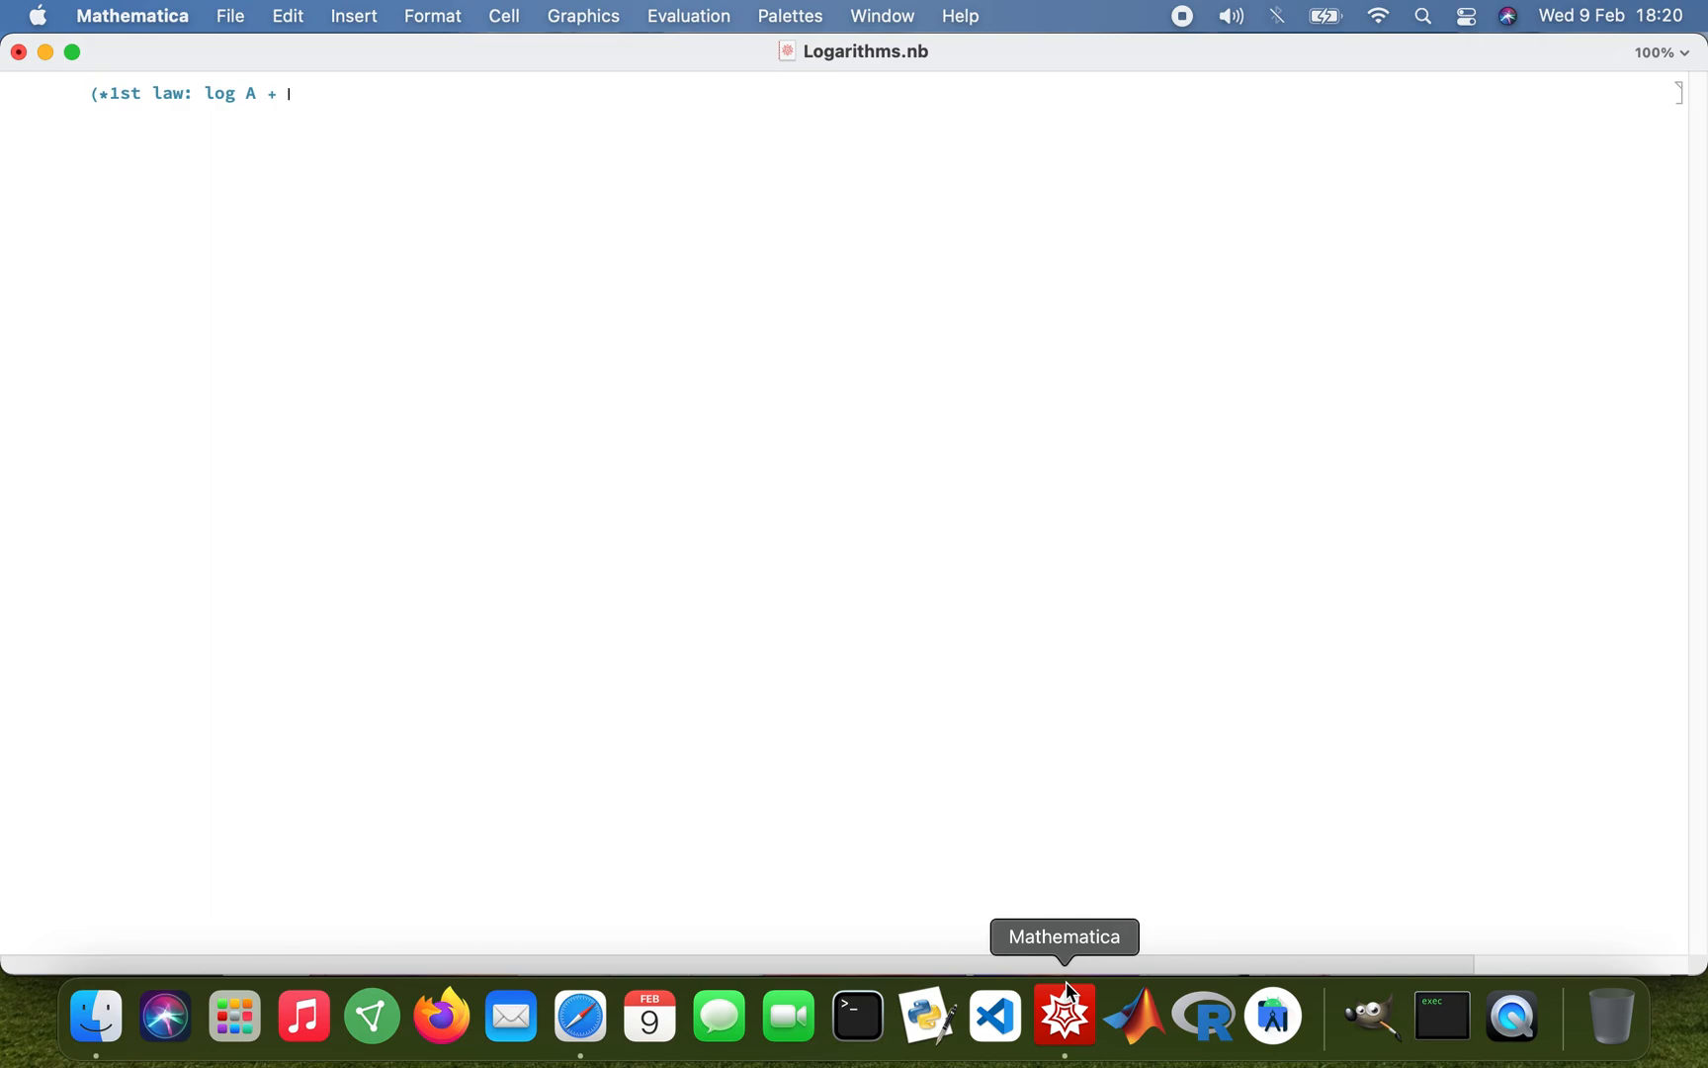
{"action": "type", "text": "log B"}
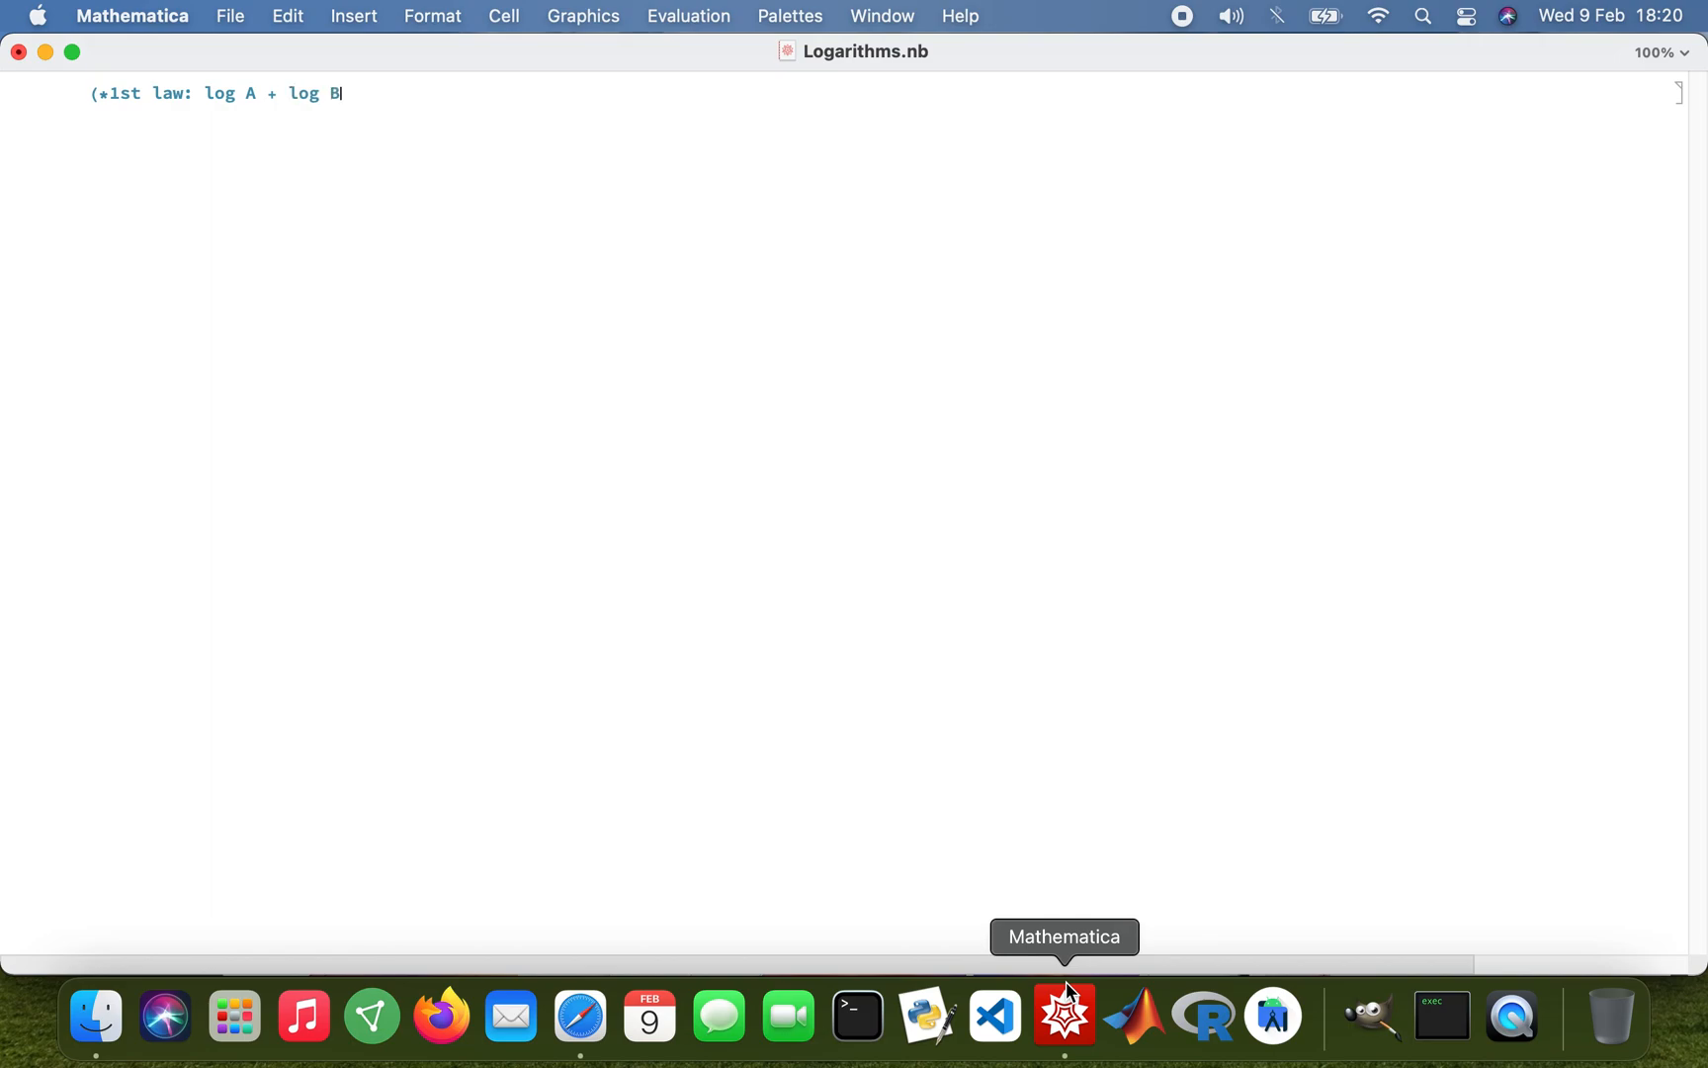
{"action": "type", "text": "="}
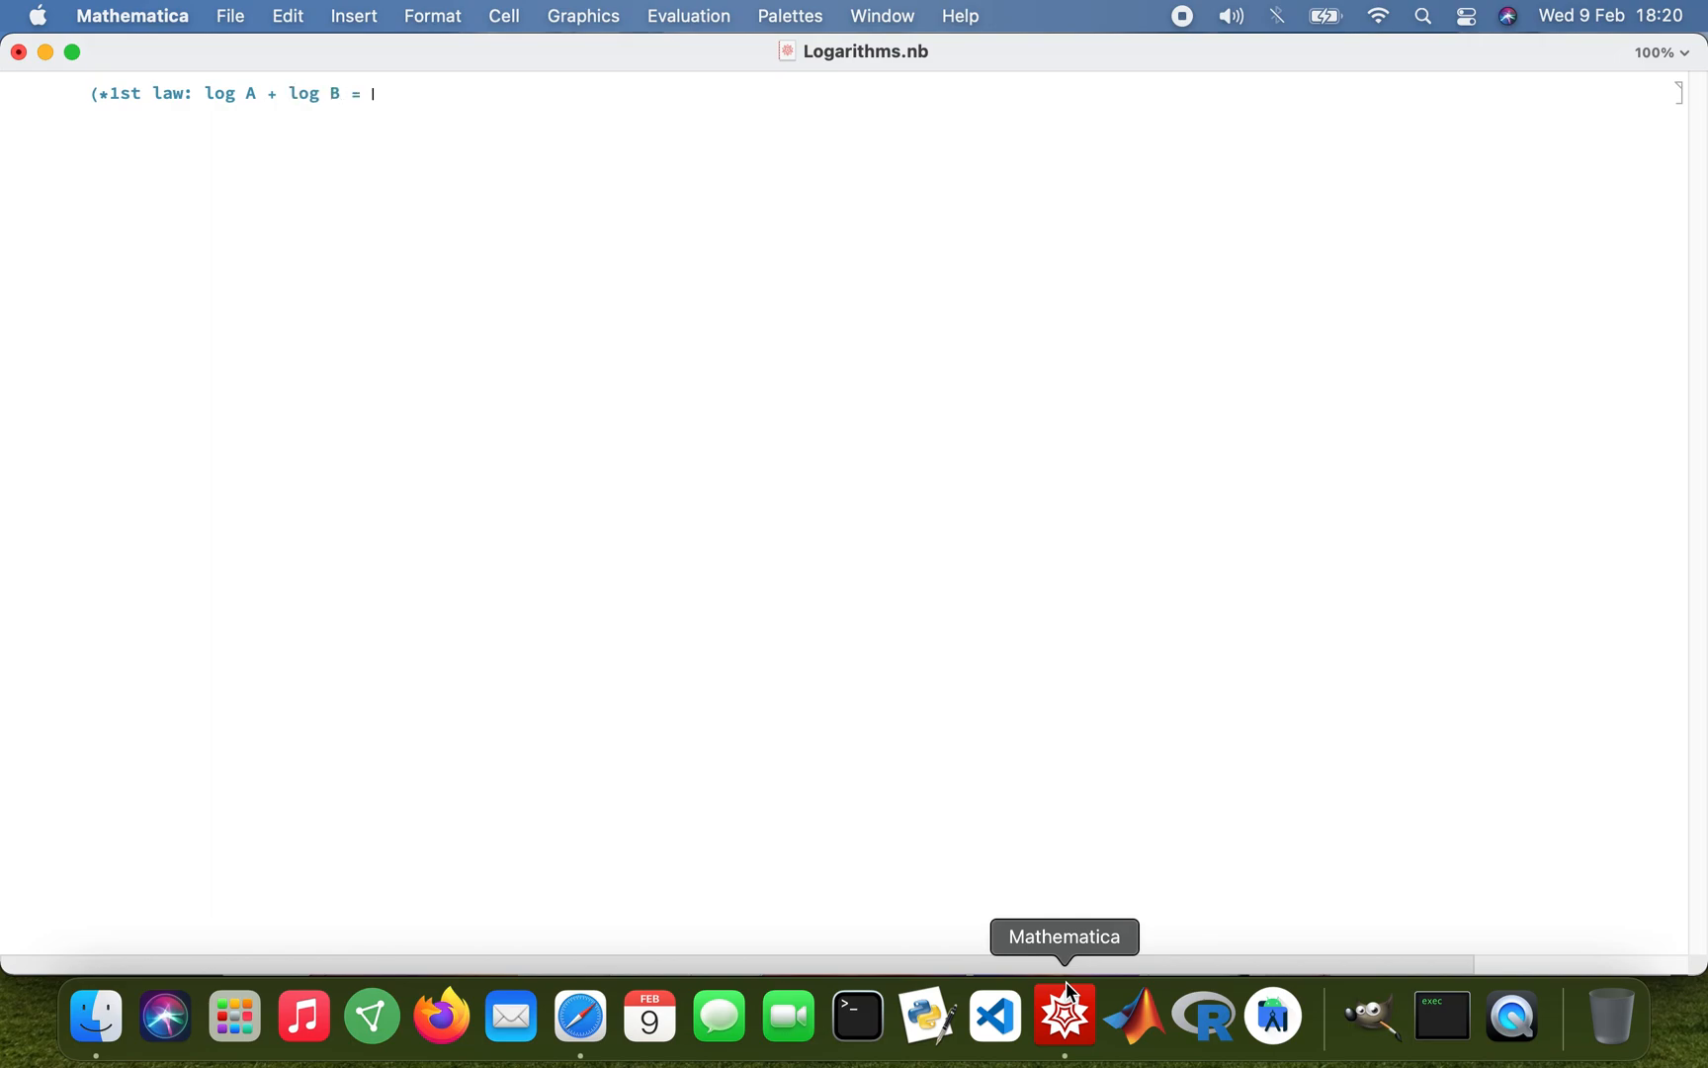
{"action": "type", "text": "log"}
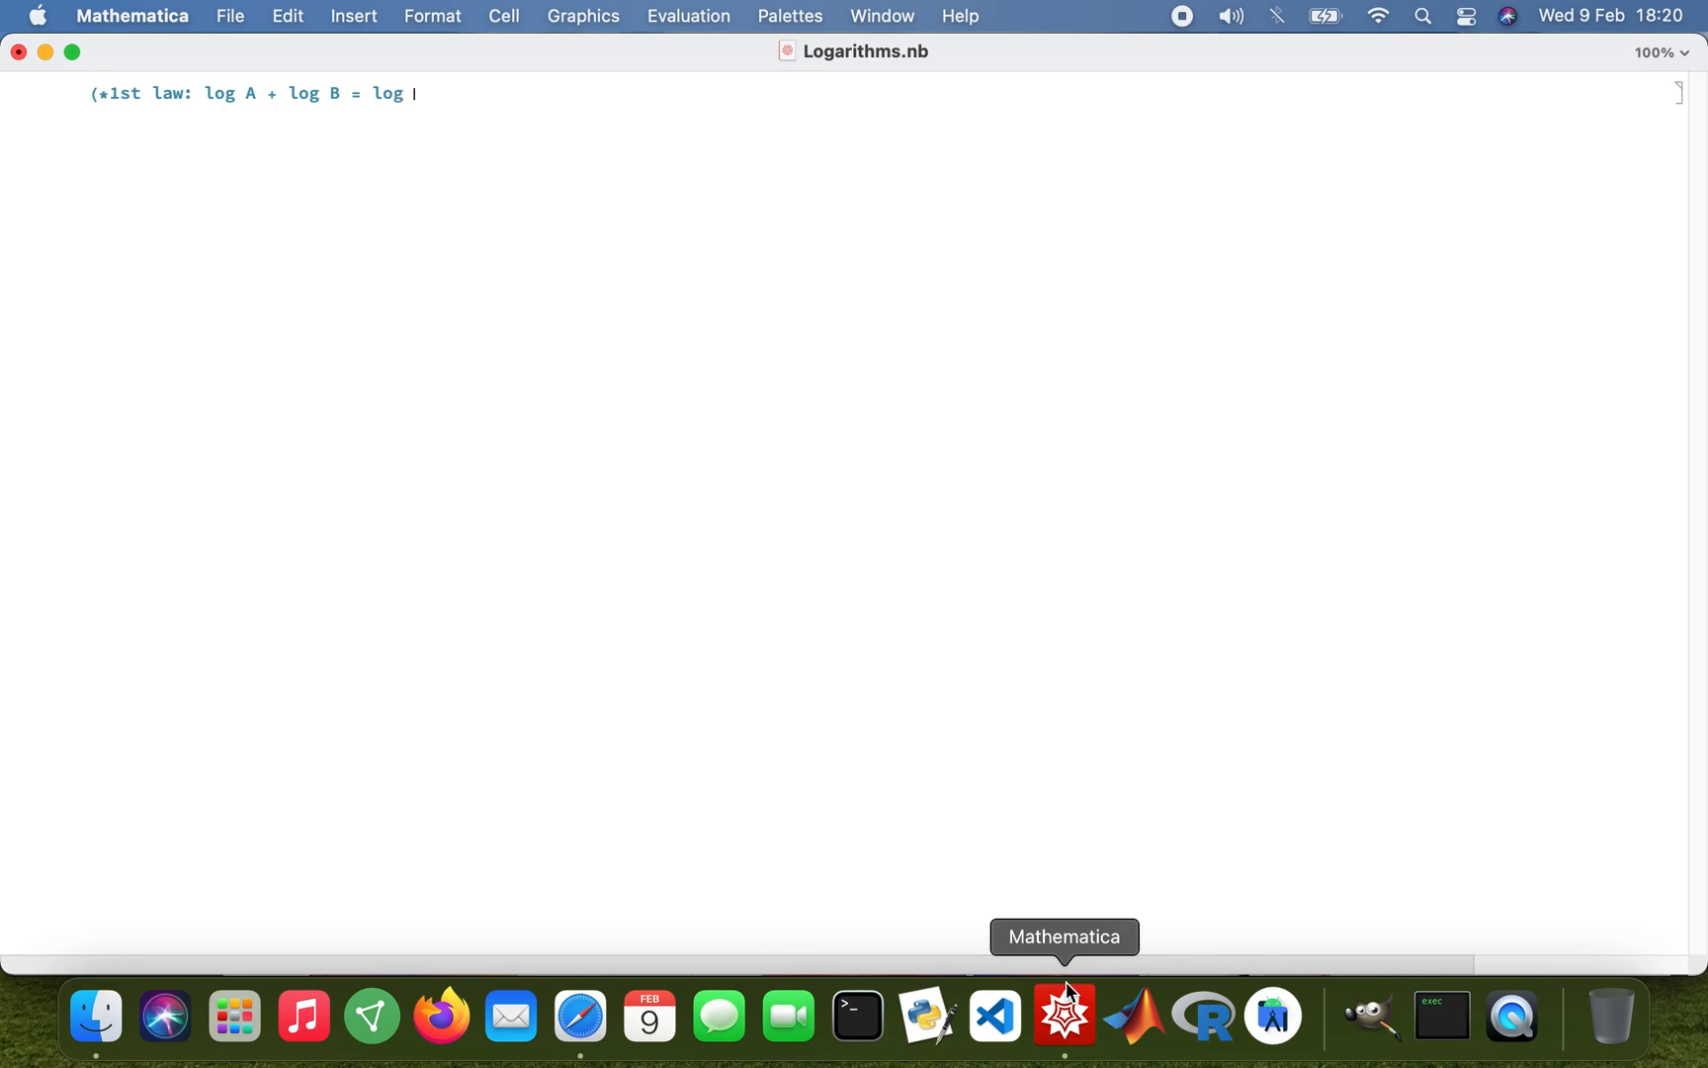
{"action": "type", "text": "AB"}
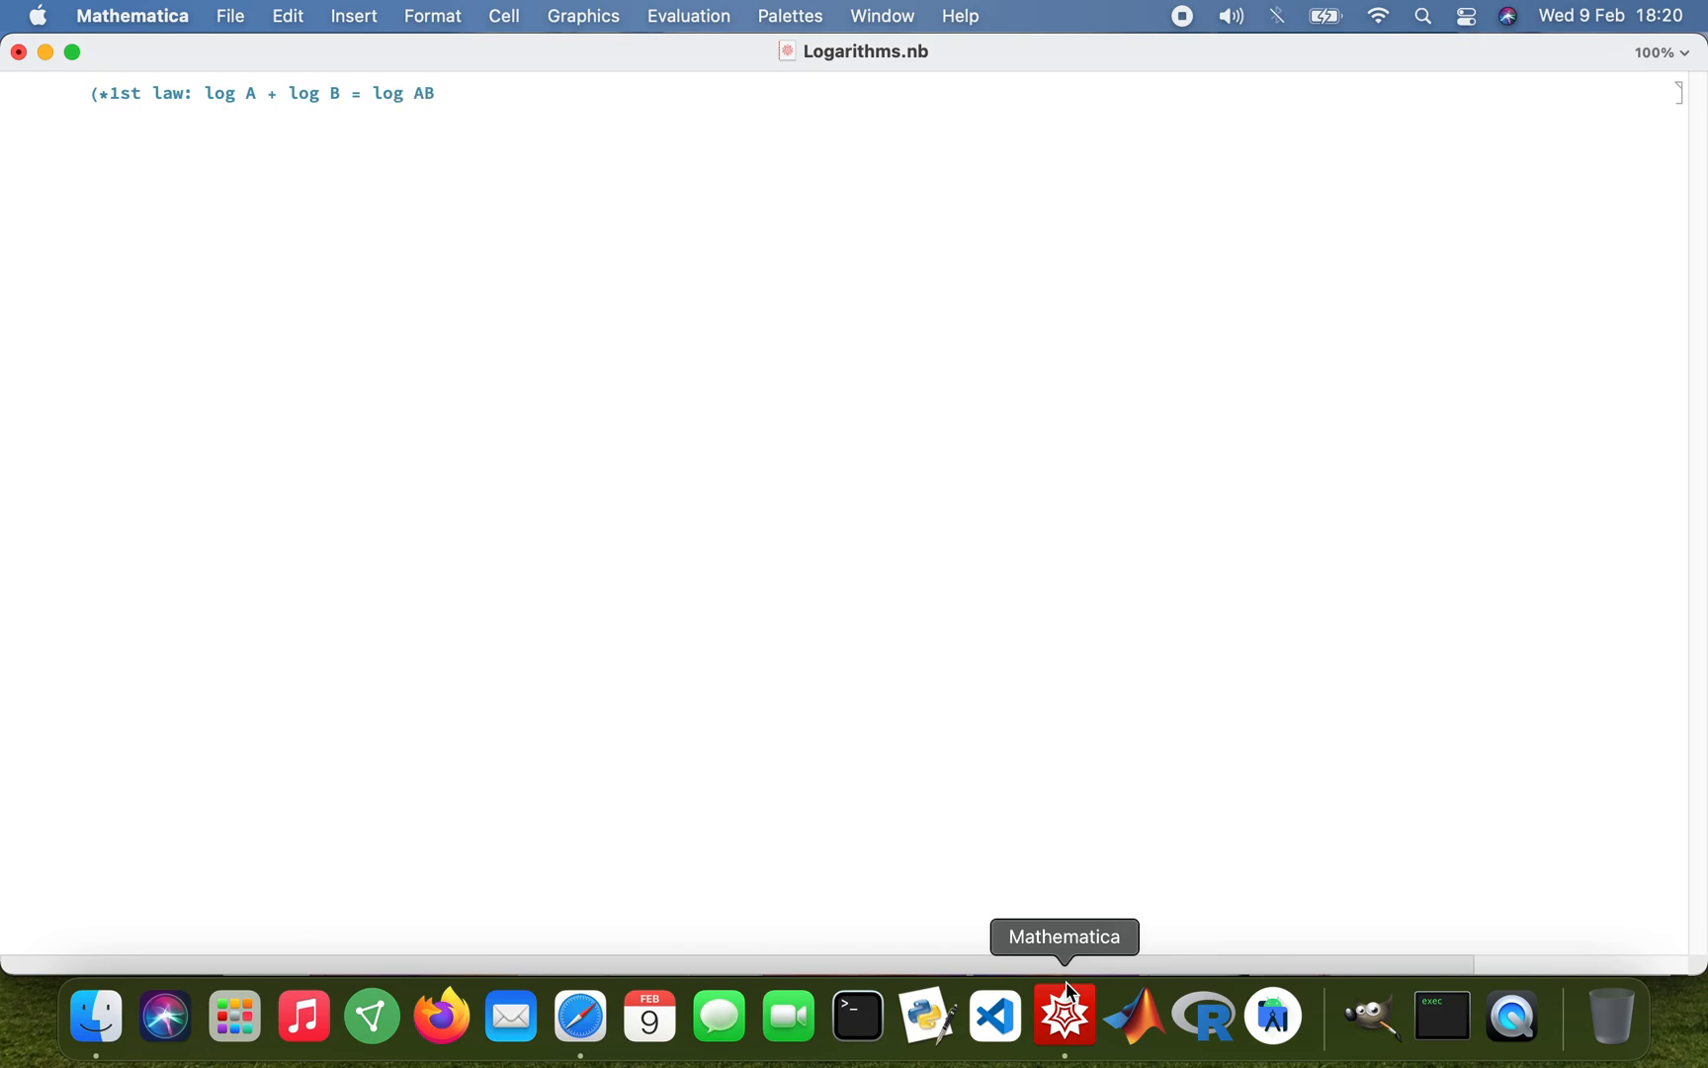
{"action": "type", "text": "*"}
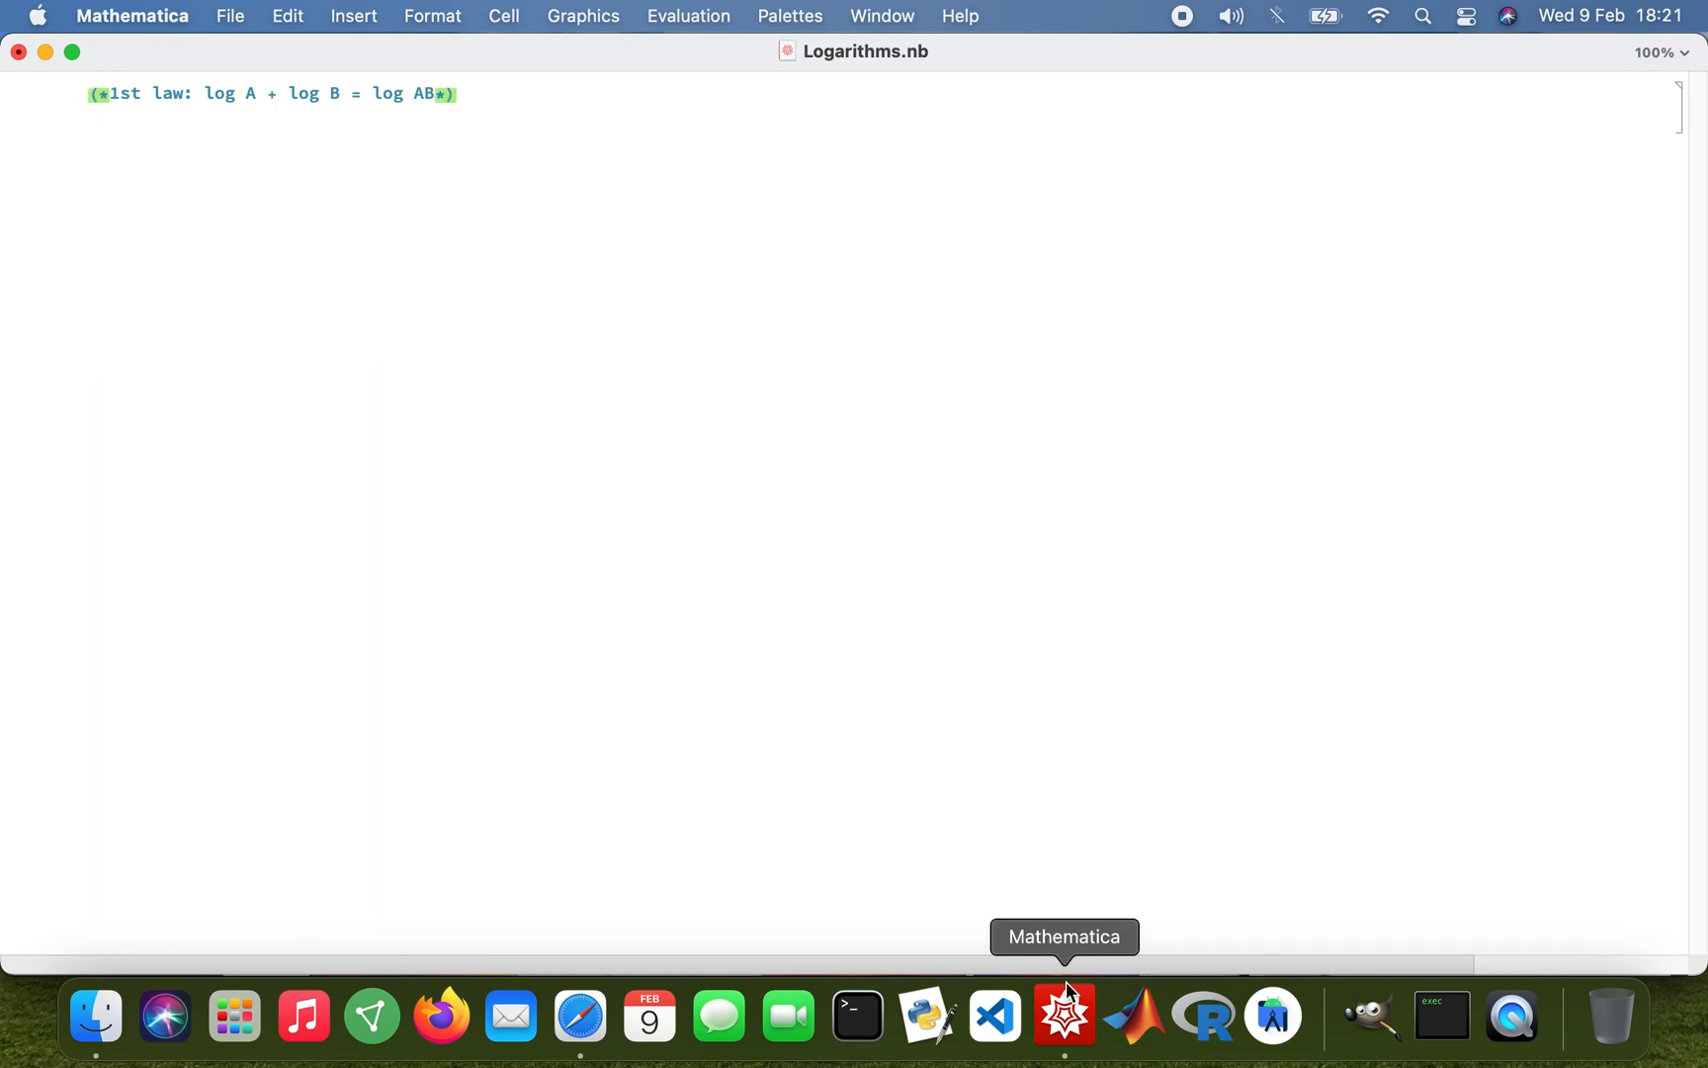
{"action": "type", "text": "lo"}
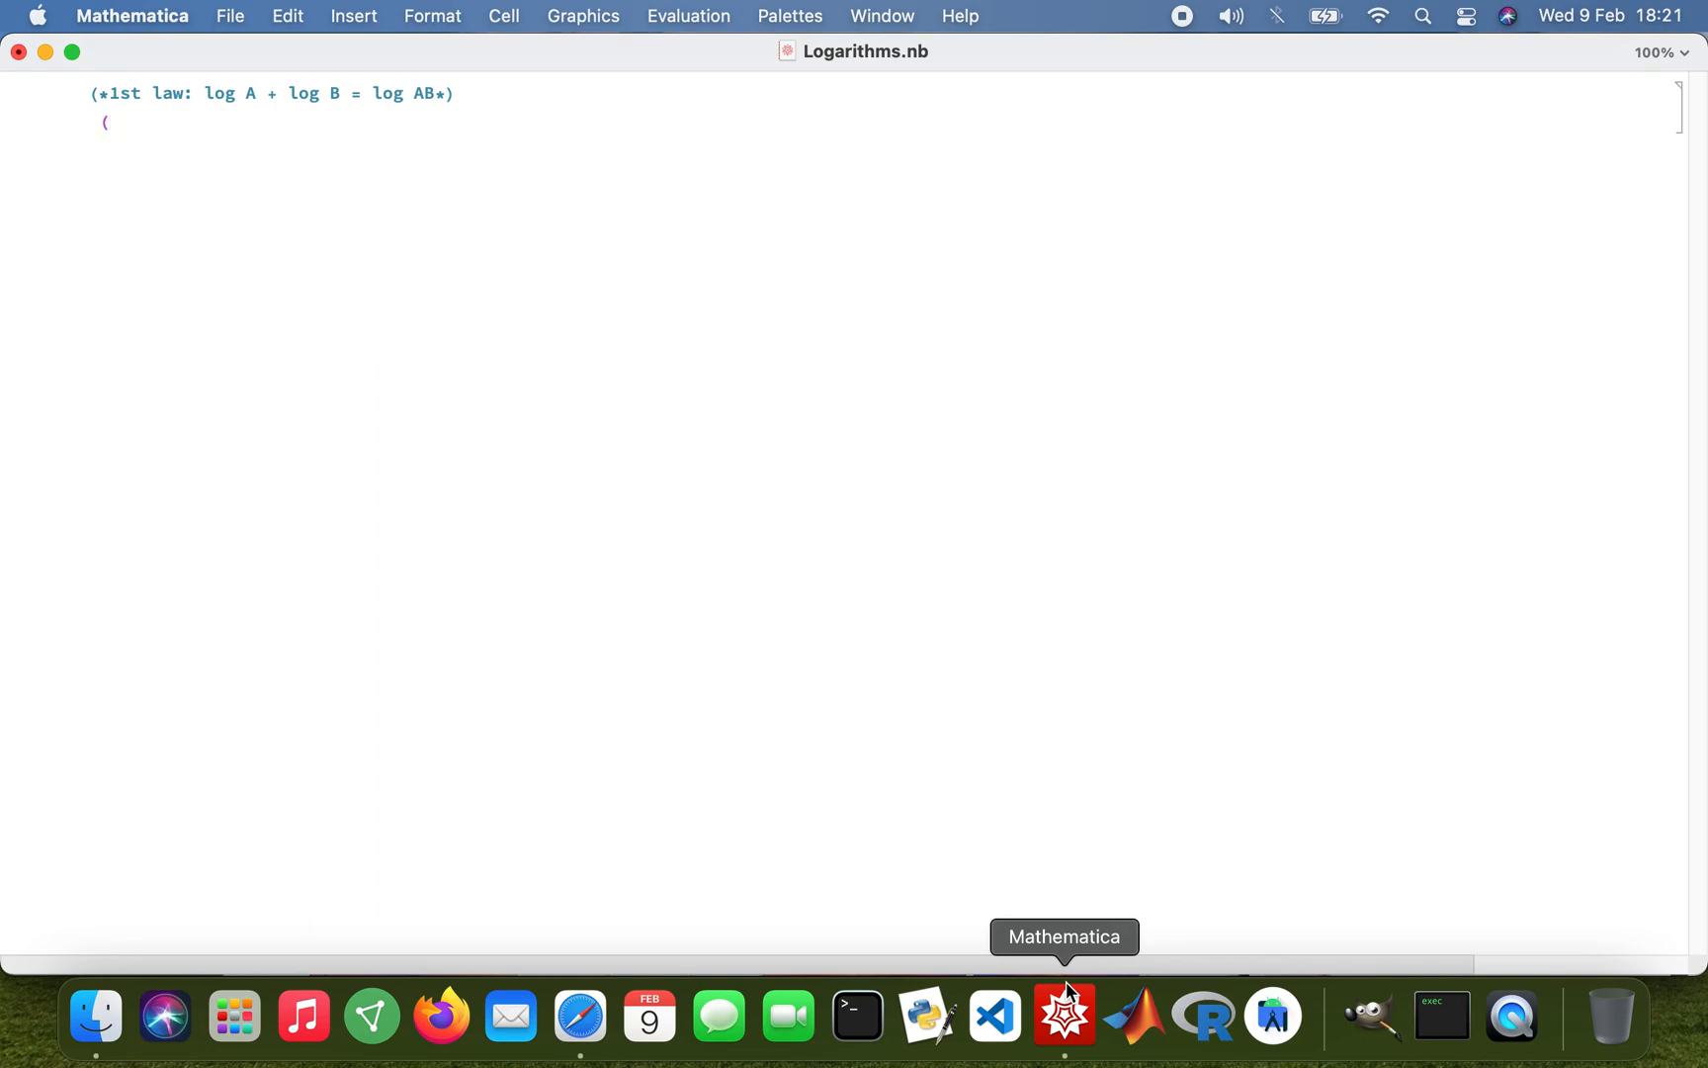
Add the comment (*2nd law: log A - log B = log(A/B)*); on the next line
{"action": "type", "text": "*2nd law"}
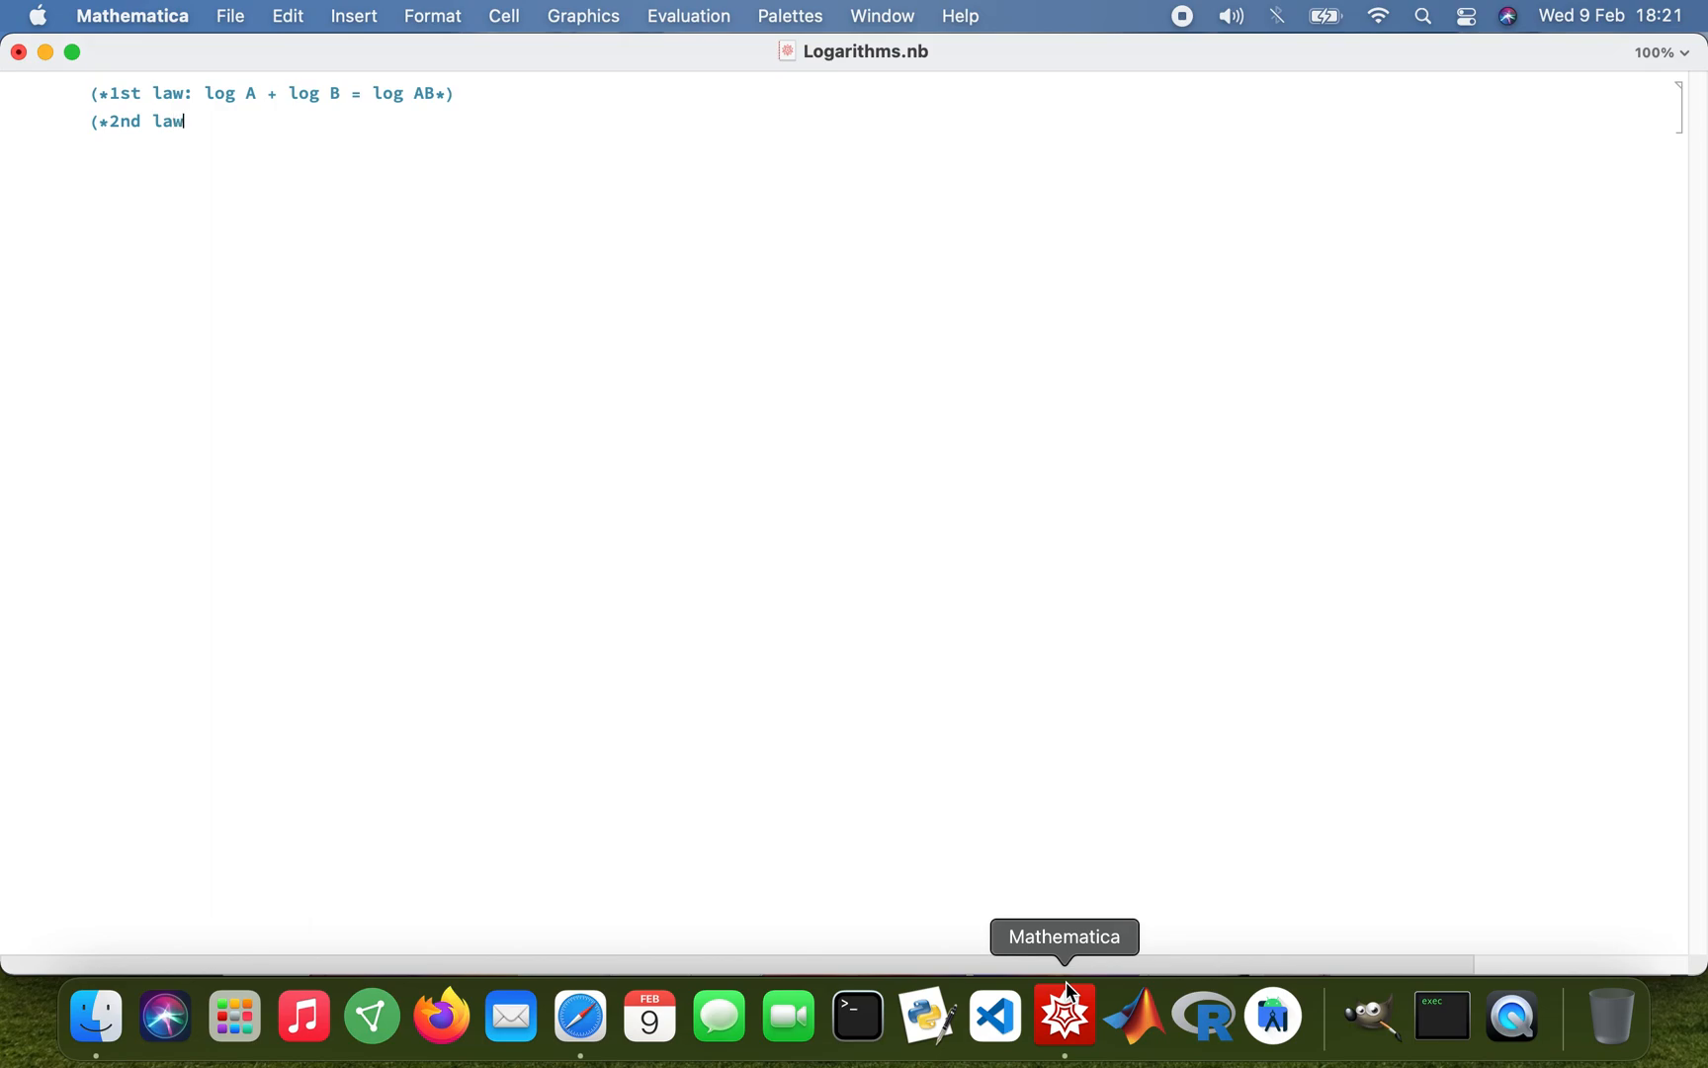
{"action": "type", "text": ": log A -"}
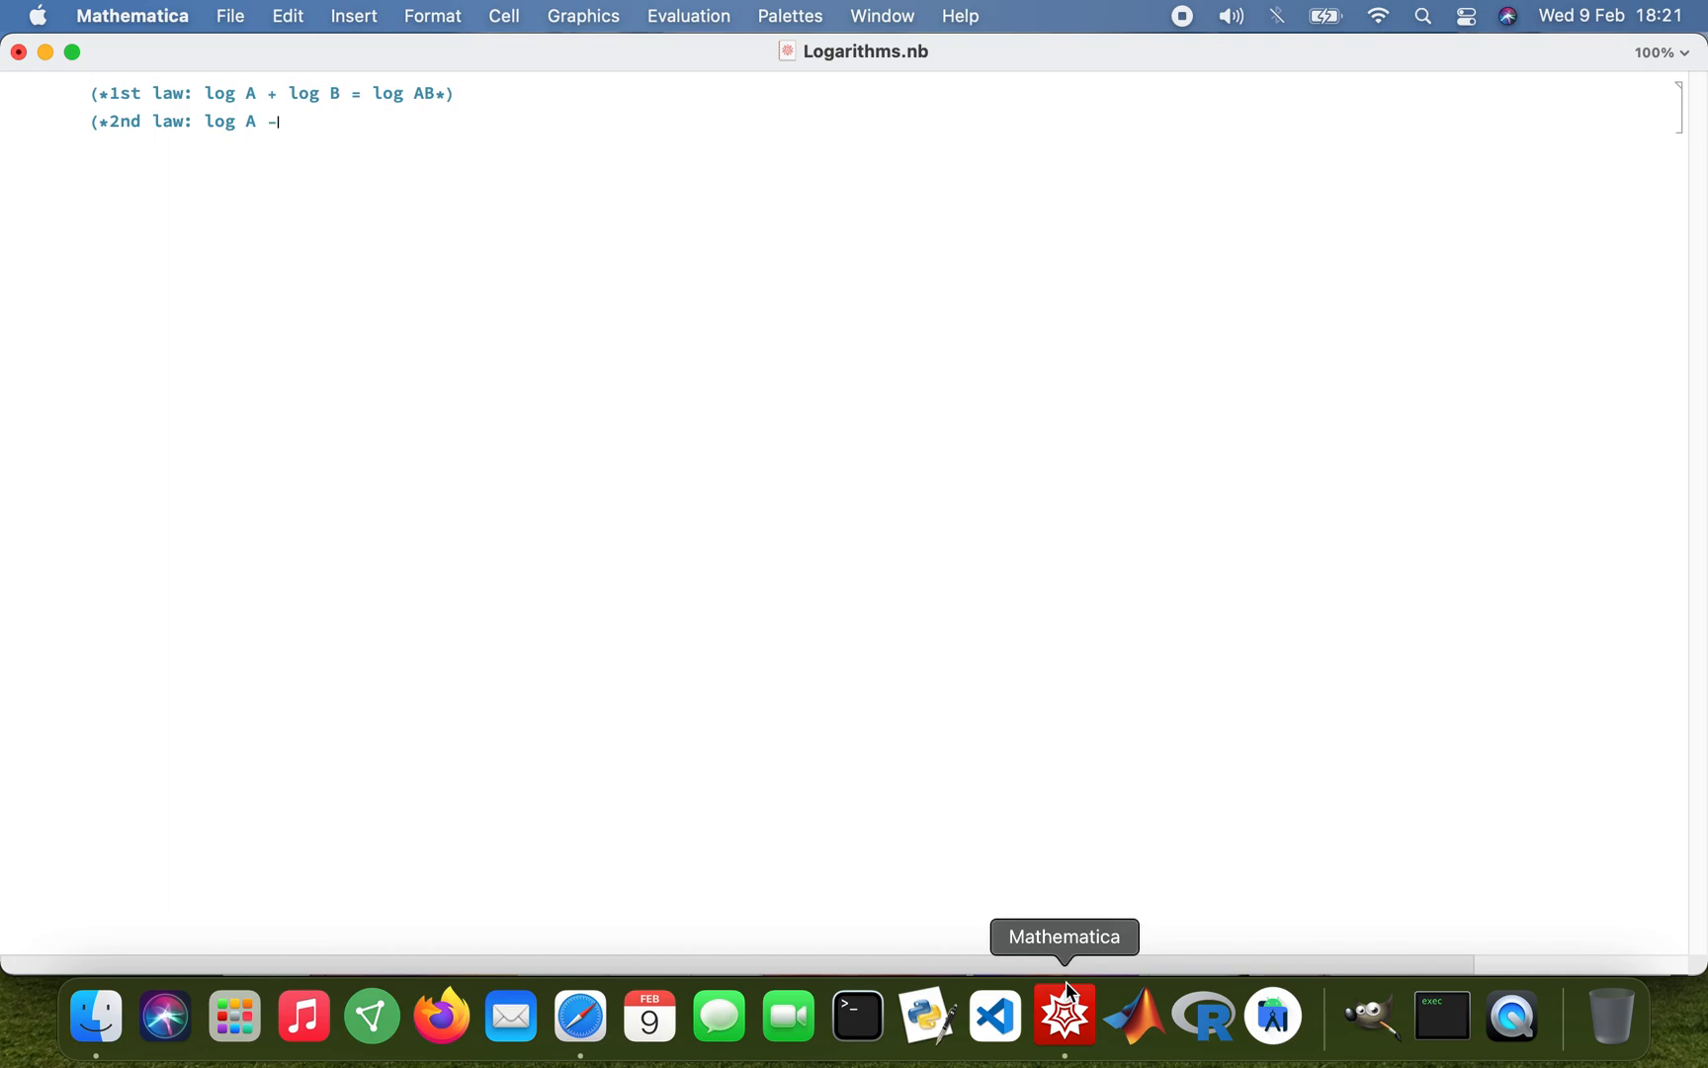
{"action": "type", "text": "log B"}
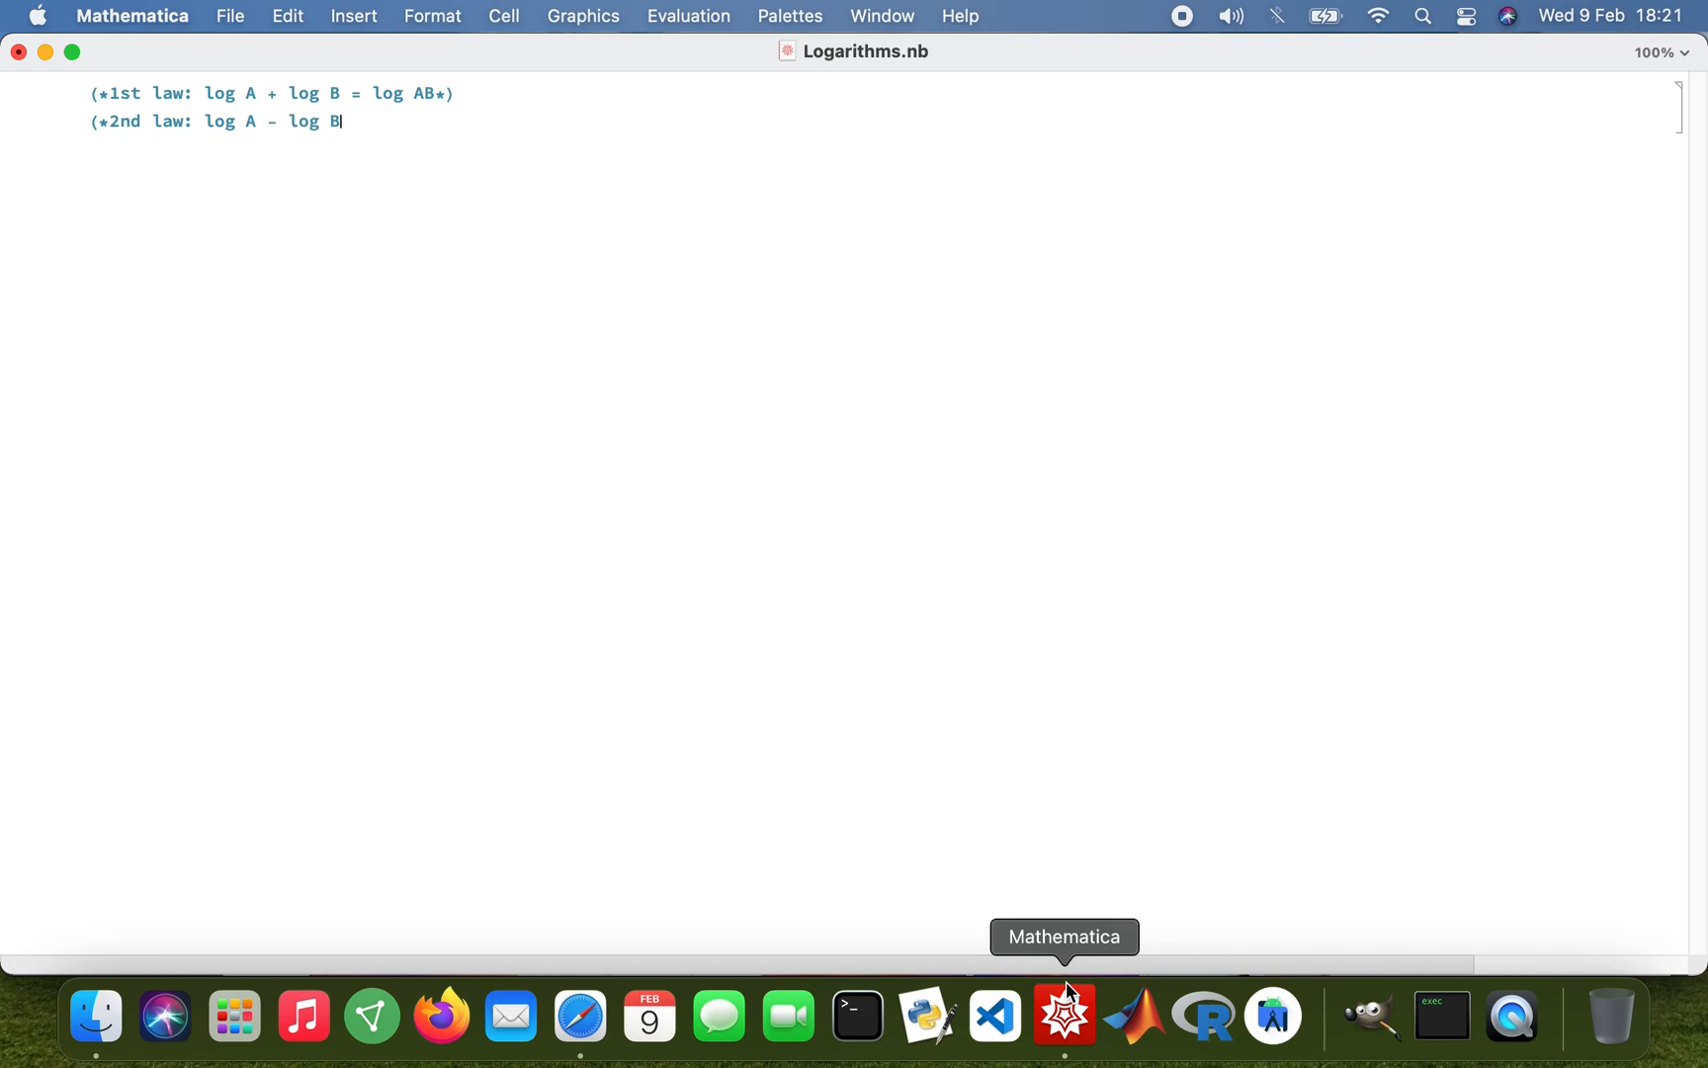
{"action": "type", "text": "= lo"}
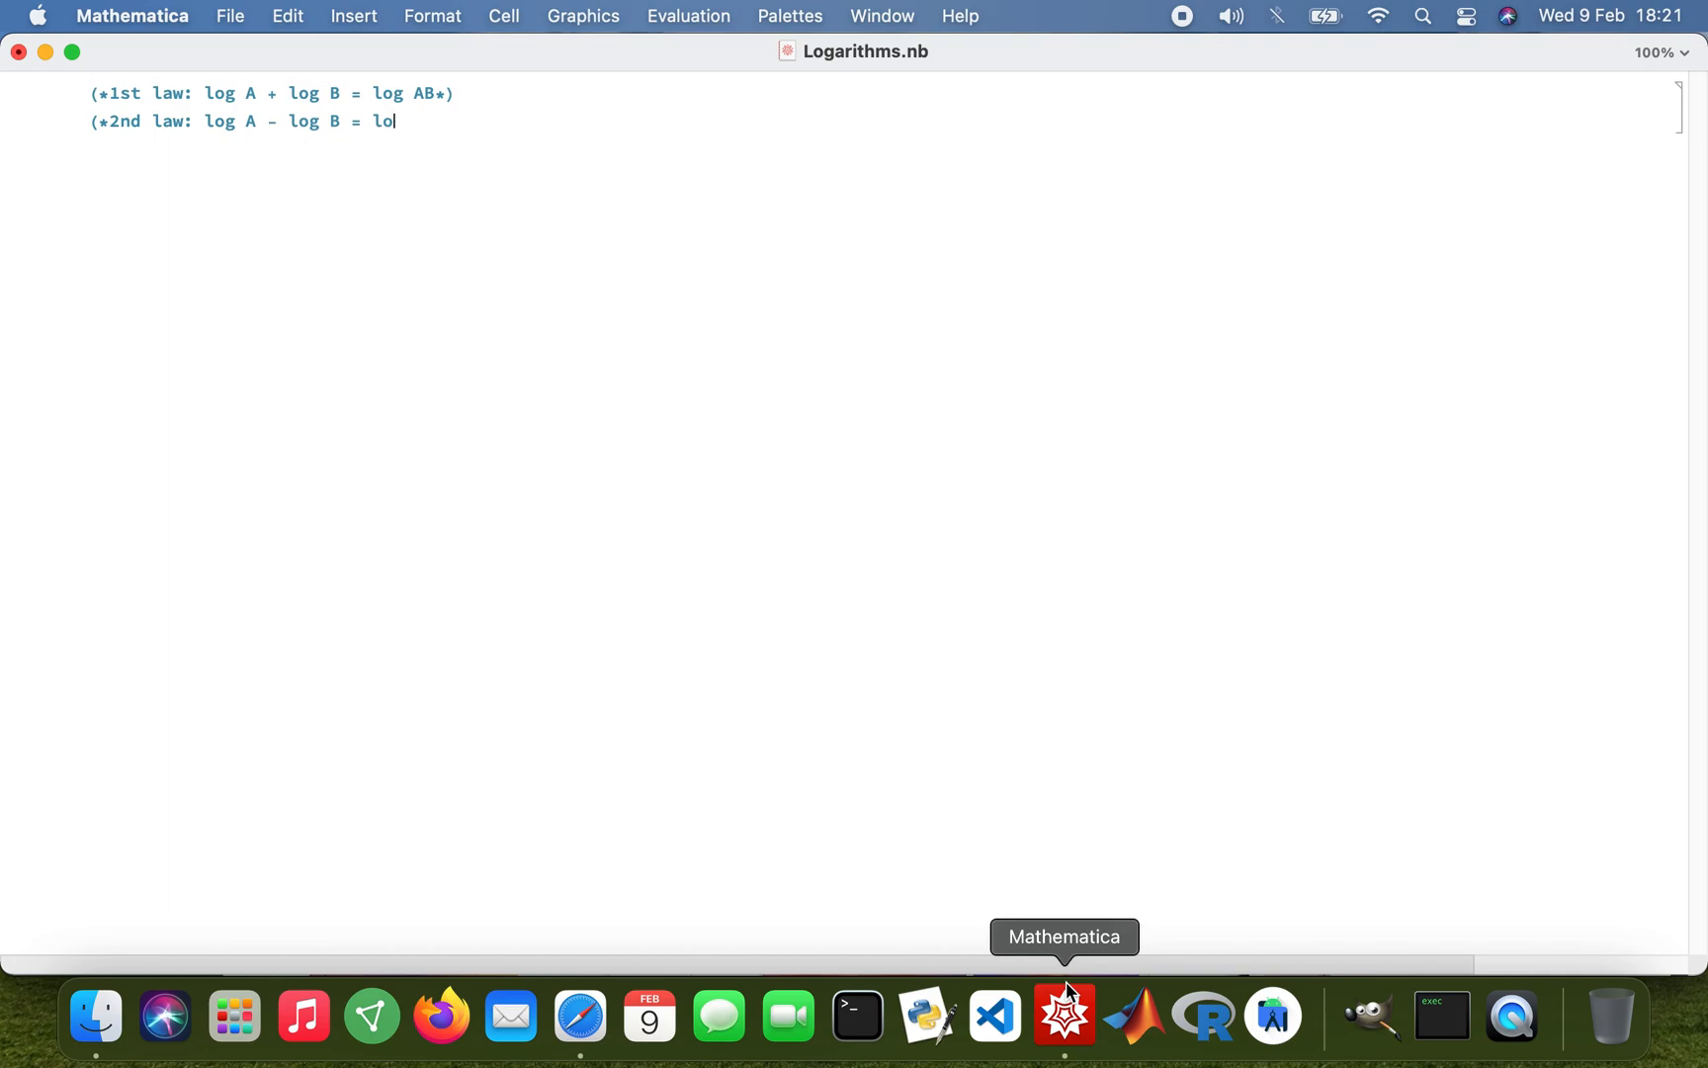
{"action": "type", "text": "g(A/"}
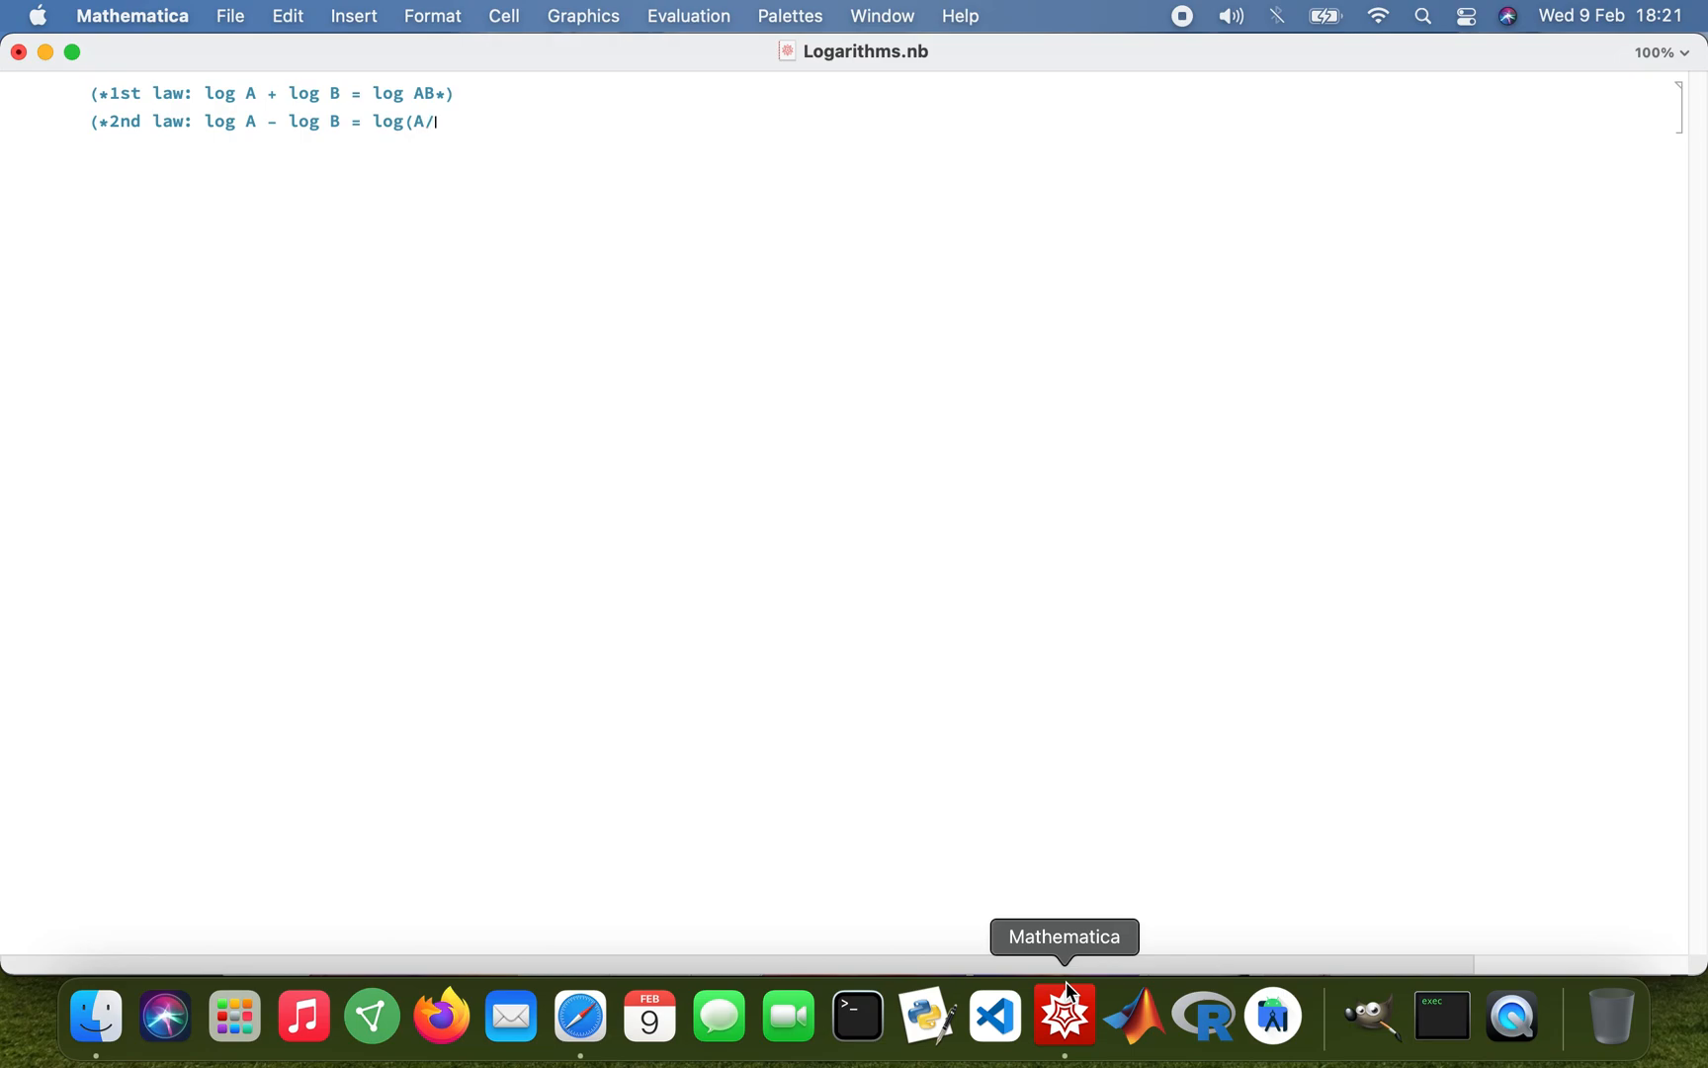
{"action": "type", "text": "B)"}
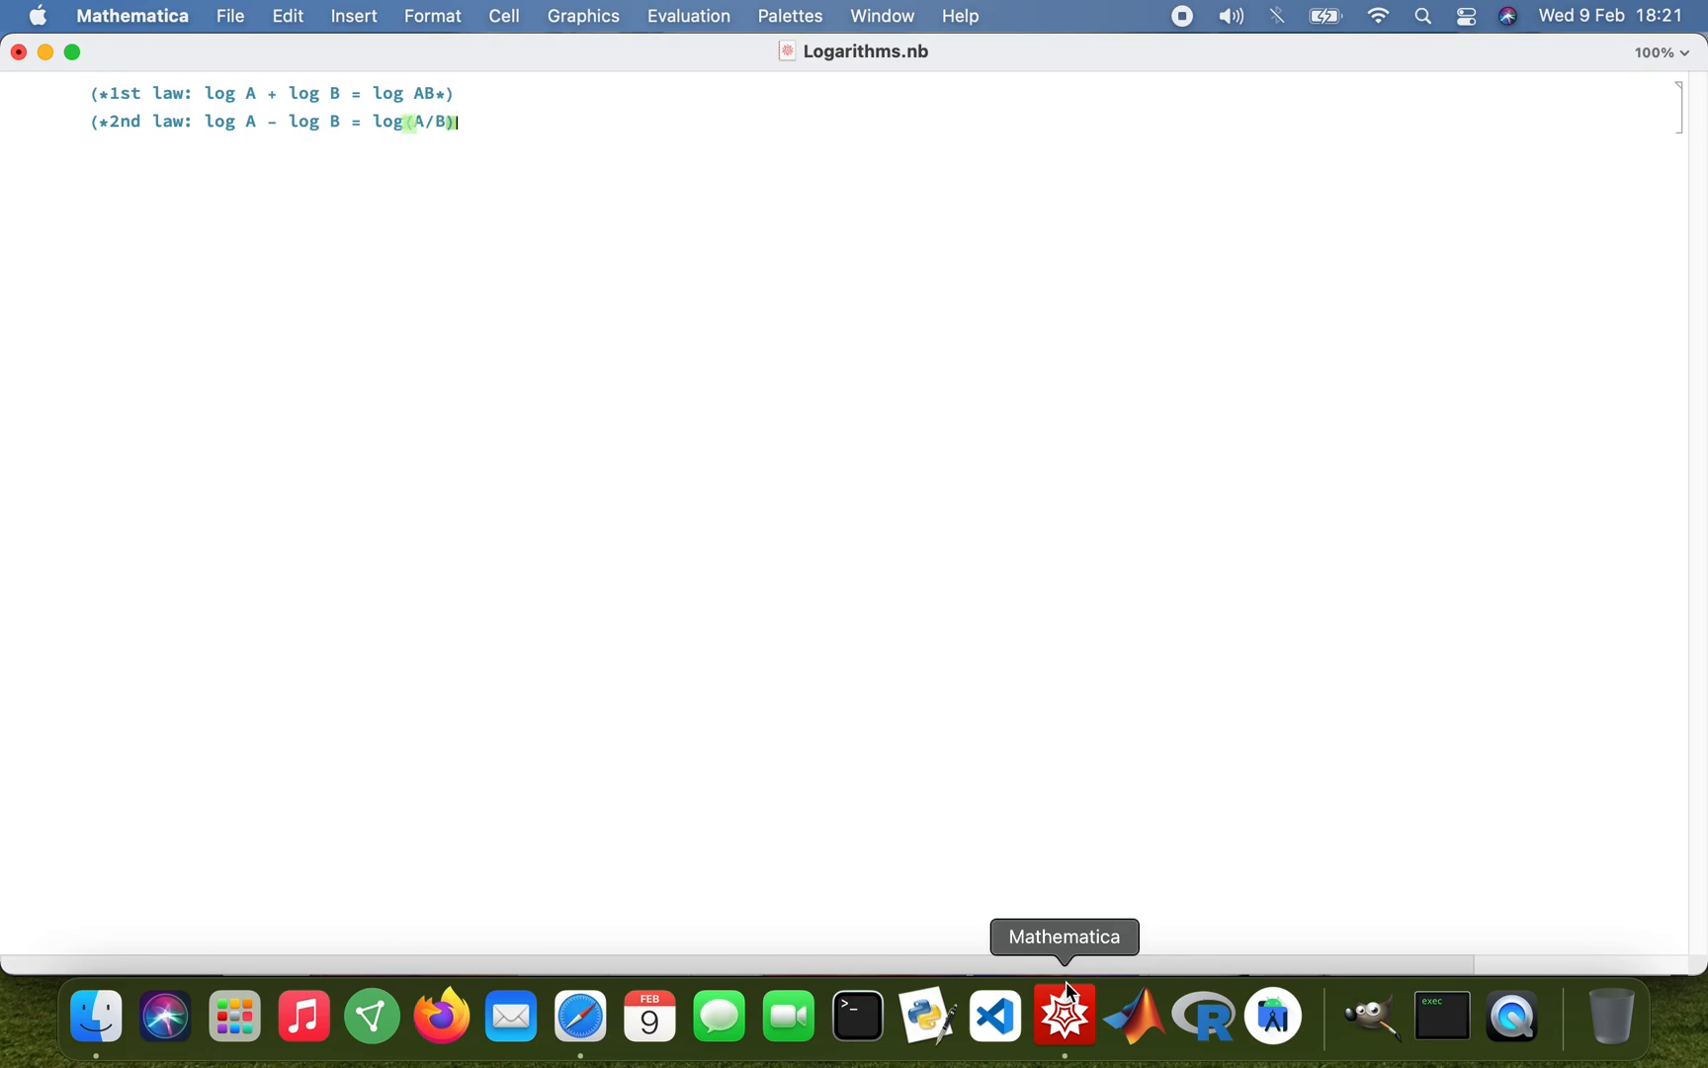
{"action": "type", "text": "*)"}
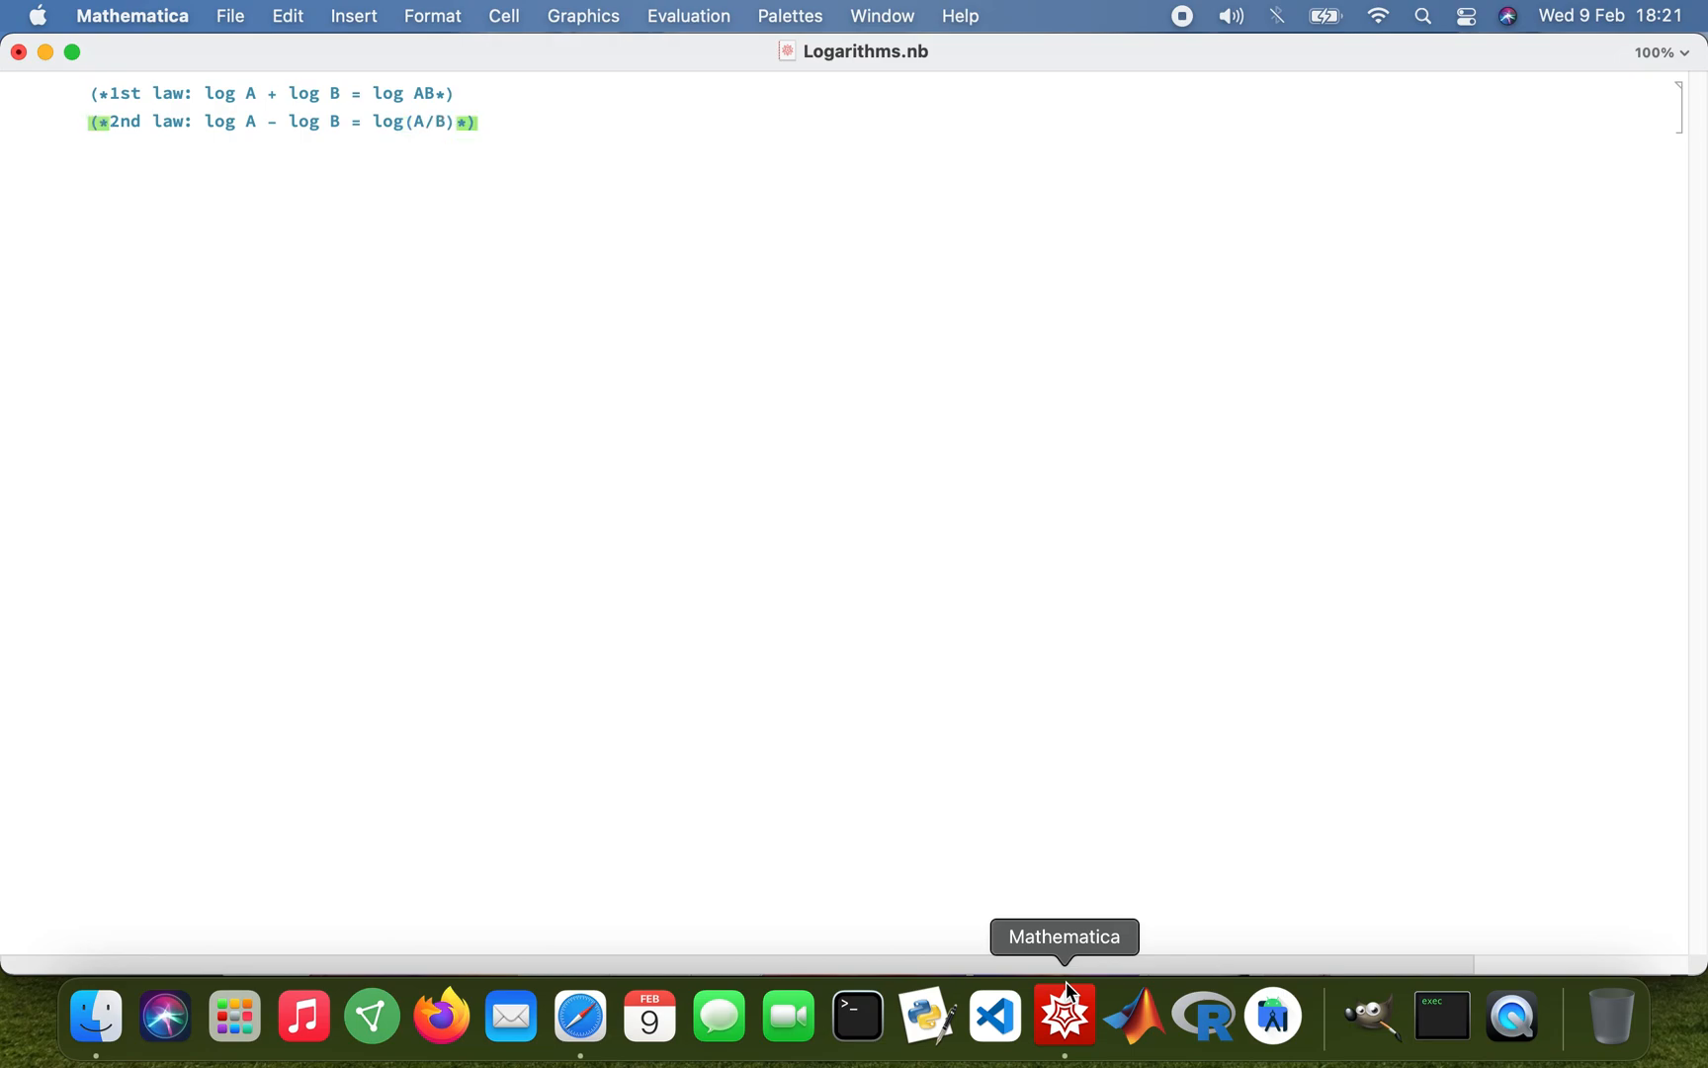
{"action": "type", "text": ";"}
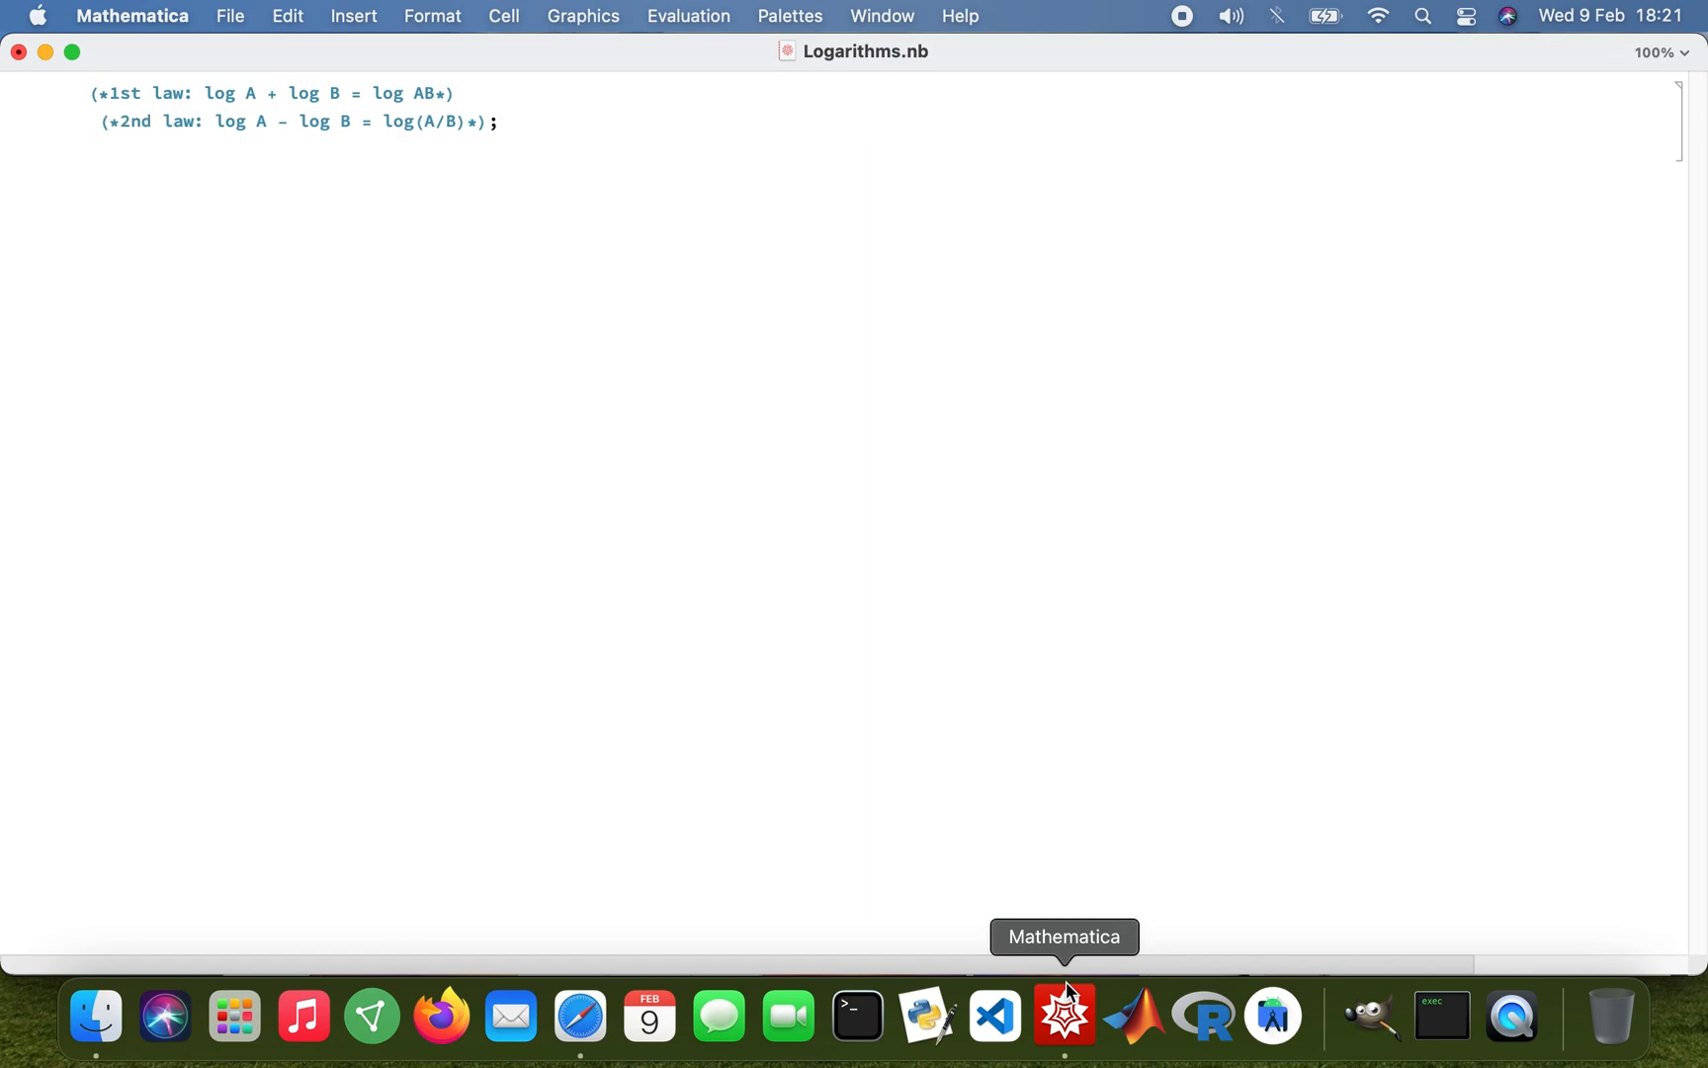
{"action": "type", "text": "("}
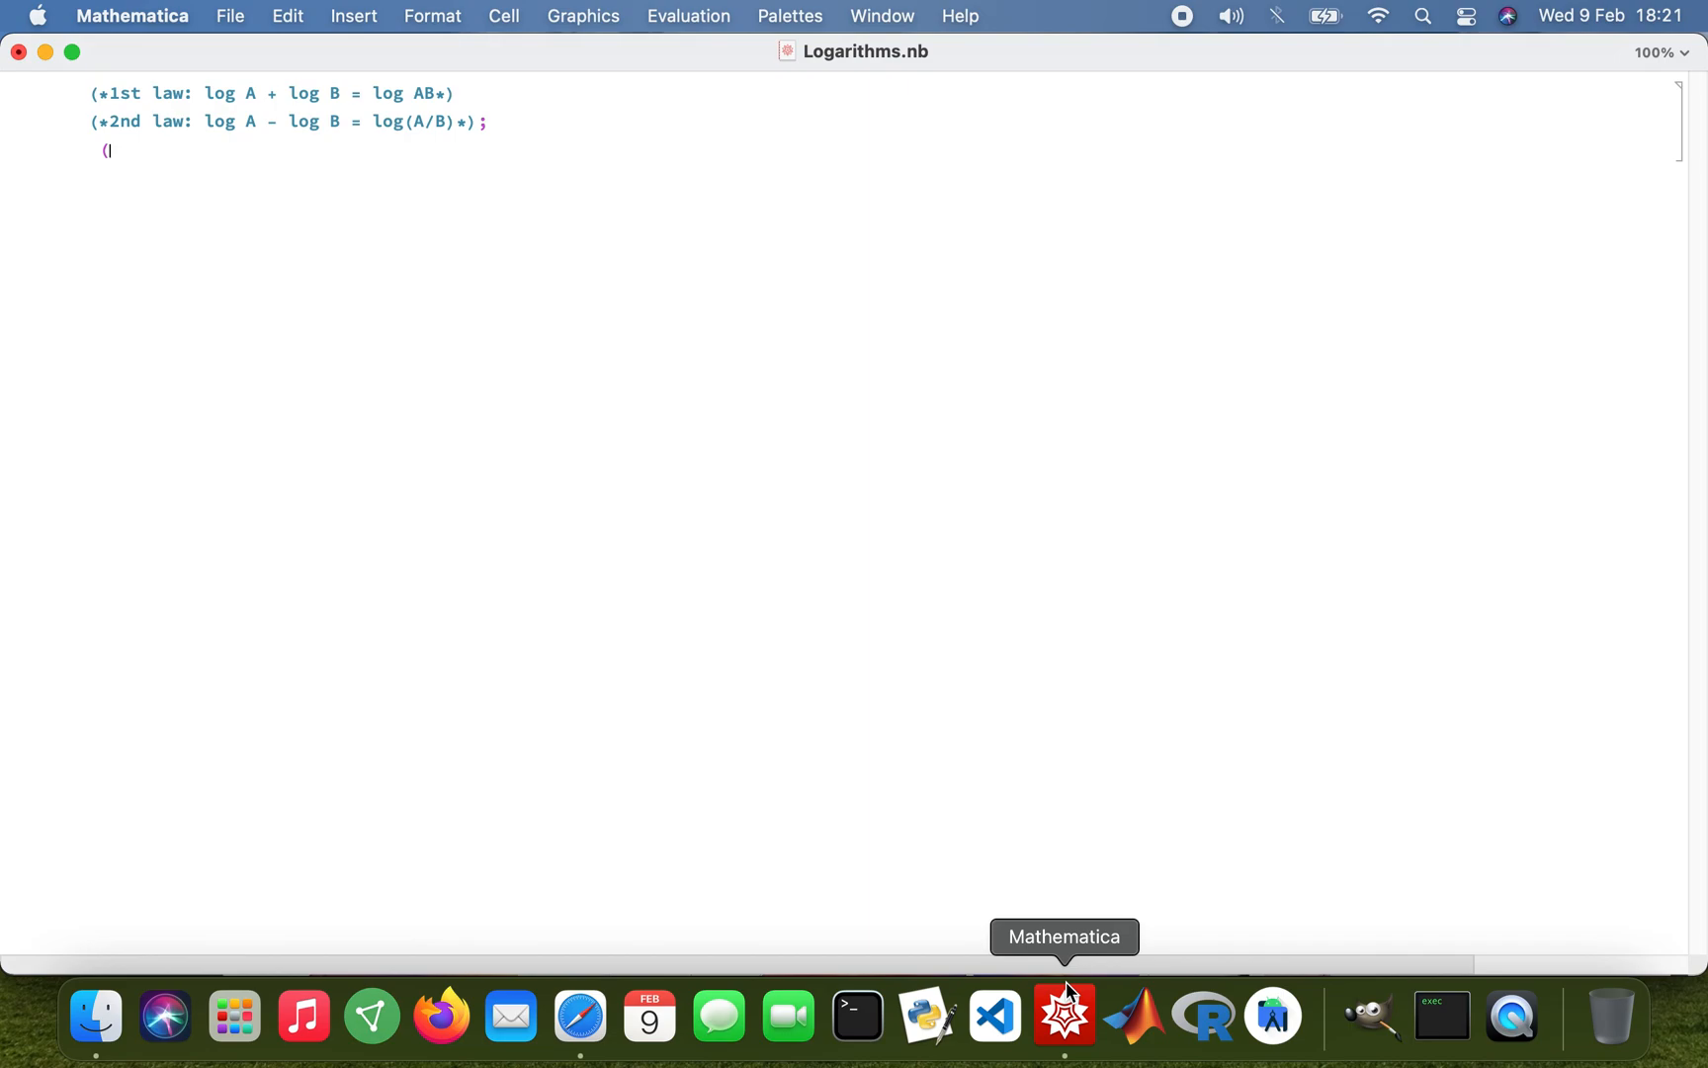
Complete the comment (*3rd law: log A^n = n x log A*) and evaluate the cell as In[1]
{"action": "type", "text": "*"}
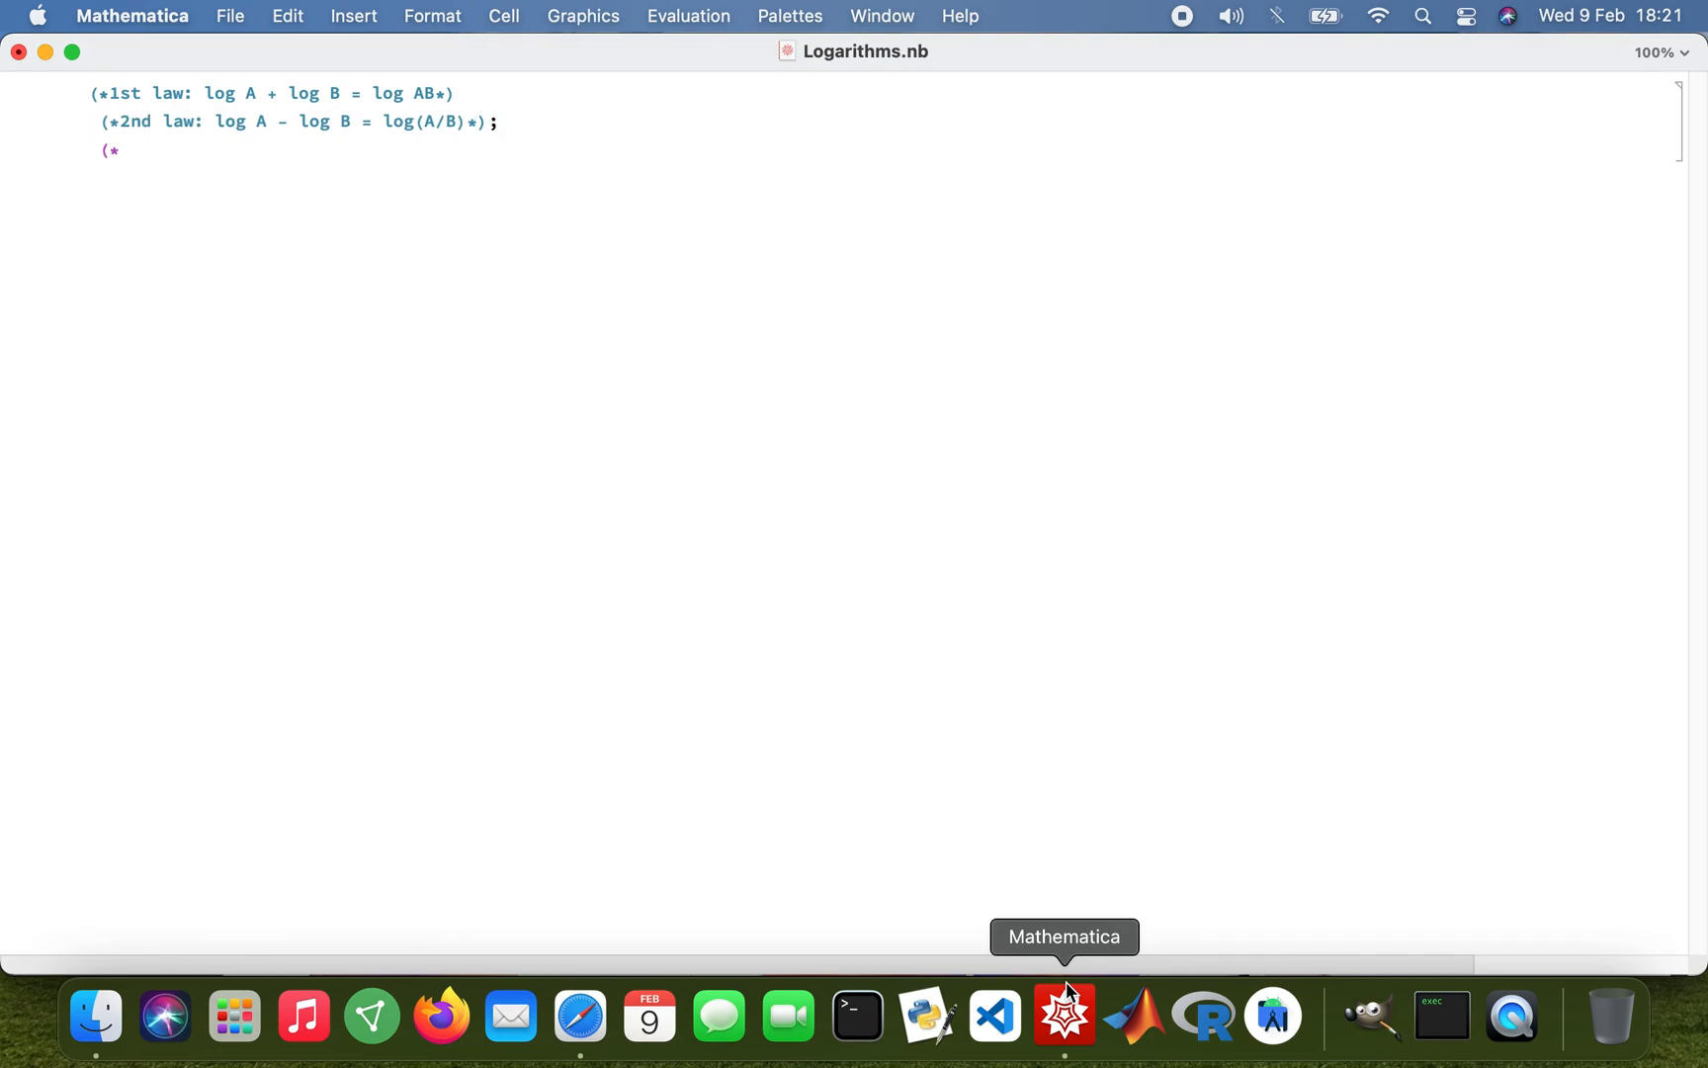
{"action": "type", "text": "3rd law:"}
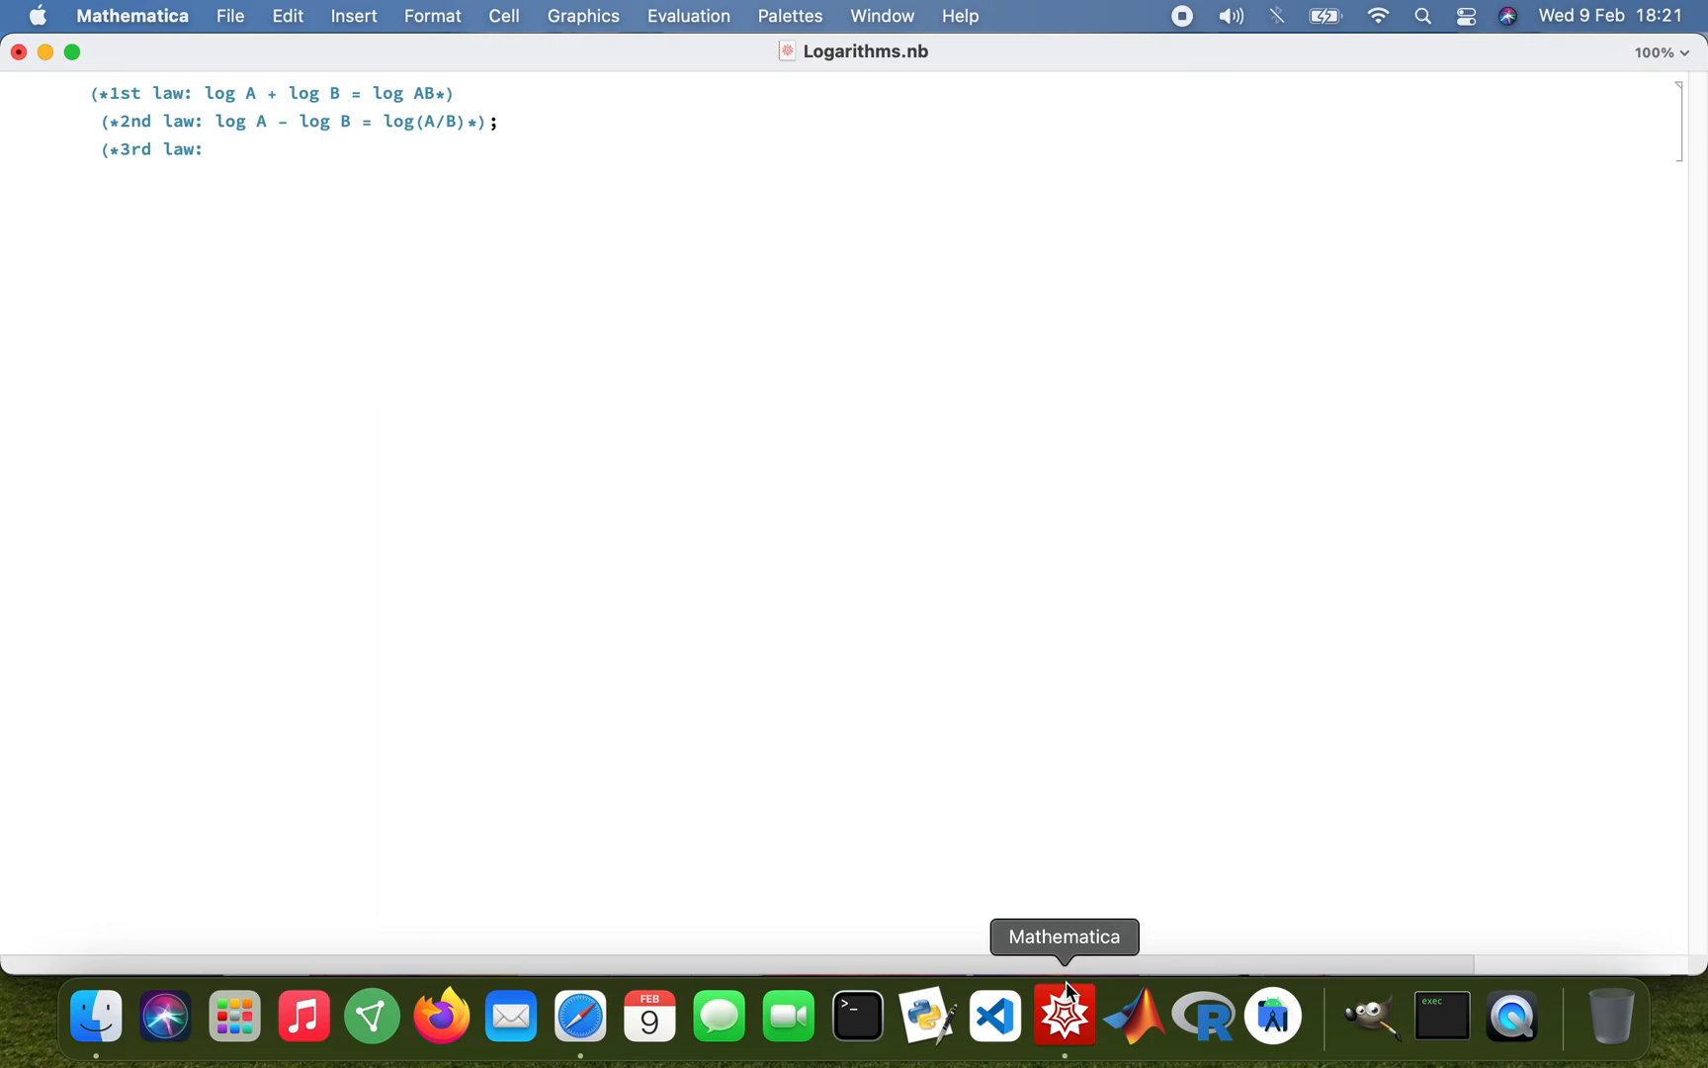
{"action": "type", "text": "log"}
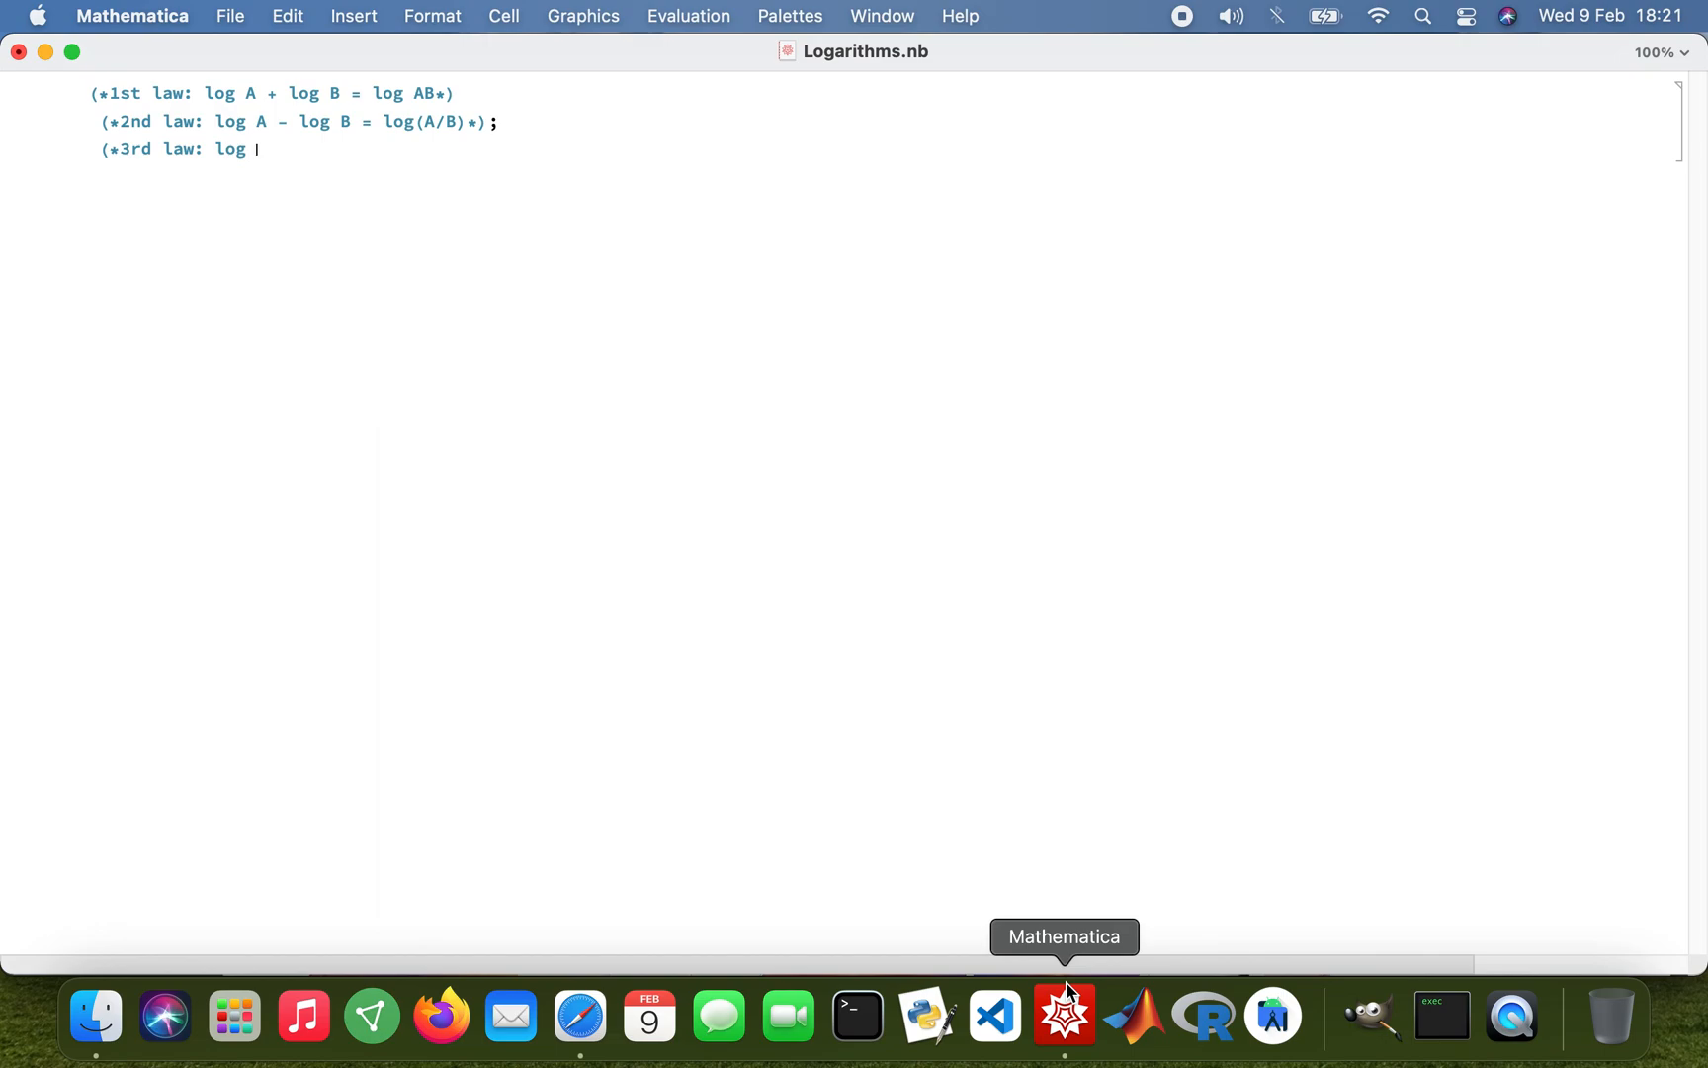
{"action": "type", "text": "A^n ="}
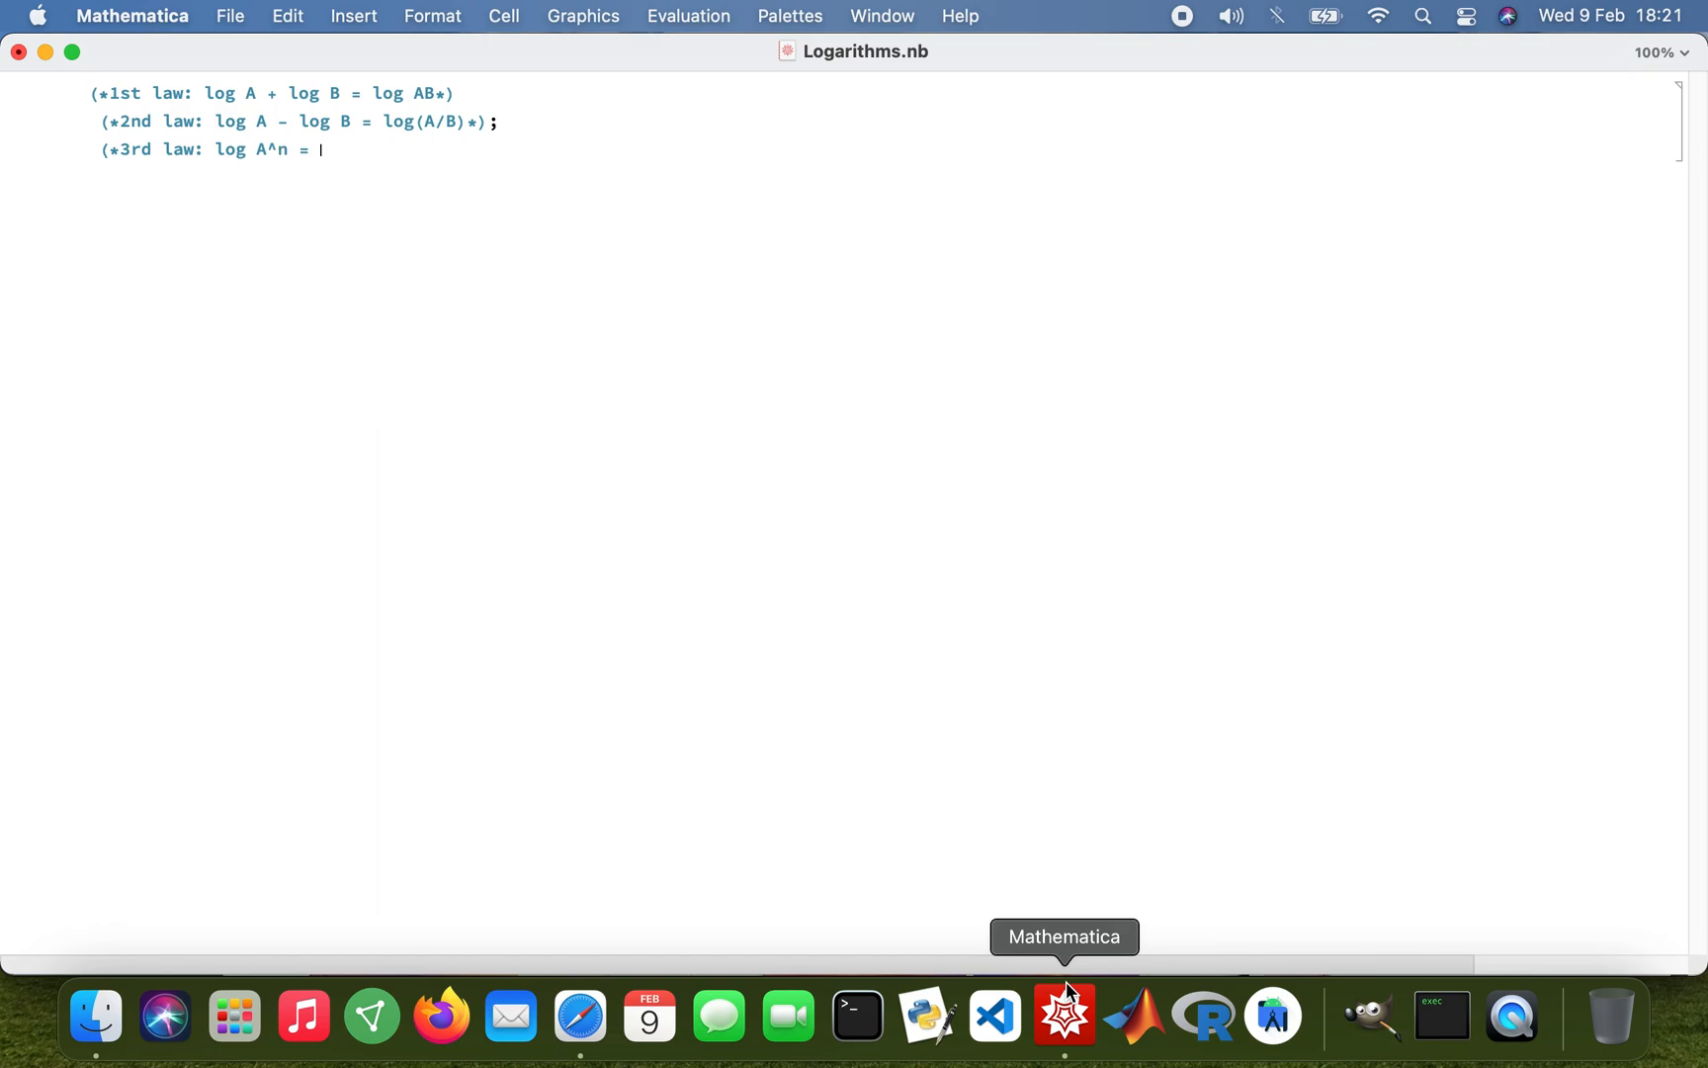
{"action": "type", "text": "n x log"}
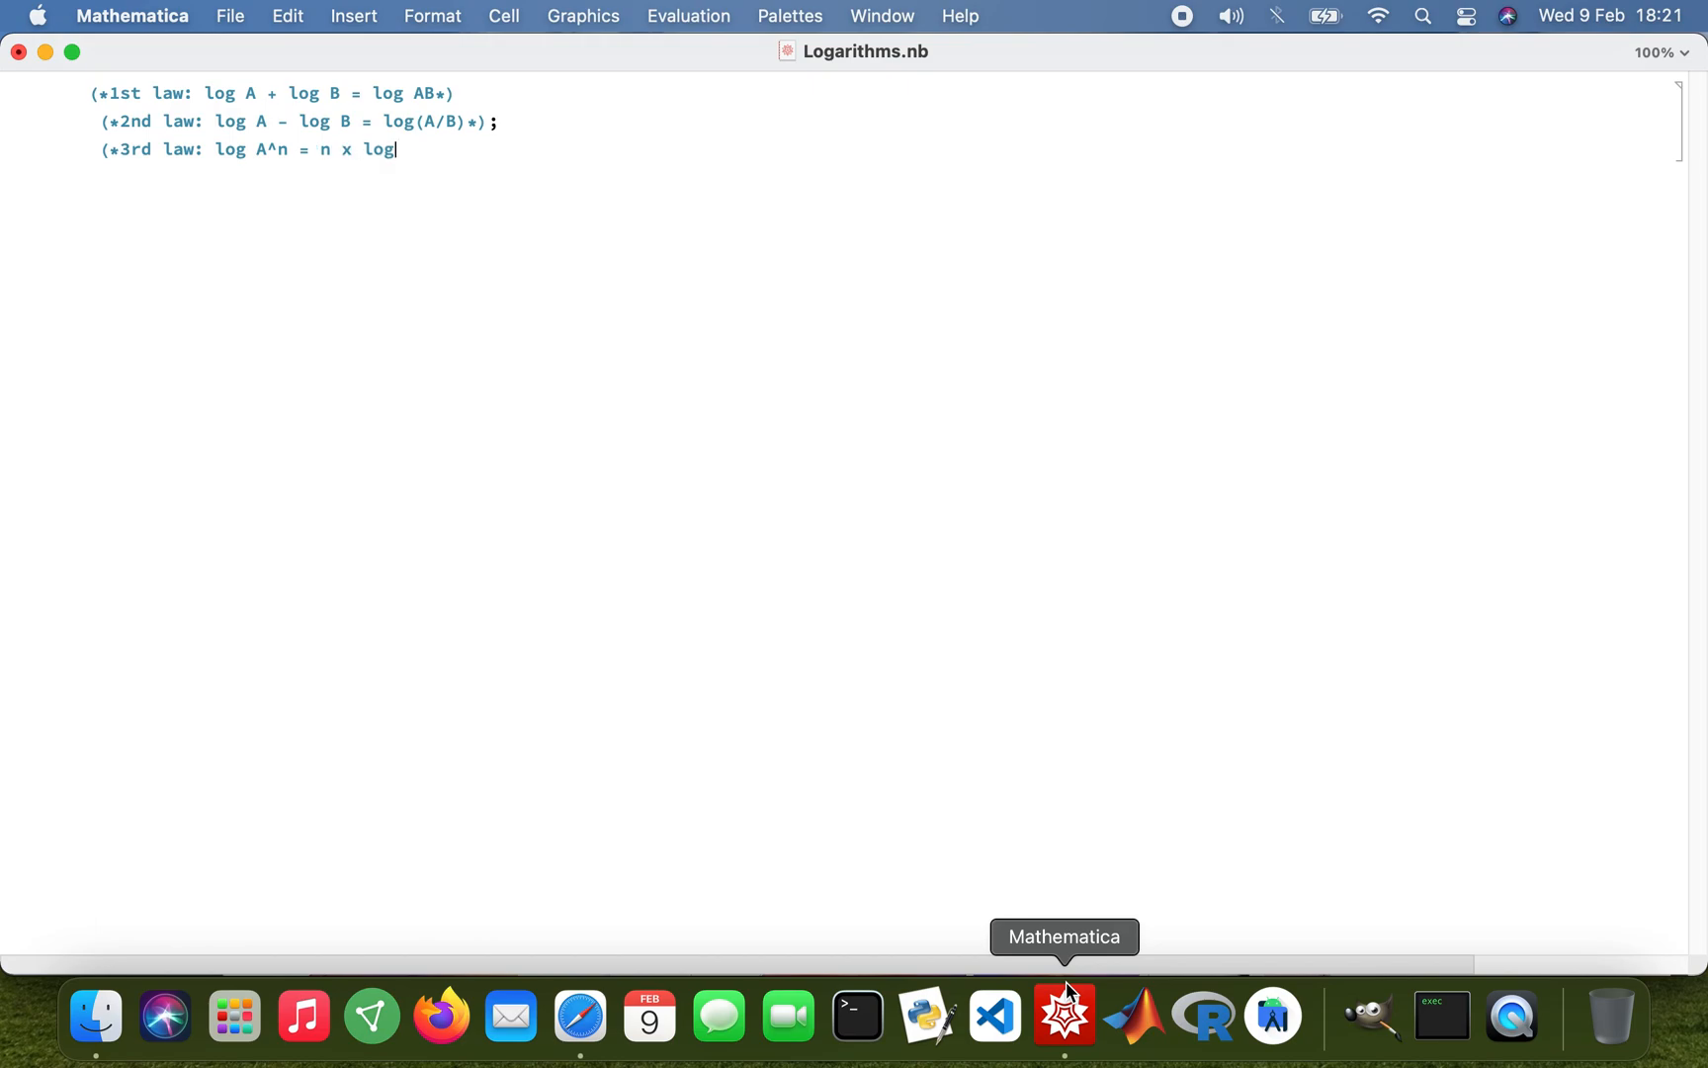
{"action": "type", "text": "A"}
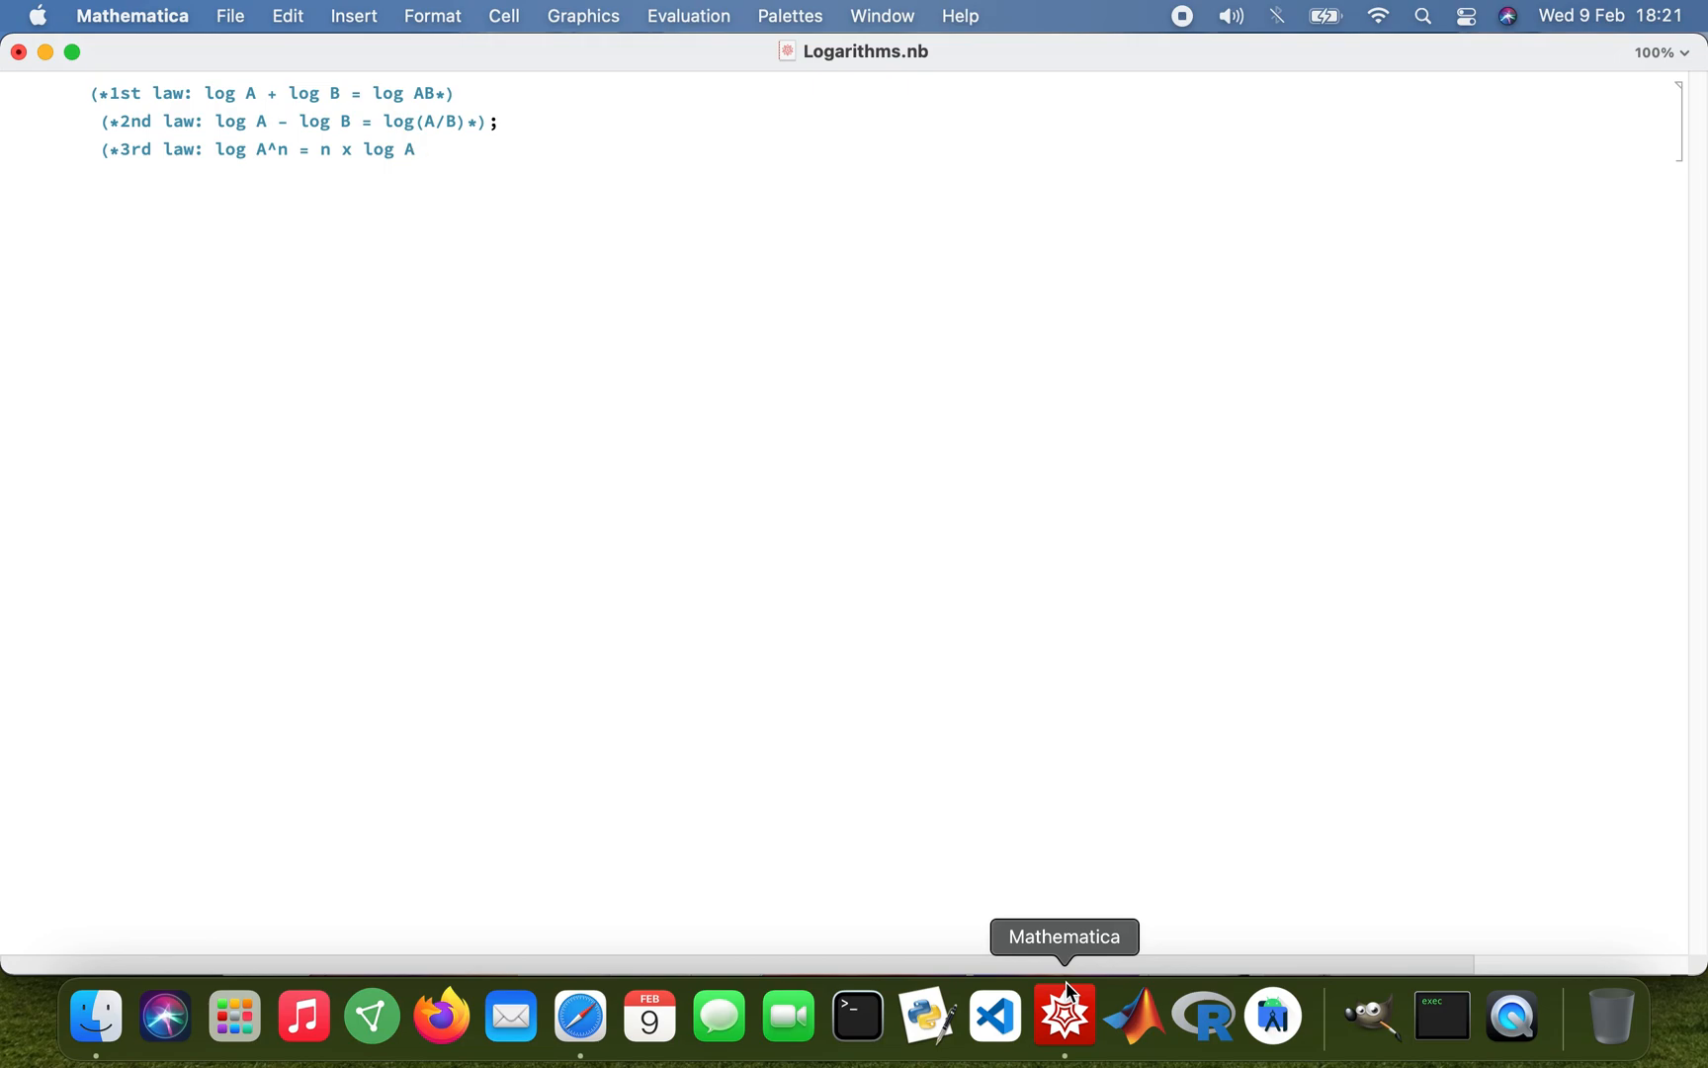
{"action": "type", "text": "*)"}
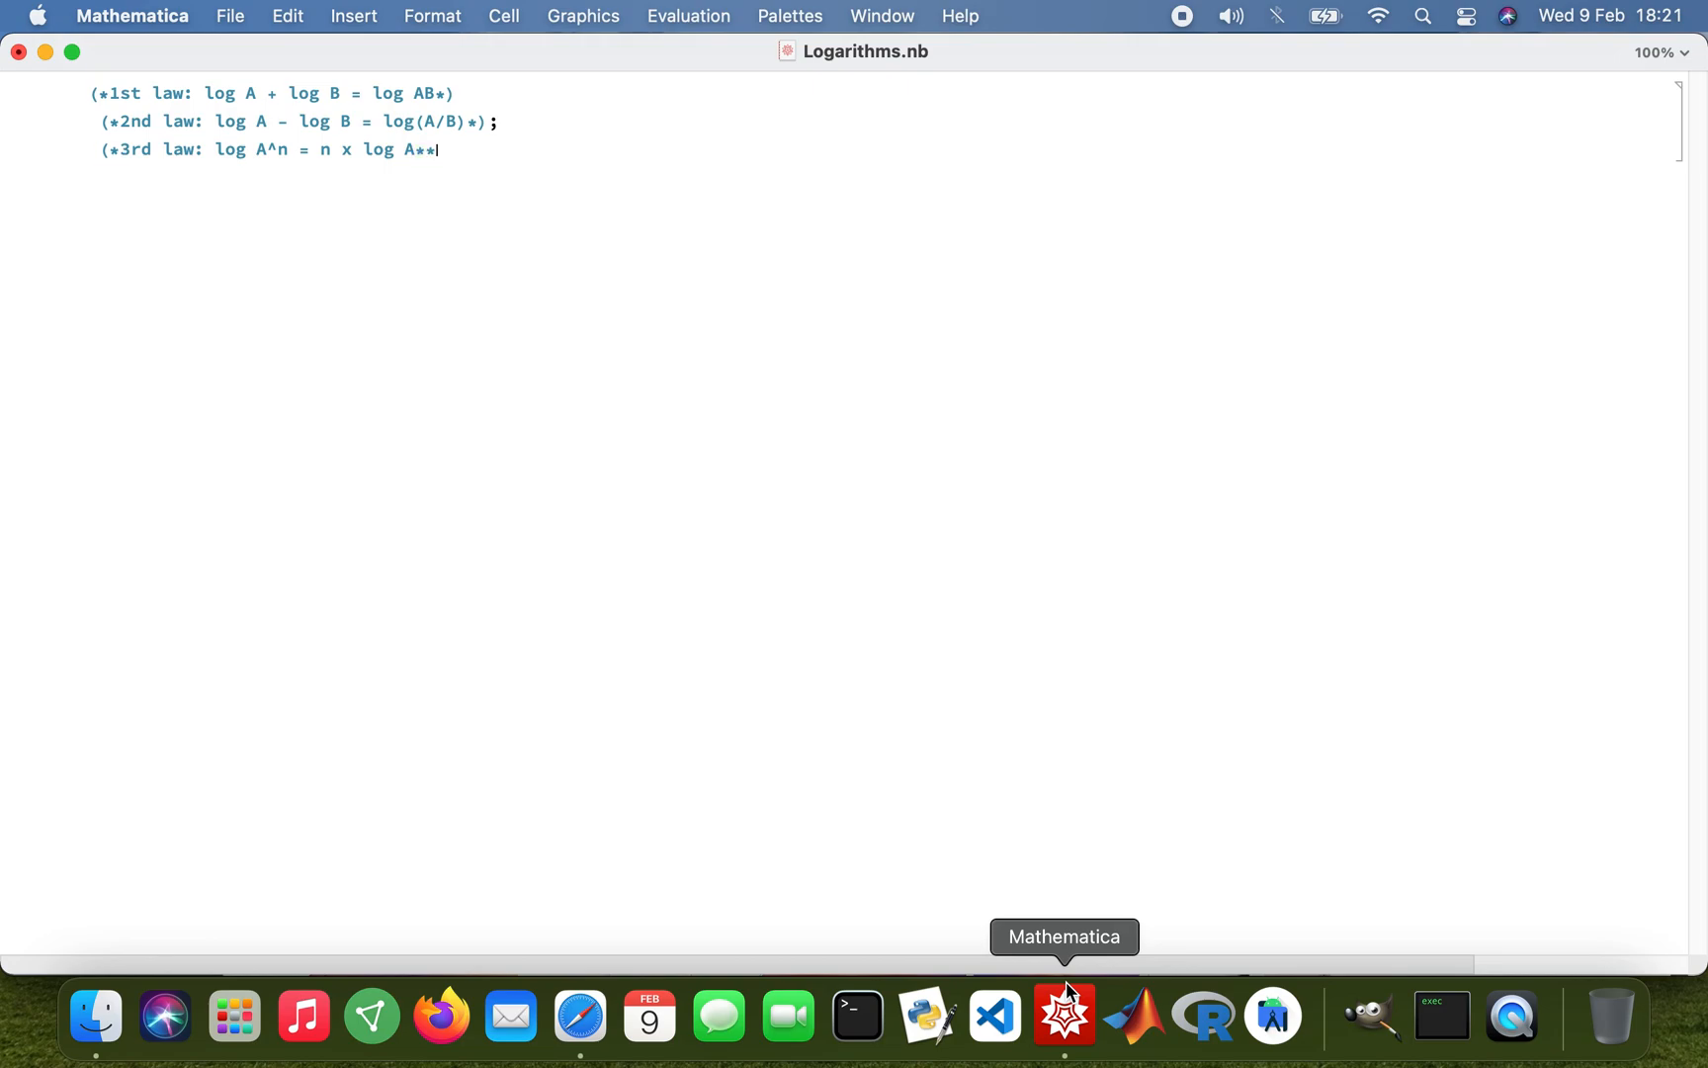
{"action": "type", "text": ")"}
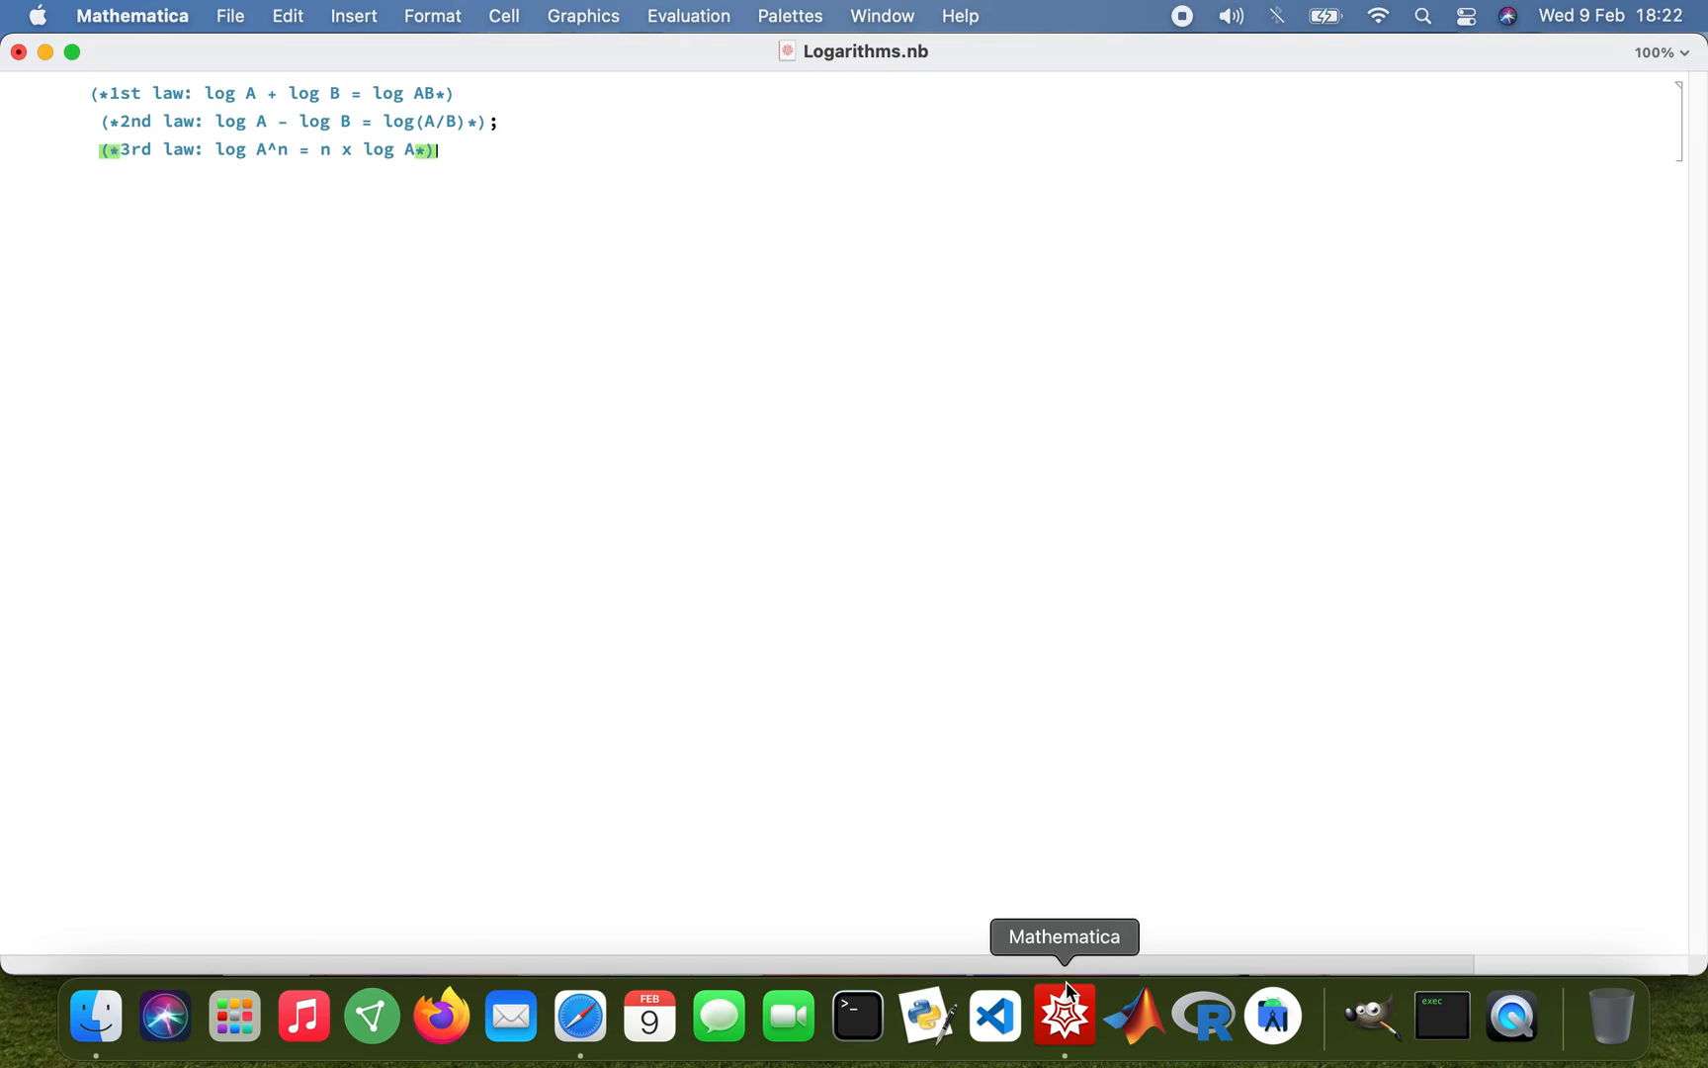
{"action": "key", "text": "Return"}
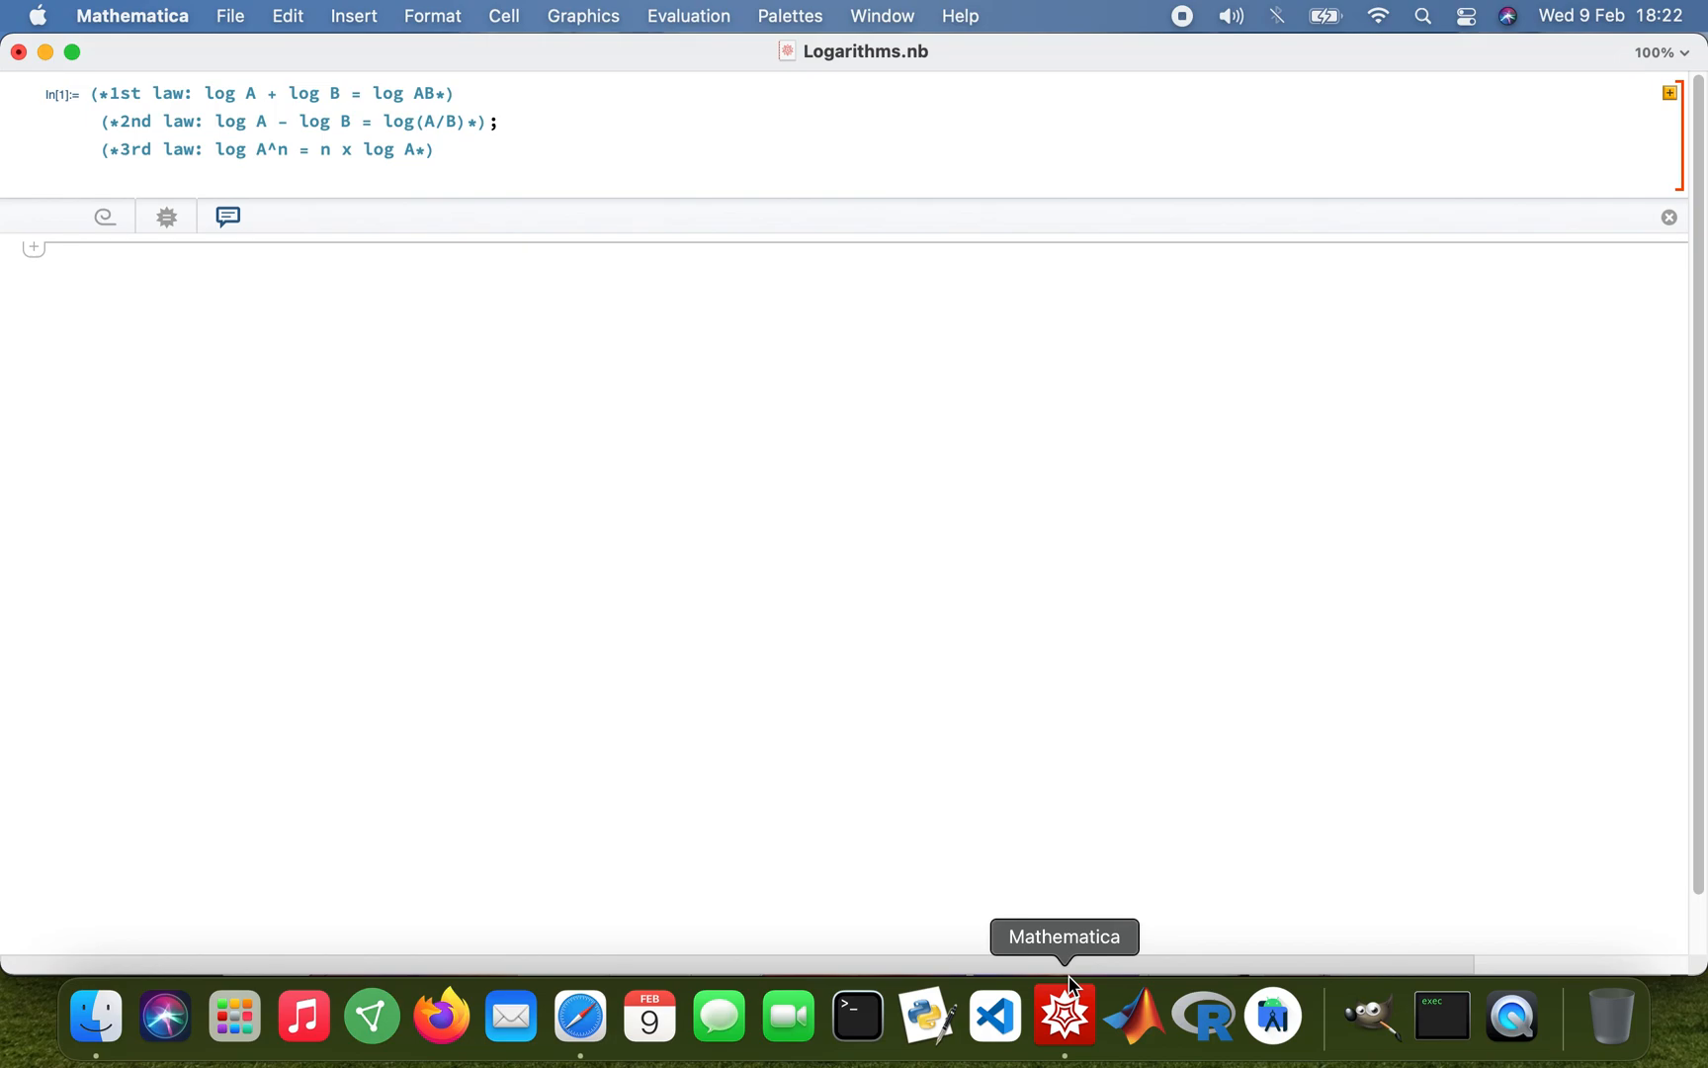
Begin a new input cell below the comments with N[
{"action": "type", "text": "N[]"}
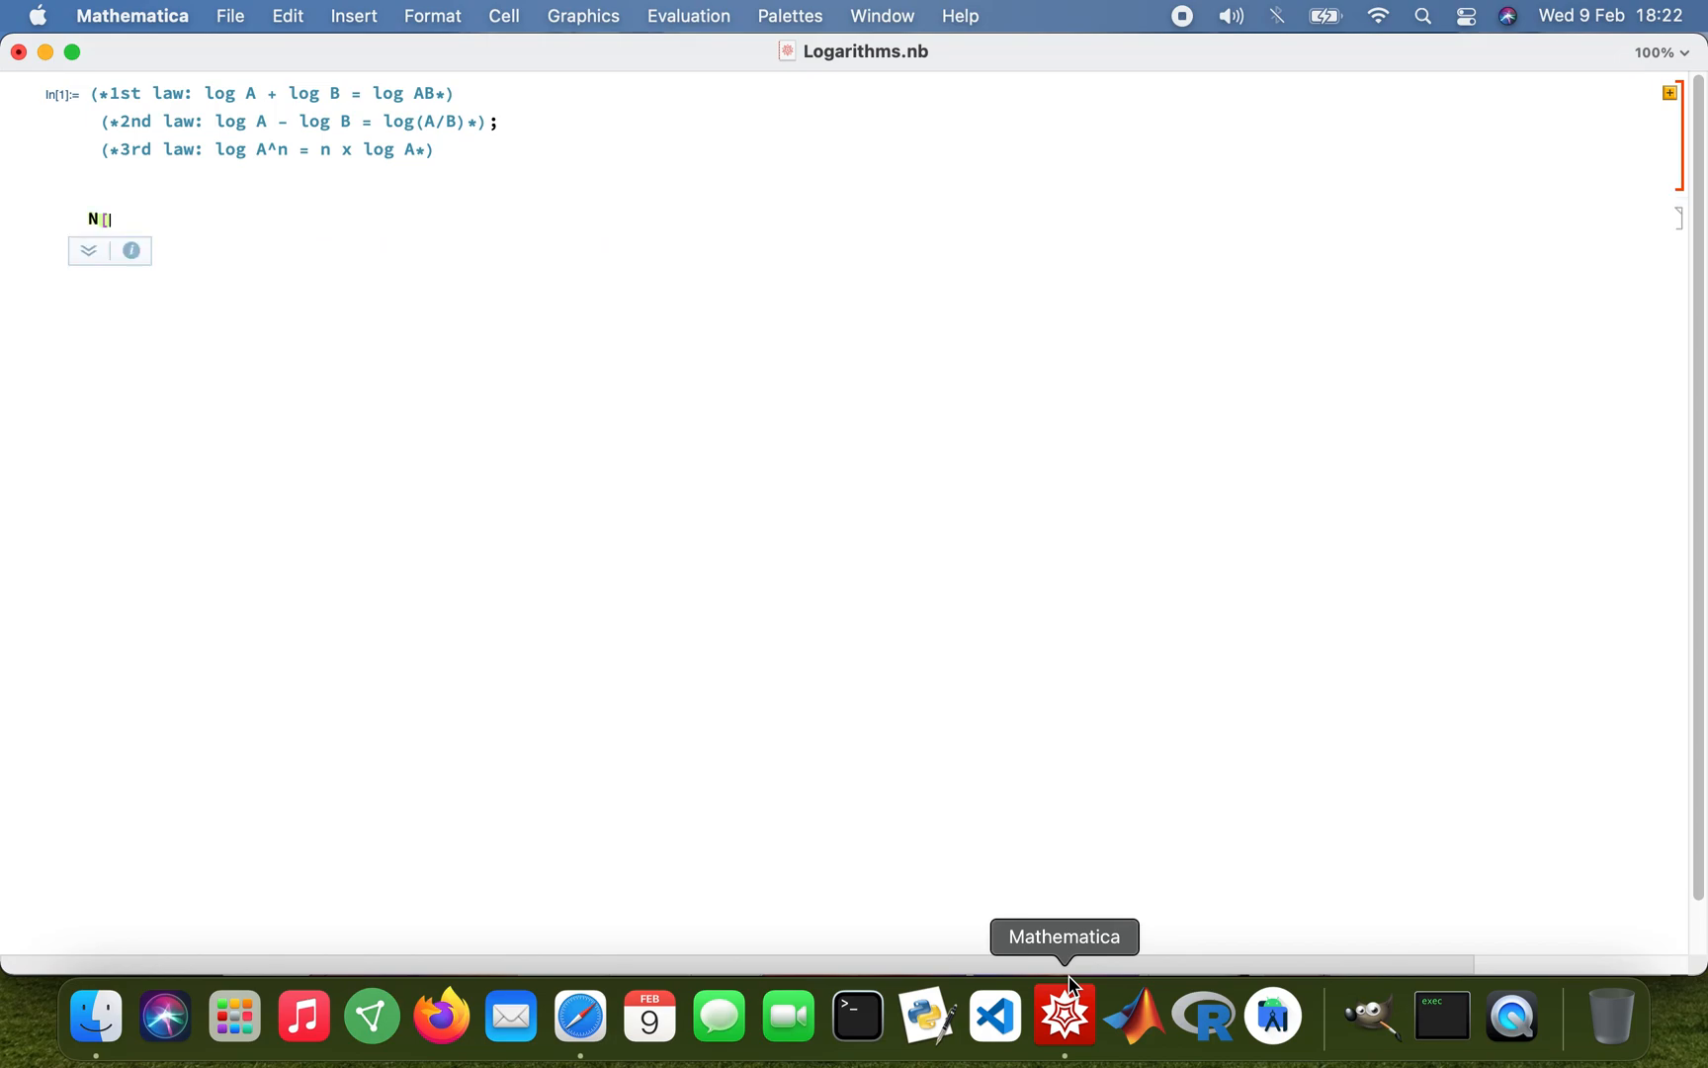
Evaluate N[Log[10, 3] + Log[10, 7]], giving 1.32222
{"action": "type", "text": "Lo"}
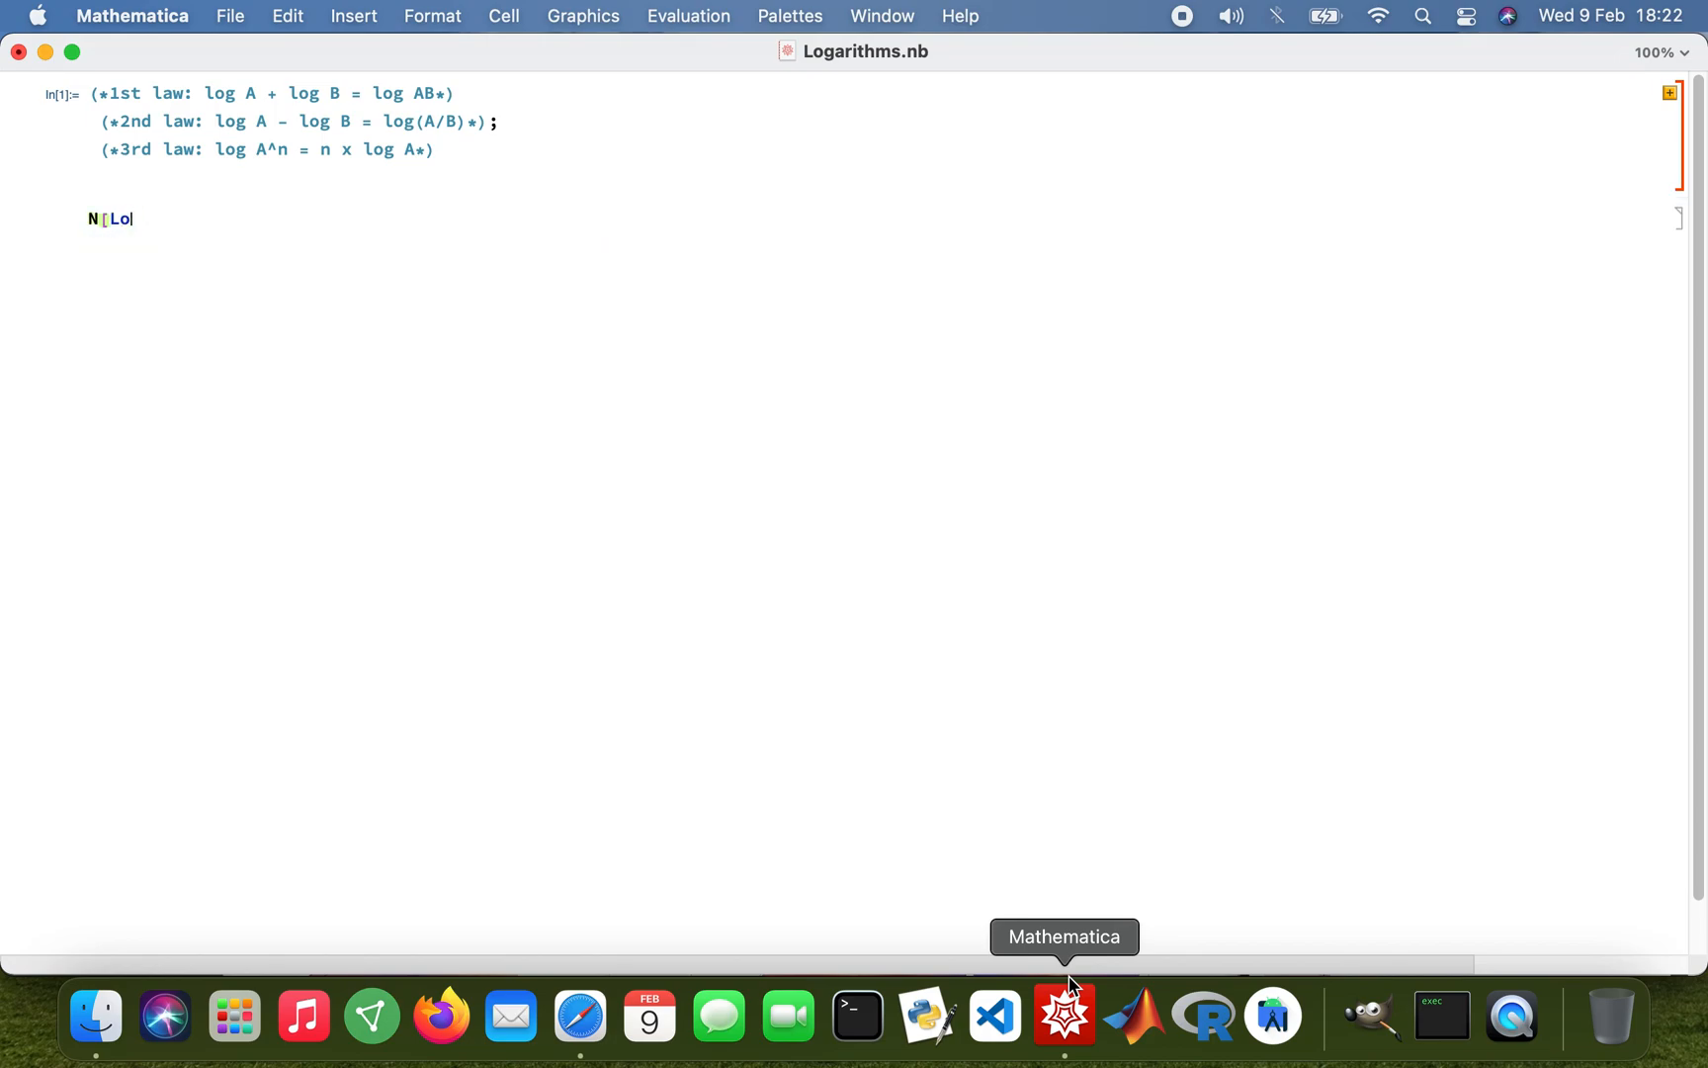
{"action": "type", "text": "g[1"}
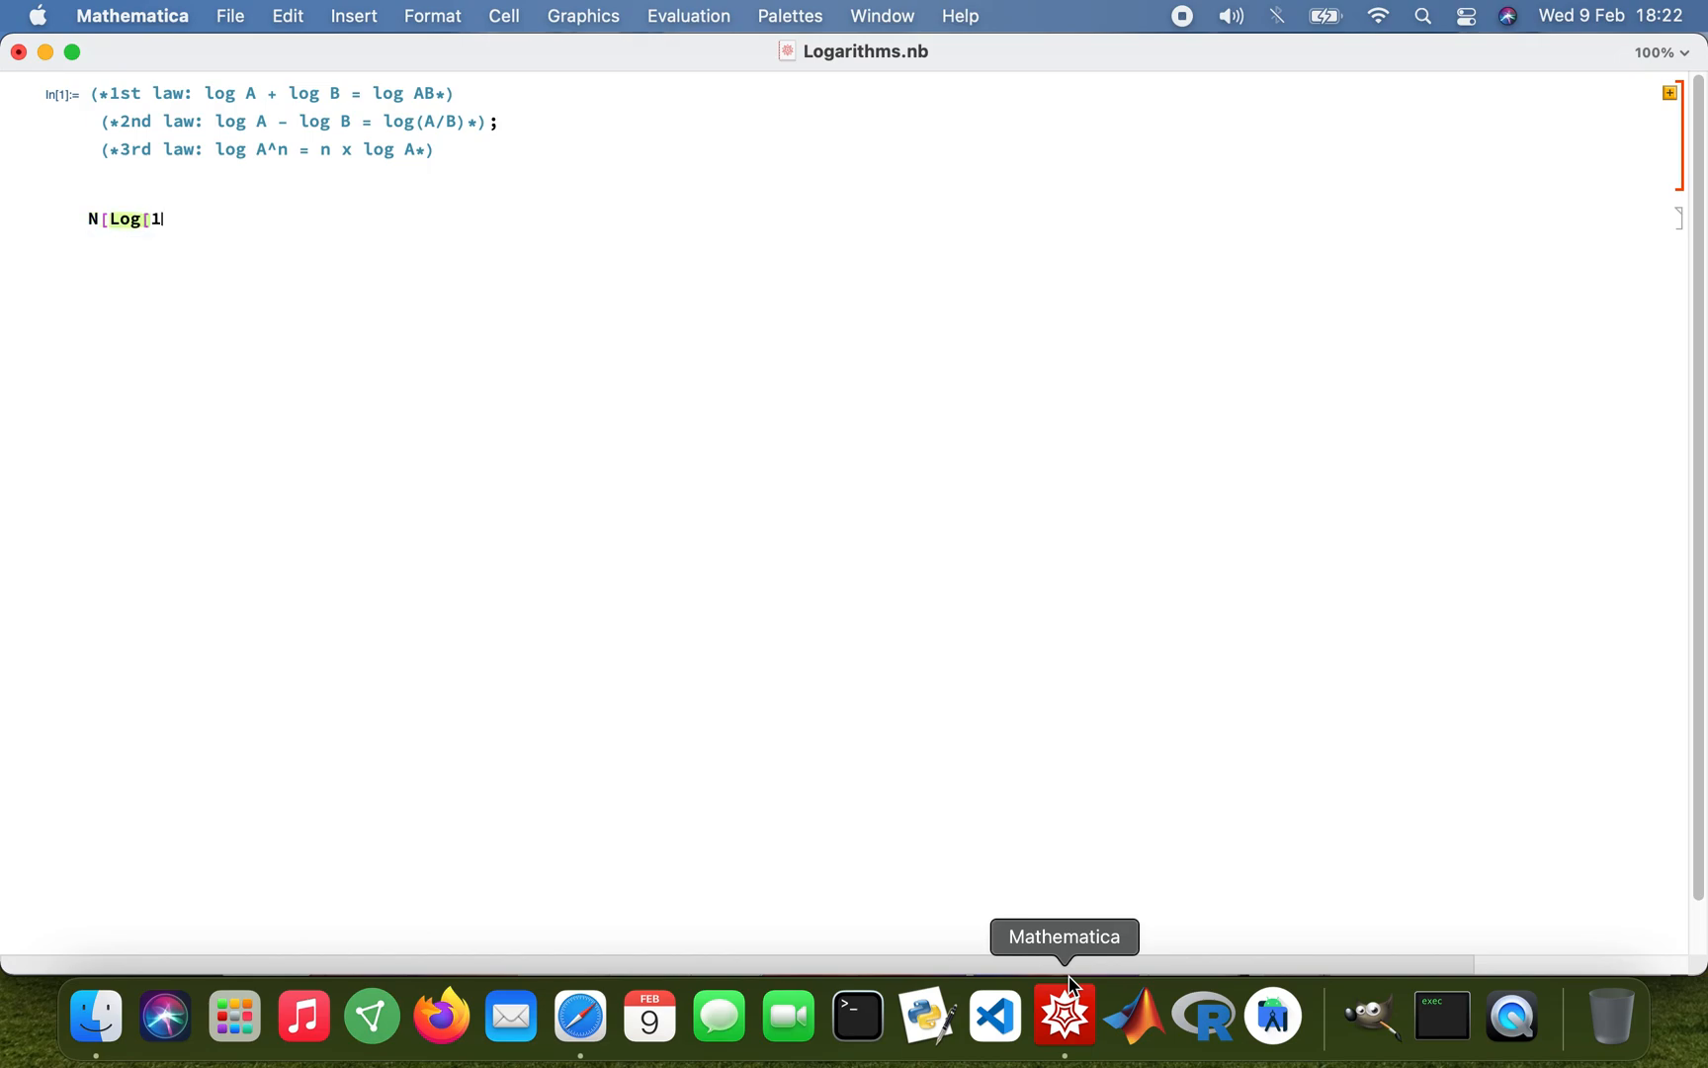
{"action": "type", "text": "0, 3]]"}
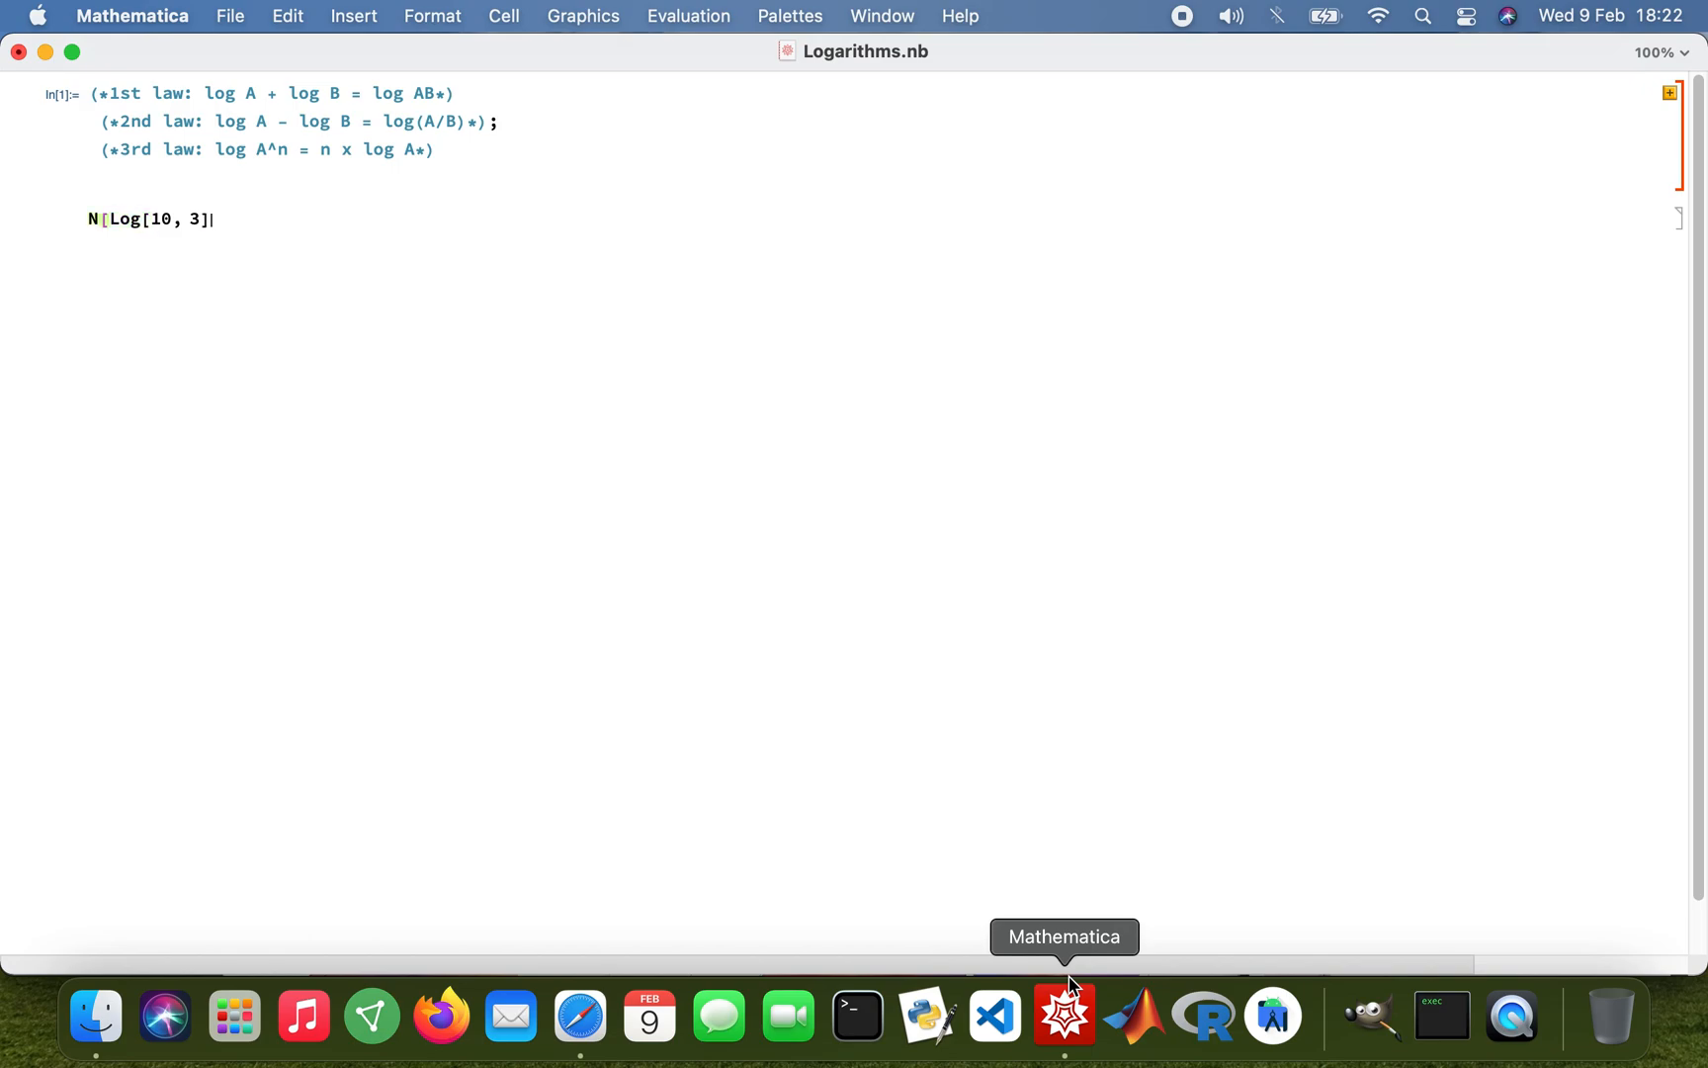
{"action": "type", "text": "+"}
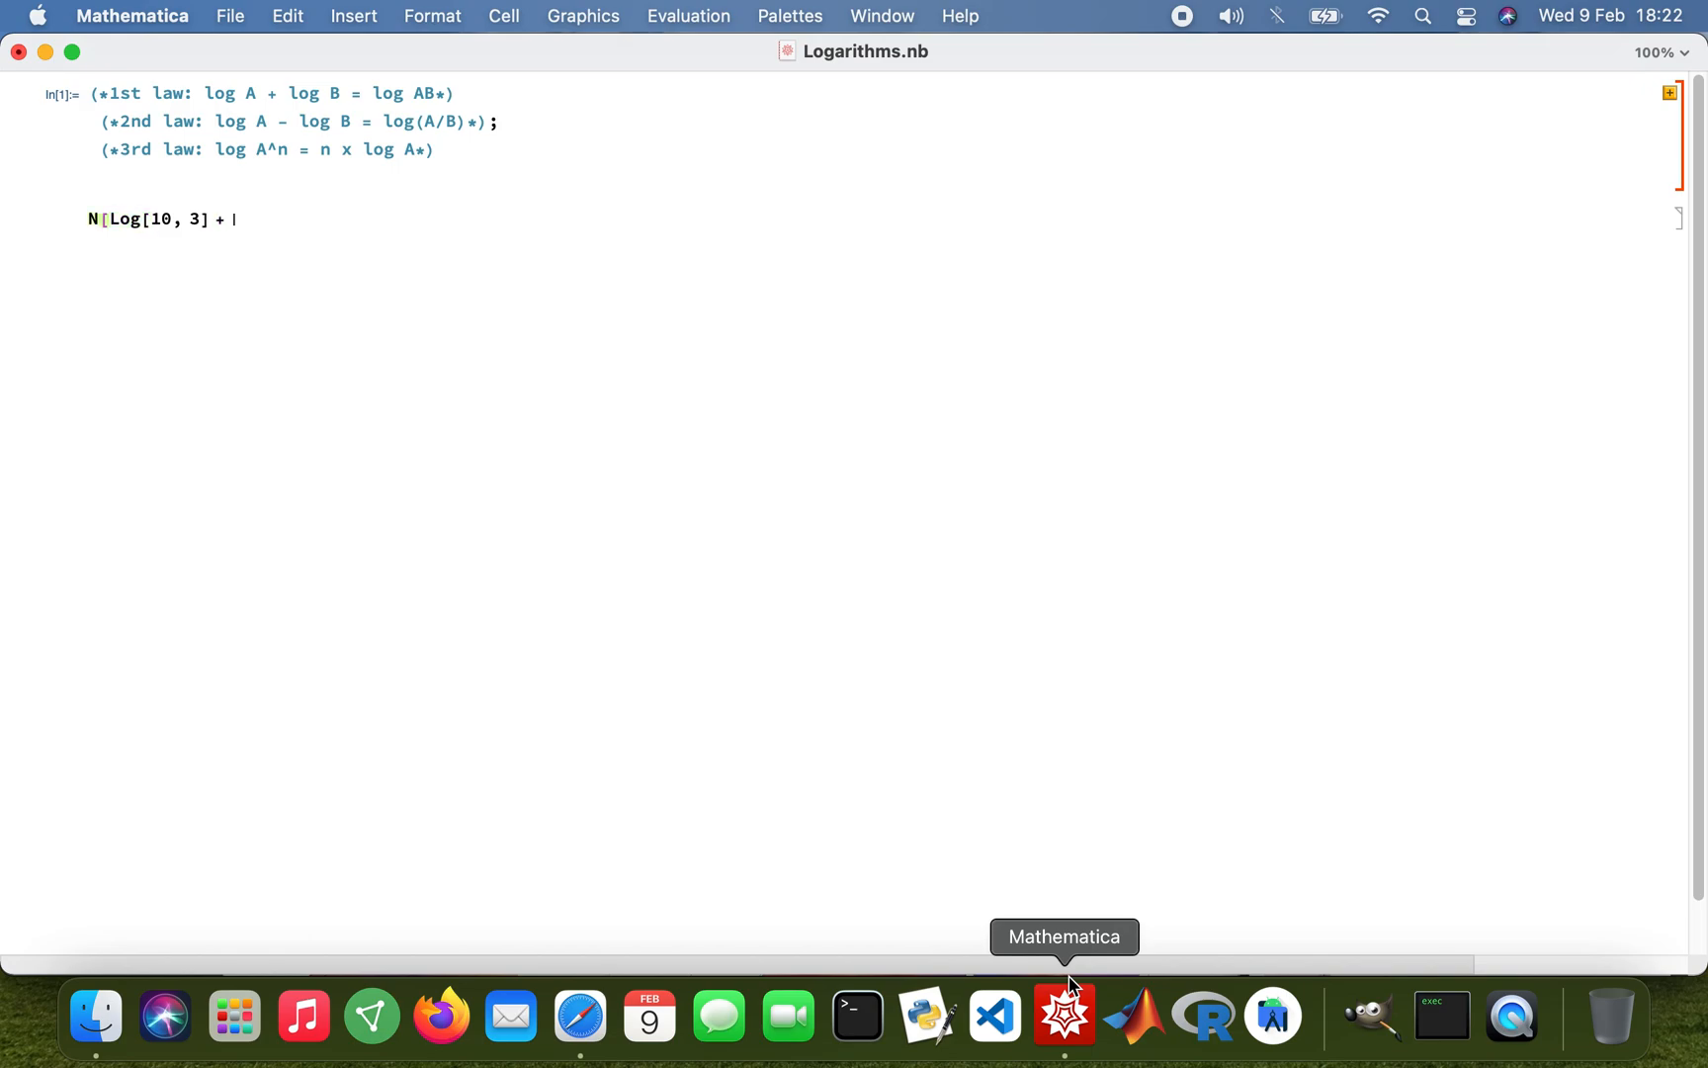
{"action": "type", "text": "Log"}
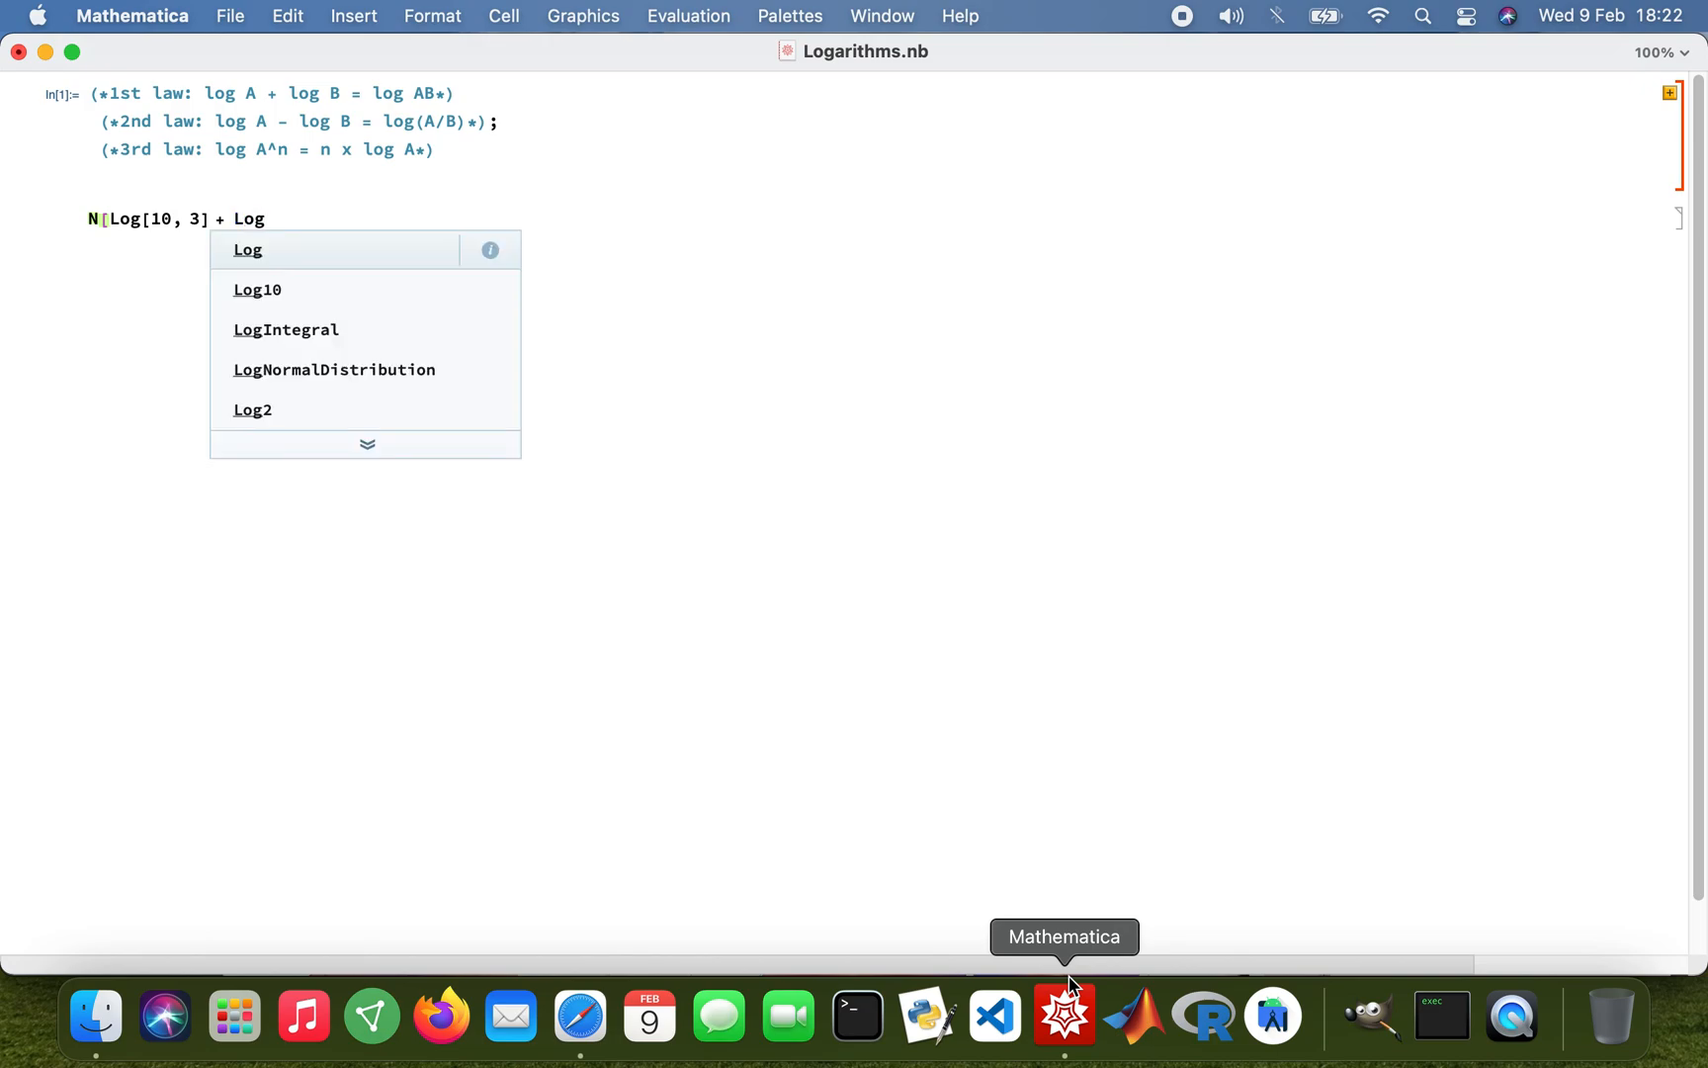
{"action": "type", "text": "[10"}
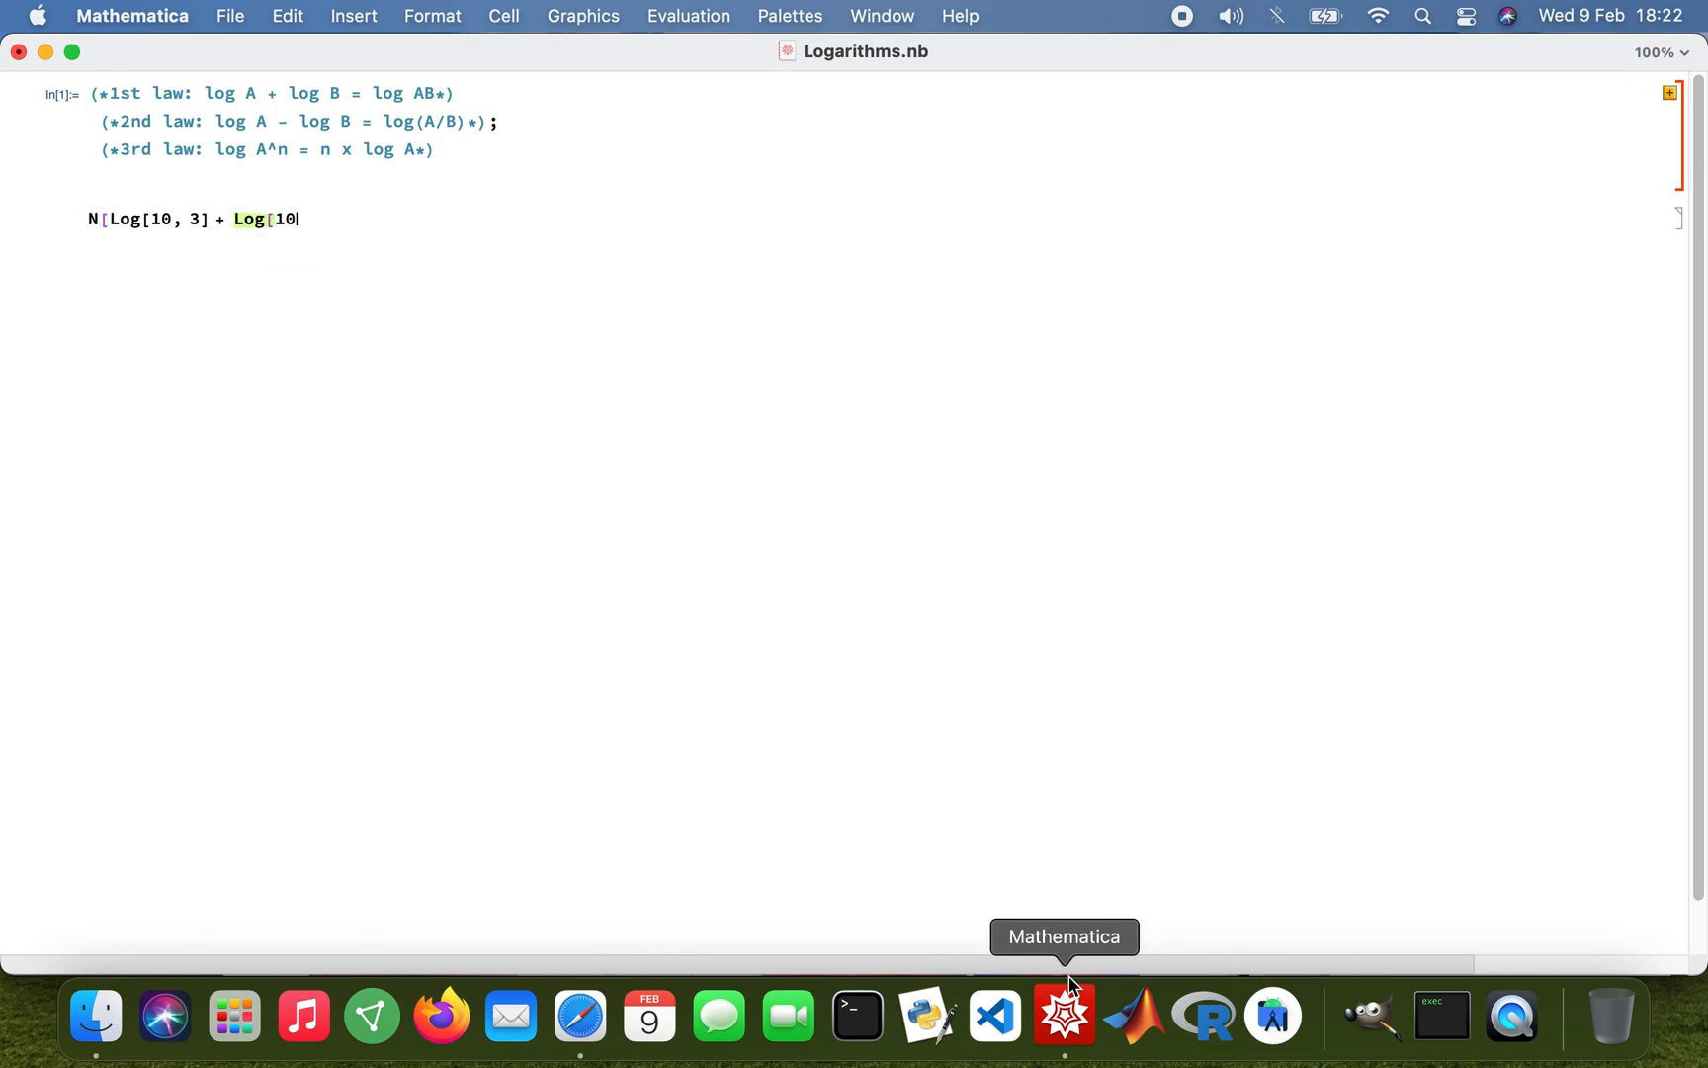
{"action": "type", "text": ","}
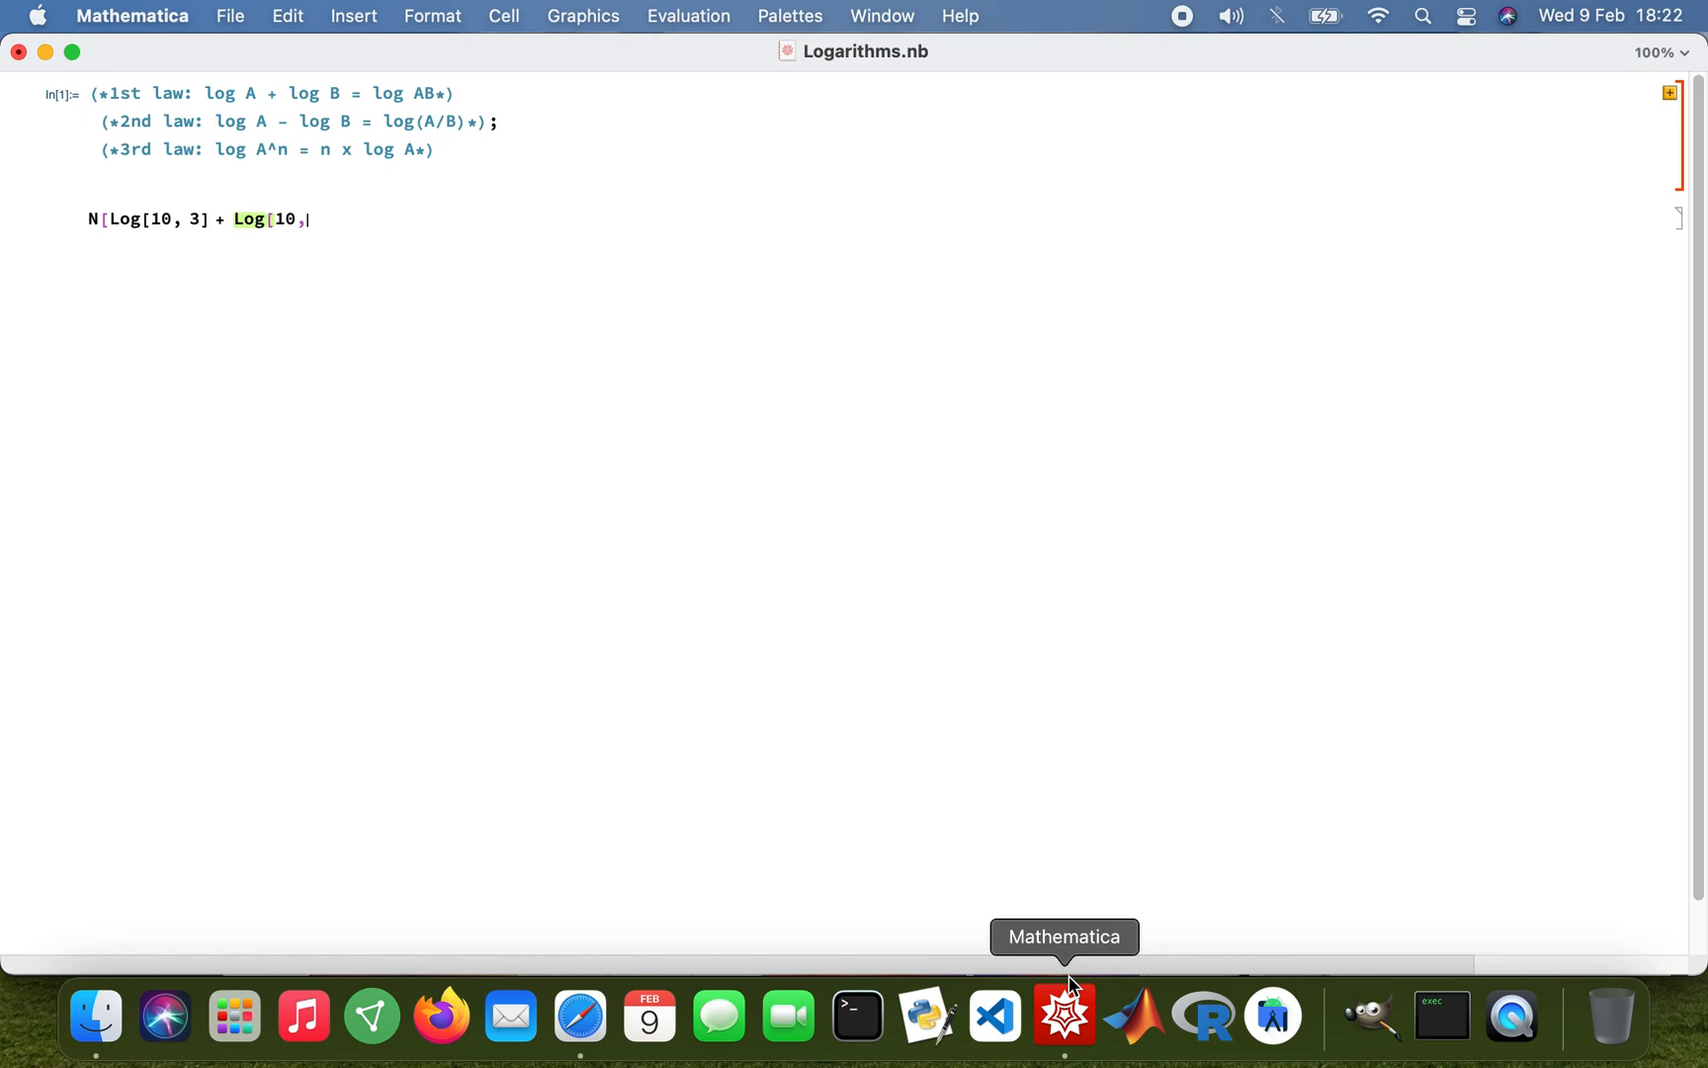
{"action": "type", "text": "7]"}
{"action": "type", "text": "N"}
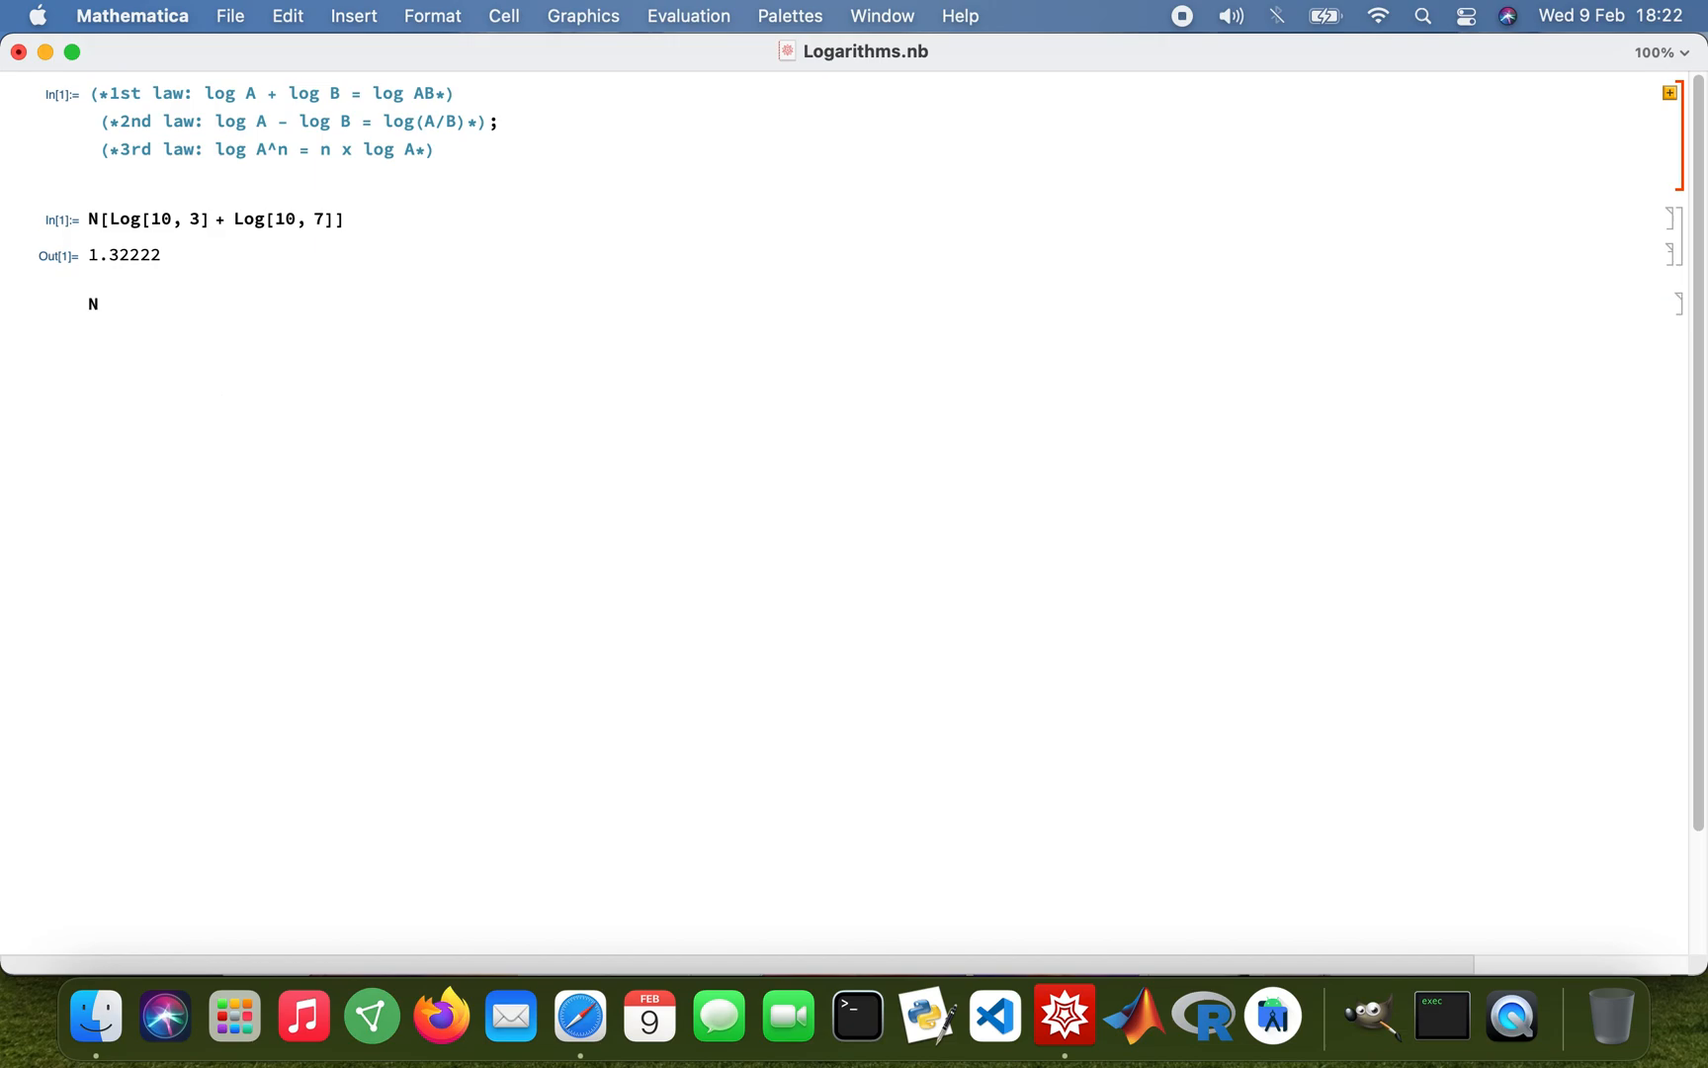
Evaluate N[Log[10, 21]], which also gives 1.32222
{"action": "type", "text": "[L"}
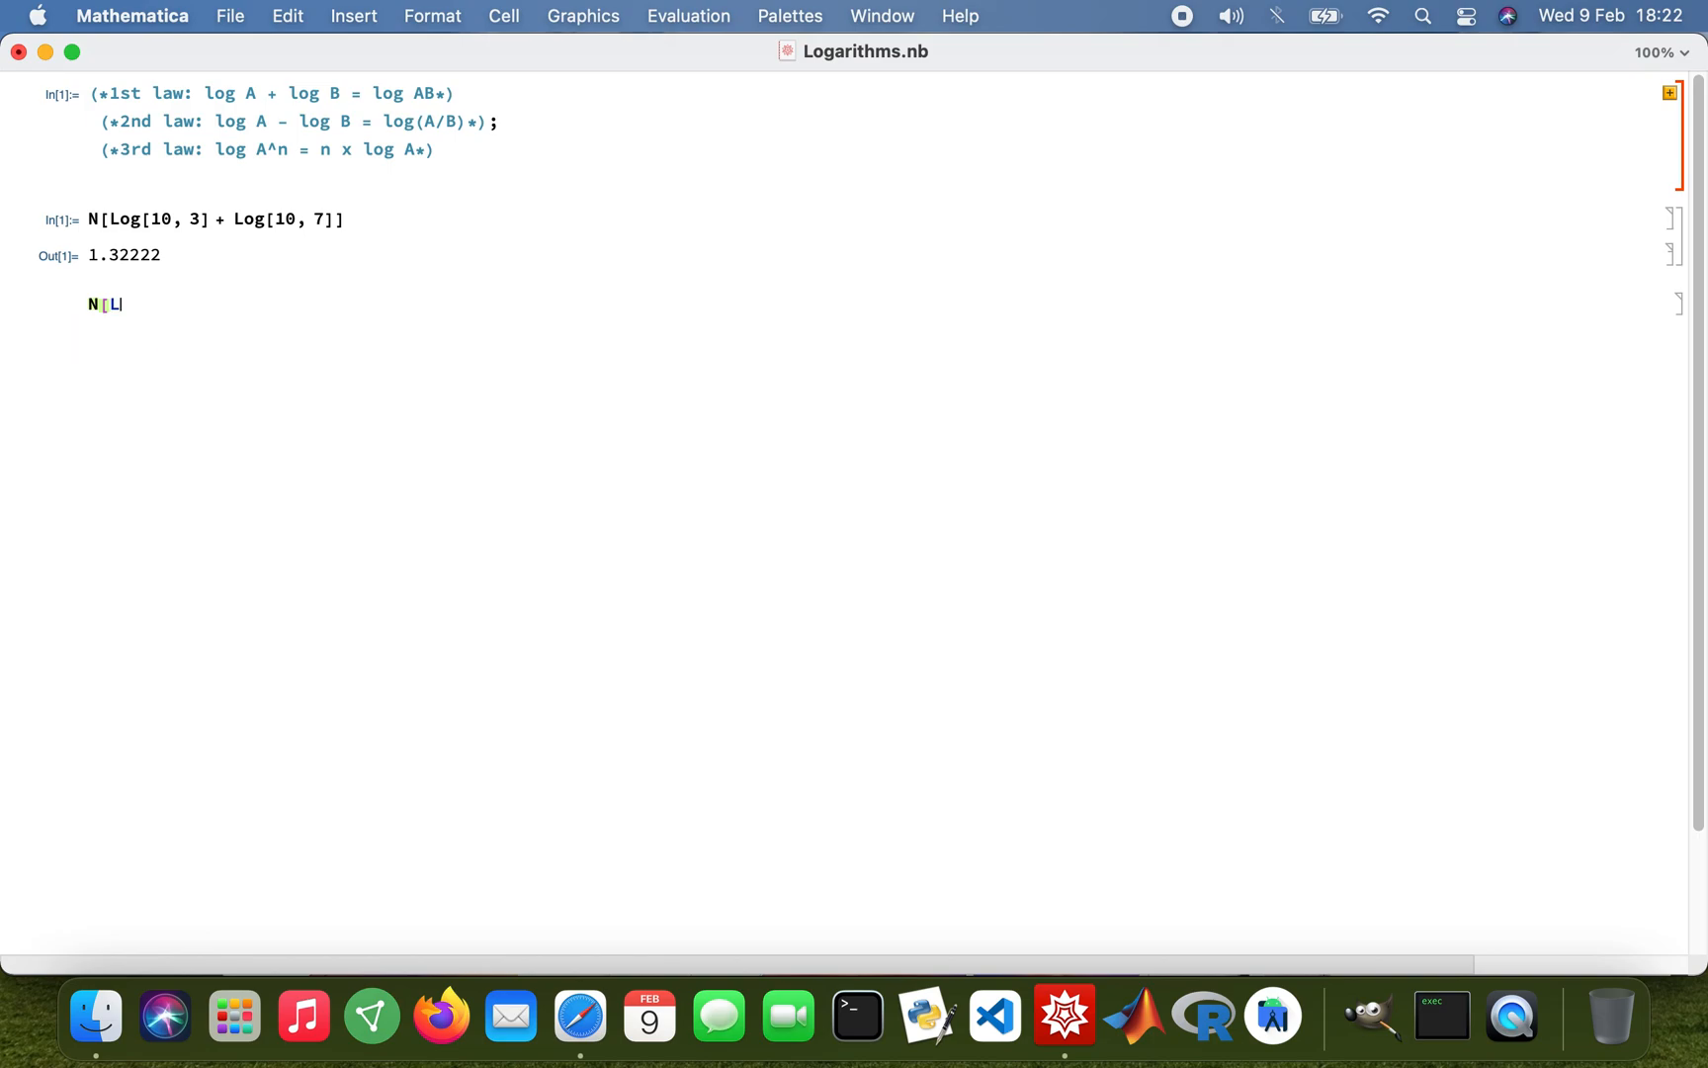
{"action": "type", "text": "og["}
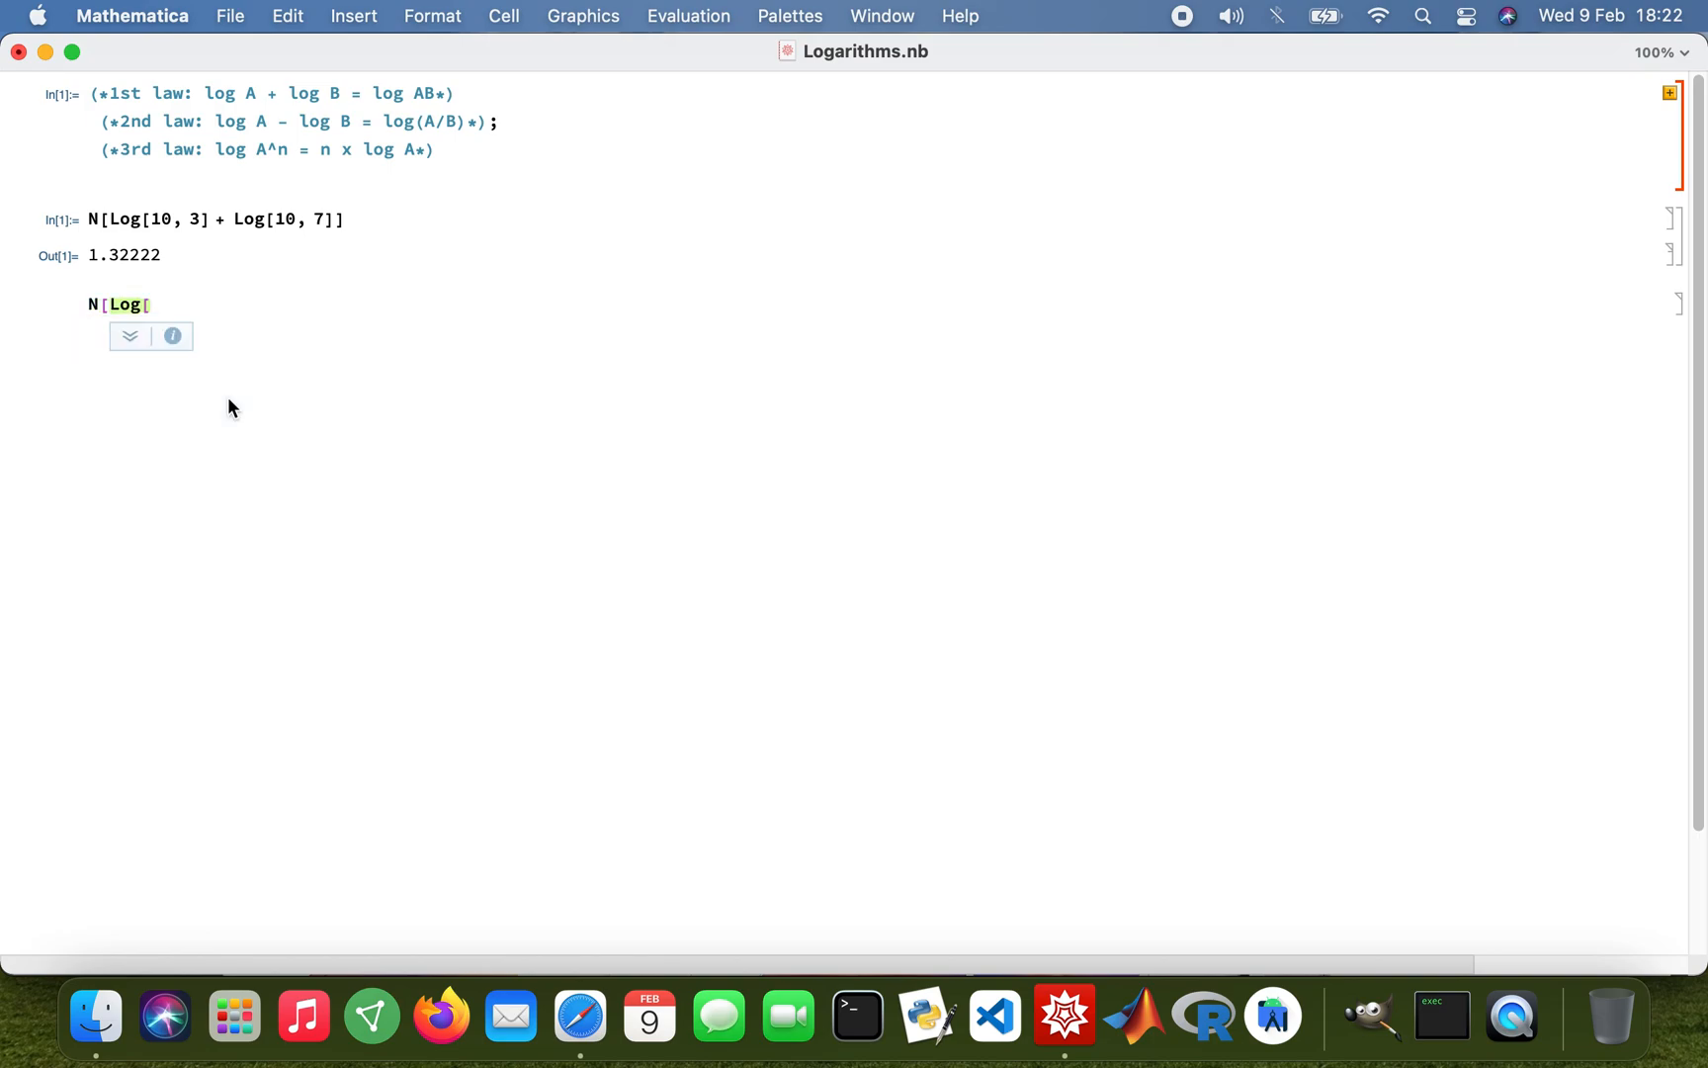
{"action": "type", "text": "10, 21"}
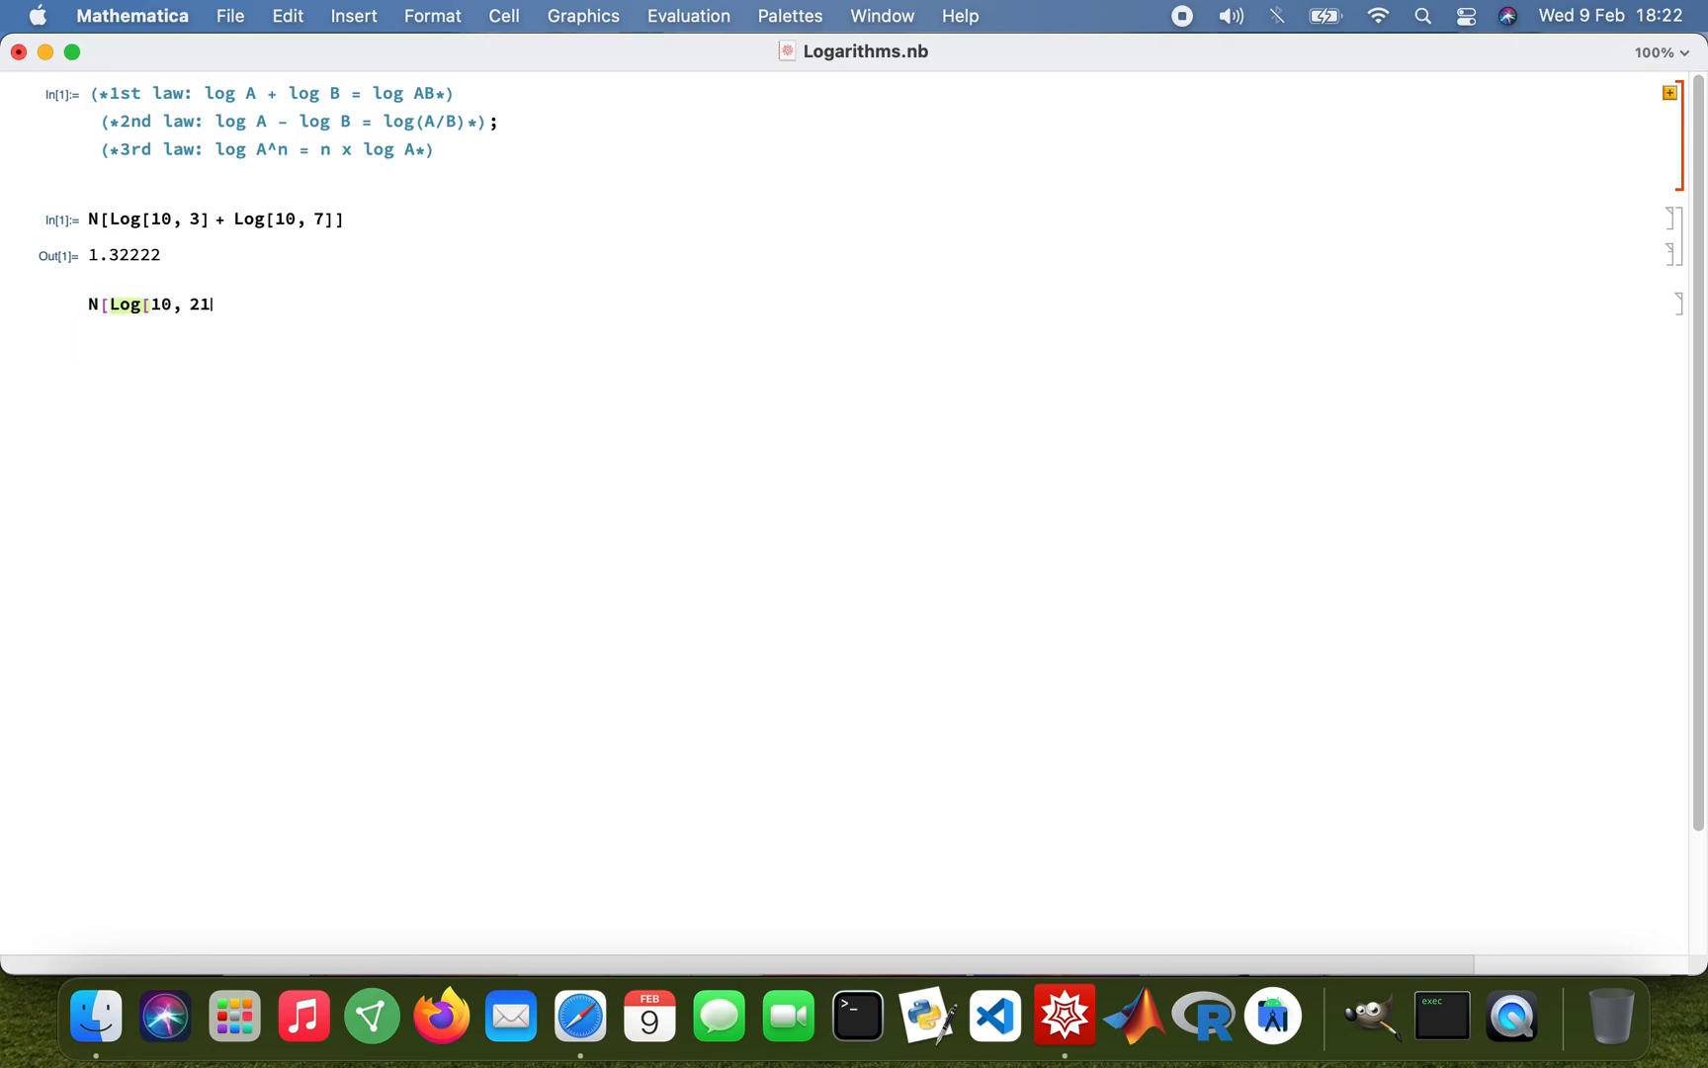
{"action": "type", "text": "]]"}
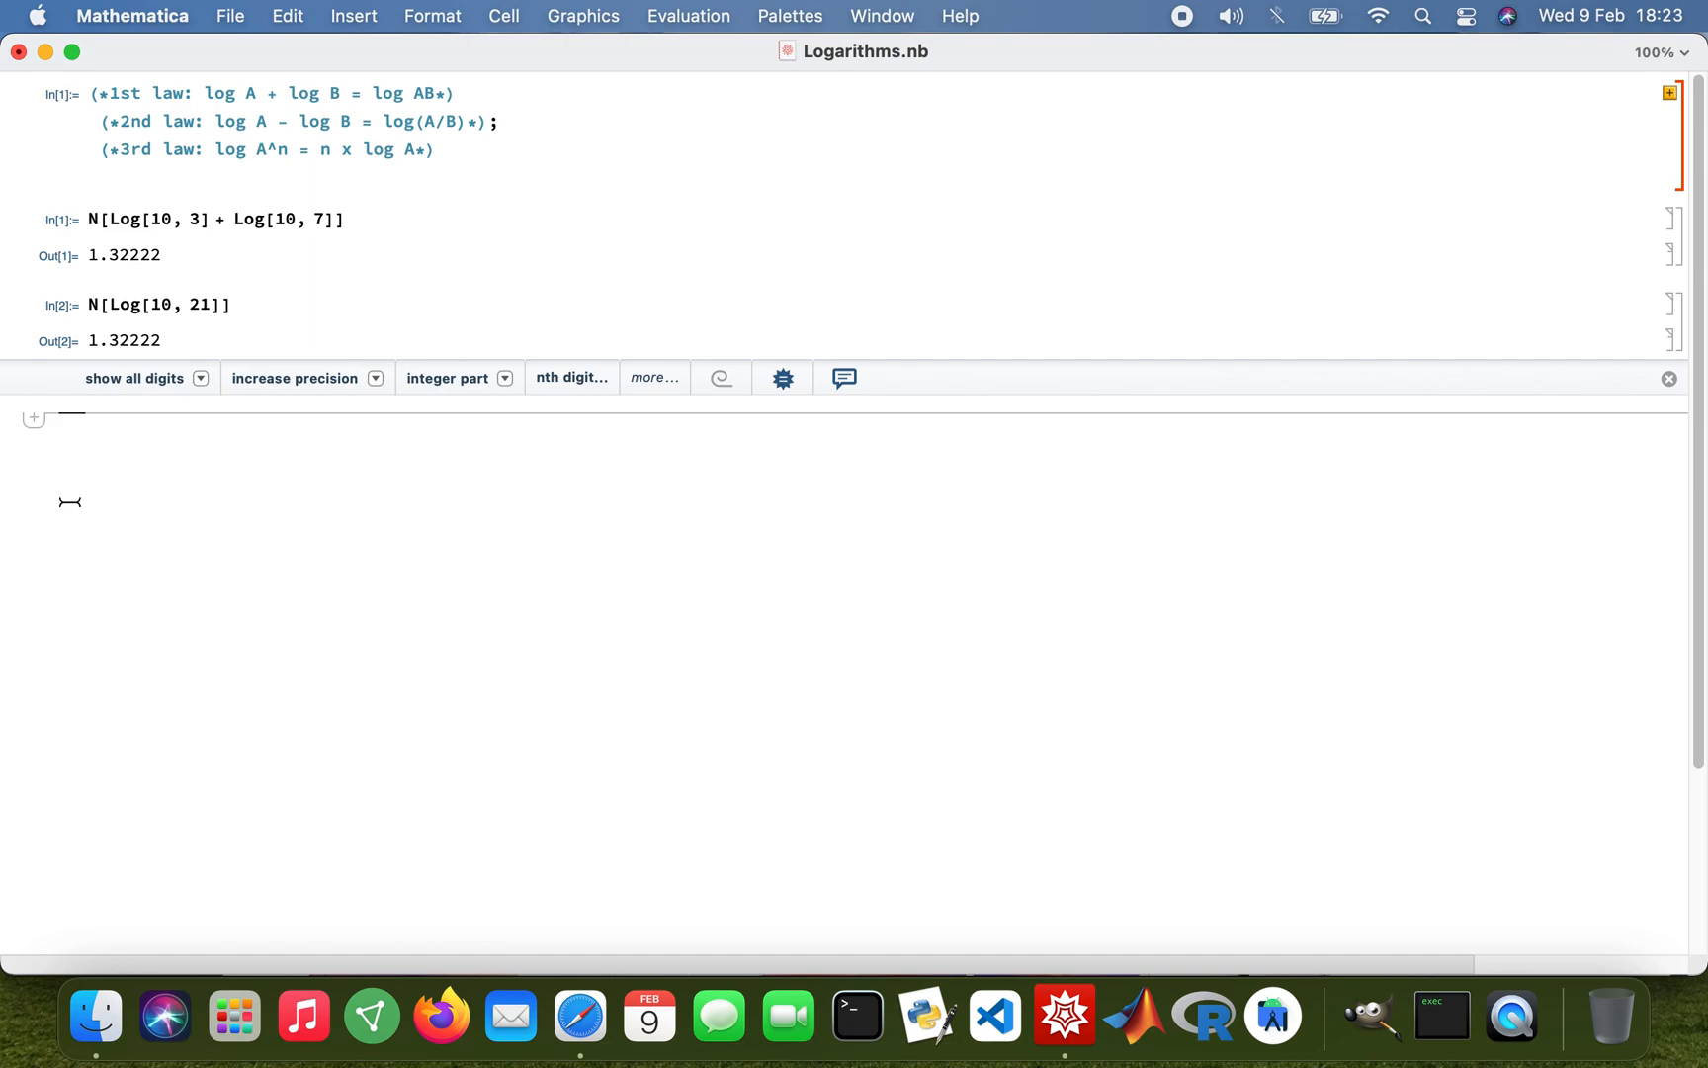
{"action": "type", "text": "N"}
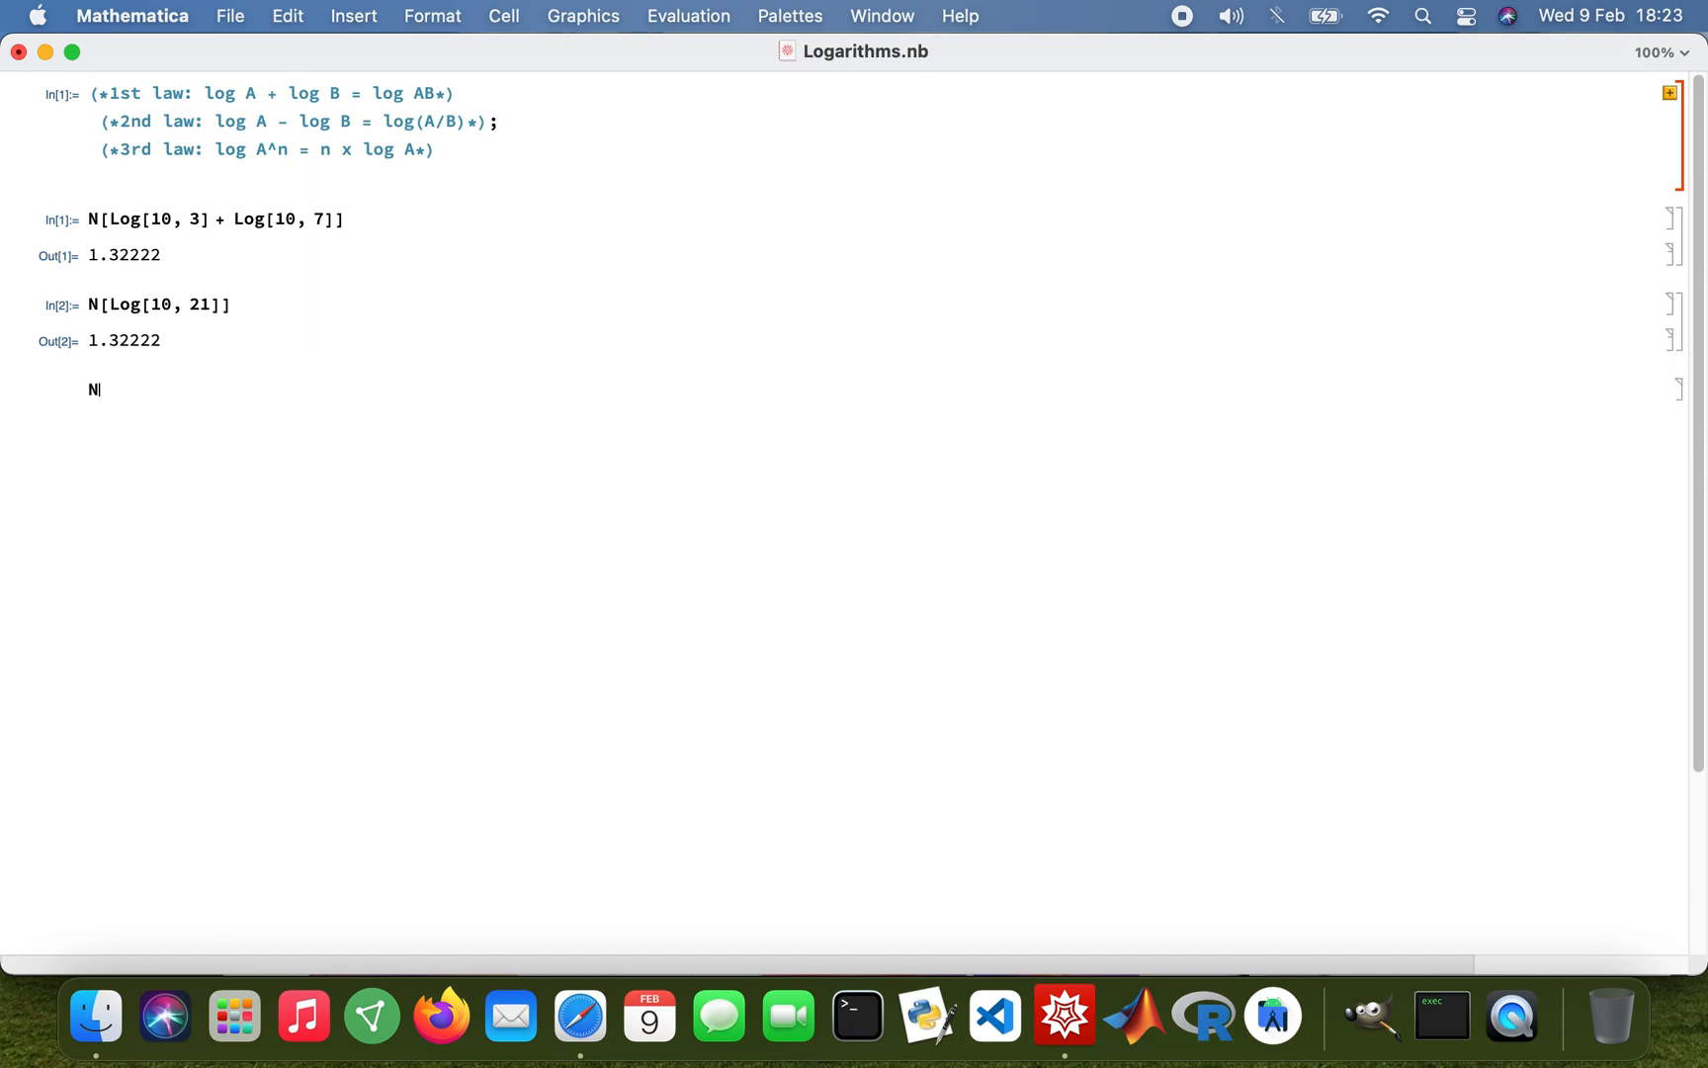
Evaluate N[Log[10, 4] - Log[10, 2]], giving 0.30103
{"action": "type", "text": "[L"}
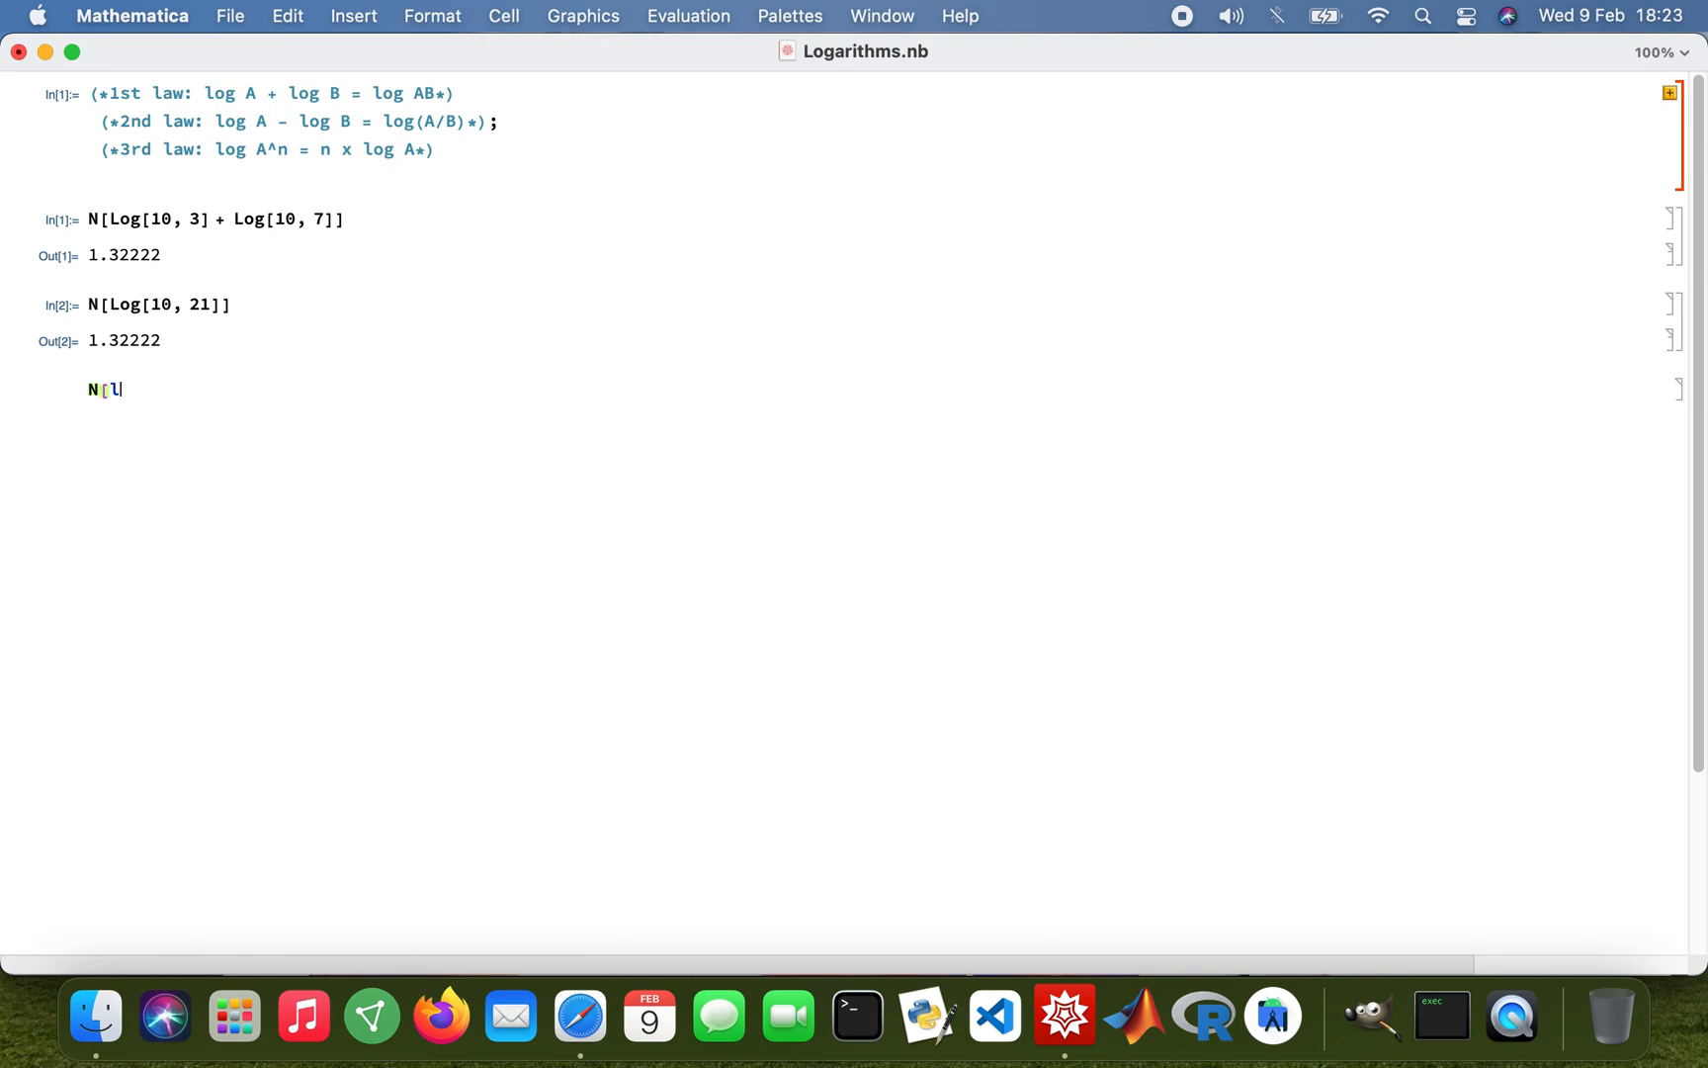
{"action": "type", "text": "L"}
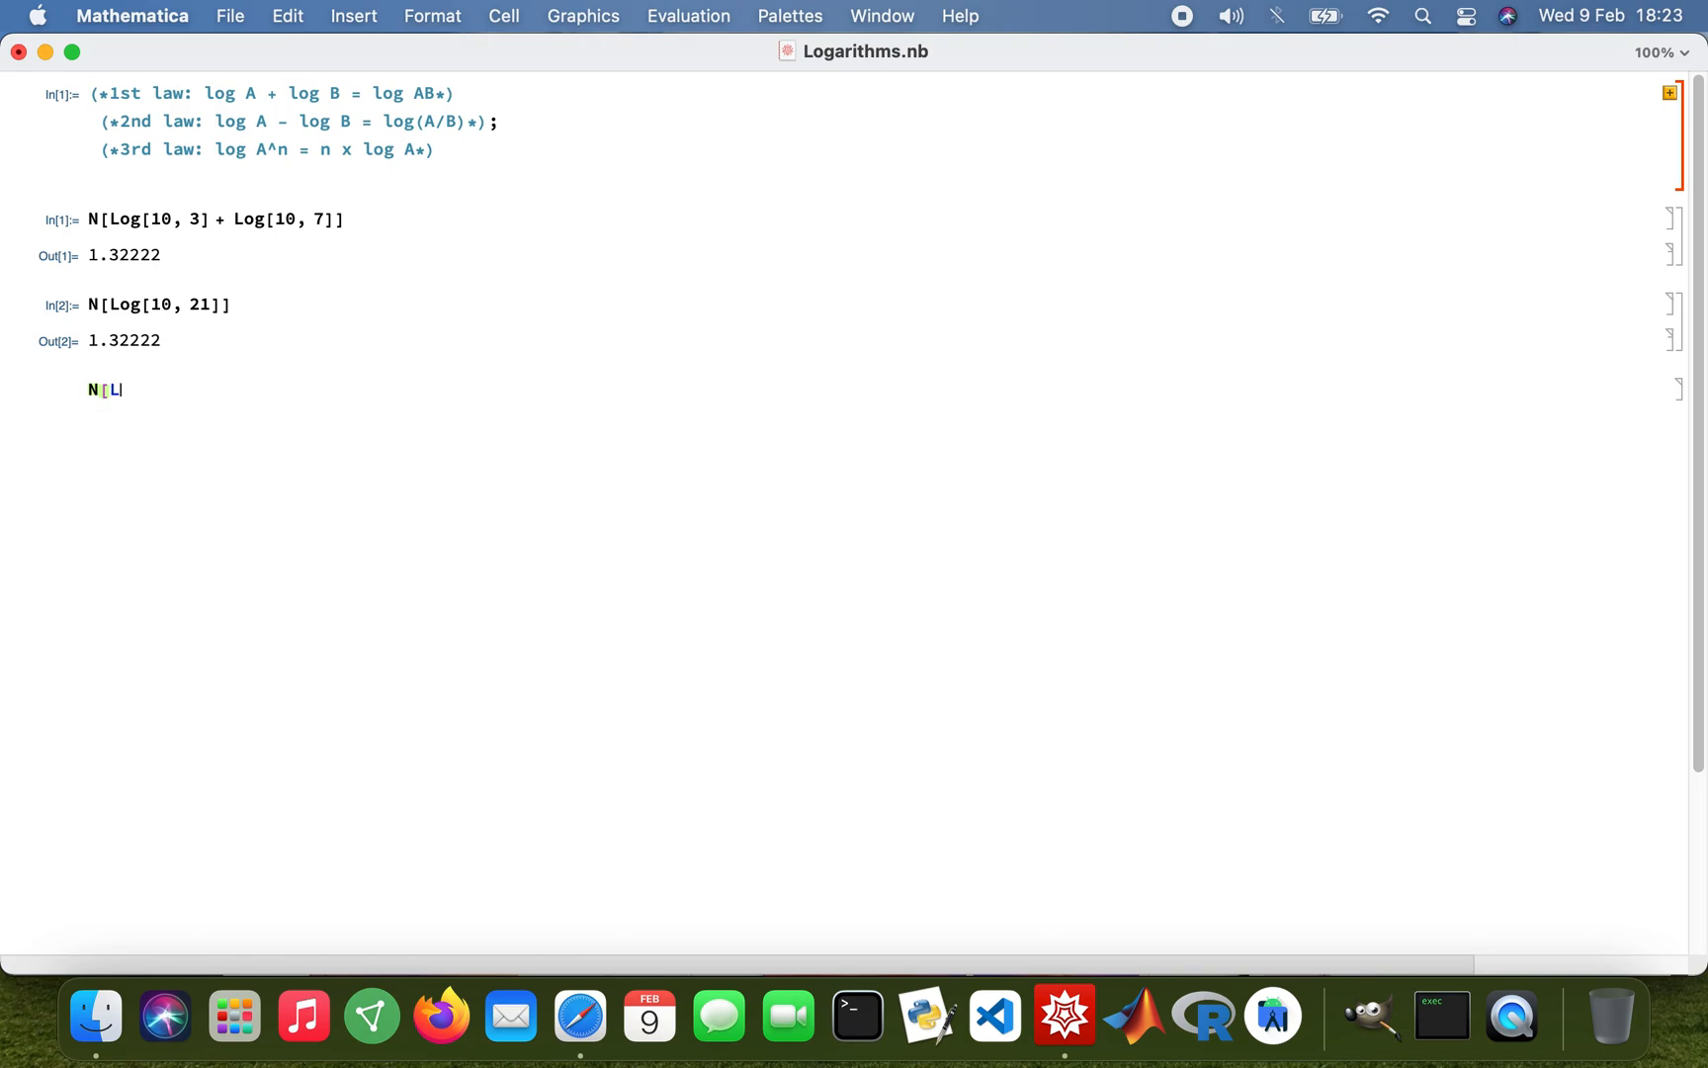
{"action": "type", "text": "og9"}
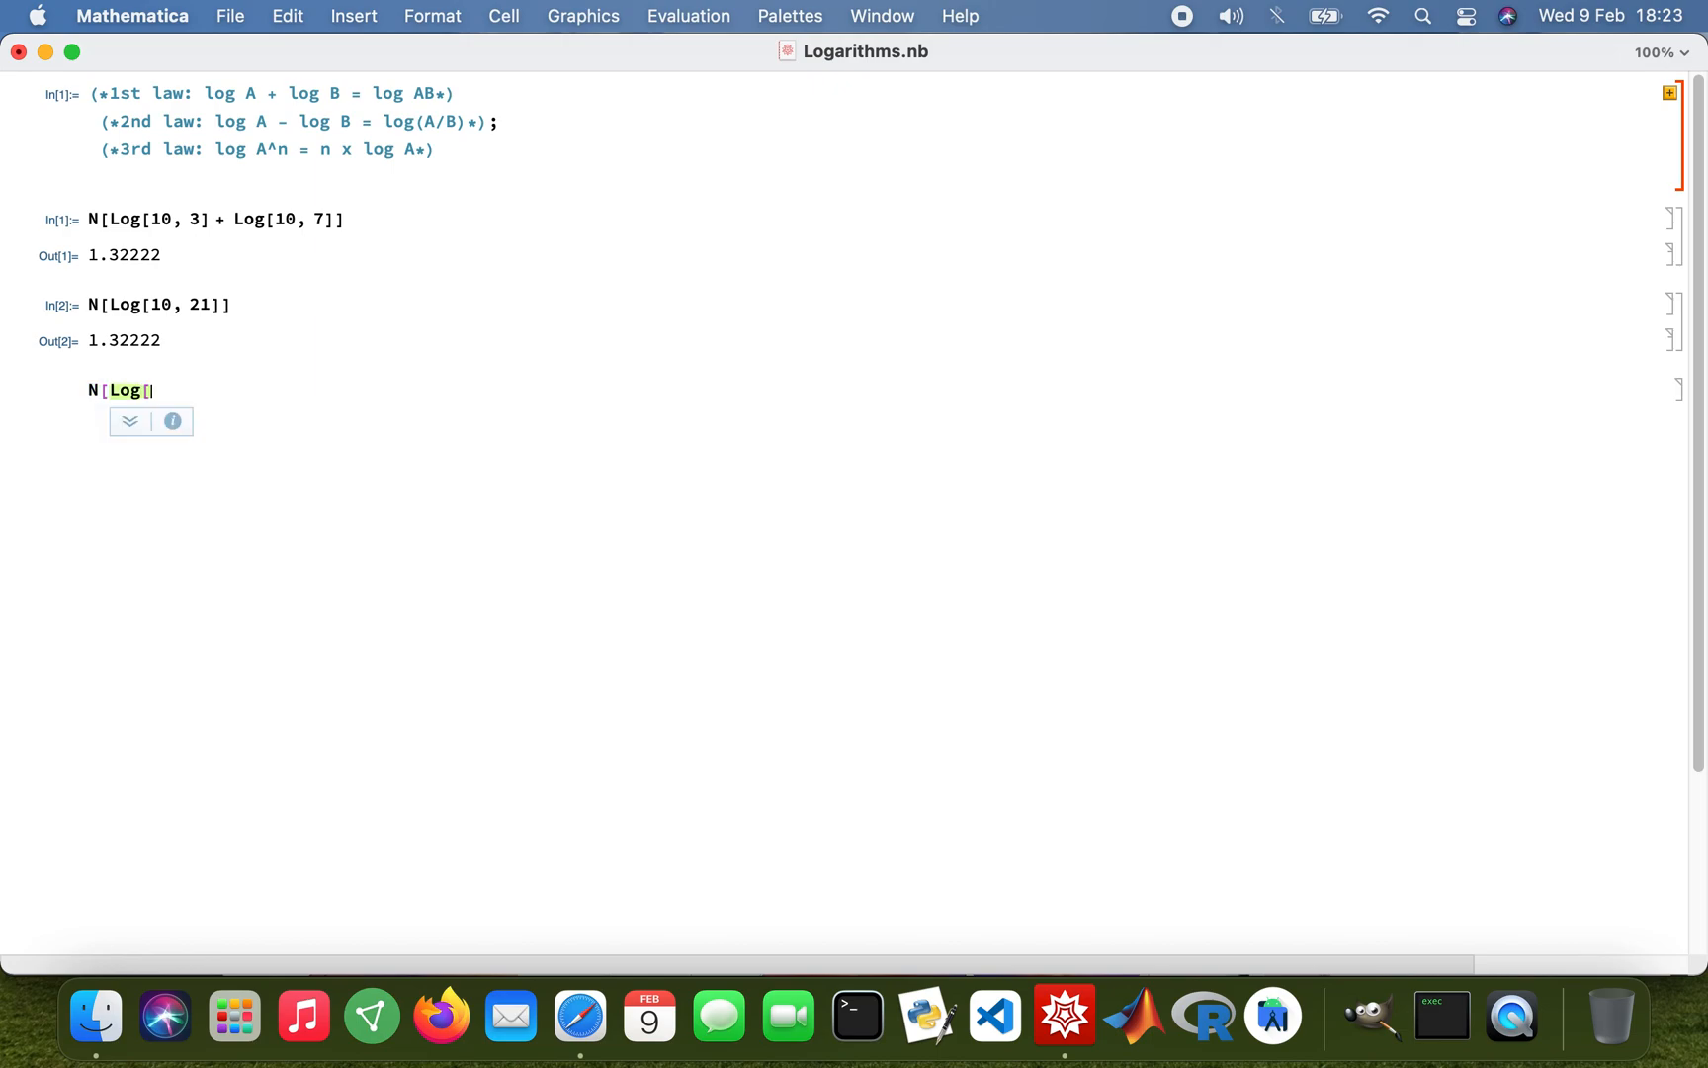
{"action": "type", "text": "10,"}
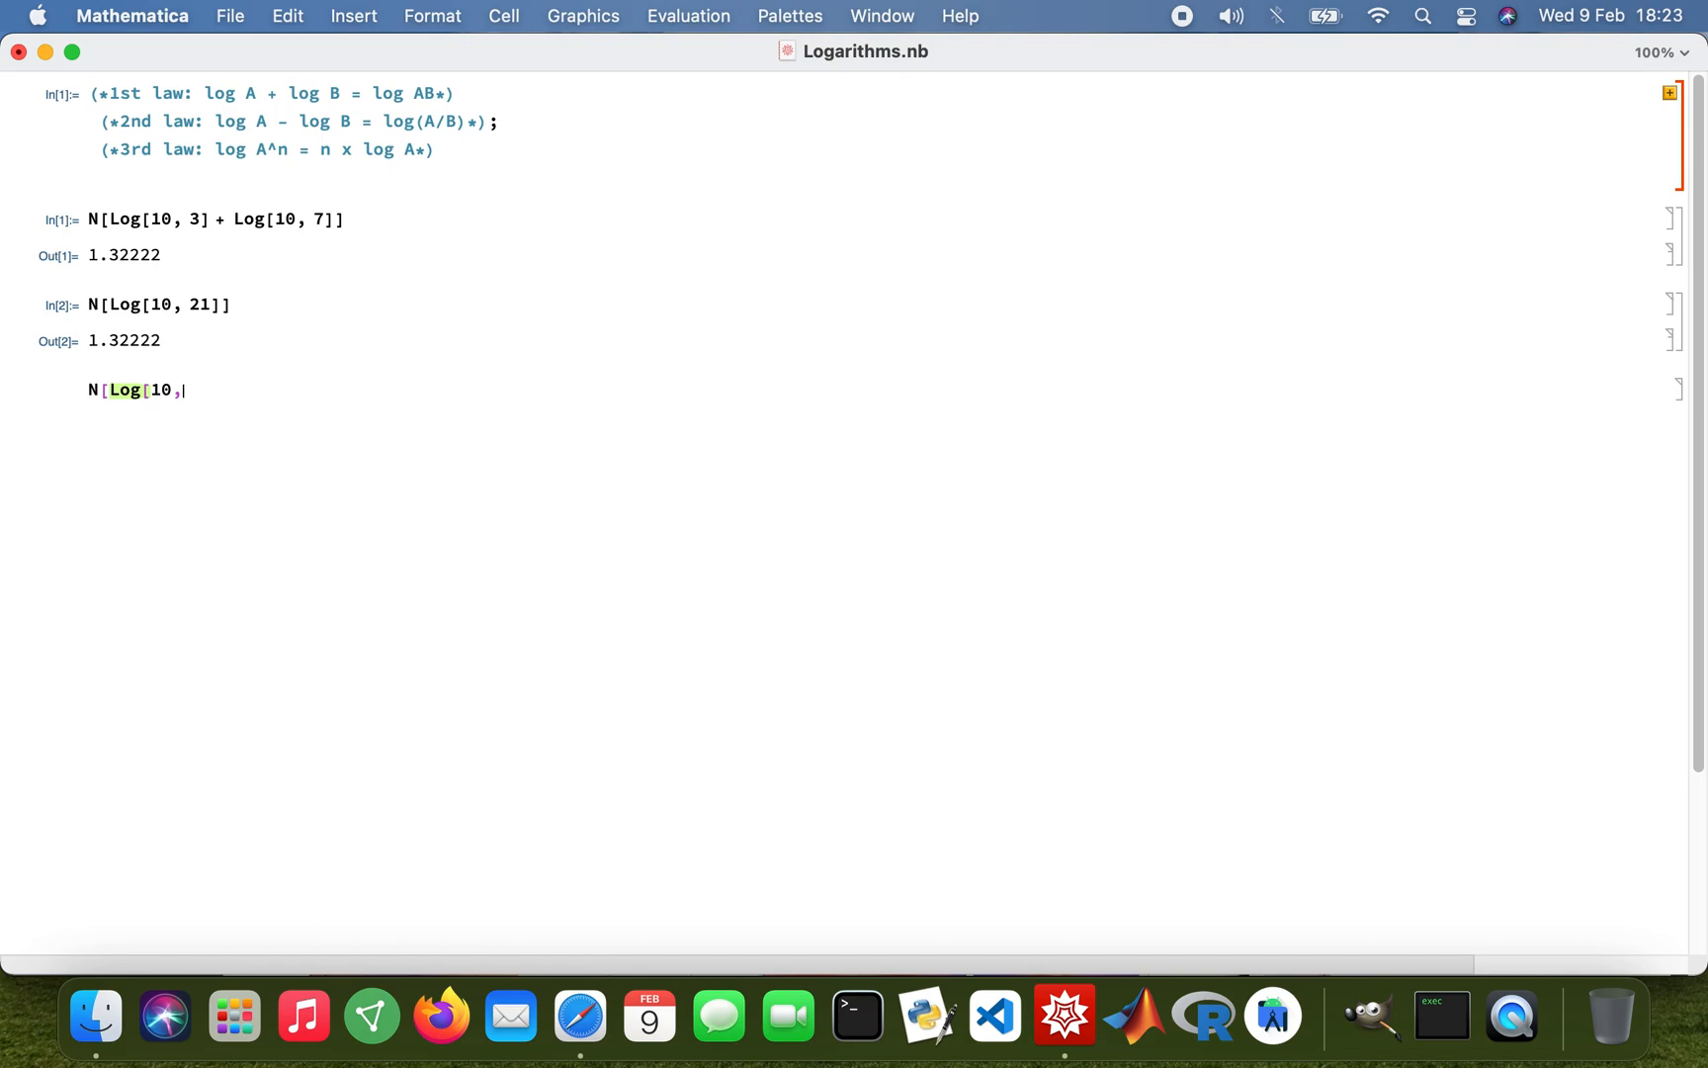
{"action": "type", "text": "4"}
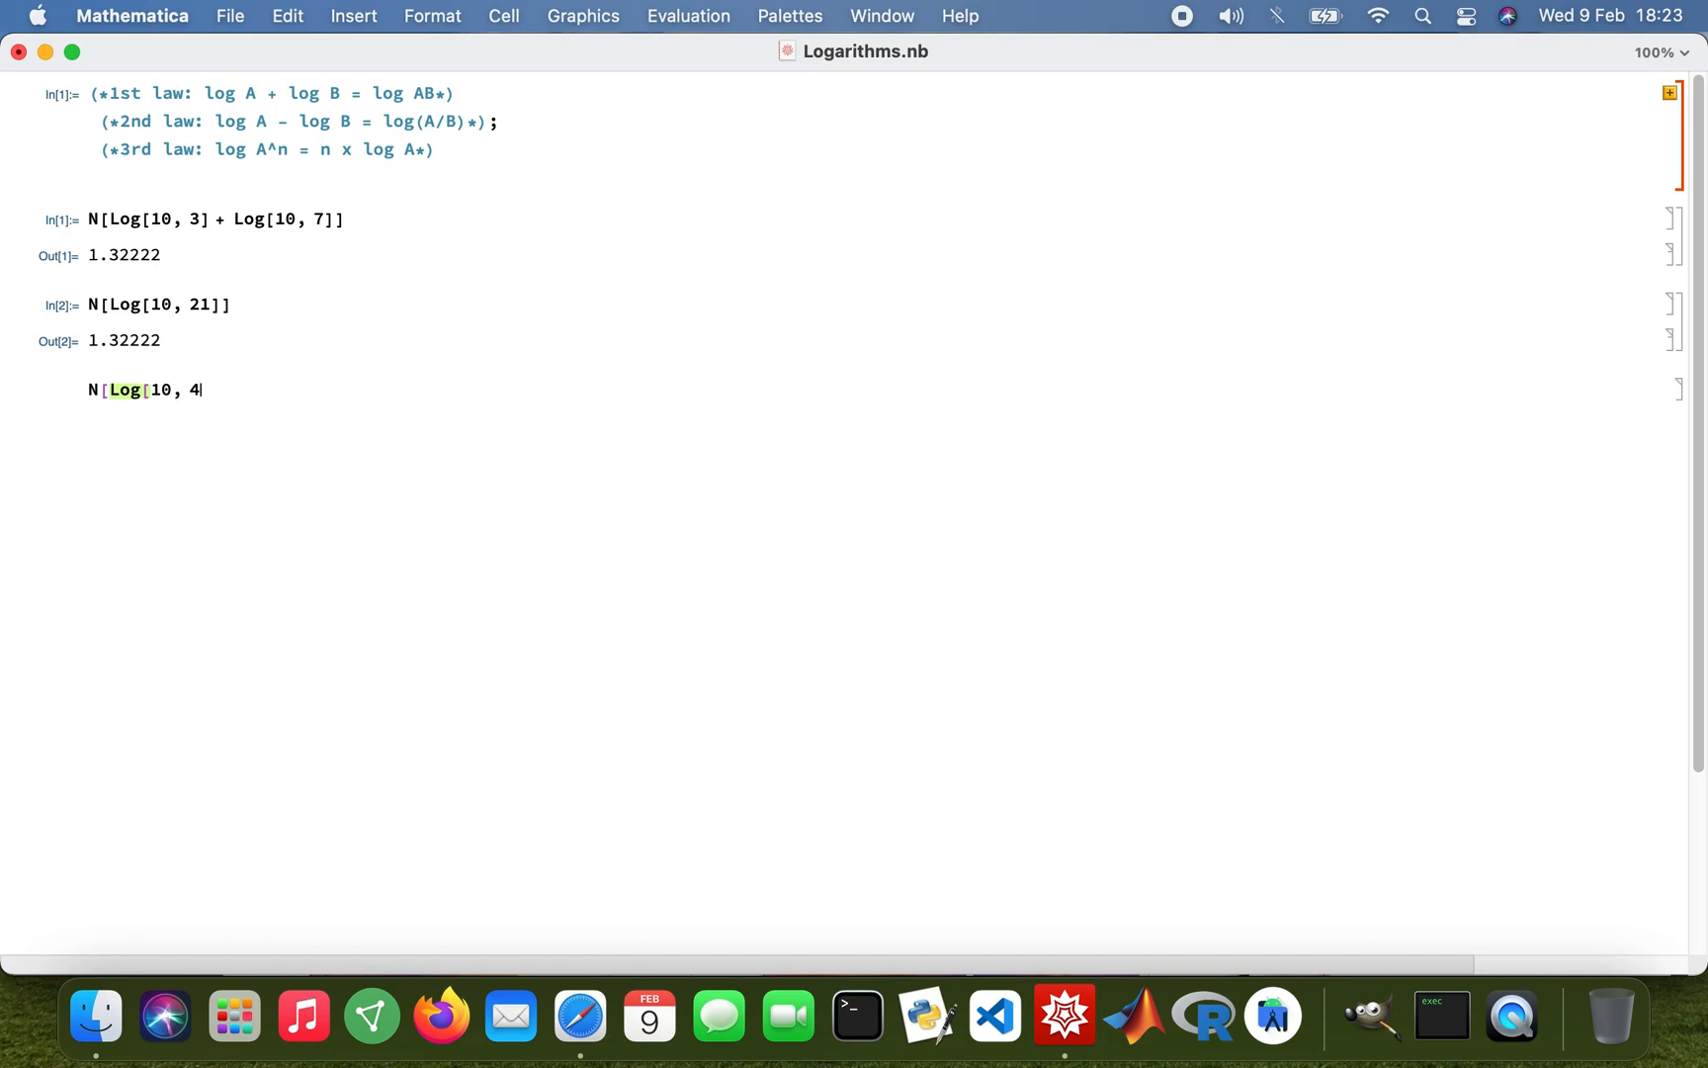
{"action": "type", "text": "] - L"}
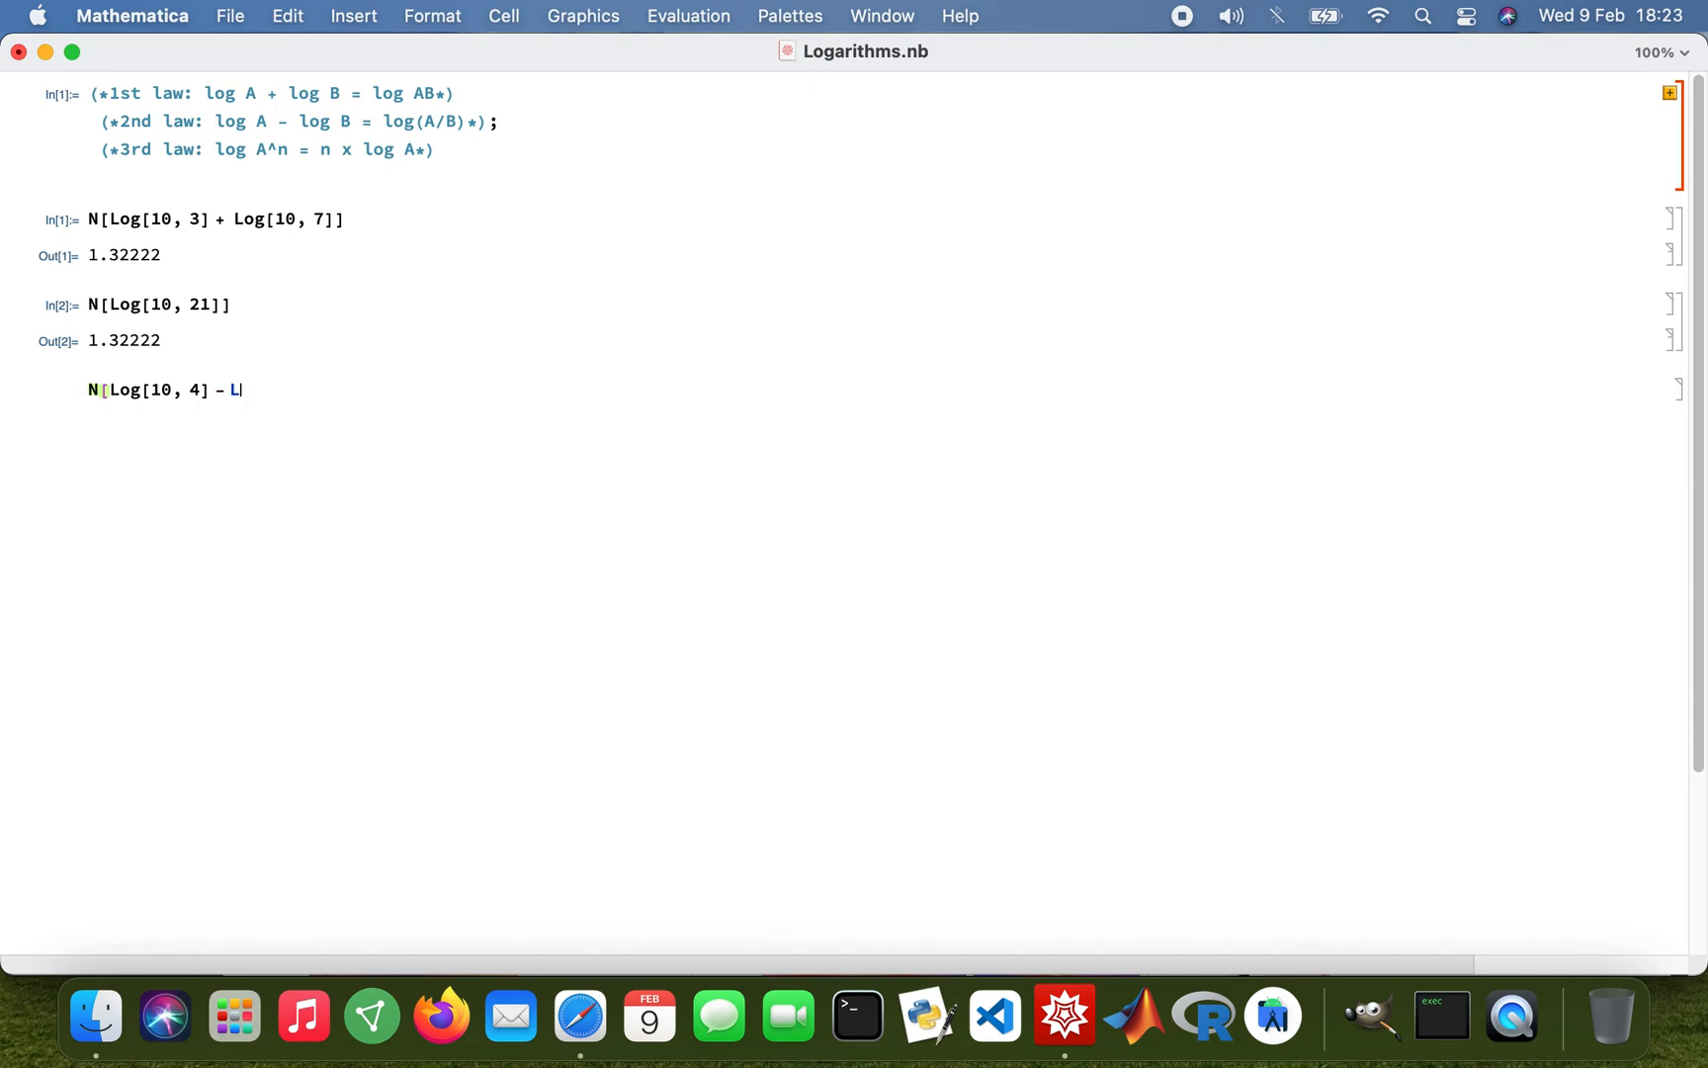
{"action": "type", "text": "og["}
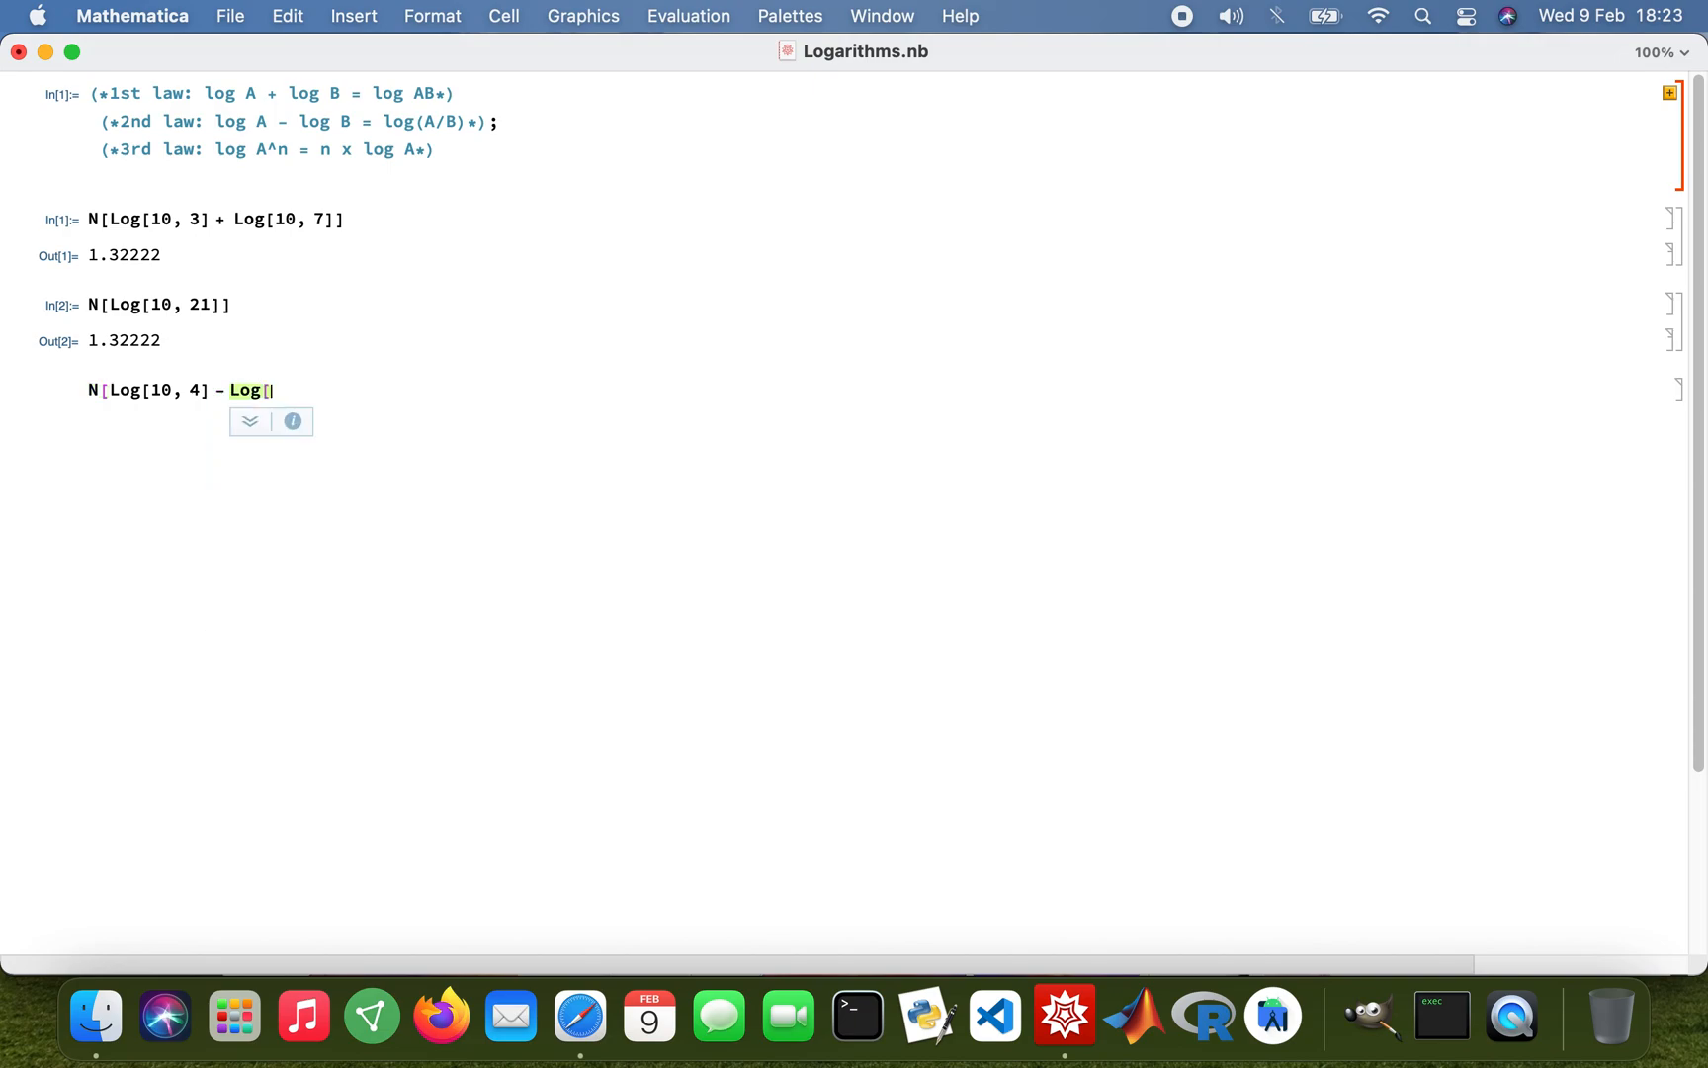
{"action": "type", "text": "10, 2"}
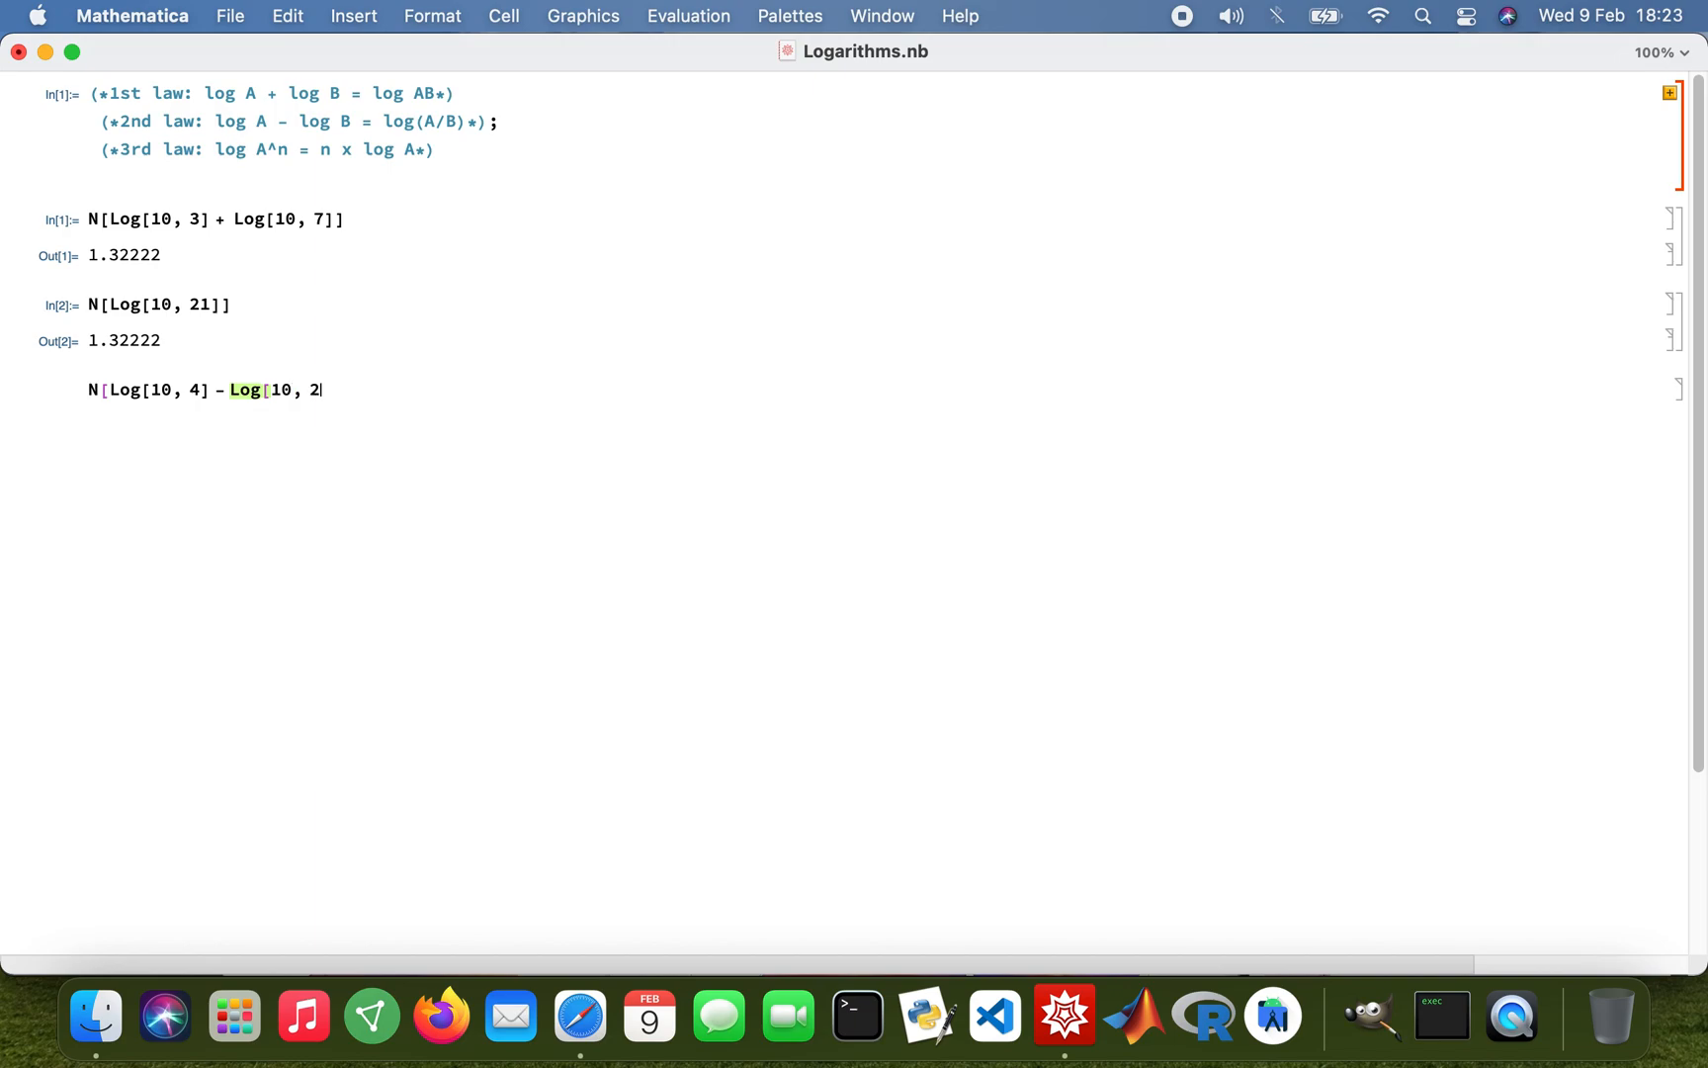
{"action": "type", "text": "]]"}
{"action": "type", "text": "N"}
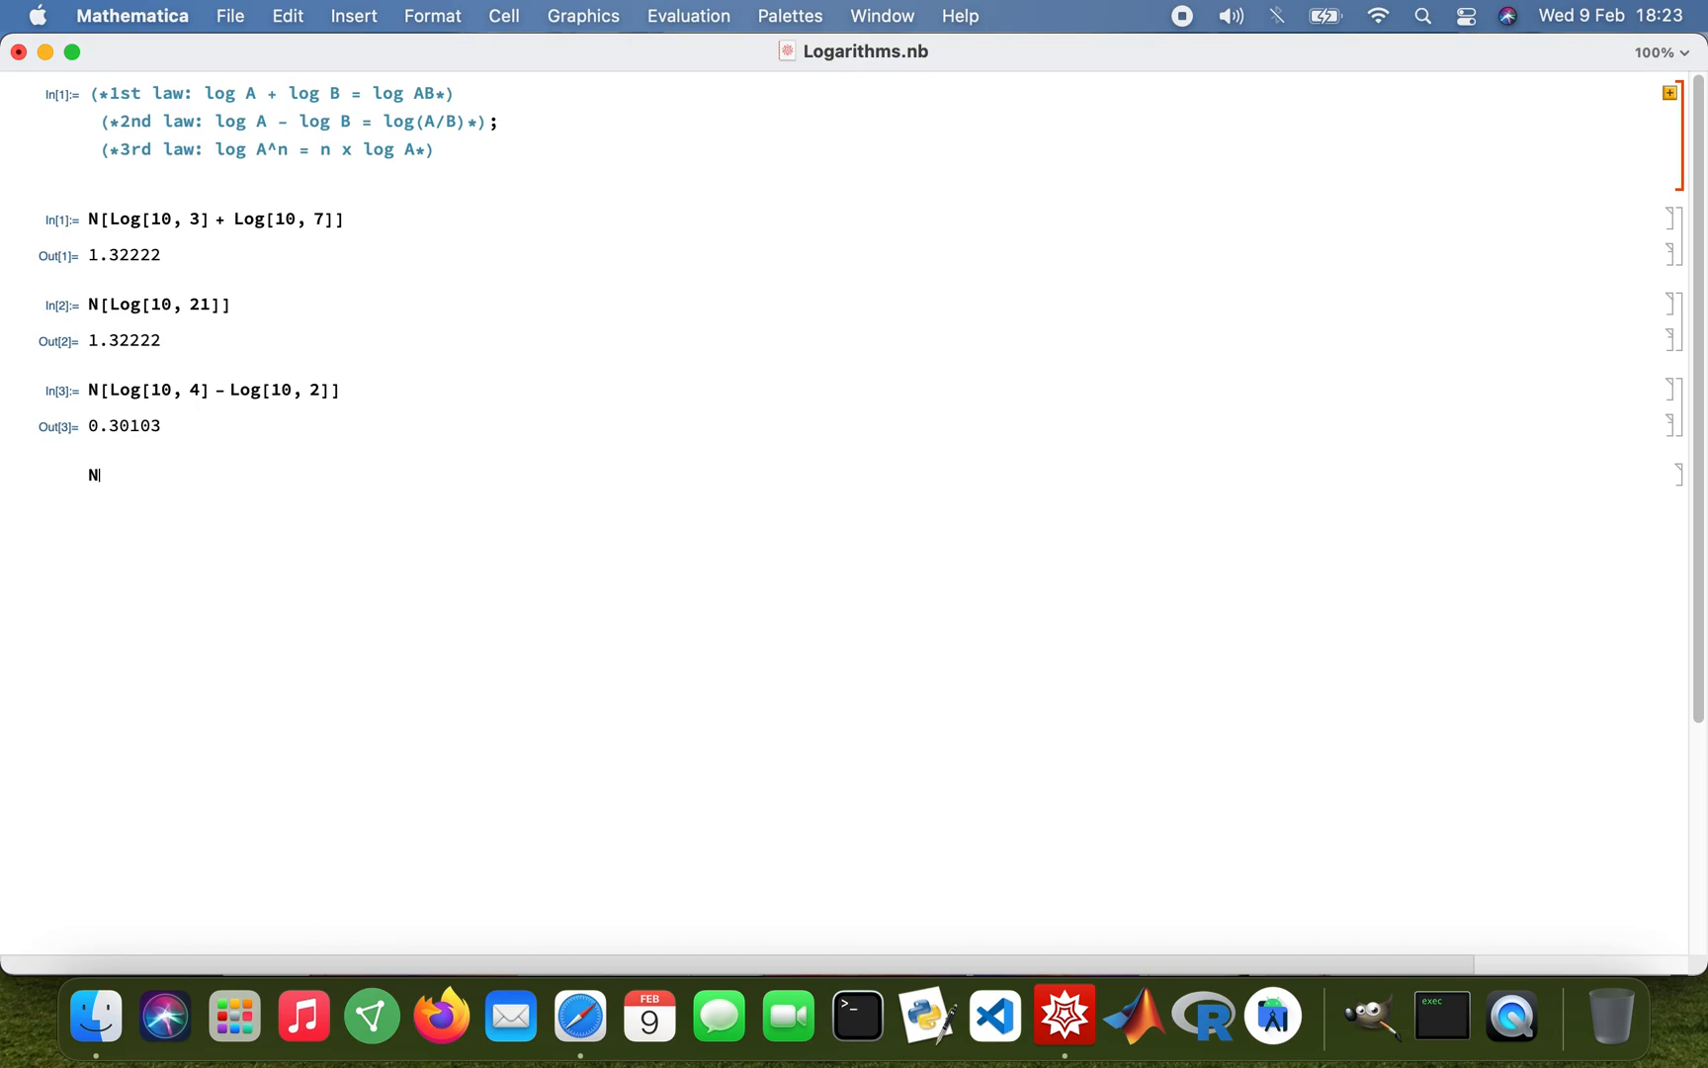
Evaluate N[Log[10, 2]], which also gives 0.30103
{"action": "type", "text": "["}
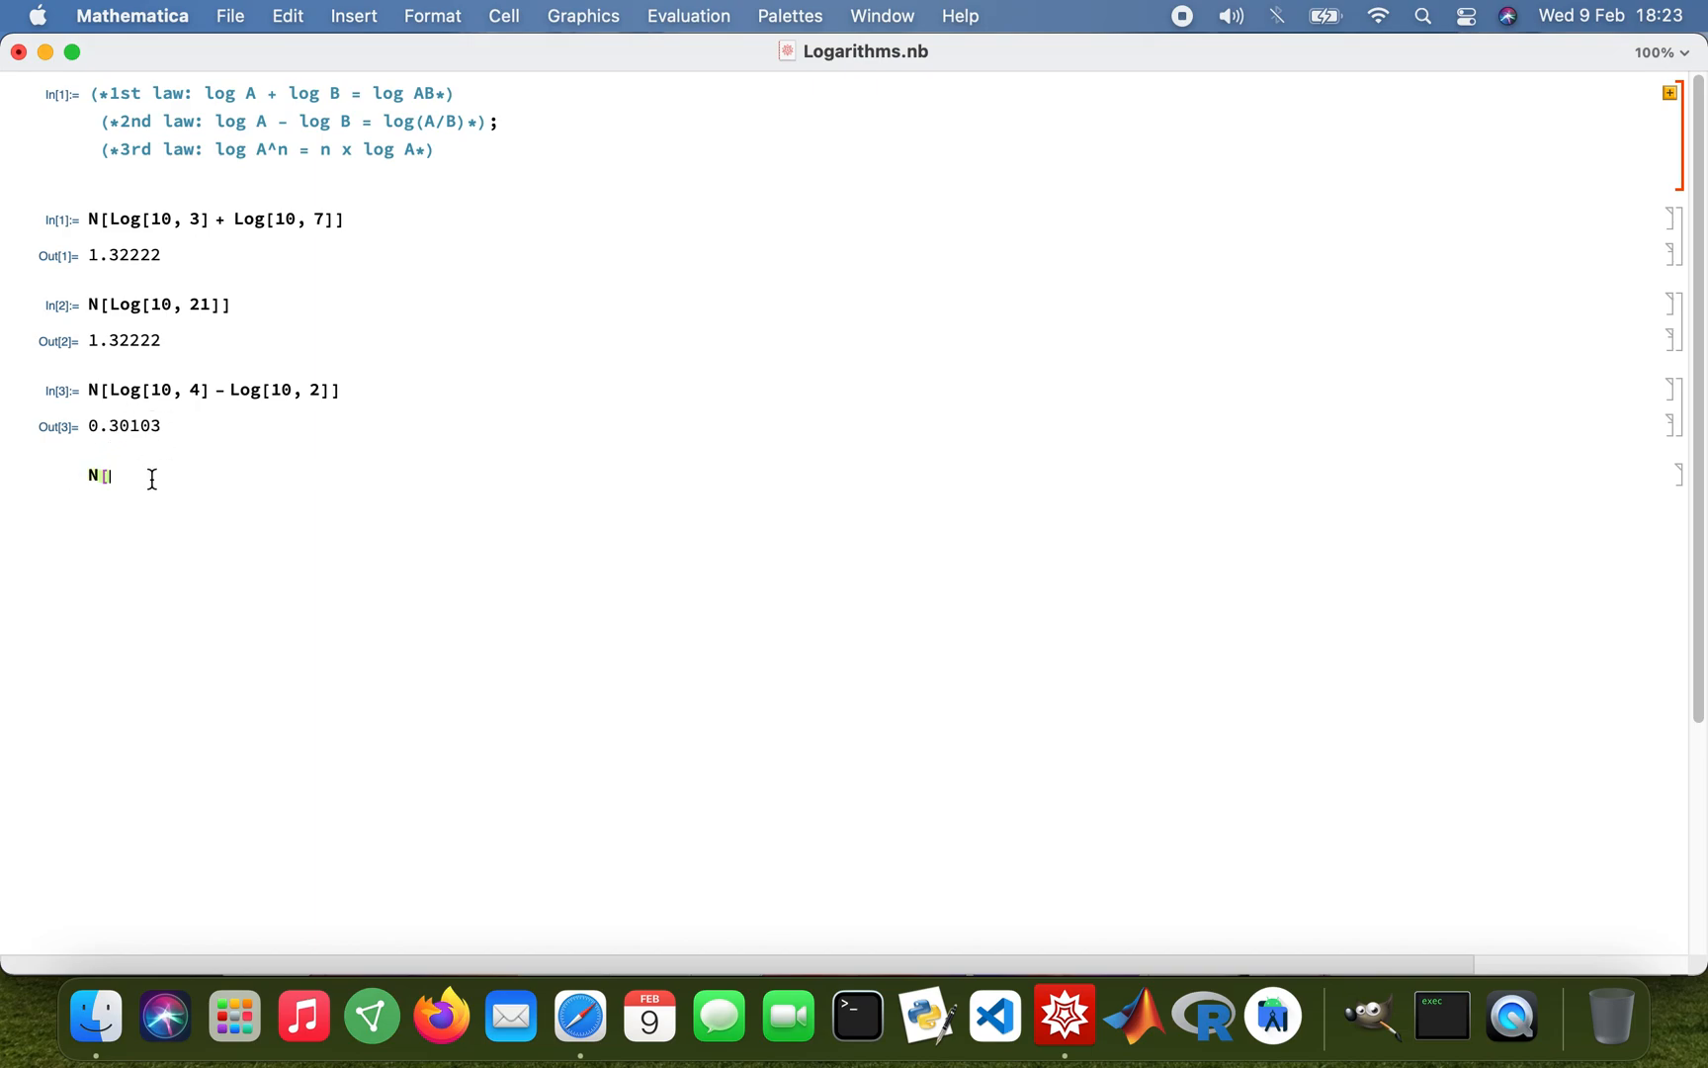
{"action": "type", "text": "L"}
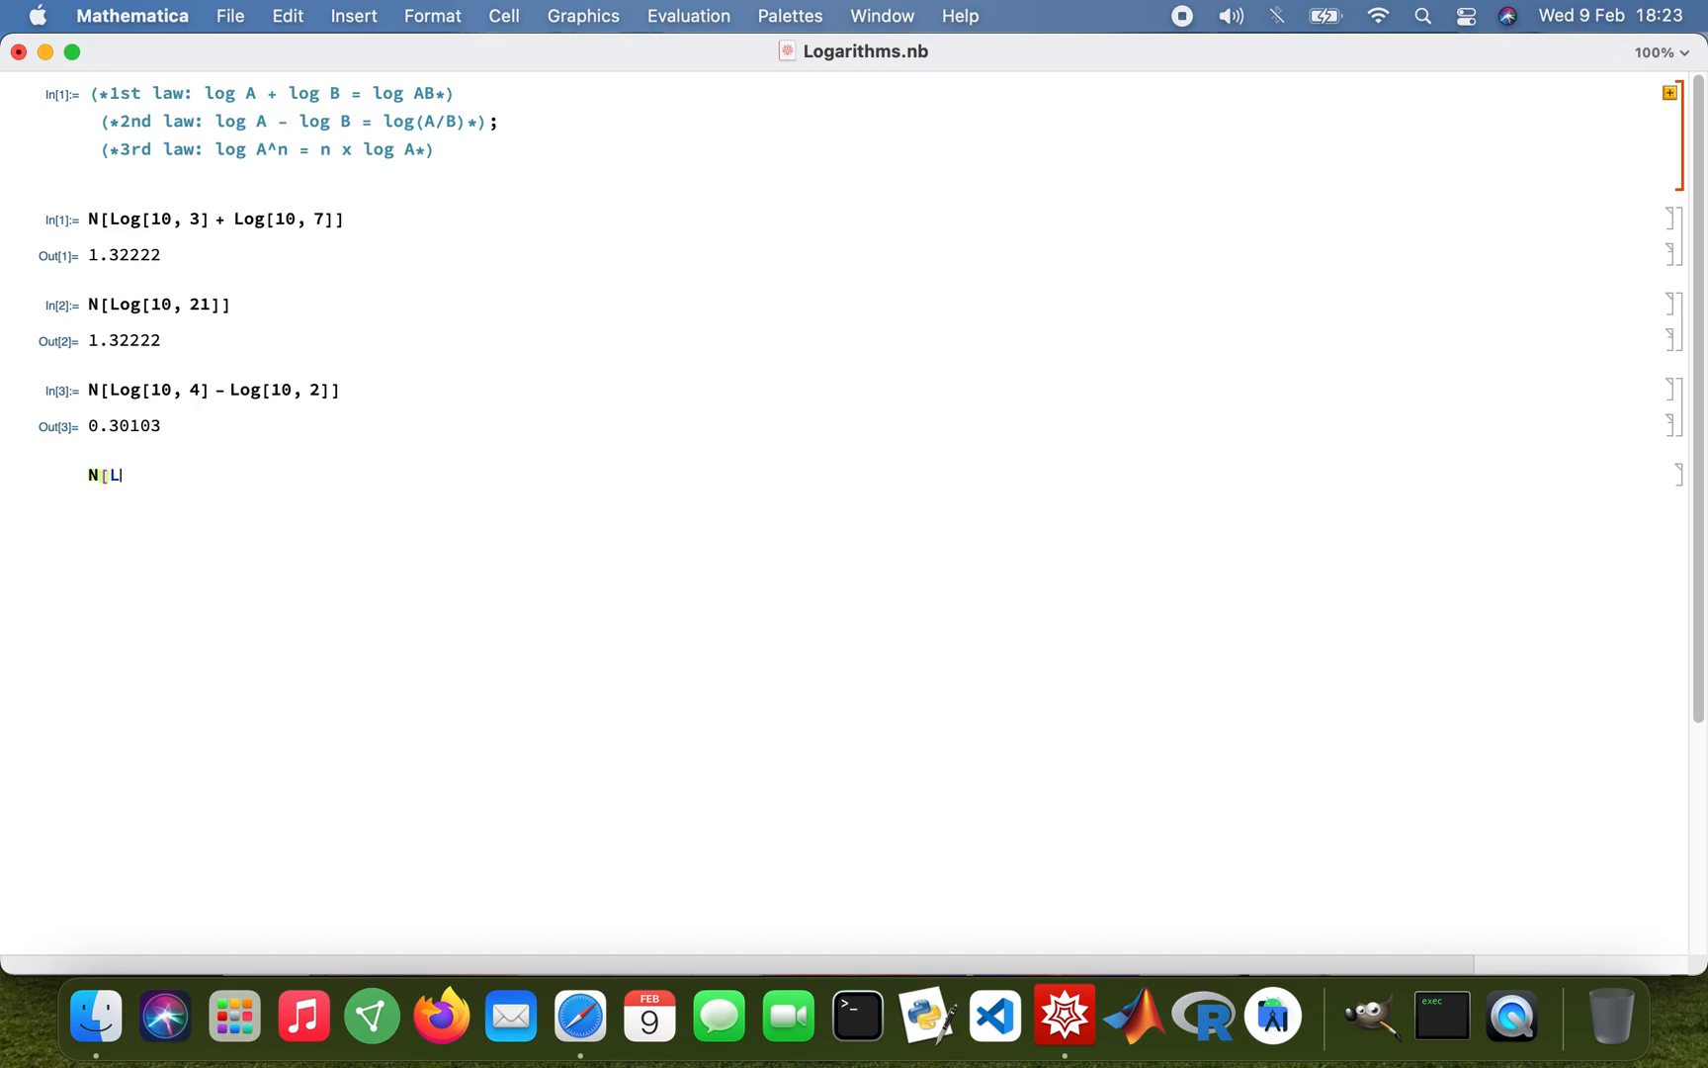
{"action": "type", "text": "og["}
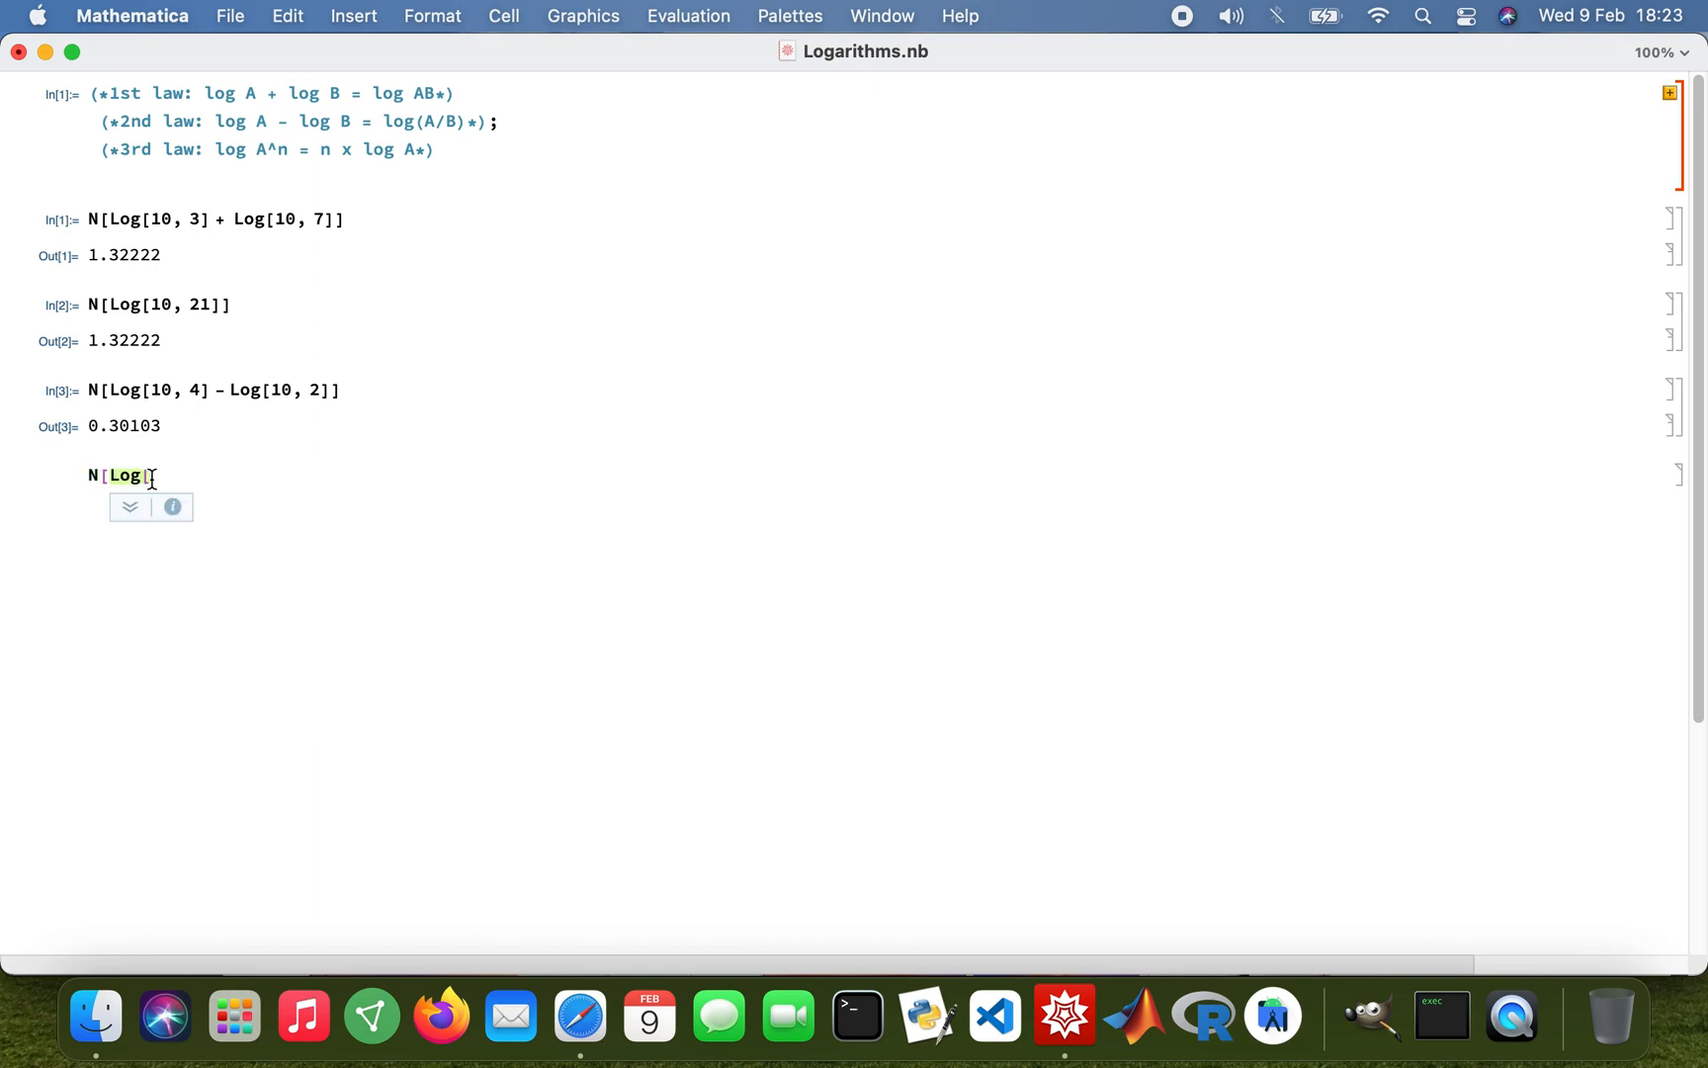
{"action": "type", "text": "10, 2"}
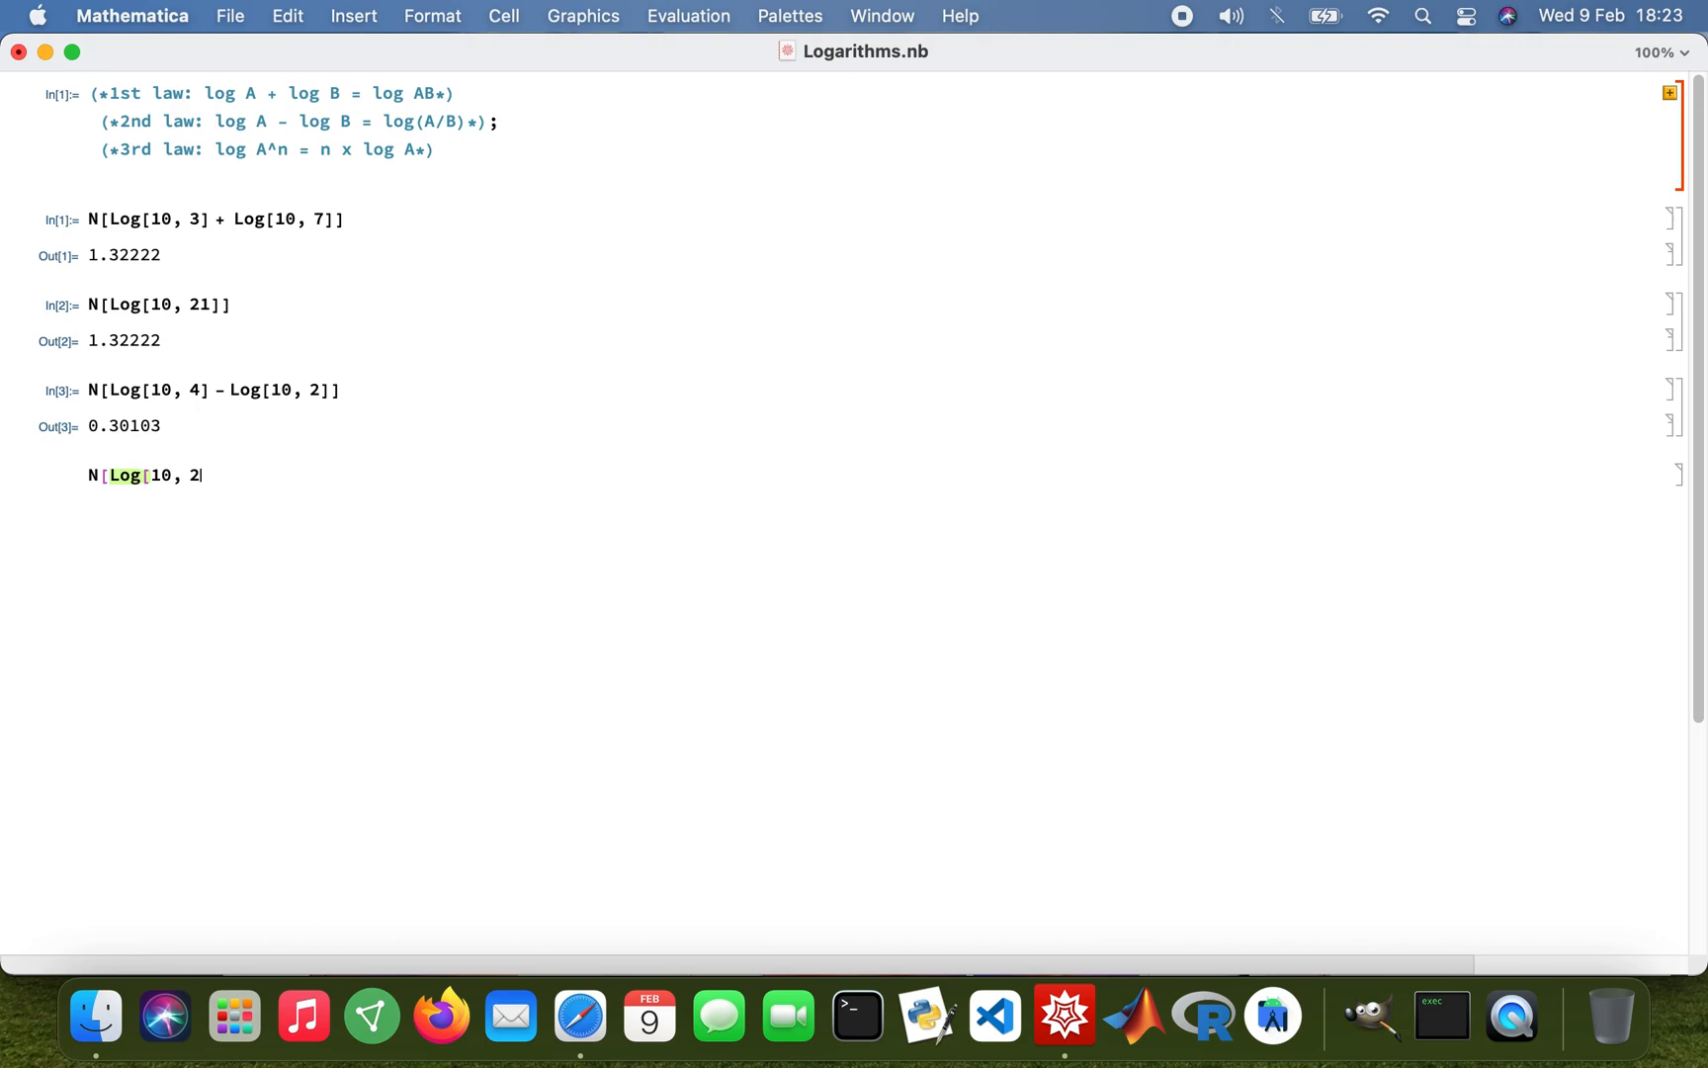
{"action": "type", "text": "]]"}
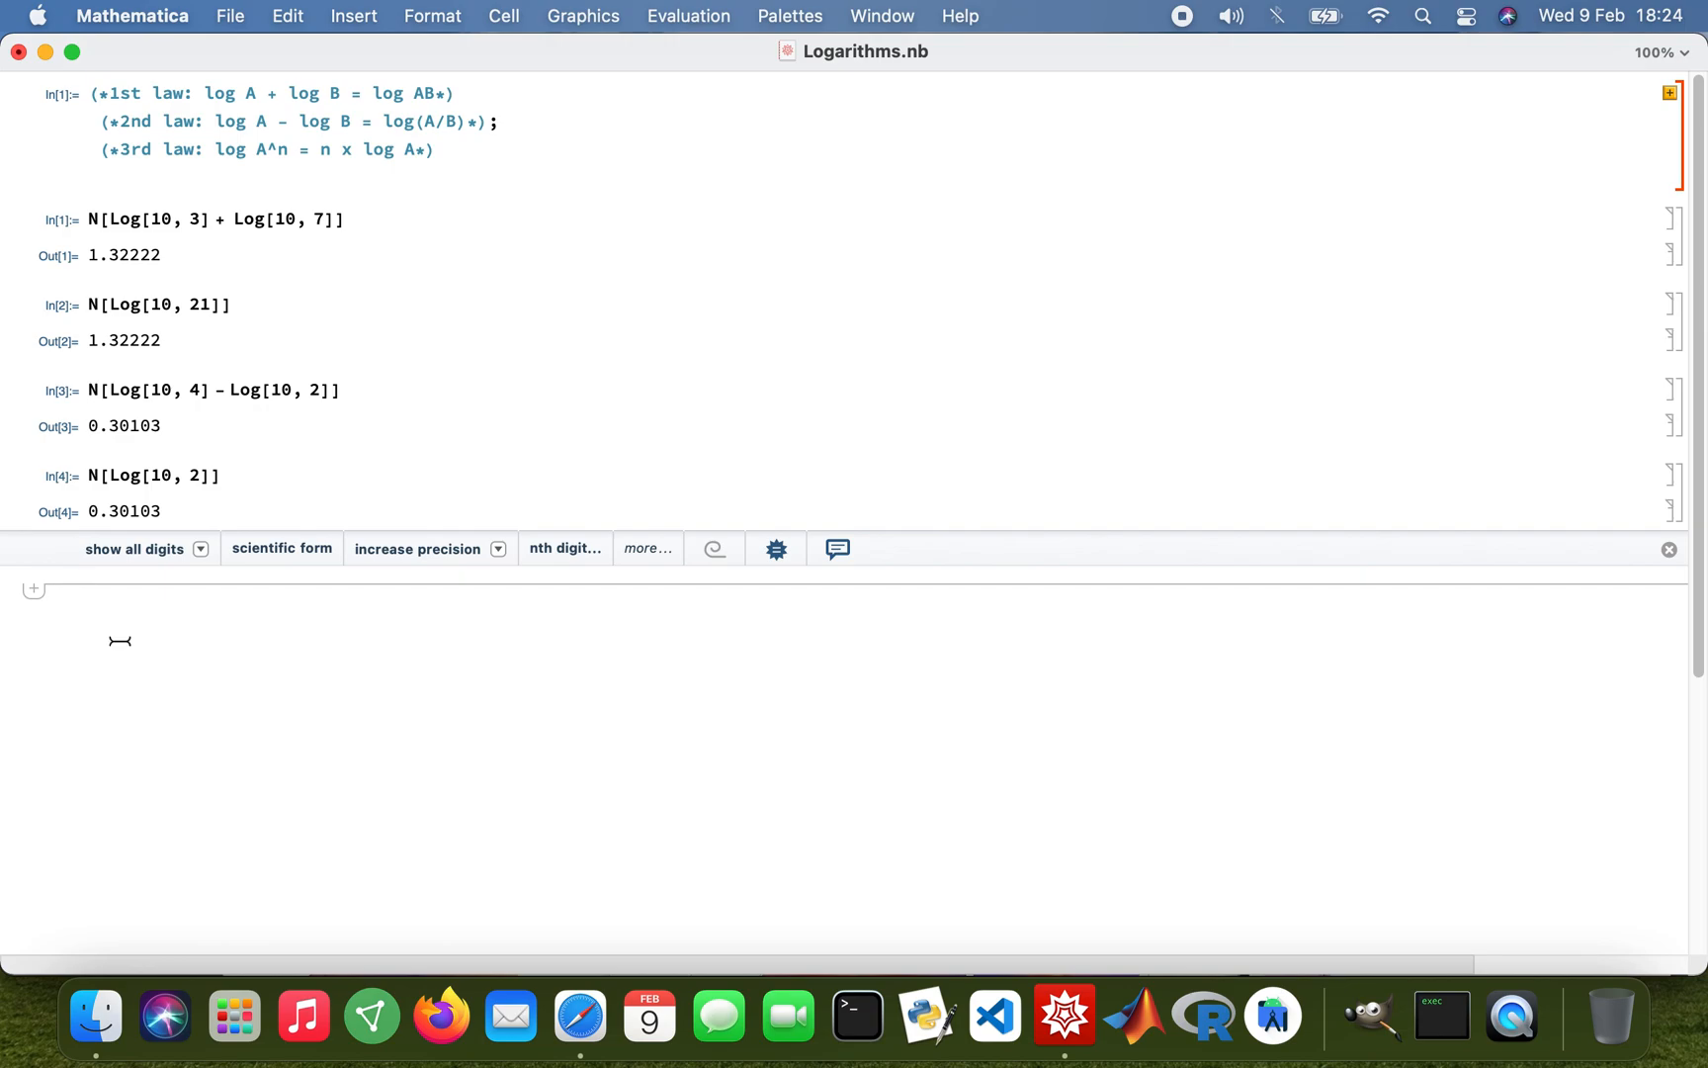
Evaluate N[Log[10, 5^4]], giving 2.79588
{"action": "type", "text": "N"}
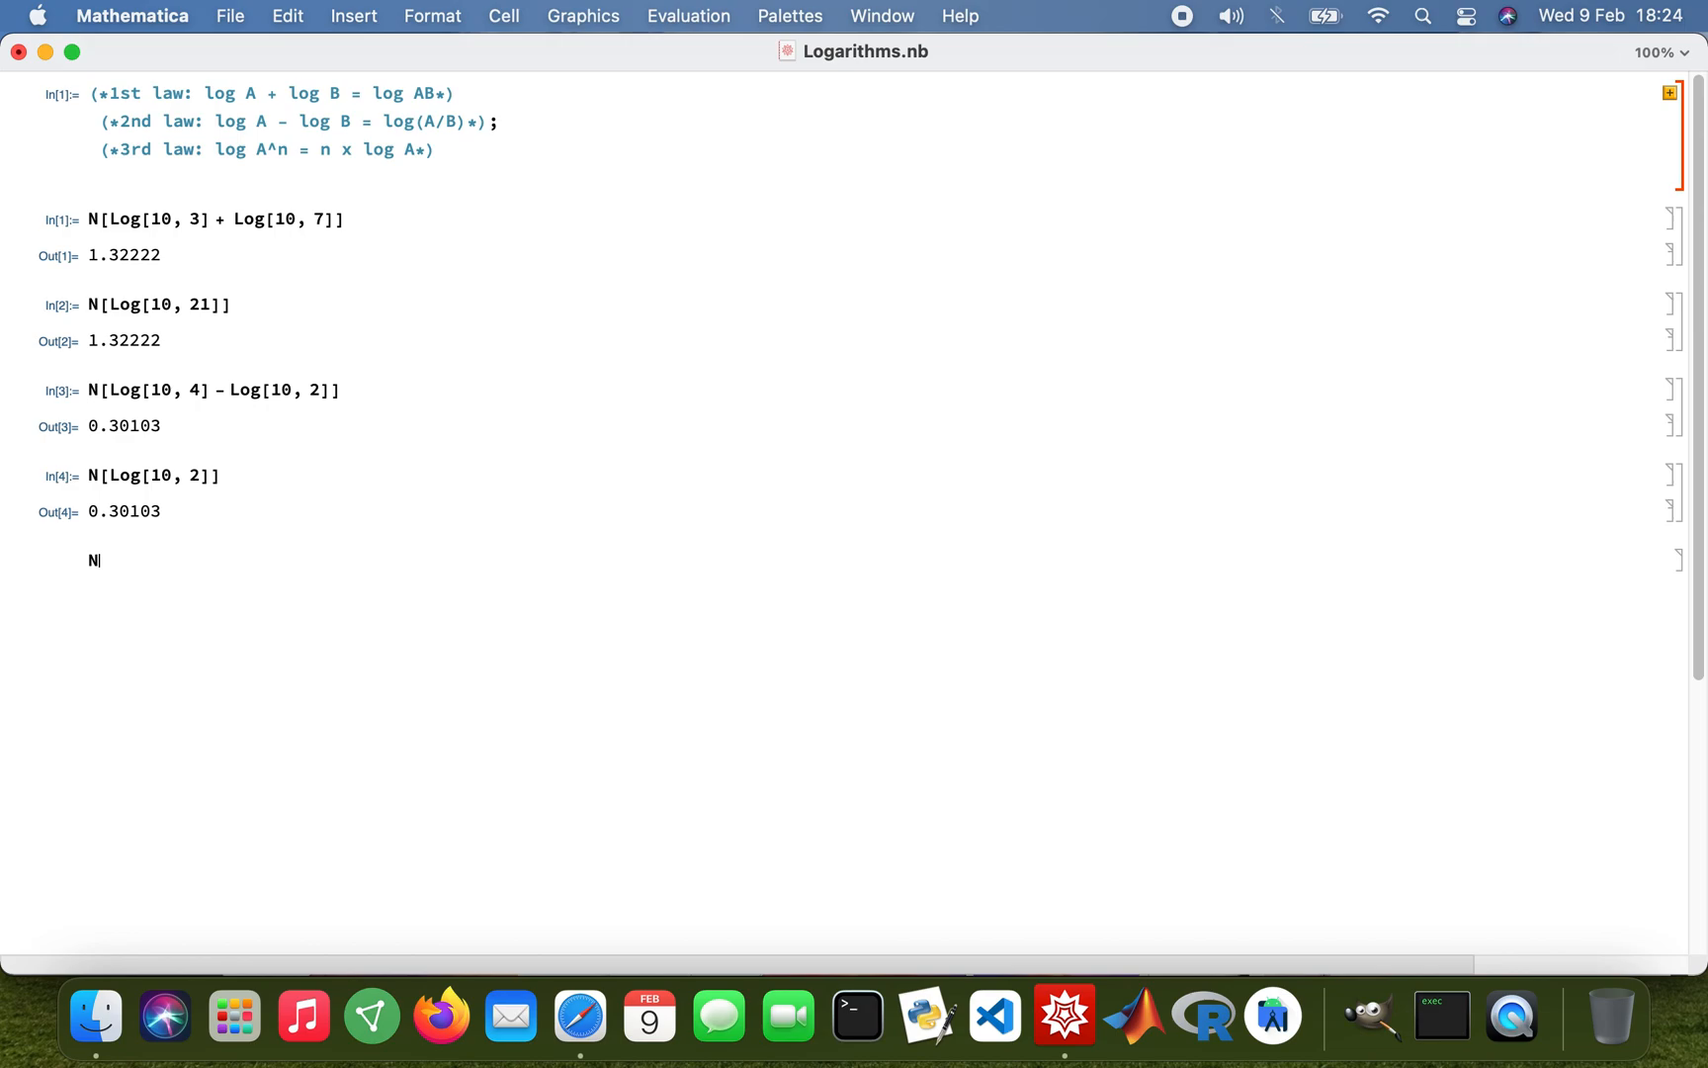
{"action": "type", "text": "["}
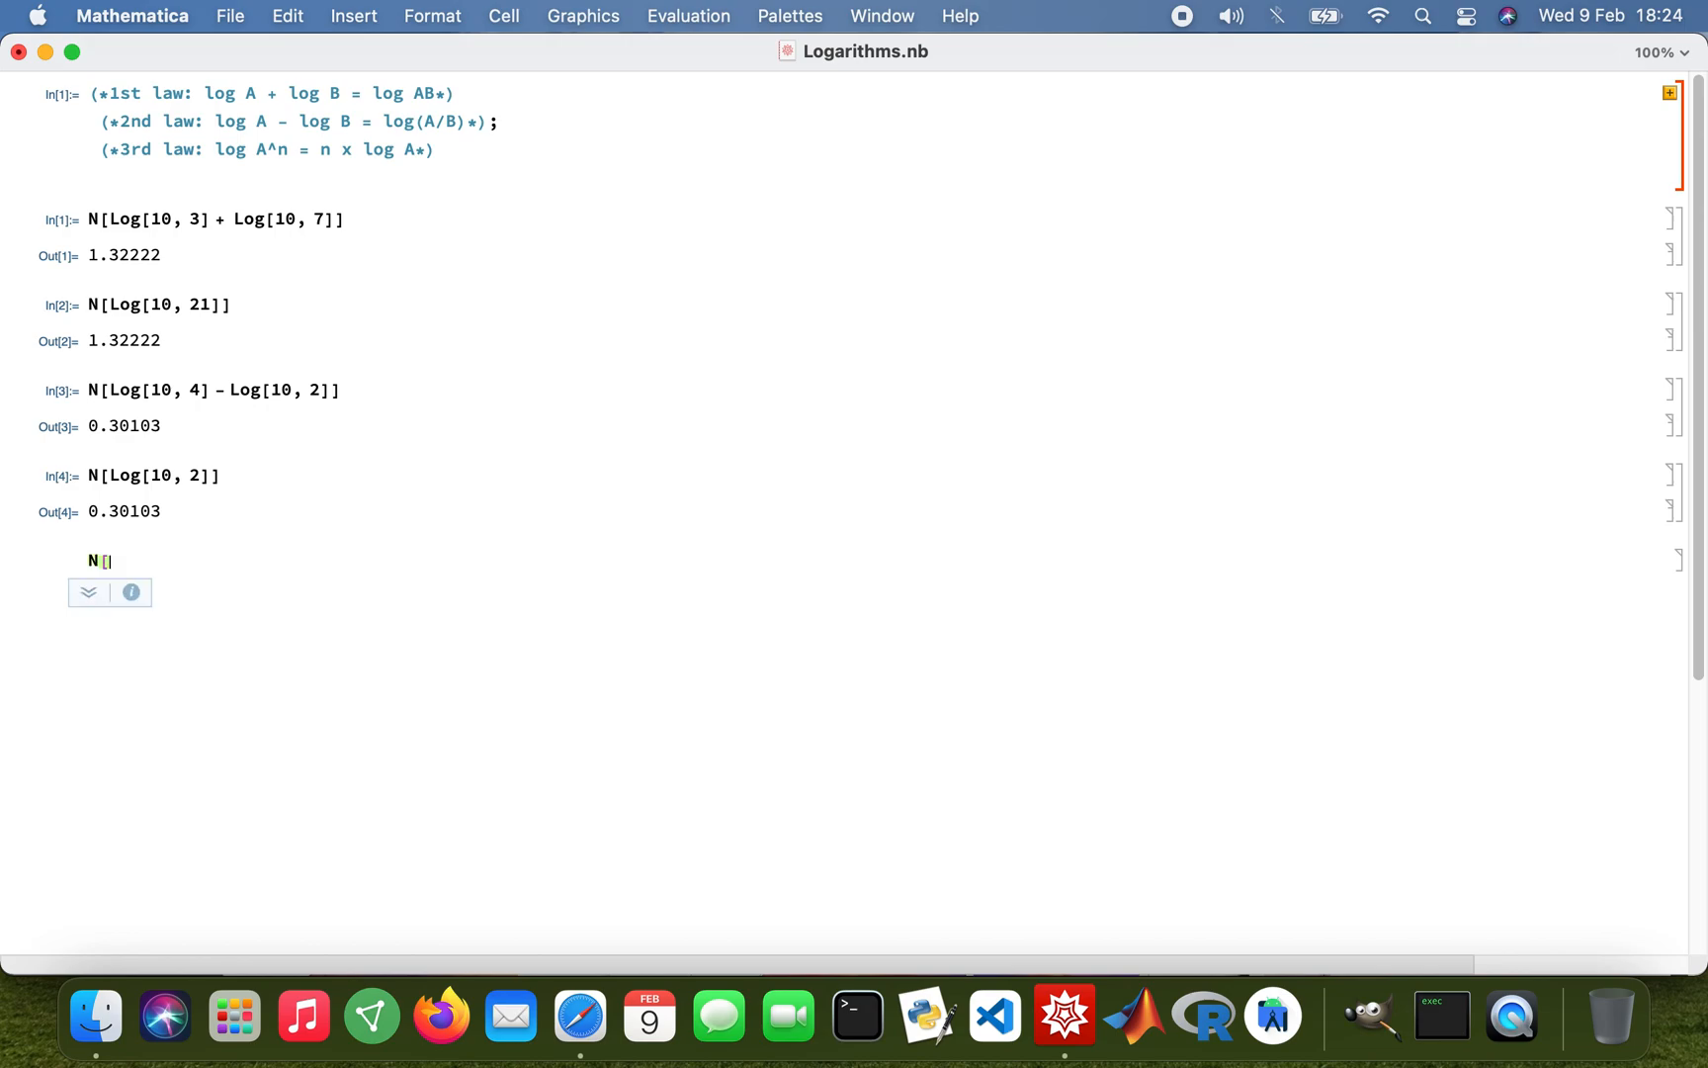
{"action": "type", "text": "L"}
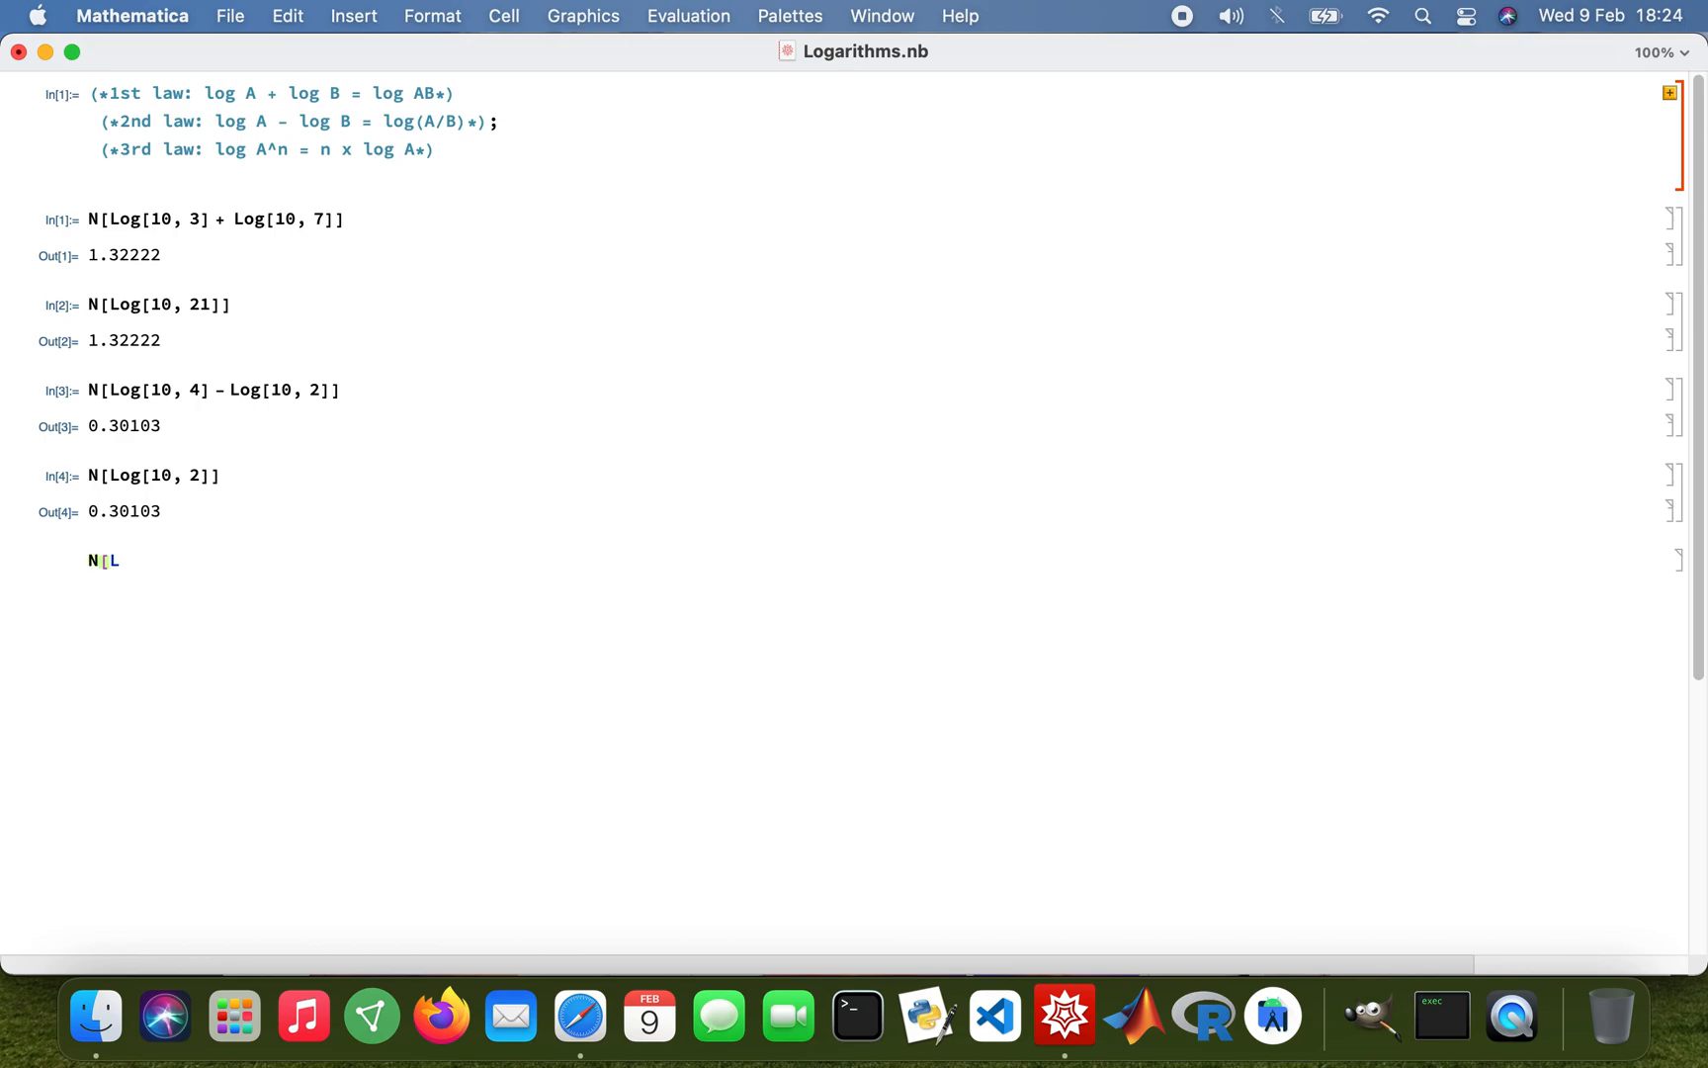
{"action": "type", "text": "og"}
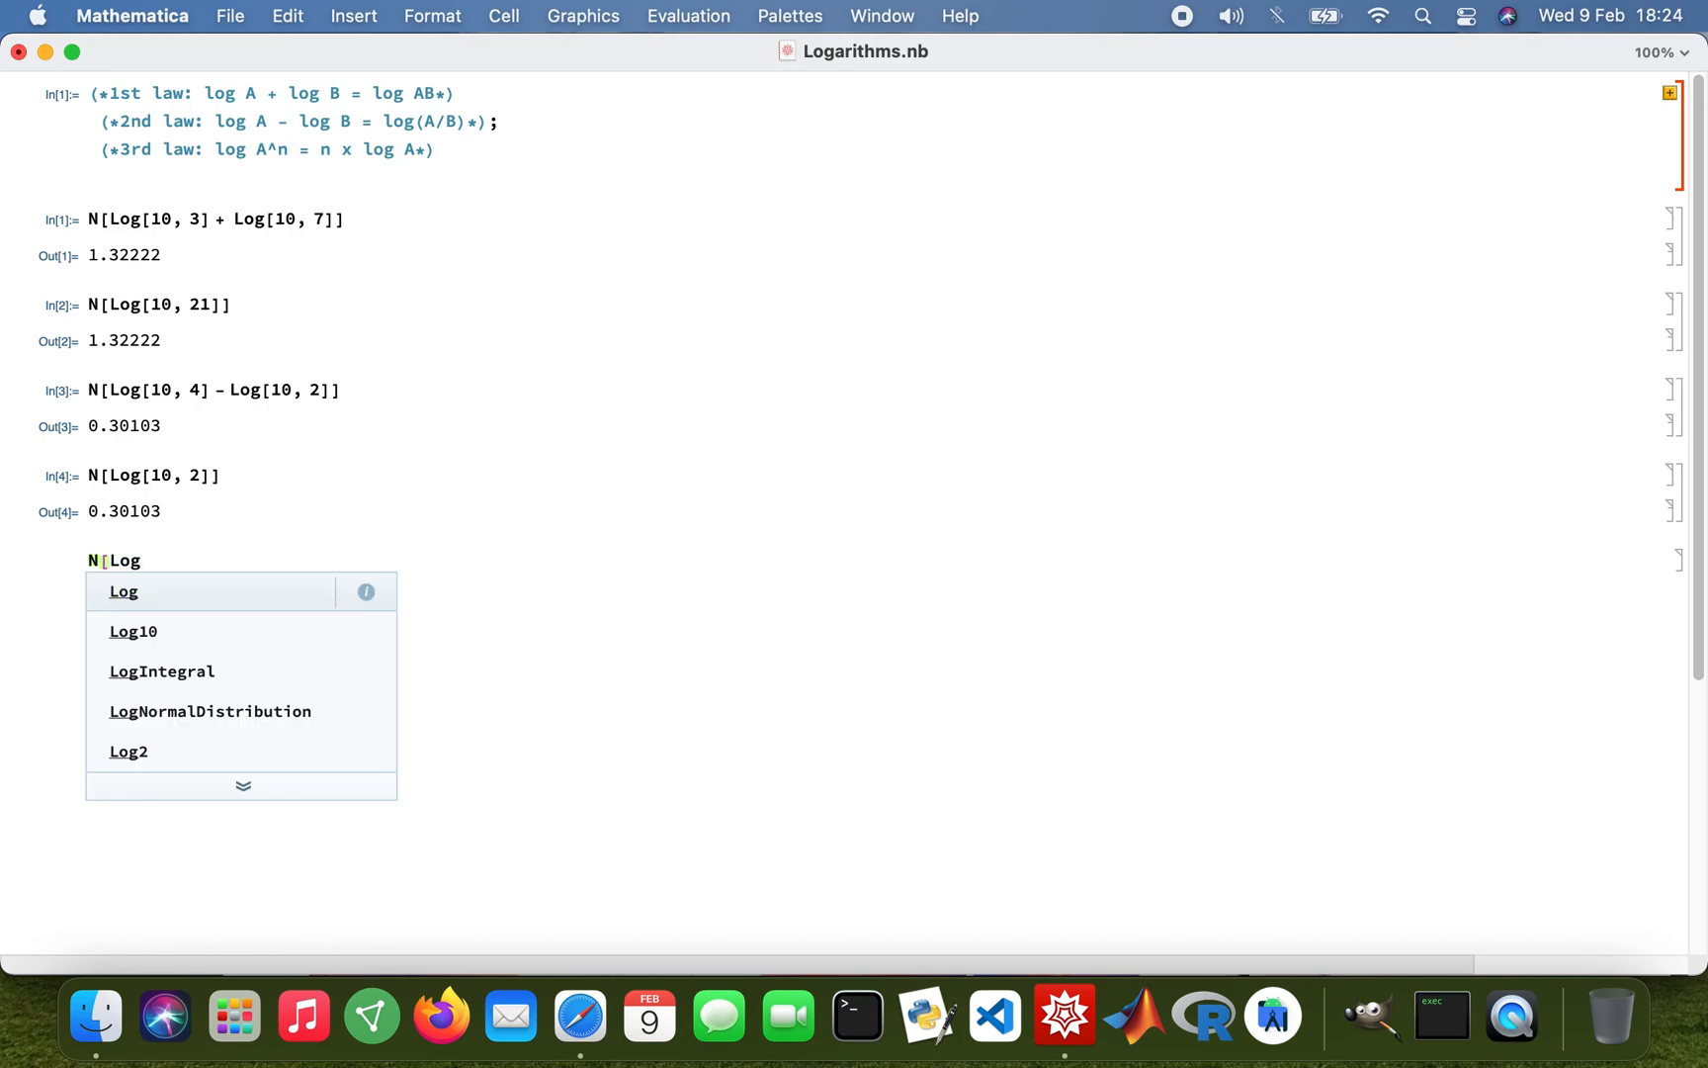
{"action": "type", "text": "[1"}
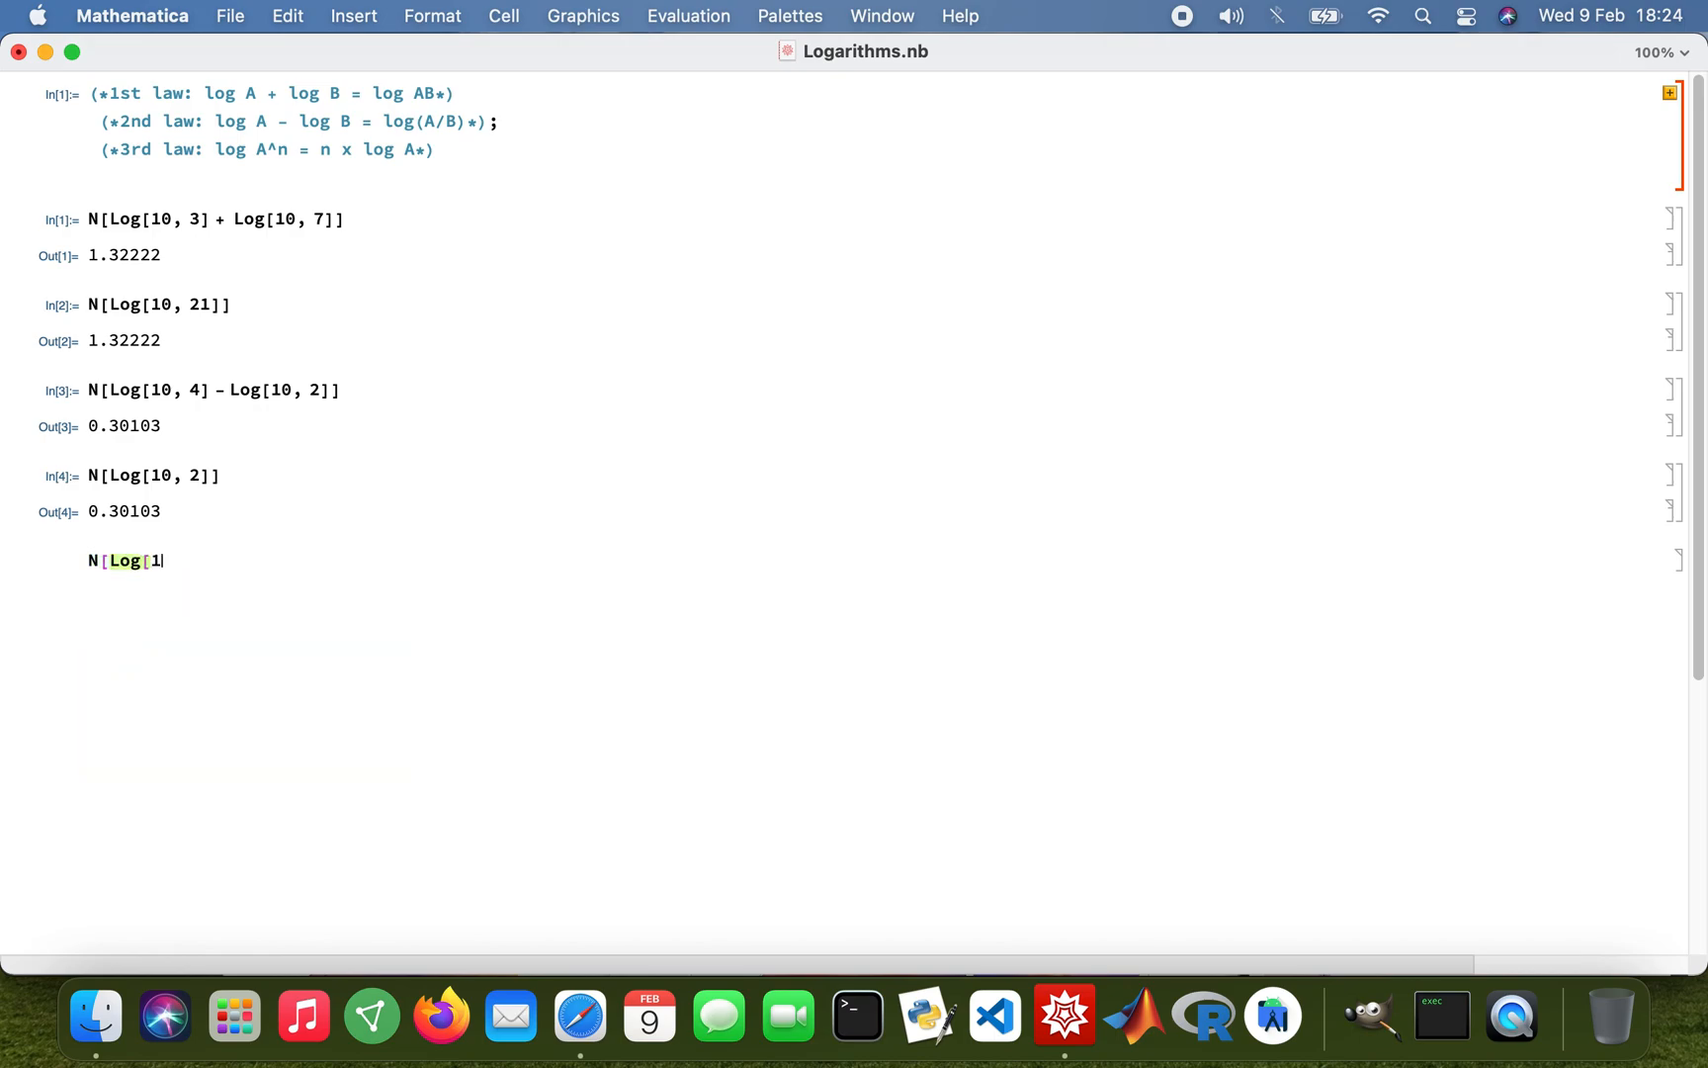
{"action": "type", "text": "0,"}
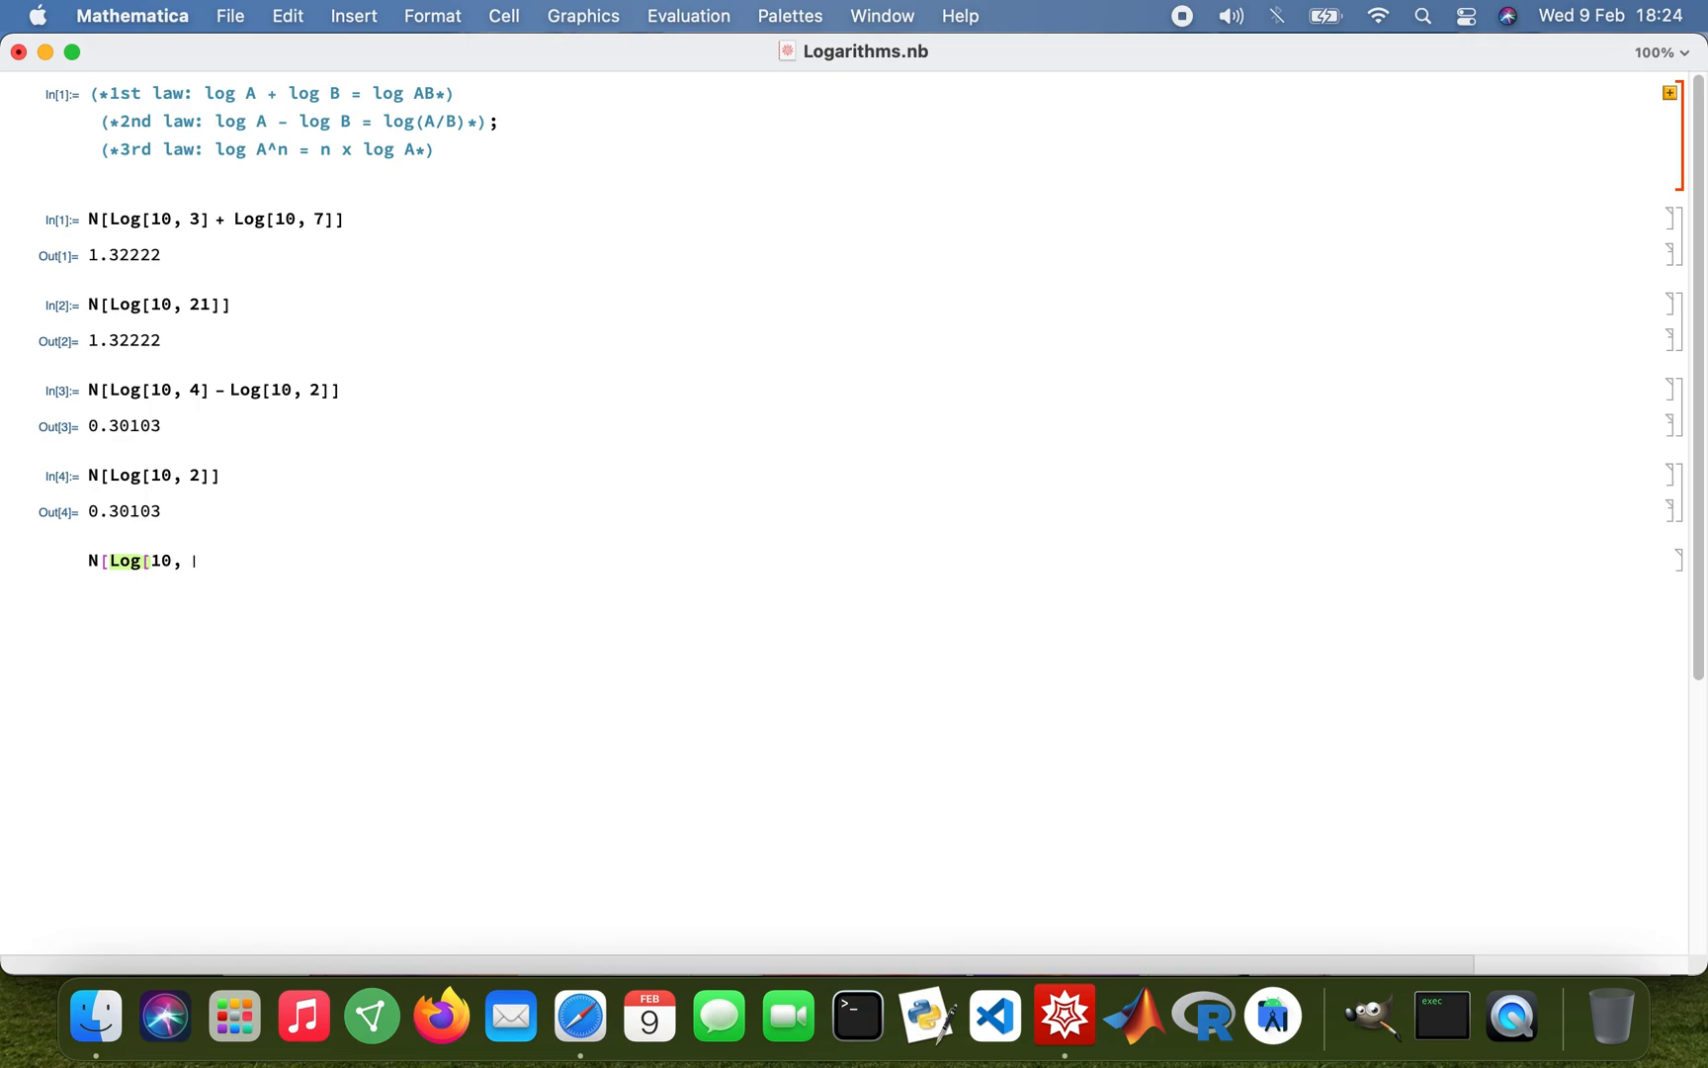
{"action": "type", "text": "5 ^"}
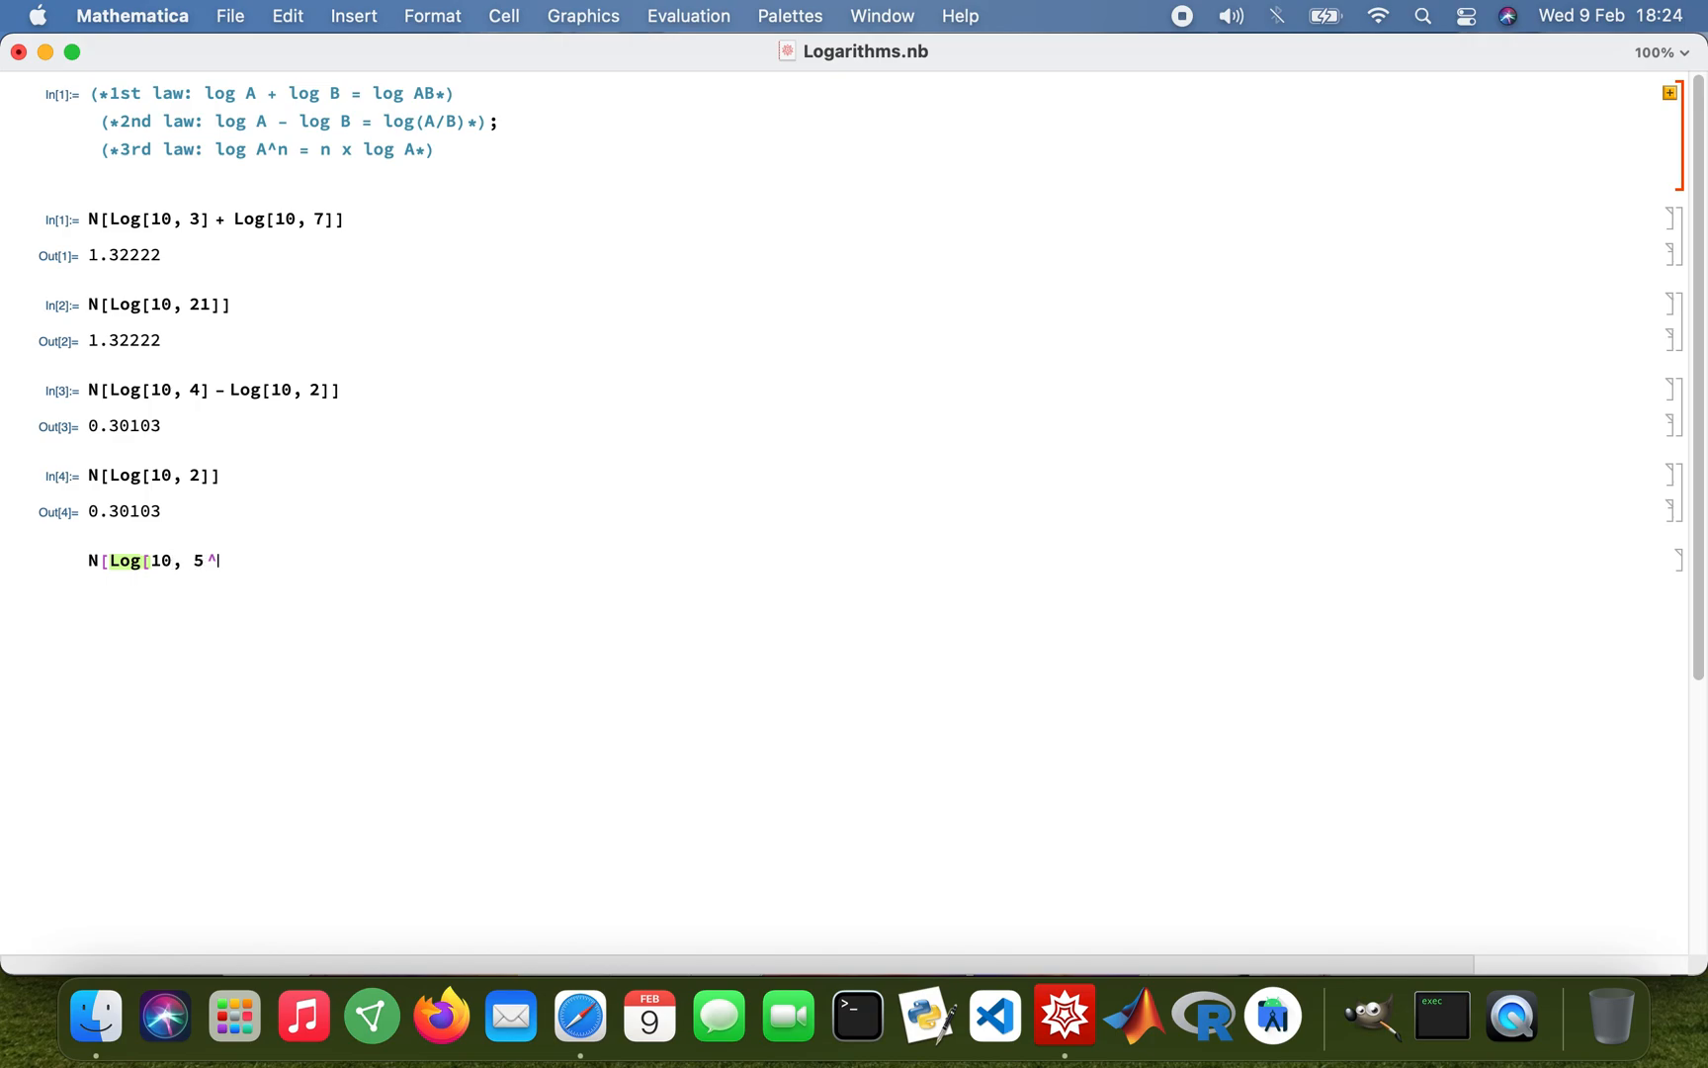
{"action": "type", "text": "4]"}
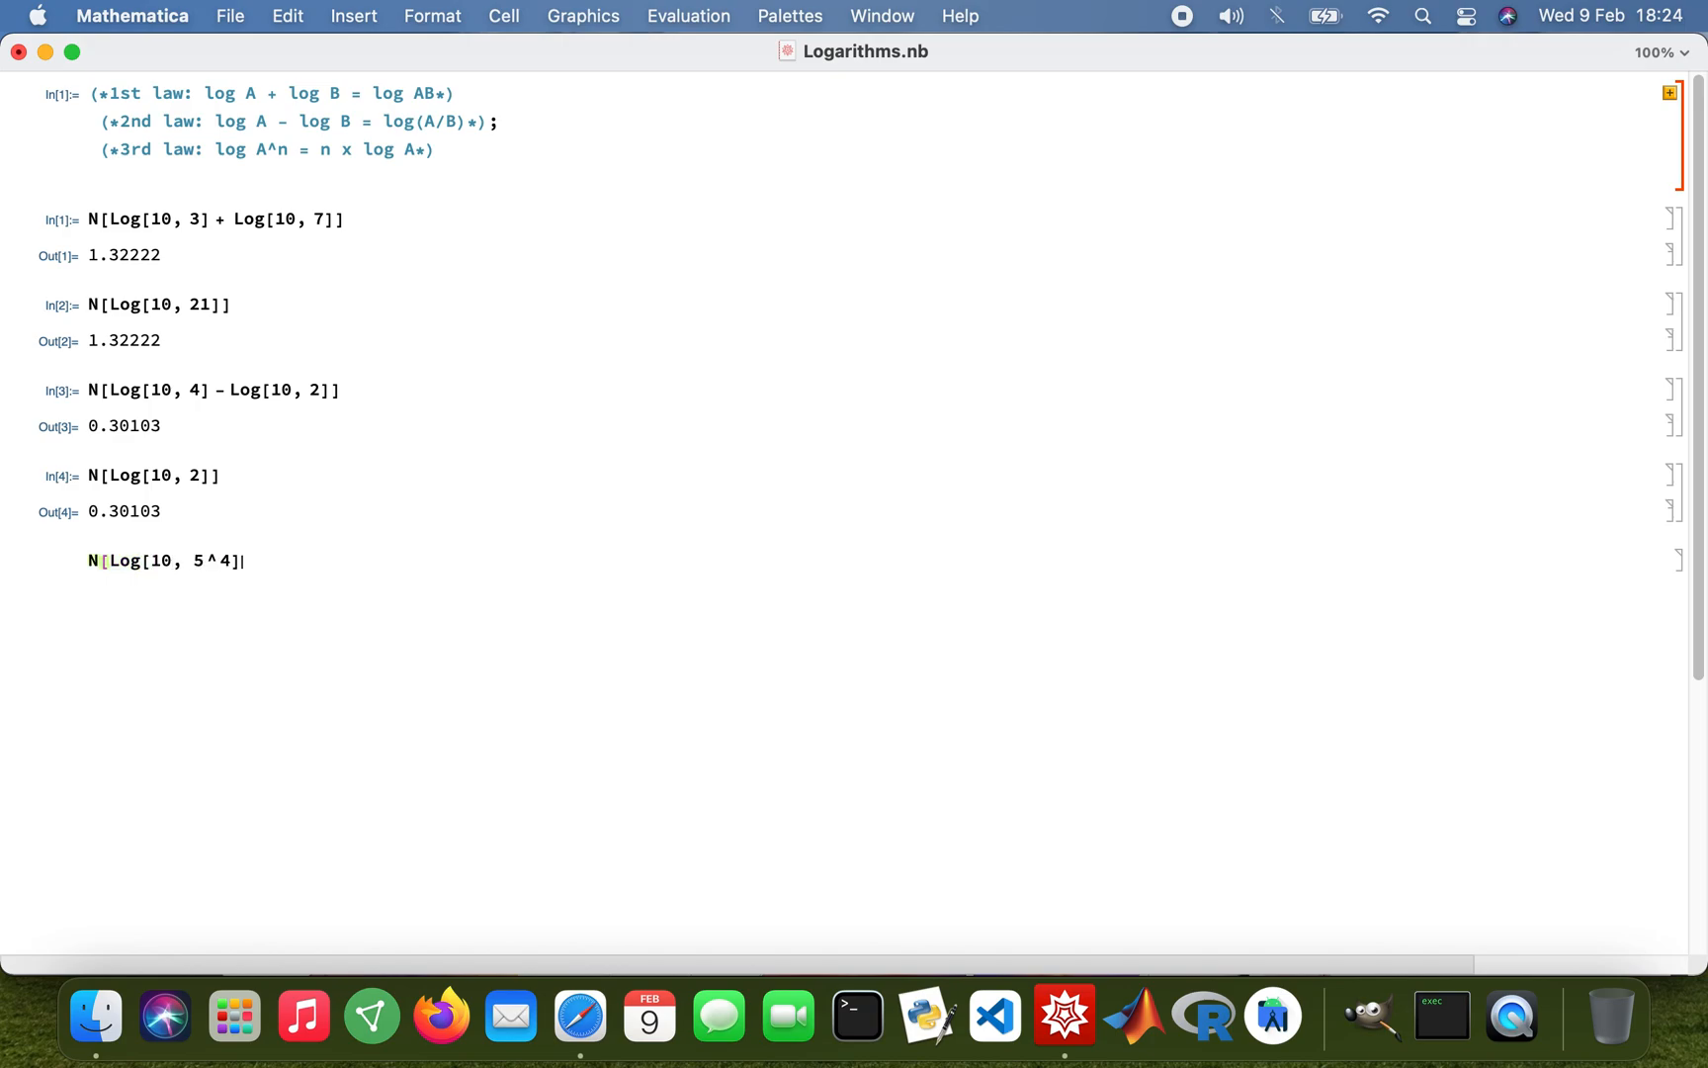
{"action": "type", "text": "]"}
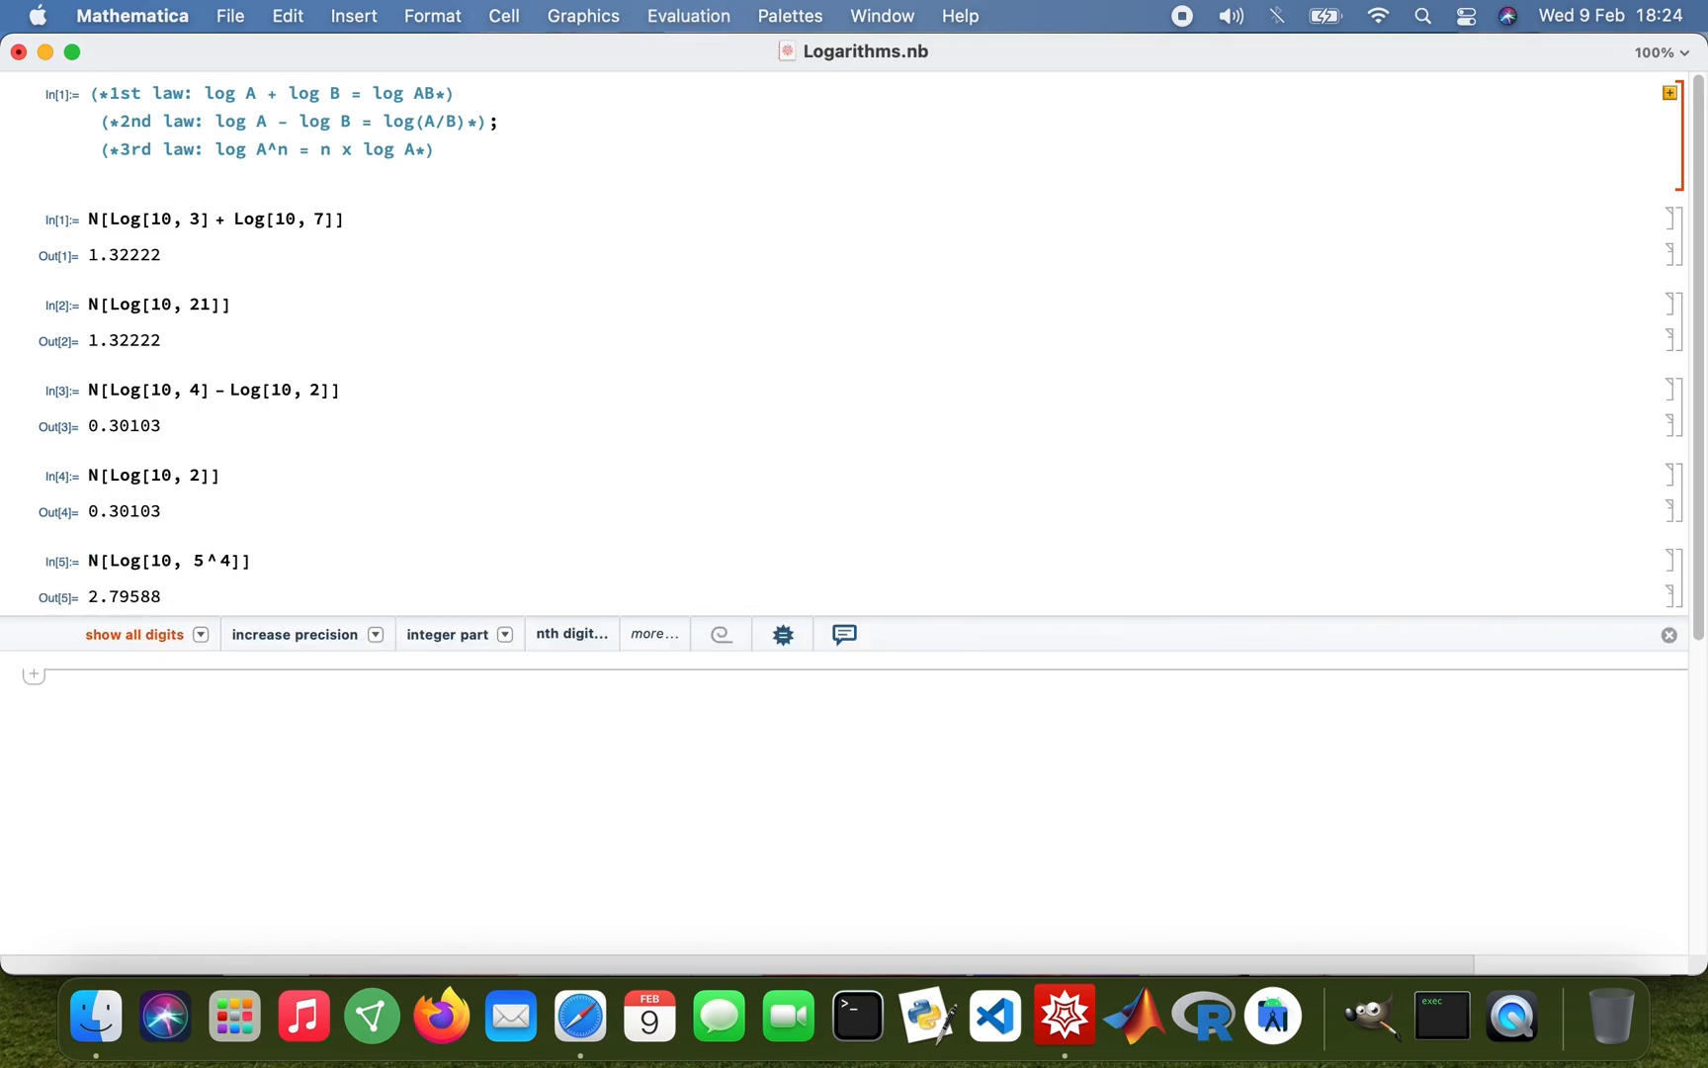
{"action": "left_click", "coordinate": [76, 675]}
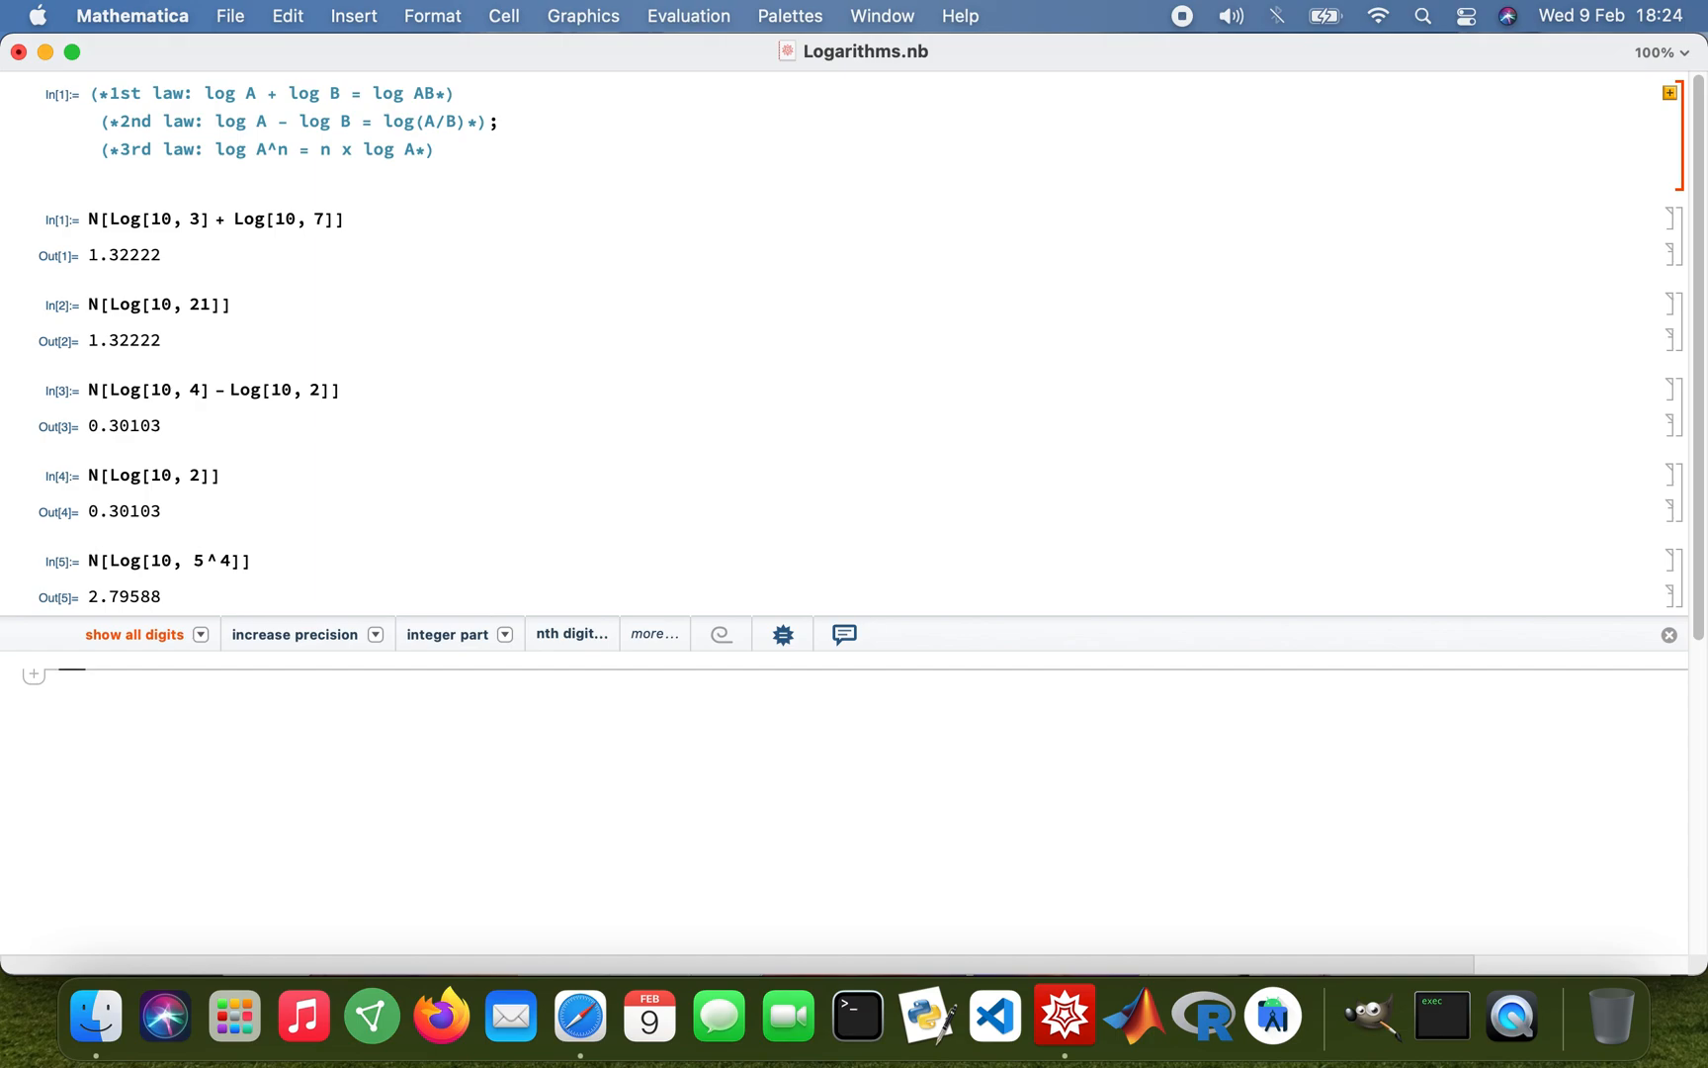
Evaluate 4*N[Log[10, 5]], which also gives 2.79588
{"action": "type", "text": "4*"}
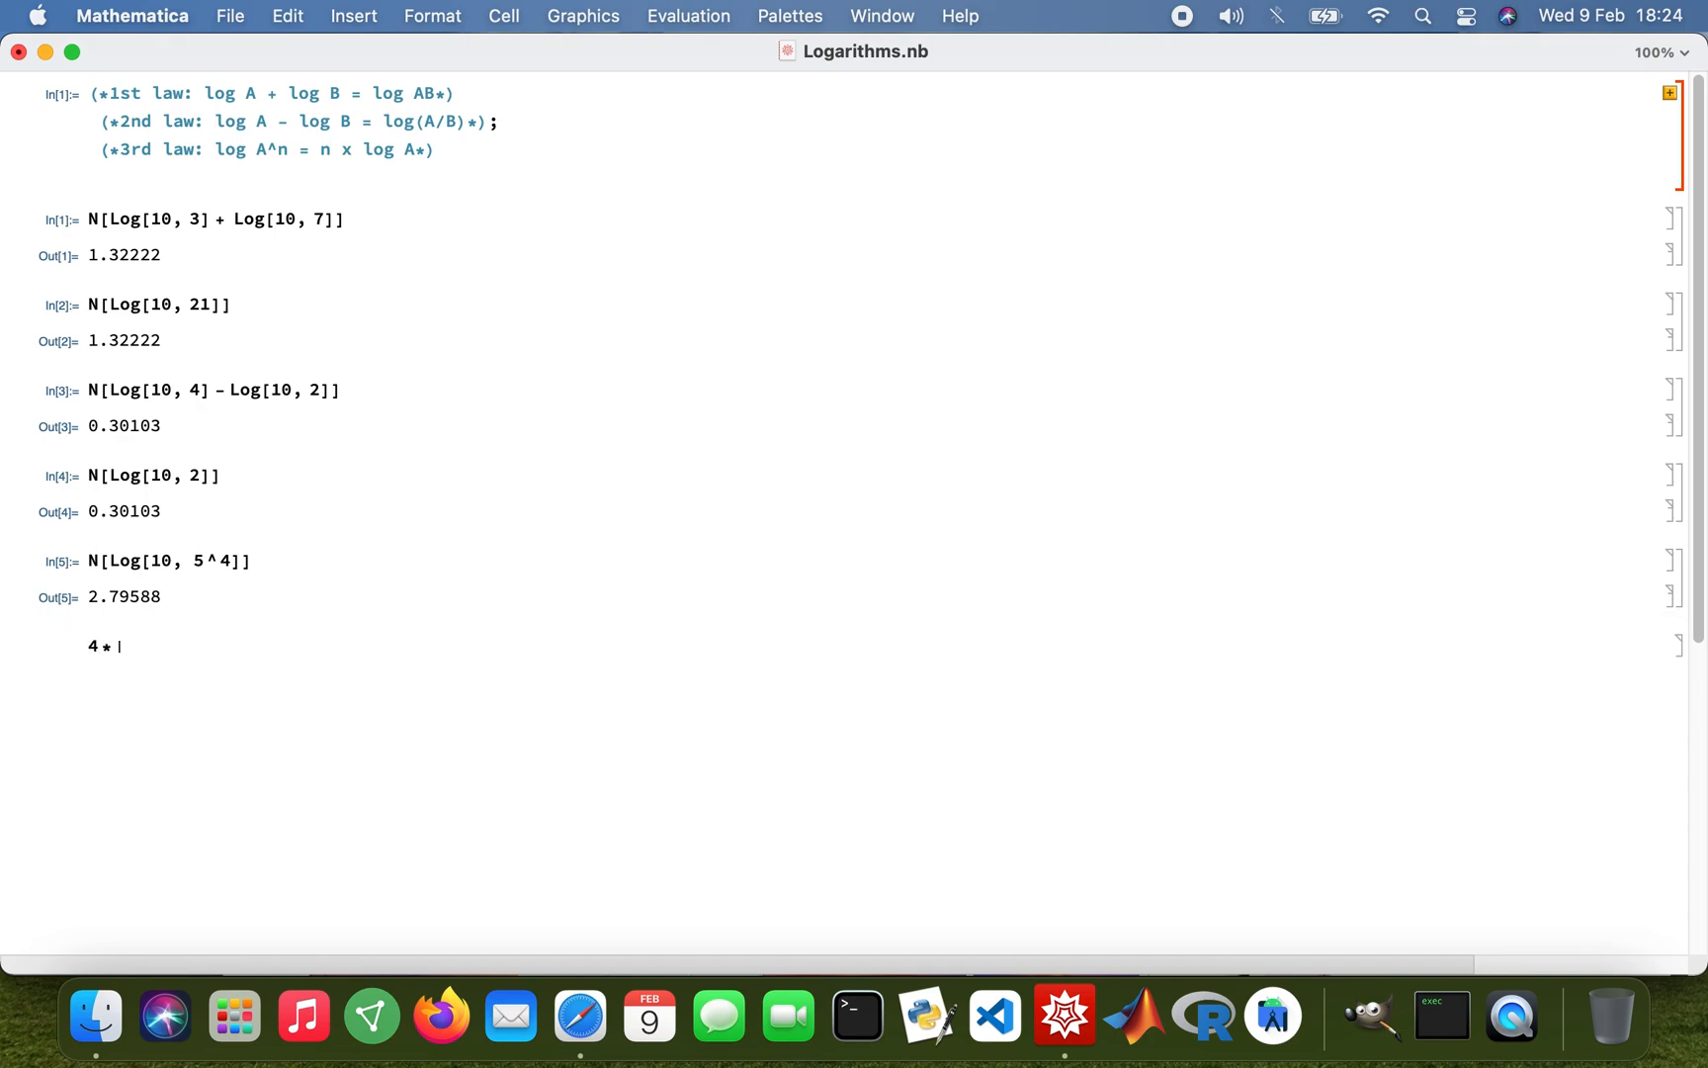
{"action": "type", "text": "N"}
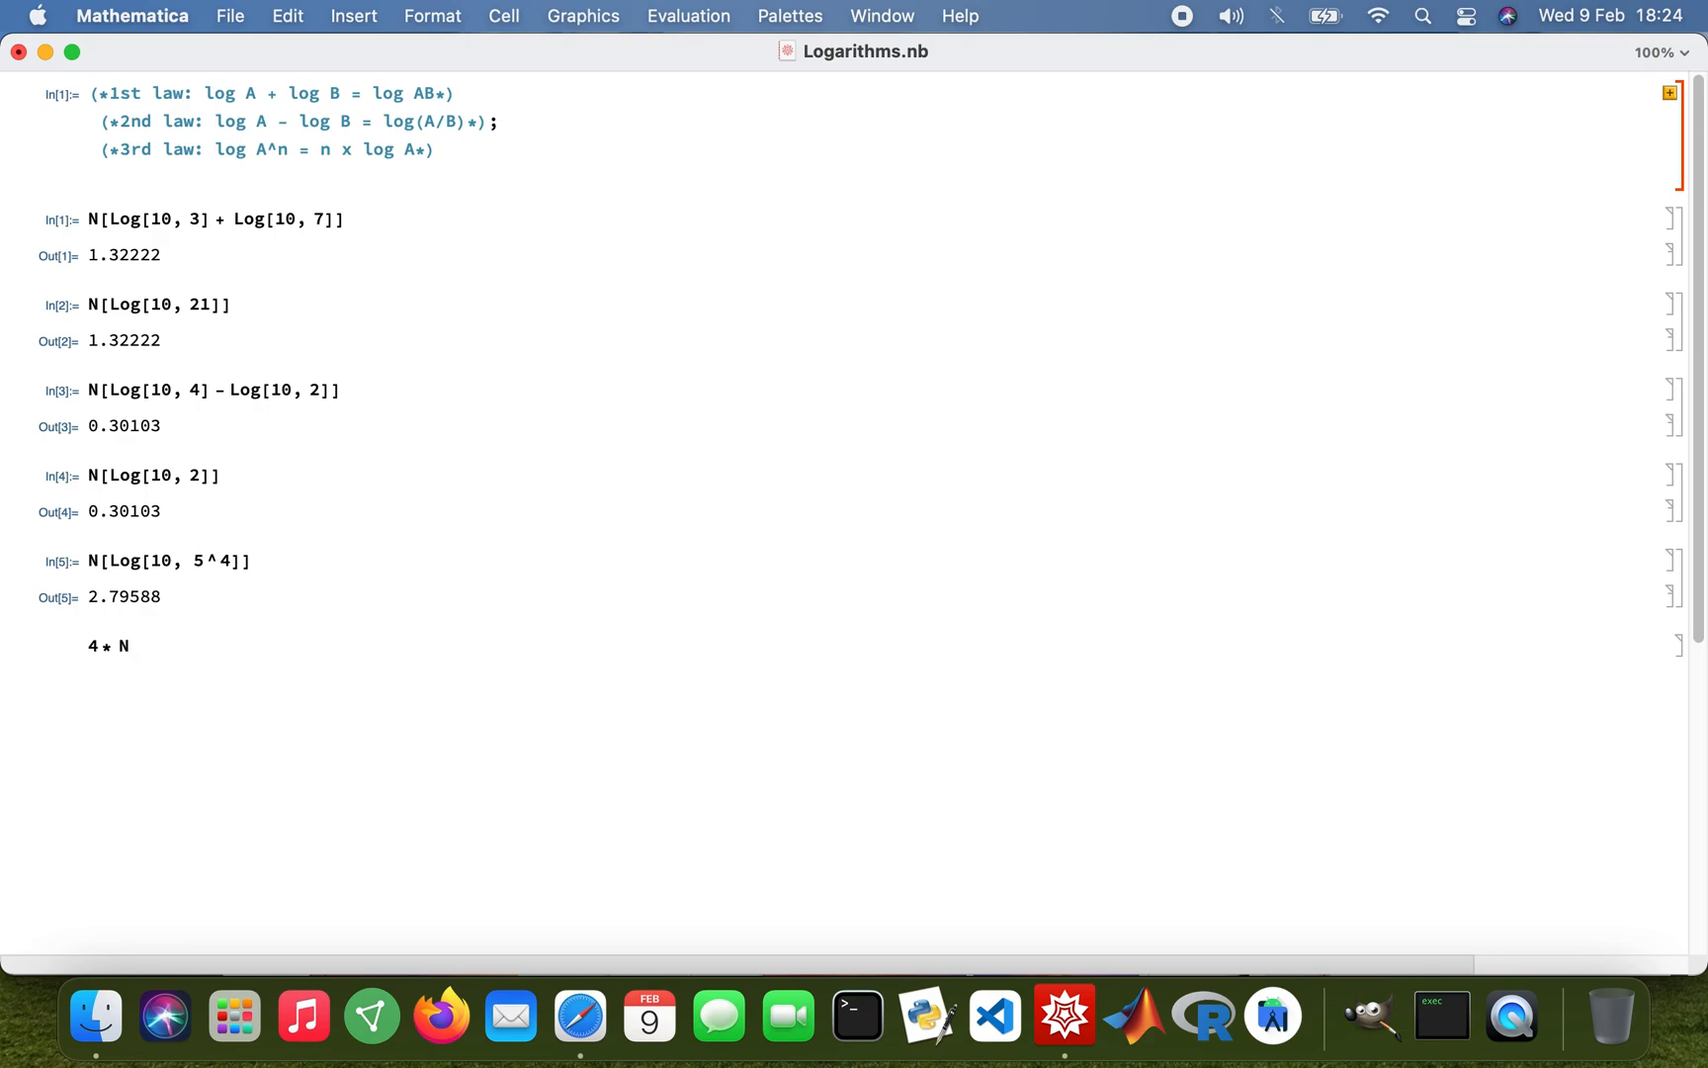
{"action": "type", "text": "[Log["}
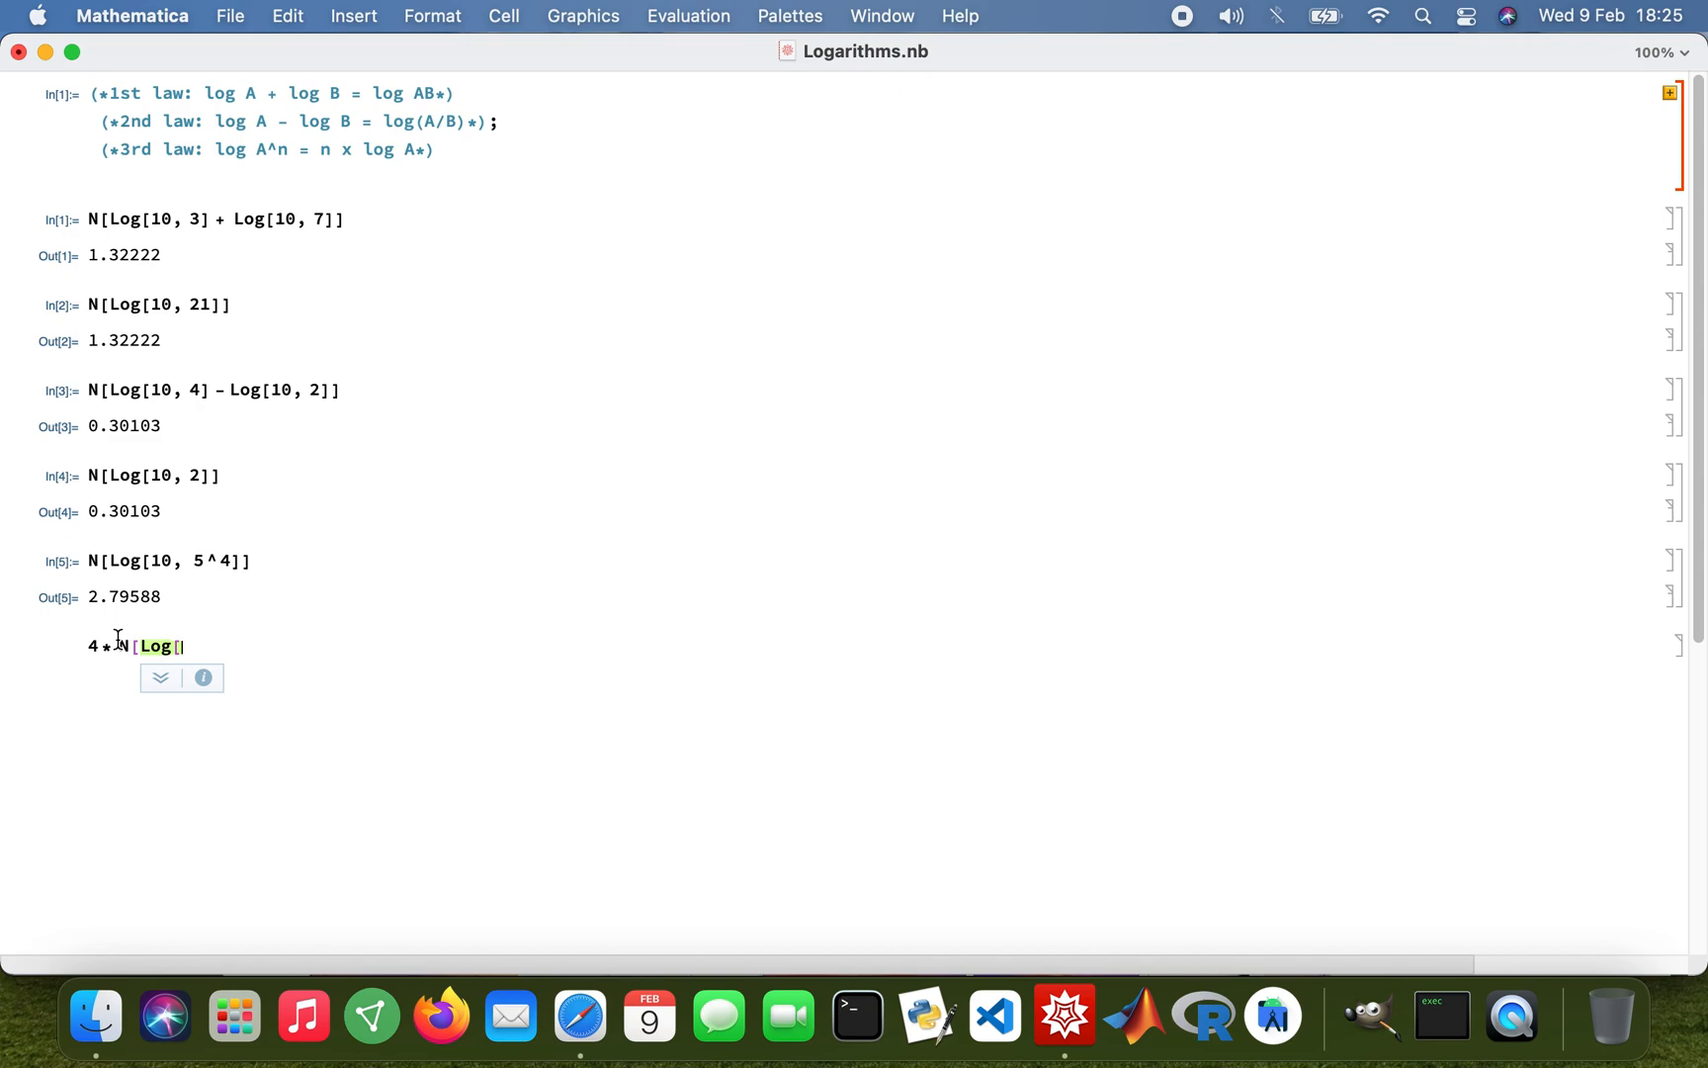
{"action": "type", "text": "10"}
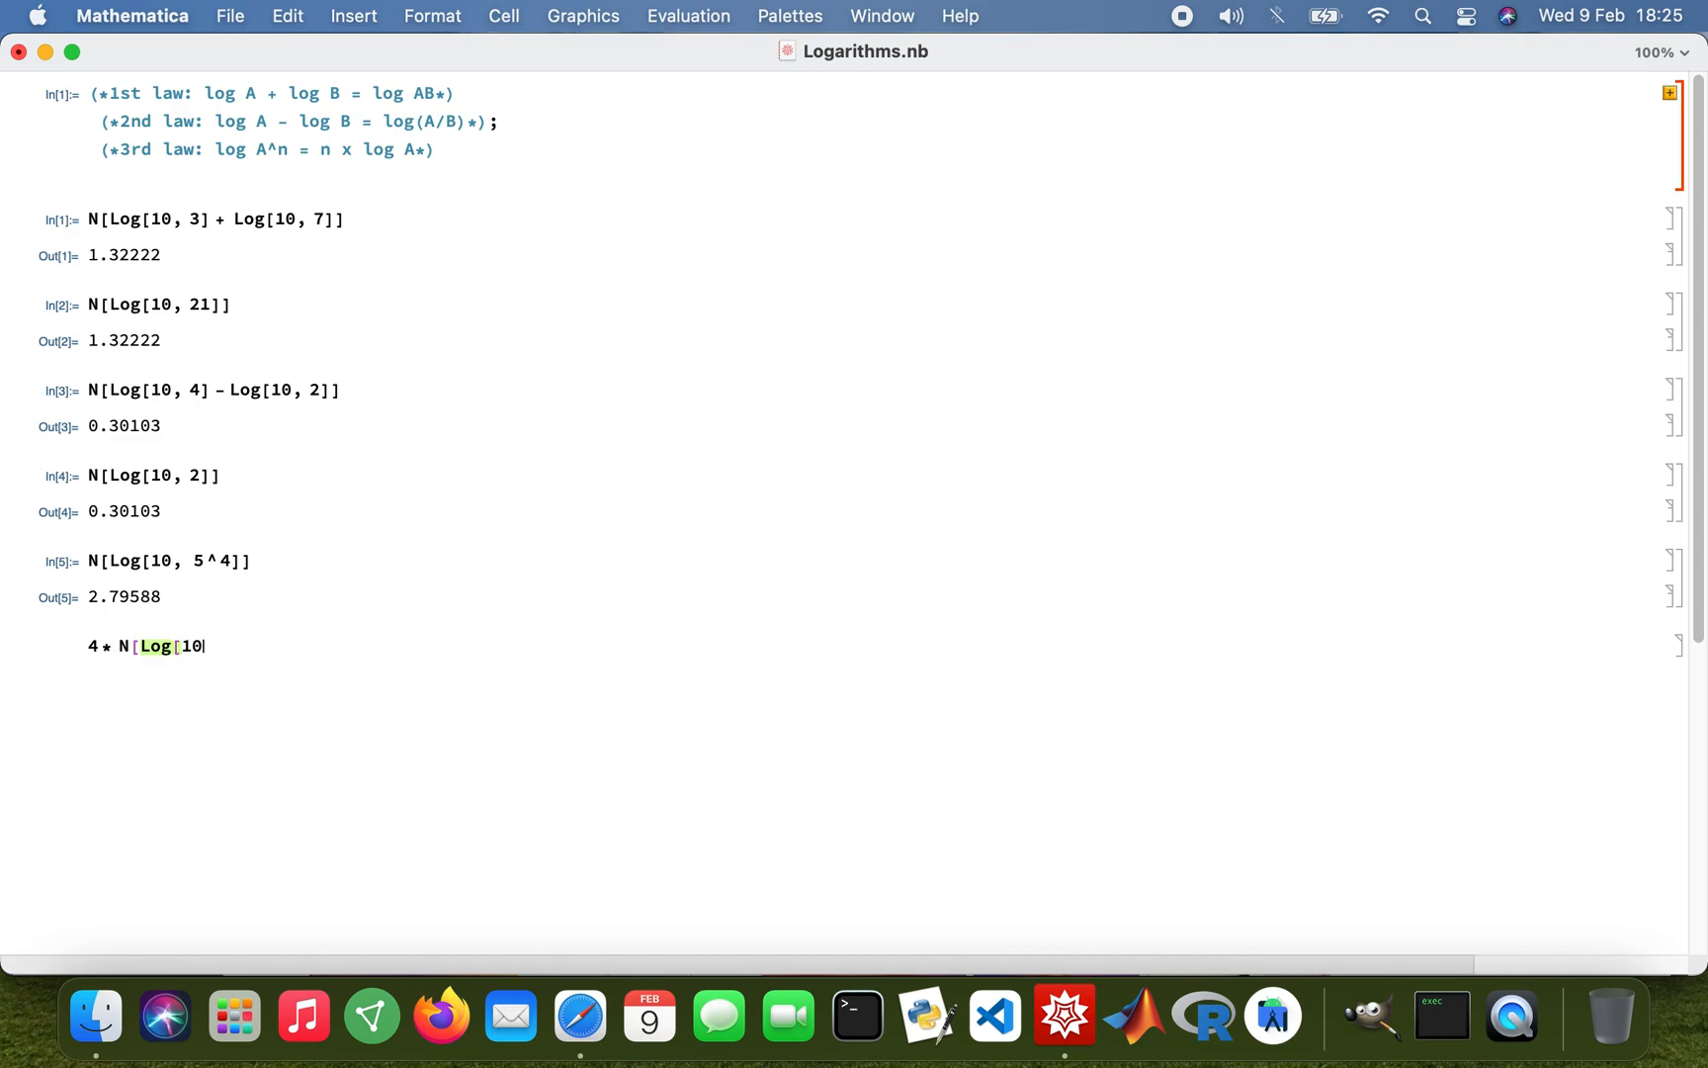
{"action": "type", "text": ", 5"}
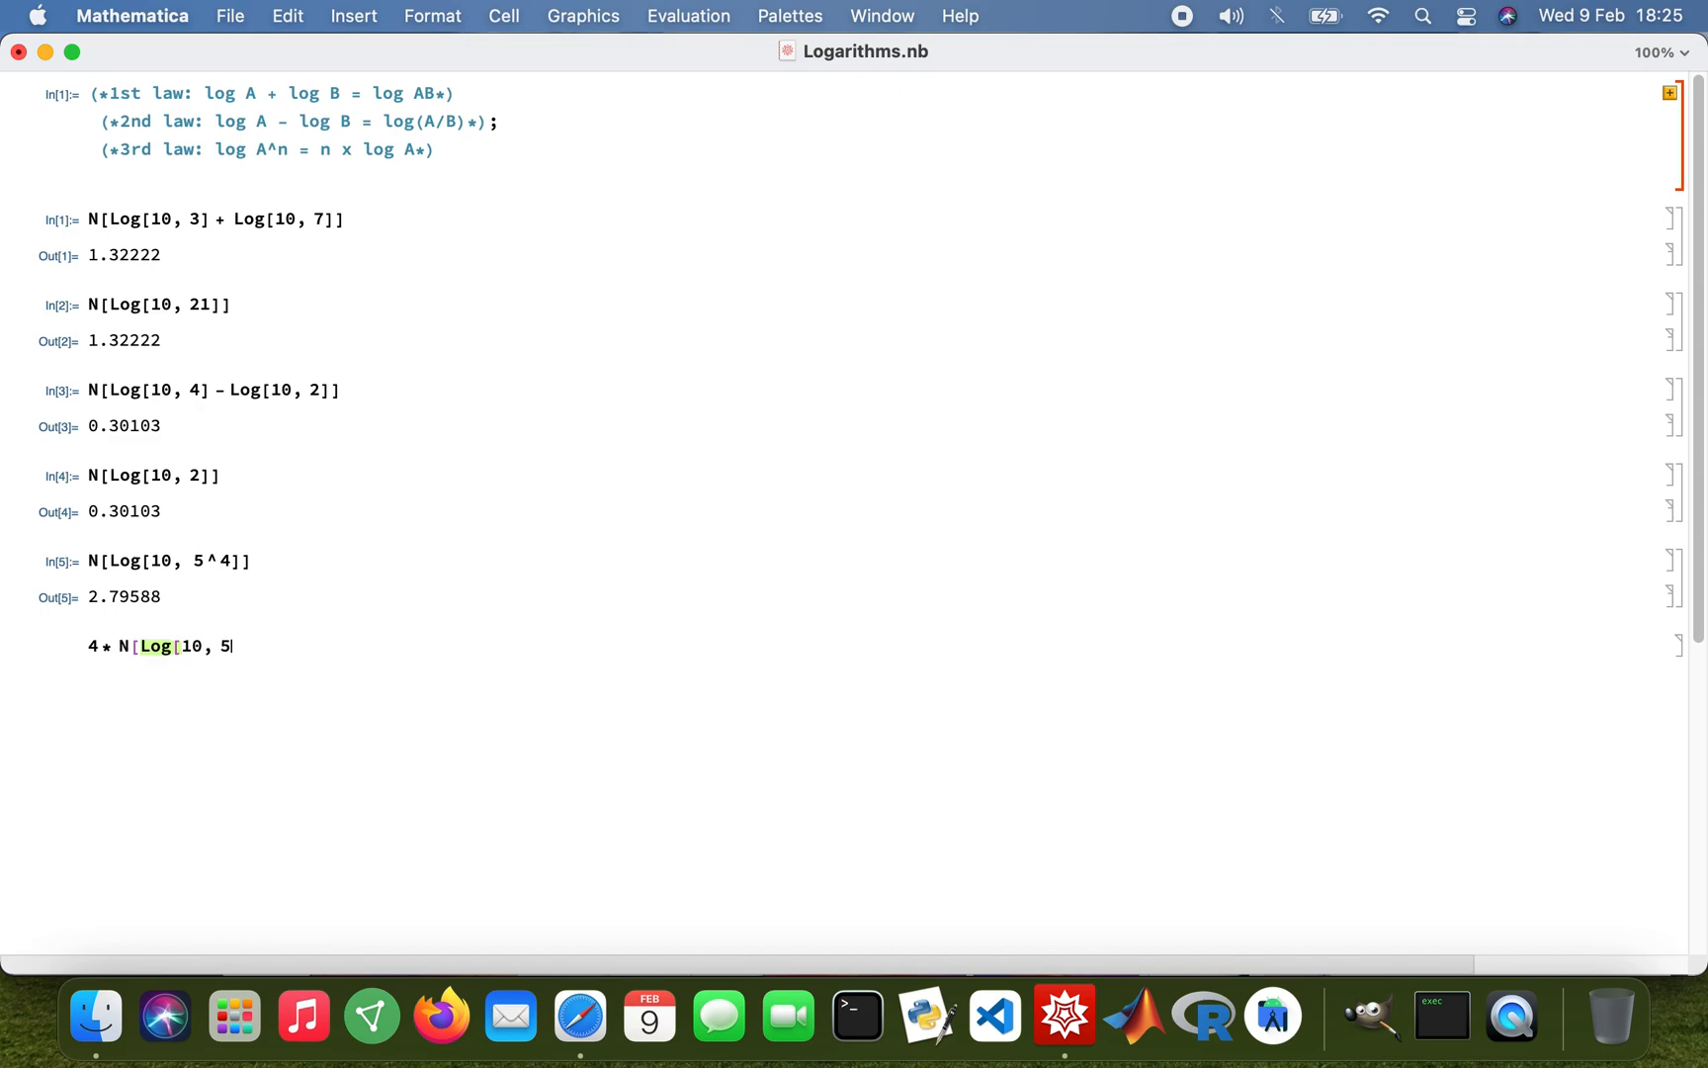
{"action": "type", "text": "]]"}
{"action": "type", "text": "N"}
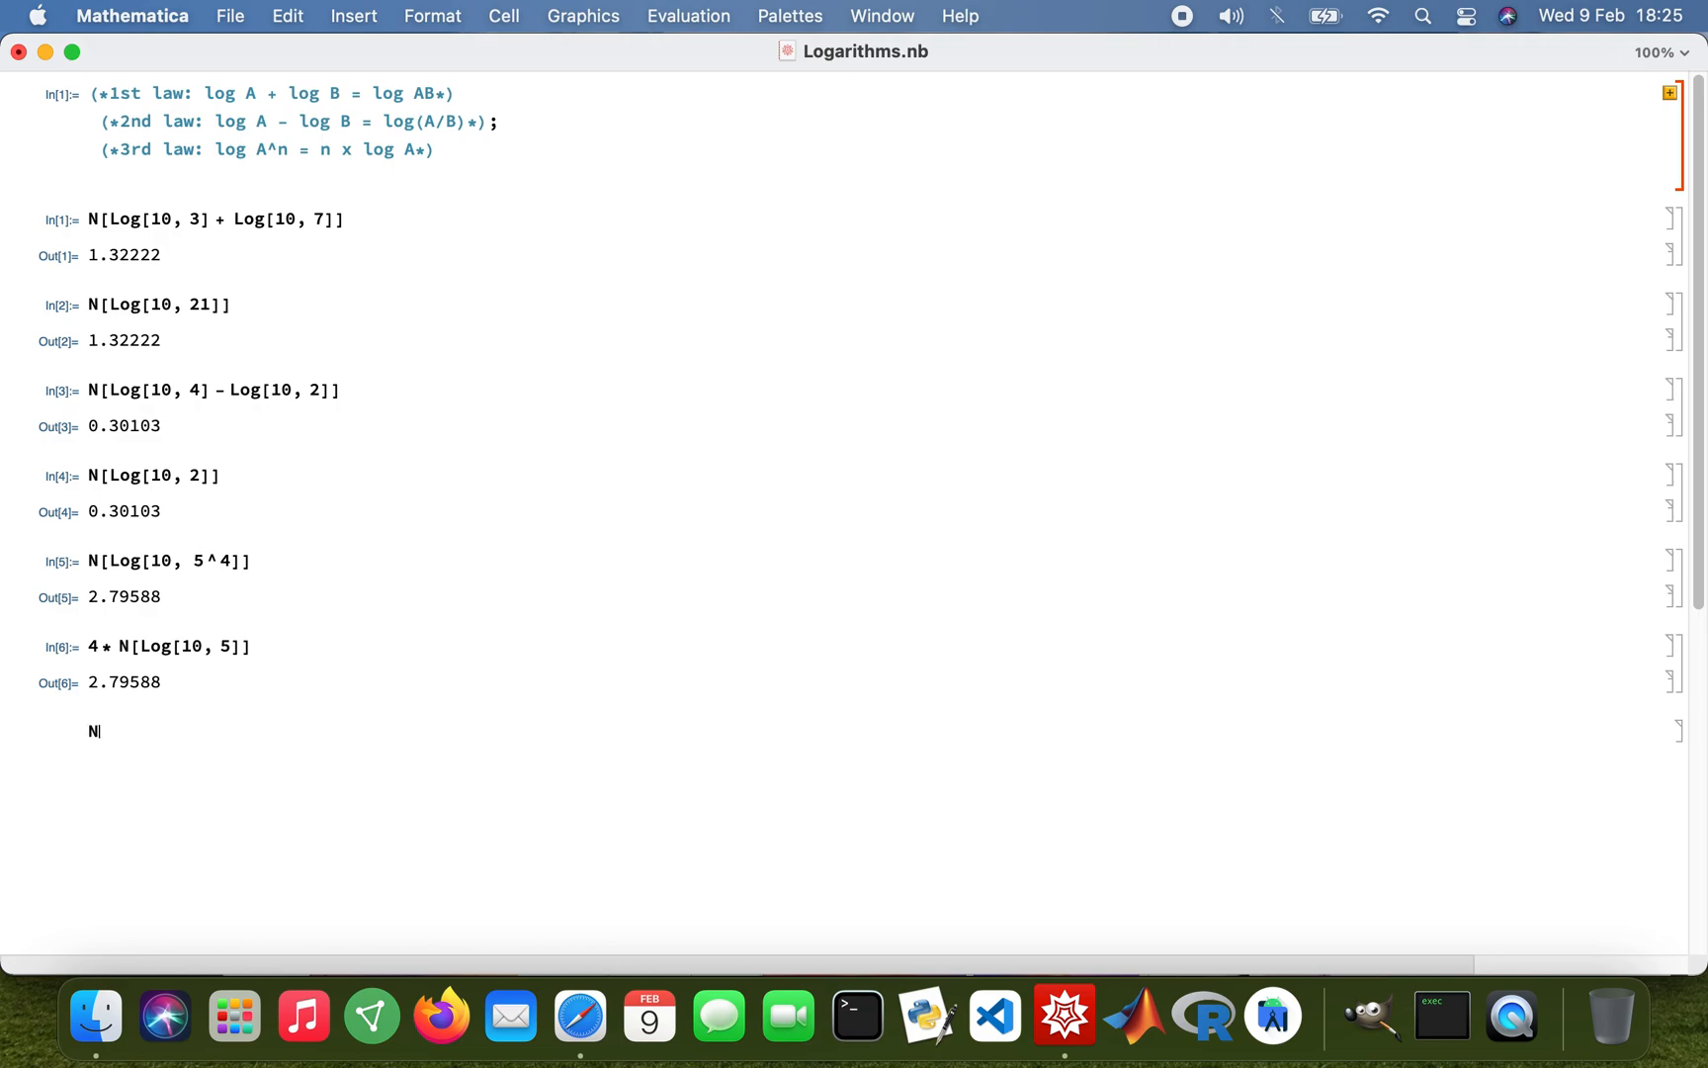
Type N[Log[3]] in the new cell for the natural log of 3, unevaluated
{"action": "type", "text": "["}
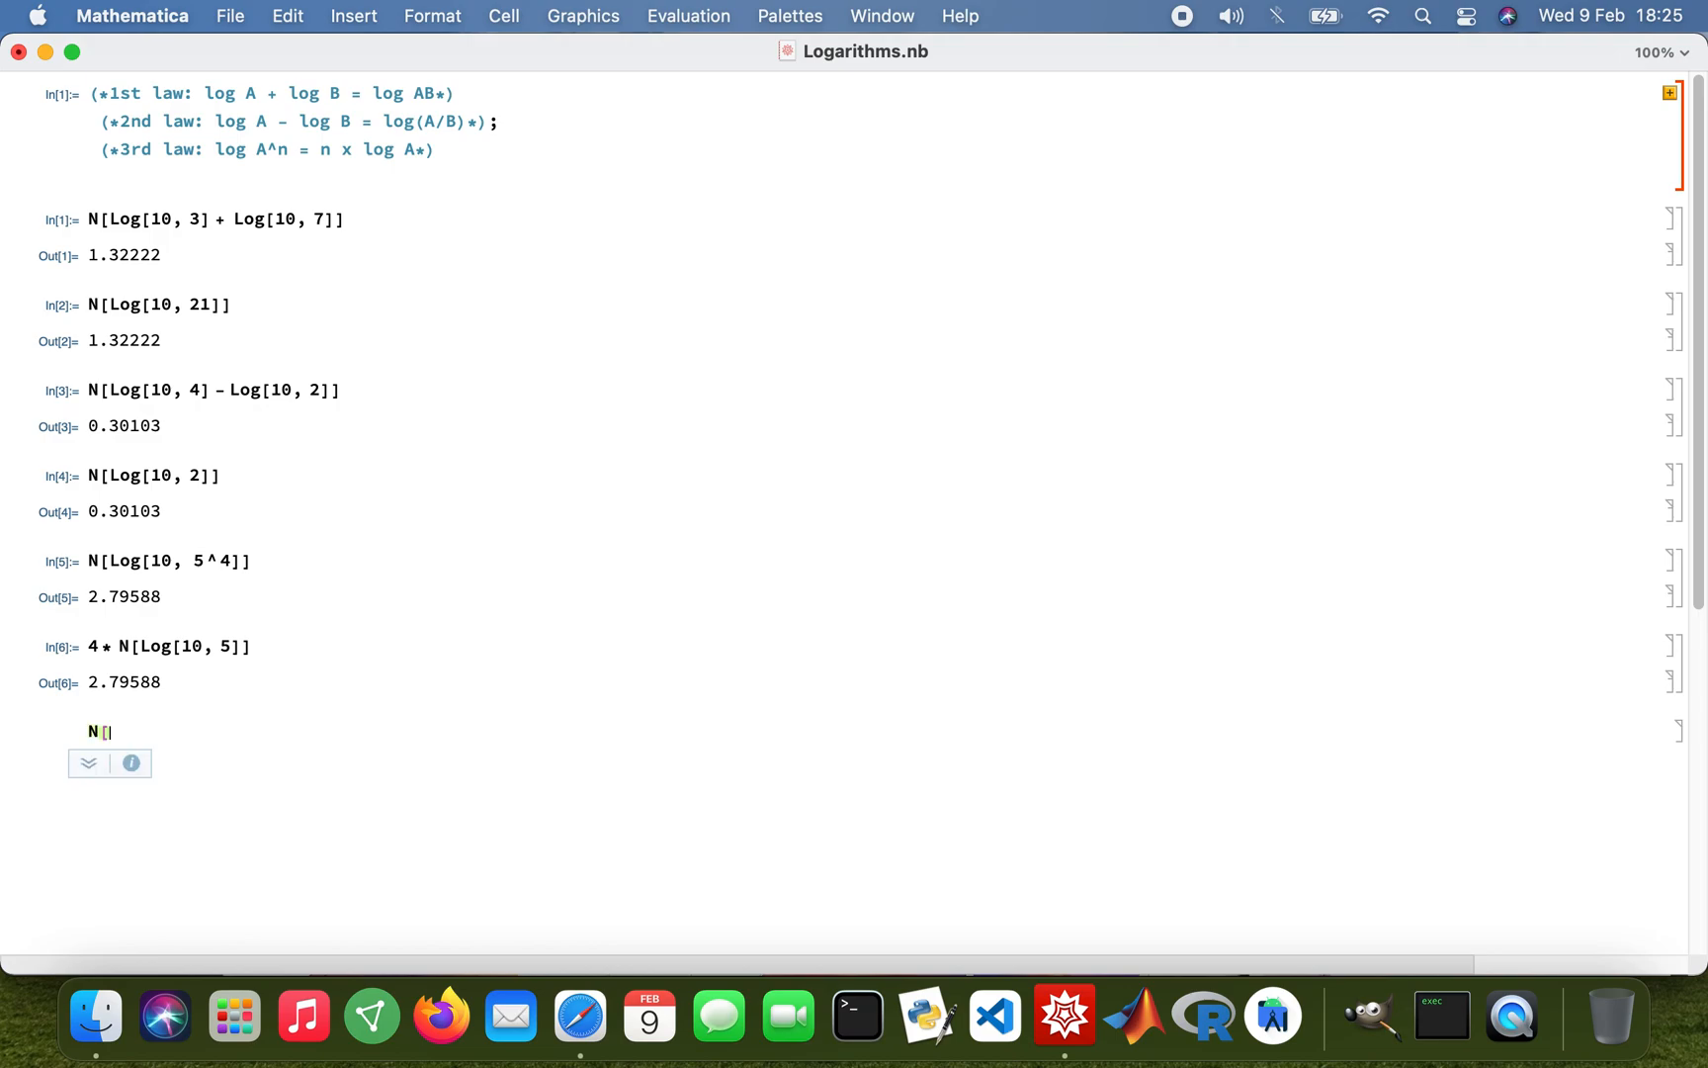
{"action": "type", "text": "Log["}
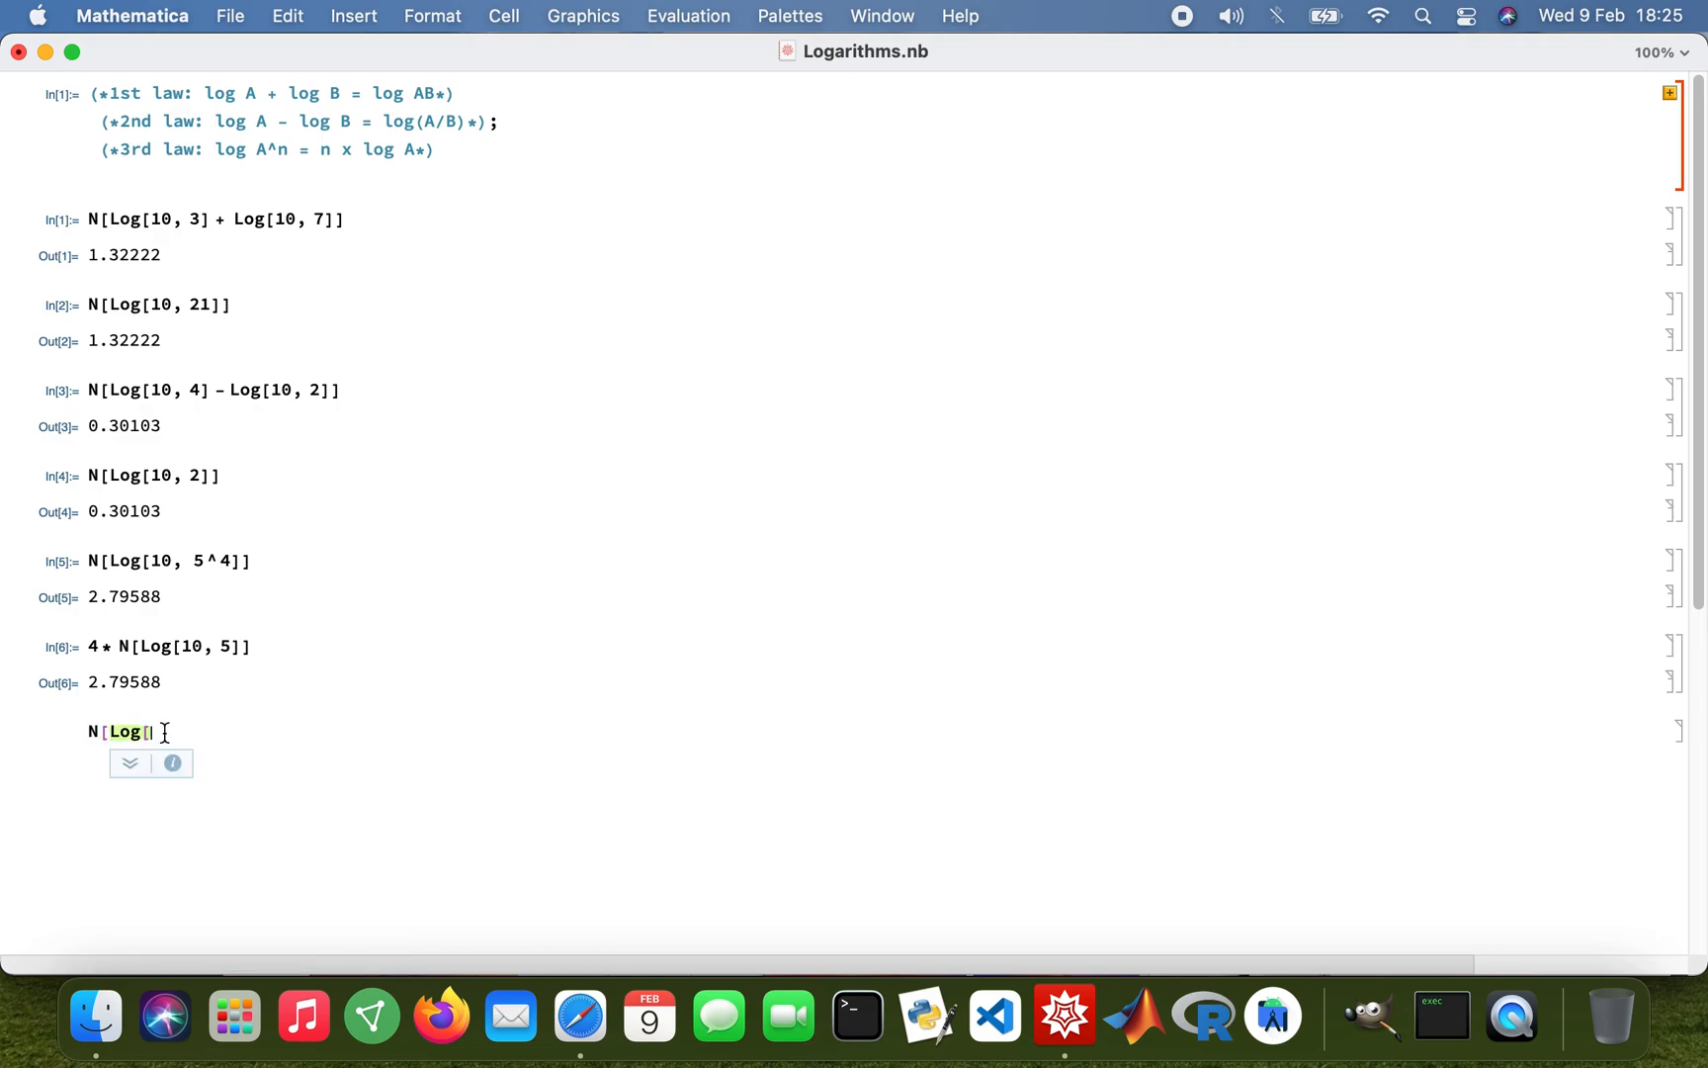
{"action": "type", "text": "3]"}
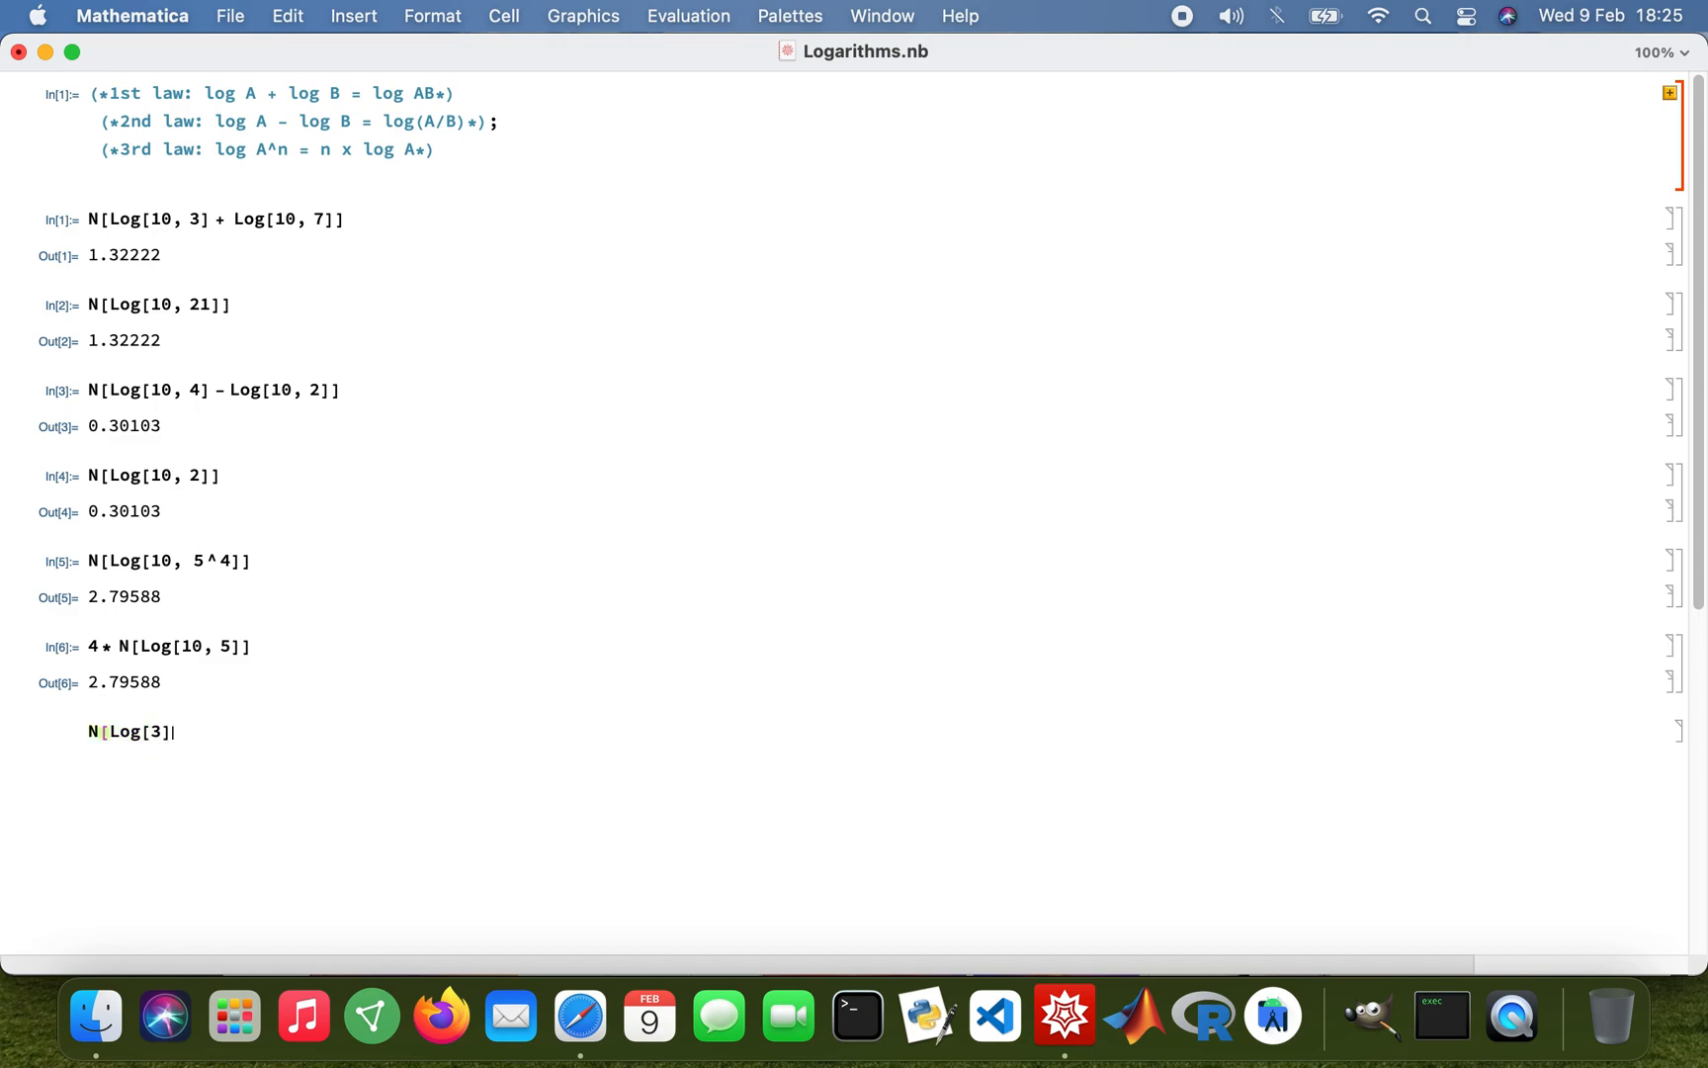